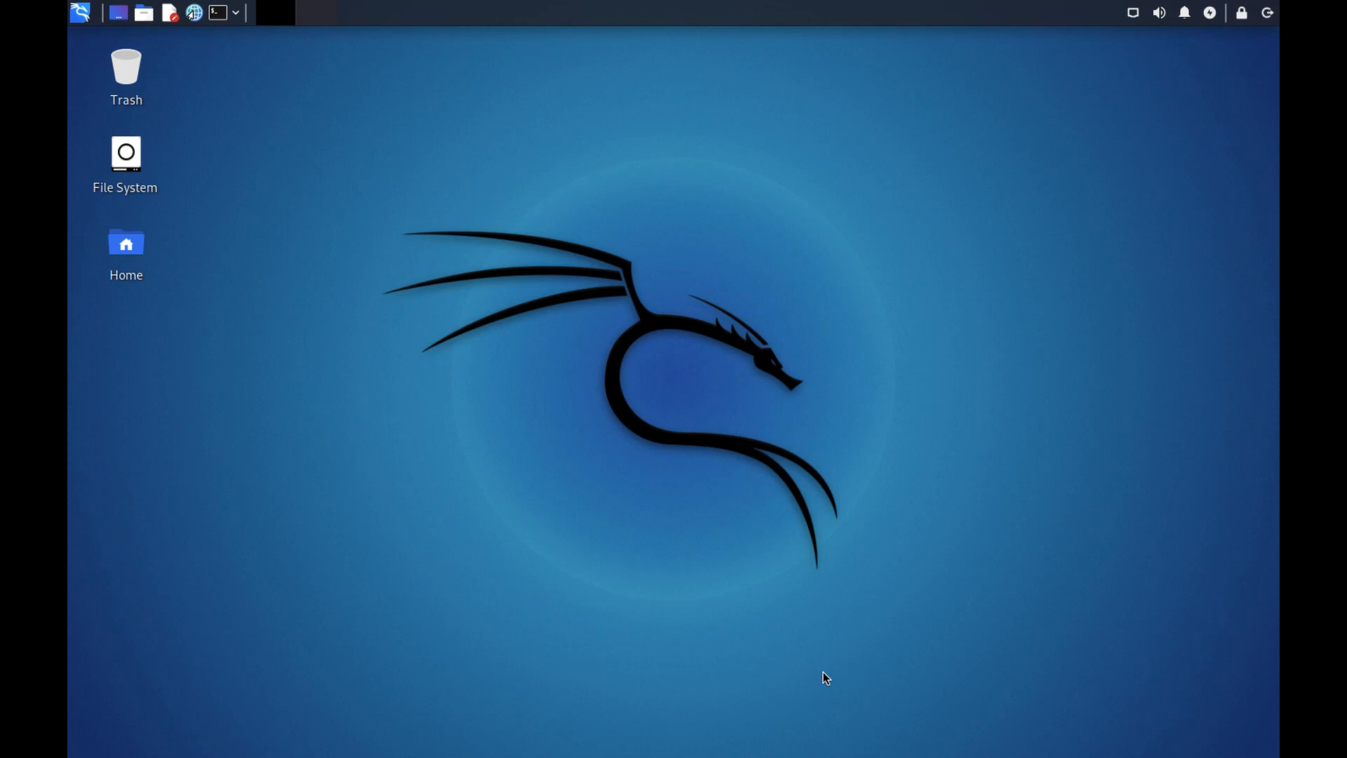
pyautogui.moveTo(789, 560)
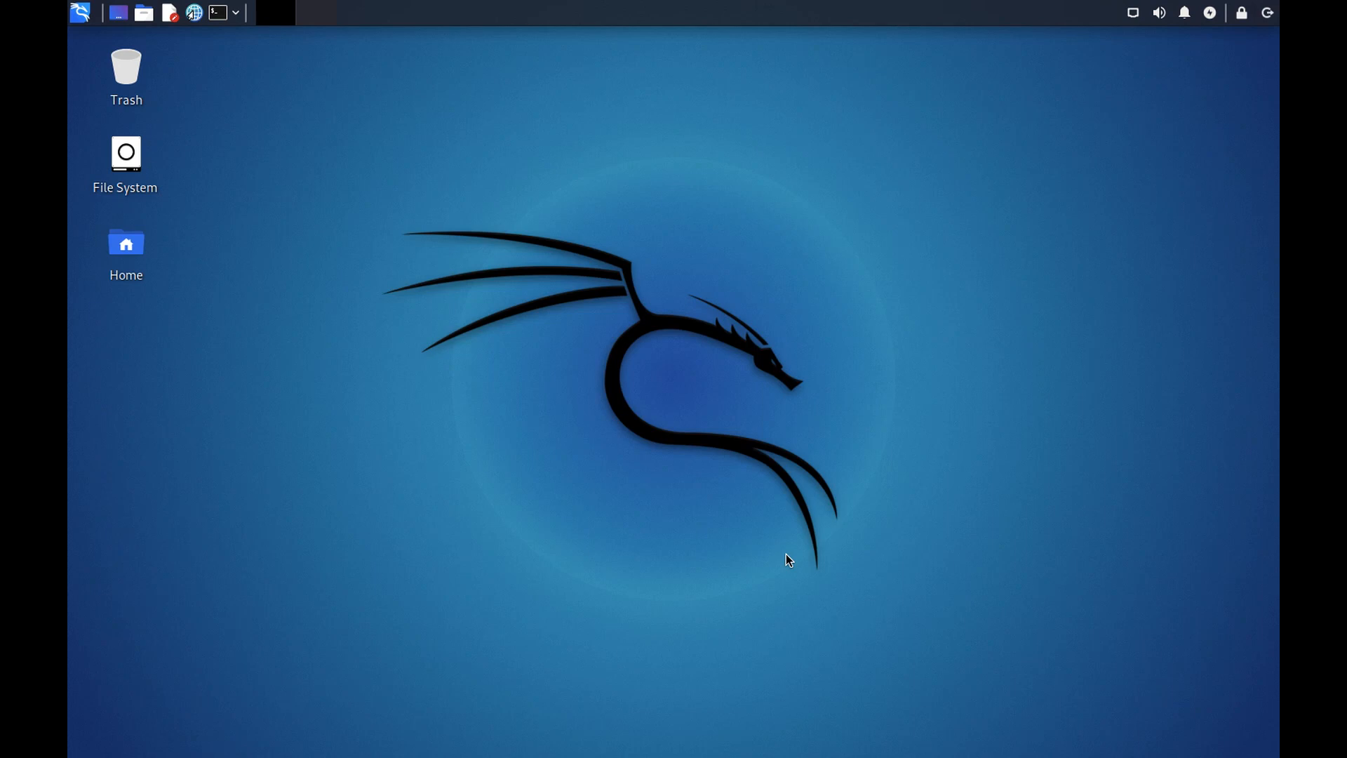
pyautogui.moveTo(337, 250)
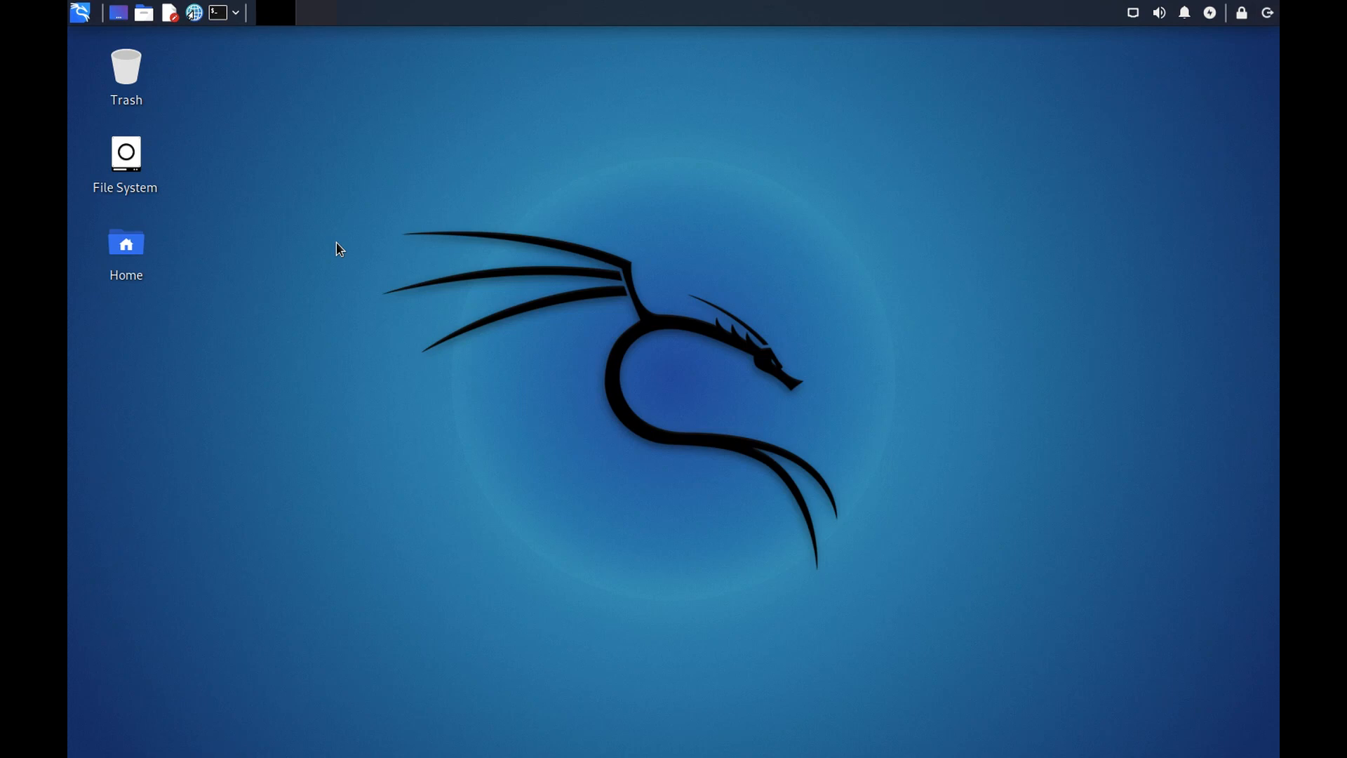
# Launch QTerminal from the panel and run pwd to show the home directory path
pyautogui.click(216, 12)
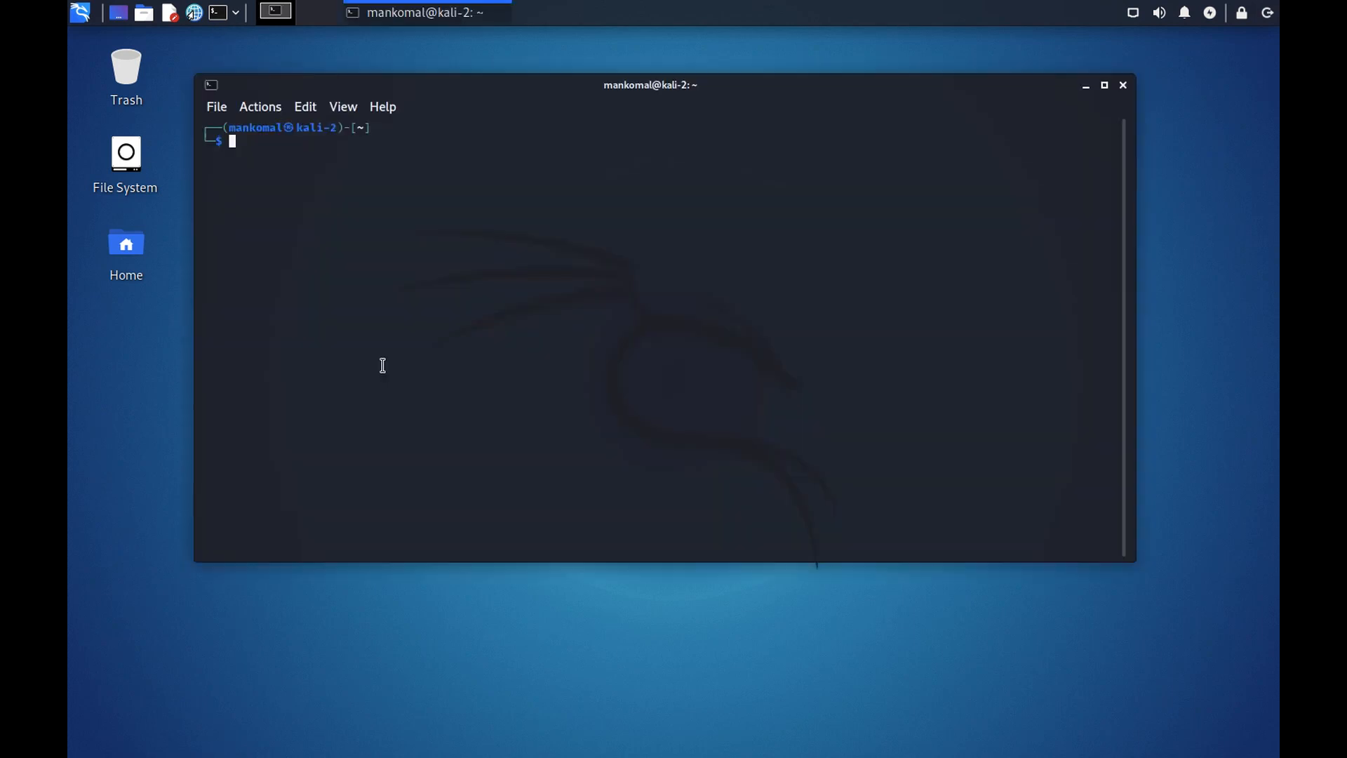
pyautogui.moveTo(268, 194)
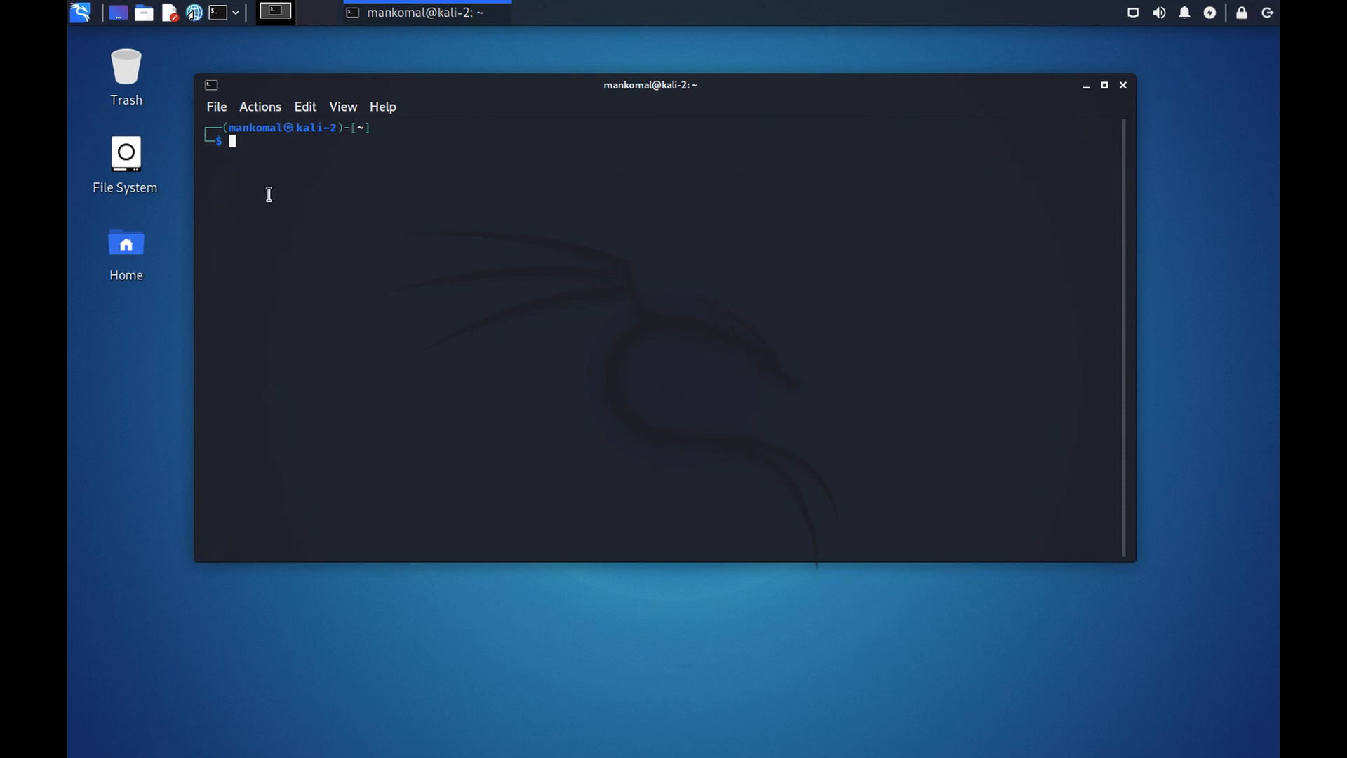
pyautogui.moveTo(311, 129)
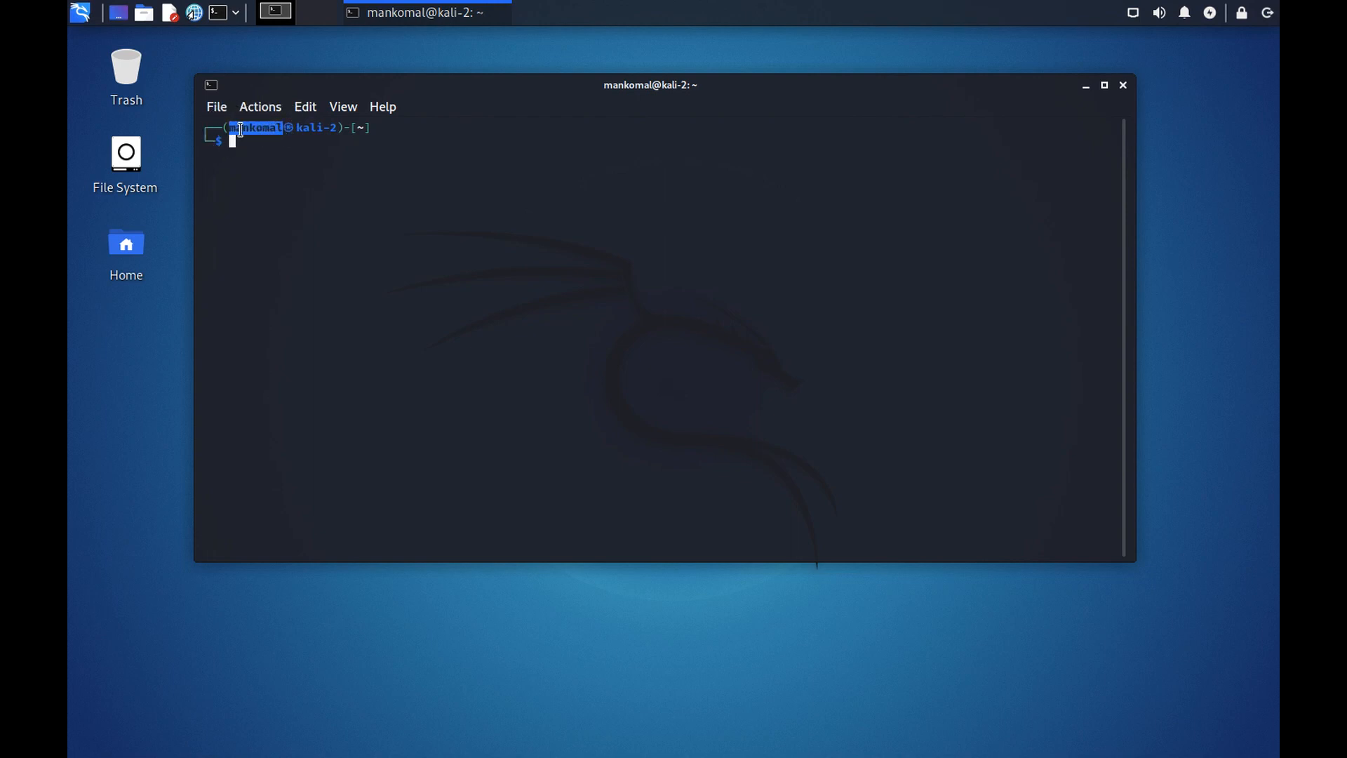
pyautogui.doubleClick(319, 127)
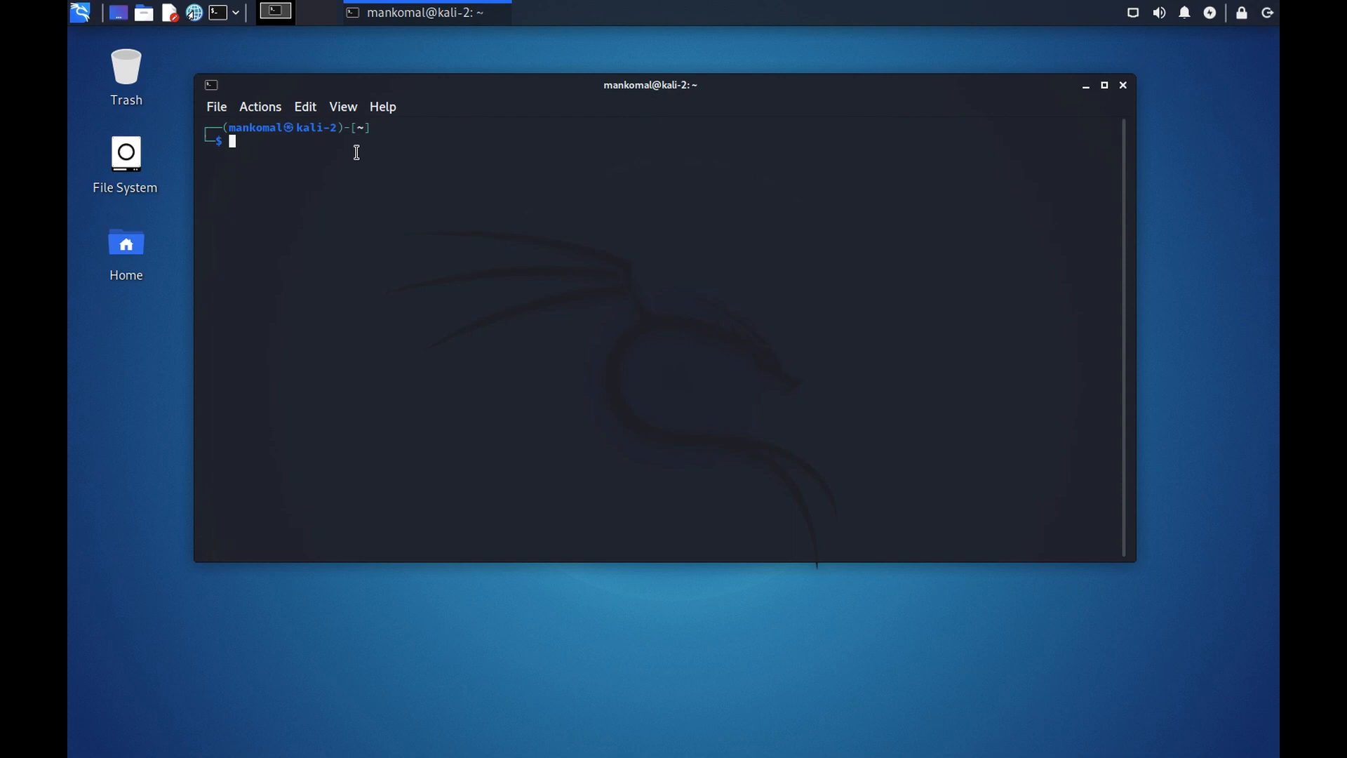
pyautogui.write('pwd')
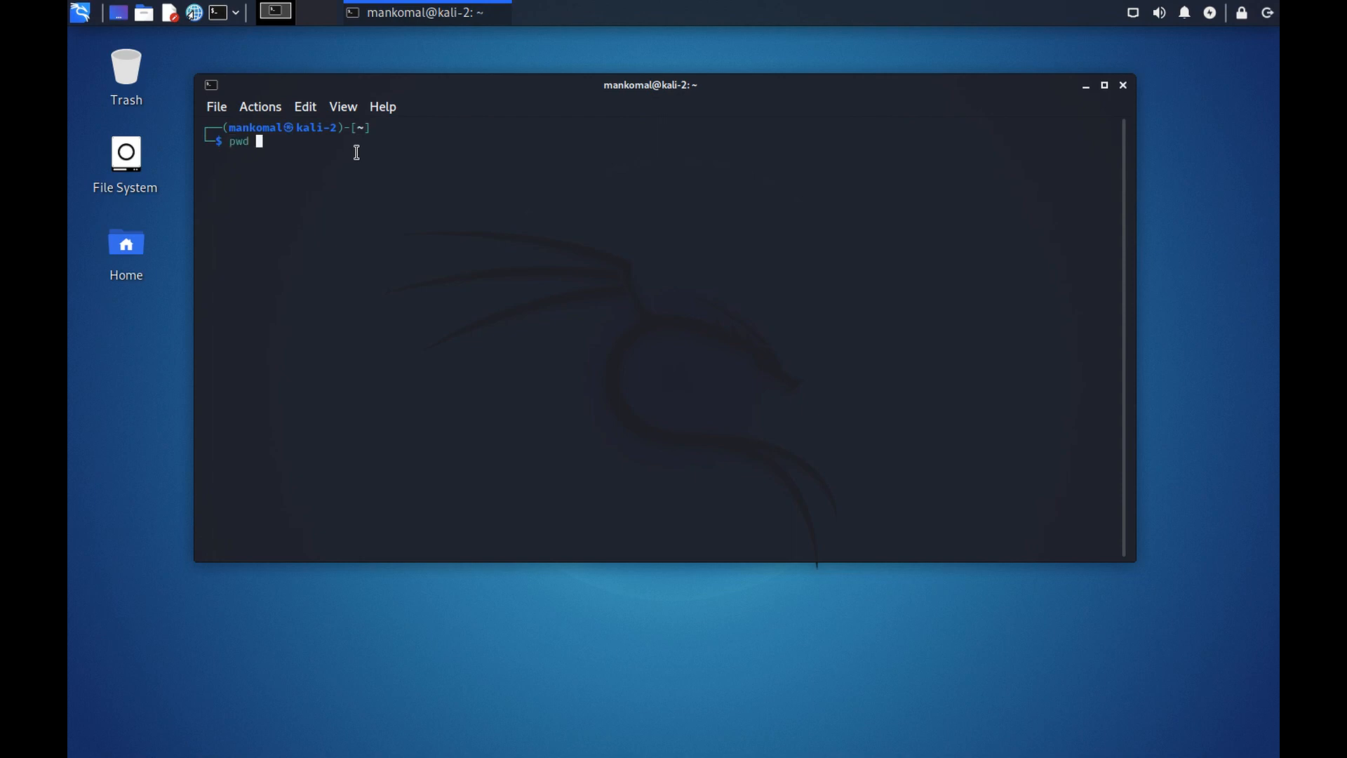
pyautogui.press('Return')
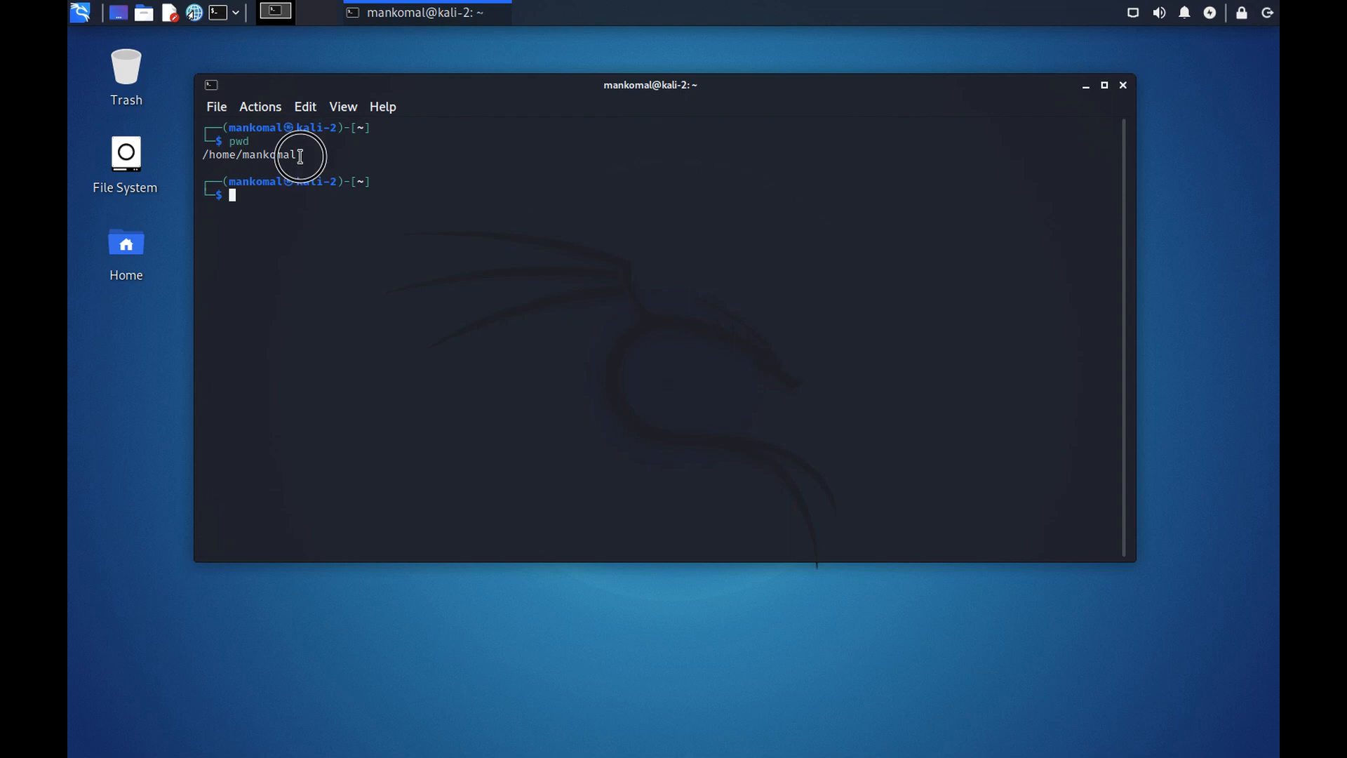
pyautogui.doubleClick(258, 154)
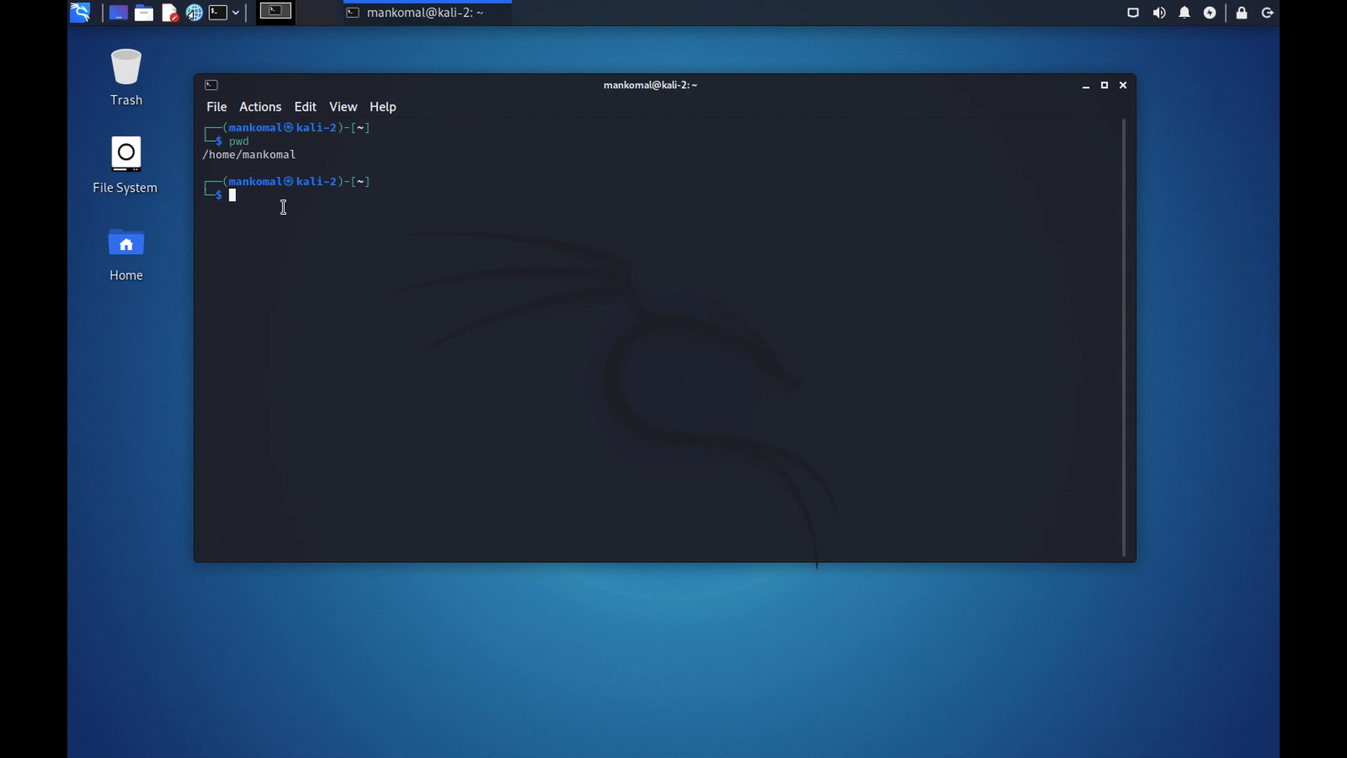
pyautogui.moveTo(392, 308)
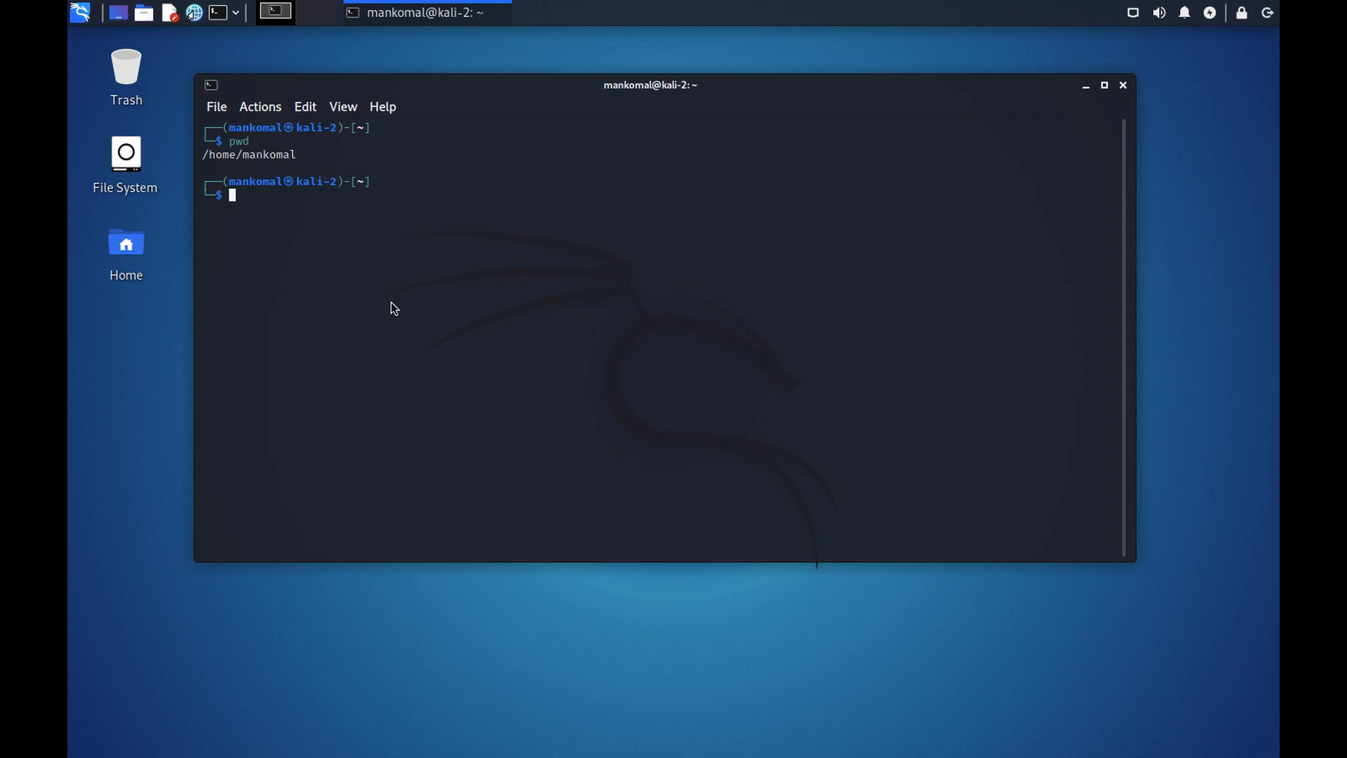
pyautogui.moveTo(1276, 687)
pyautogui.write('ls -l')
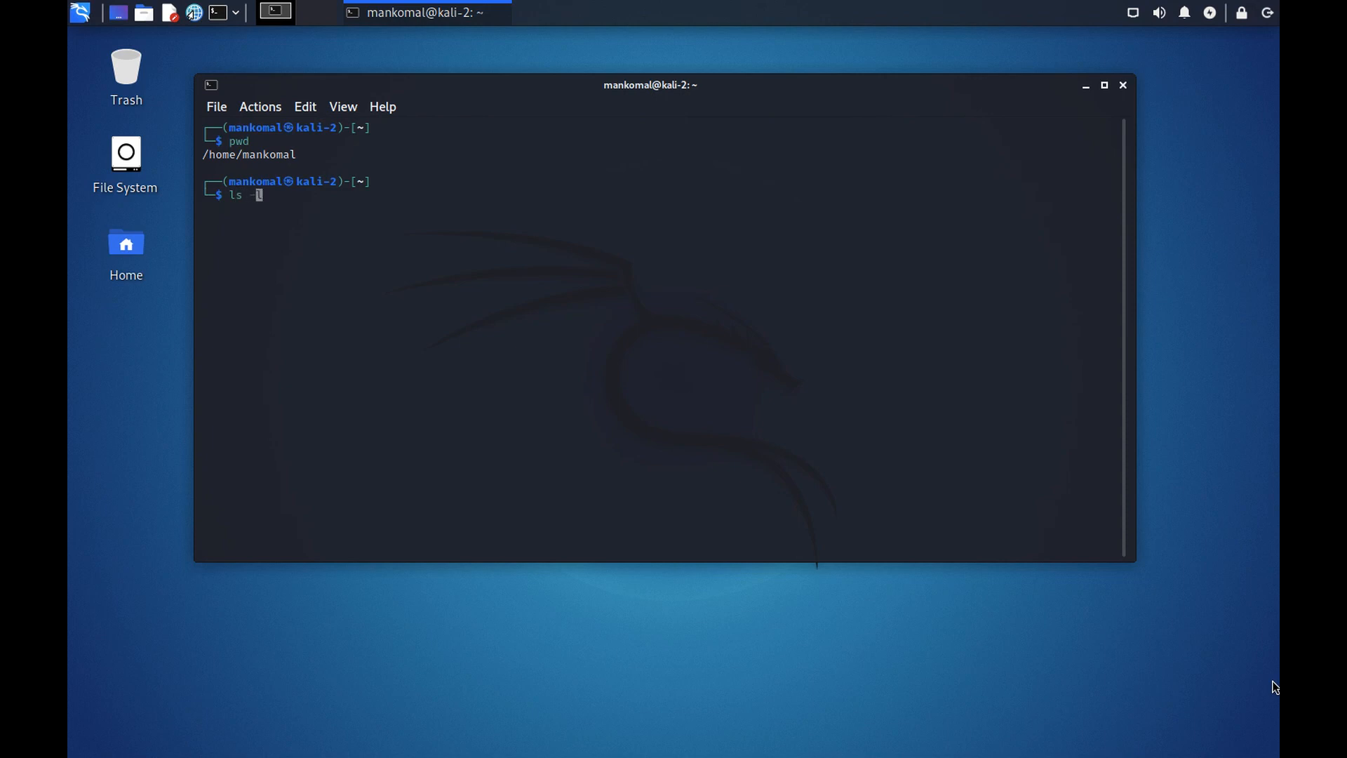
# Run ls -l, then plain ls, then ls -l again on the home folder
pyautogui.press('Return')
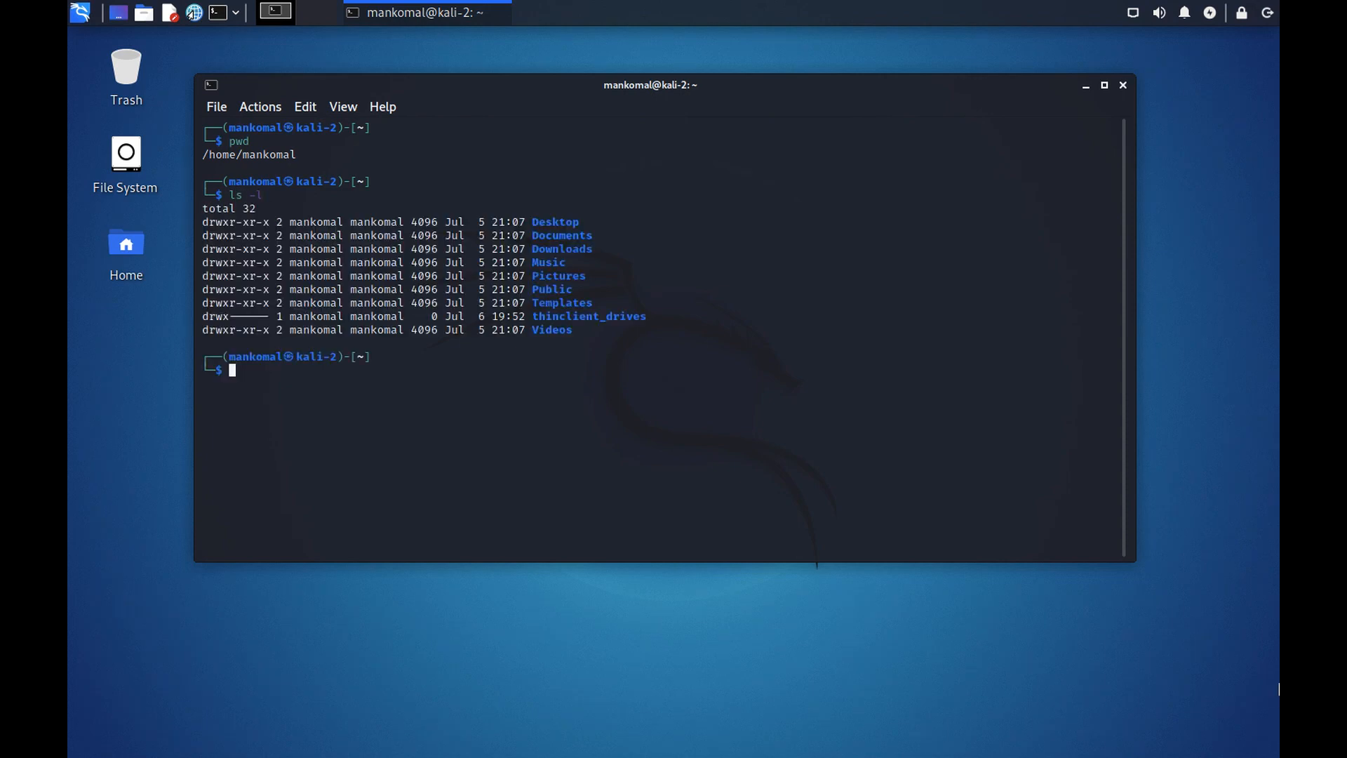
pyautogui.moveTo(626, 286)
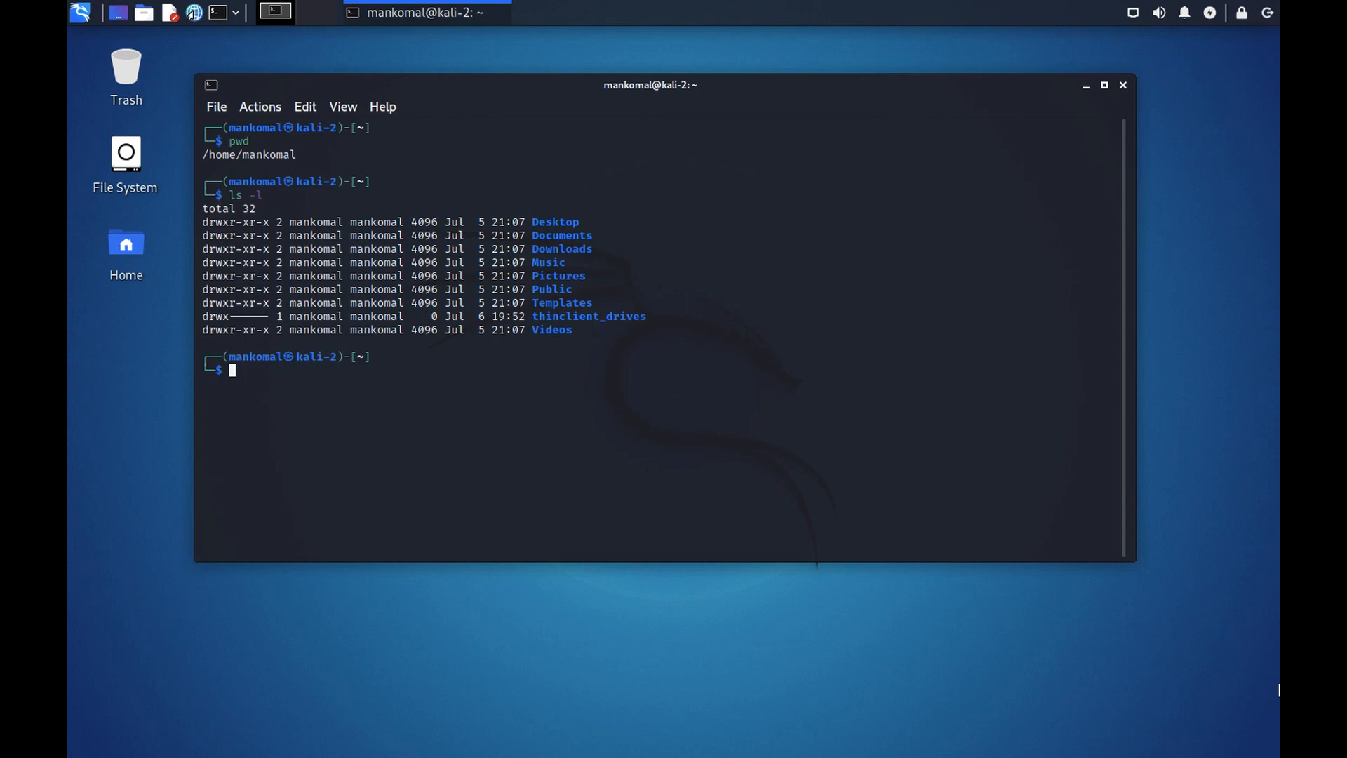
pyautogui.write('ls -l')
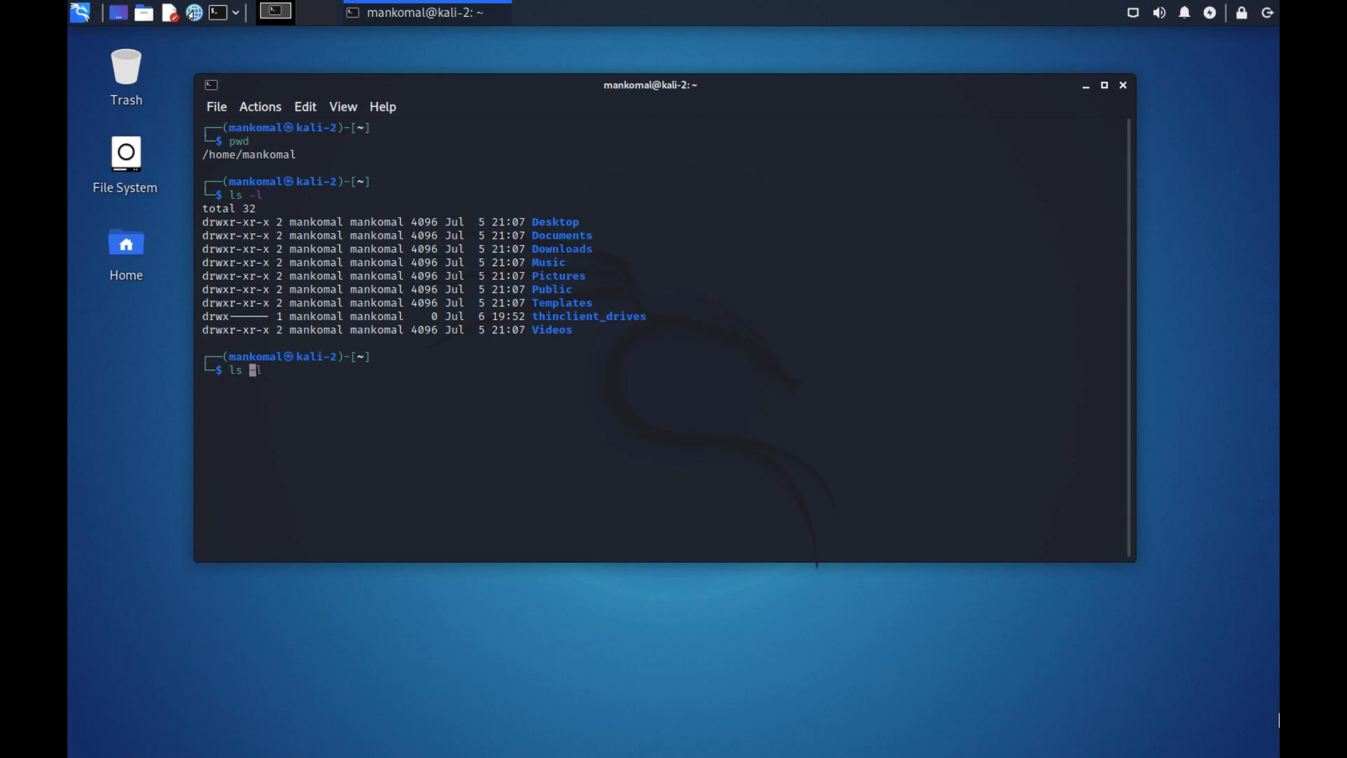
pyautogui.write('-l')
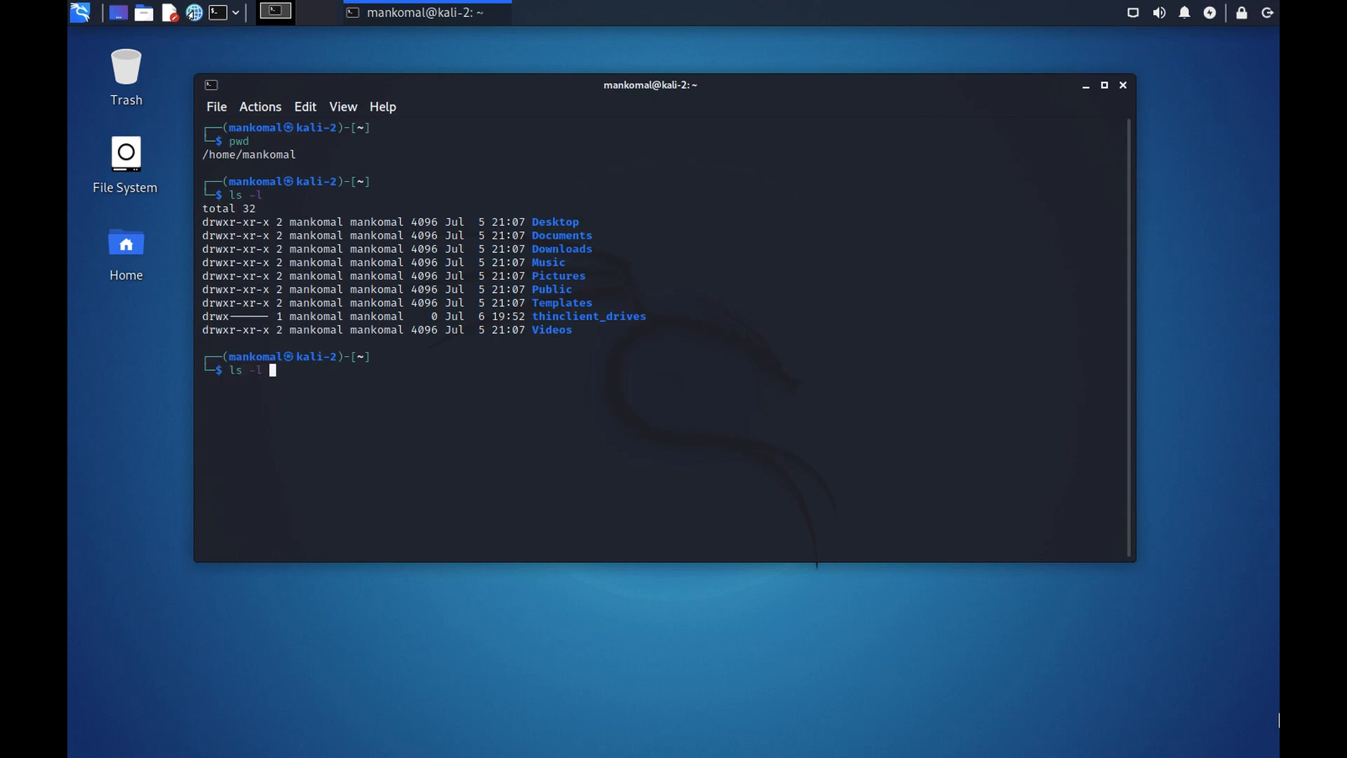
pyautogui.press('BackSpace')
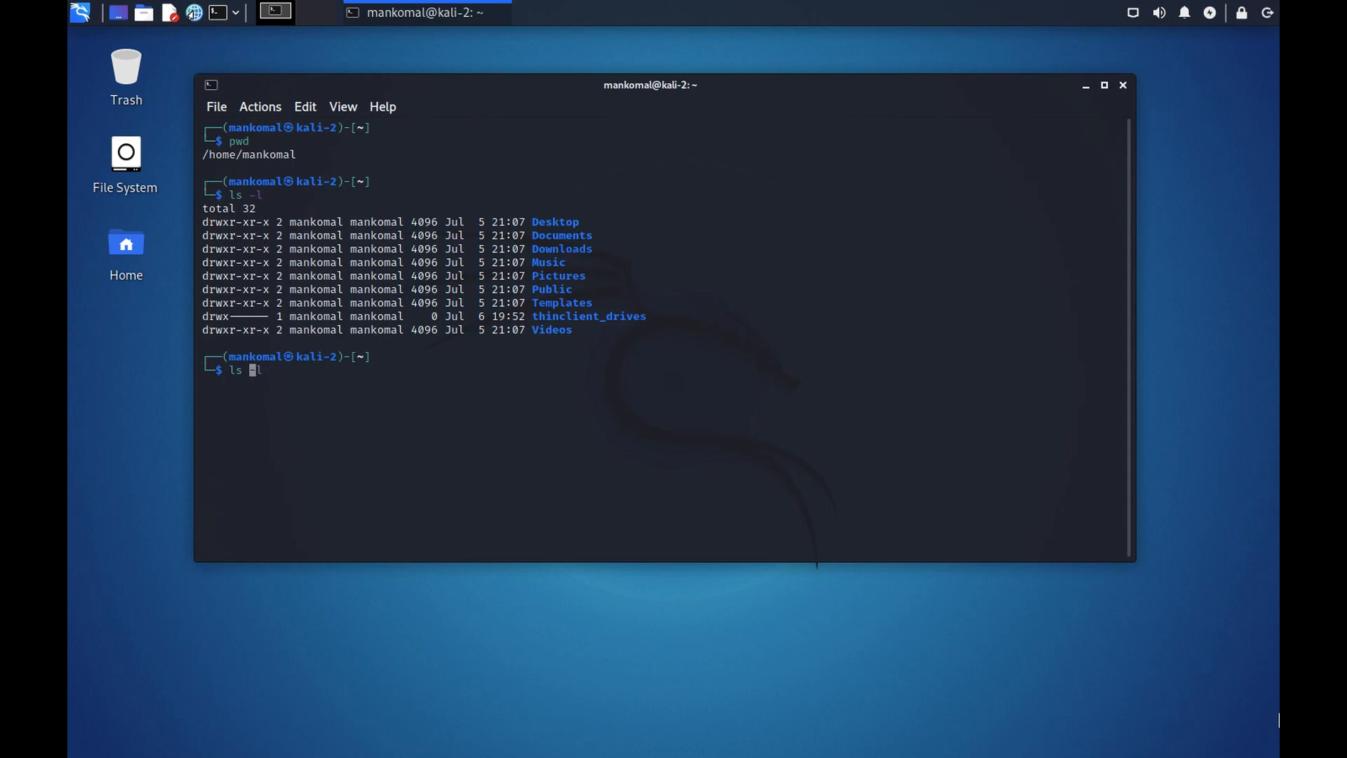
pyautogui.press('Return')
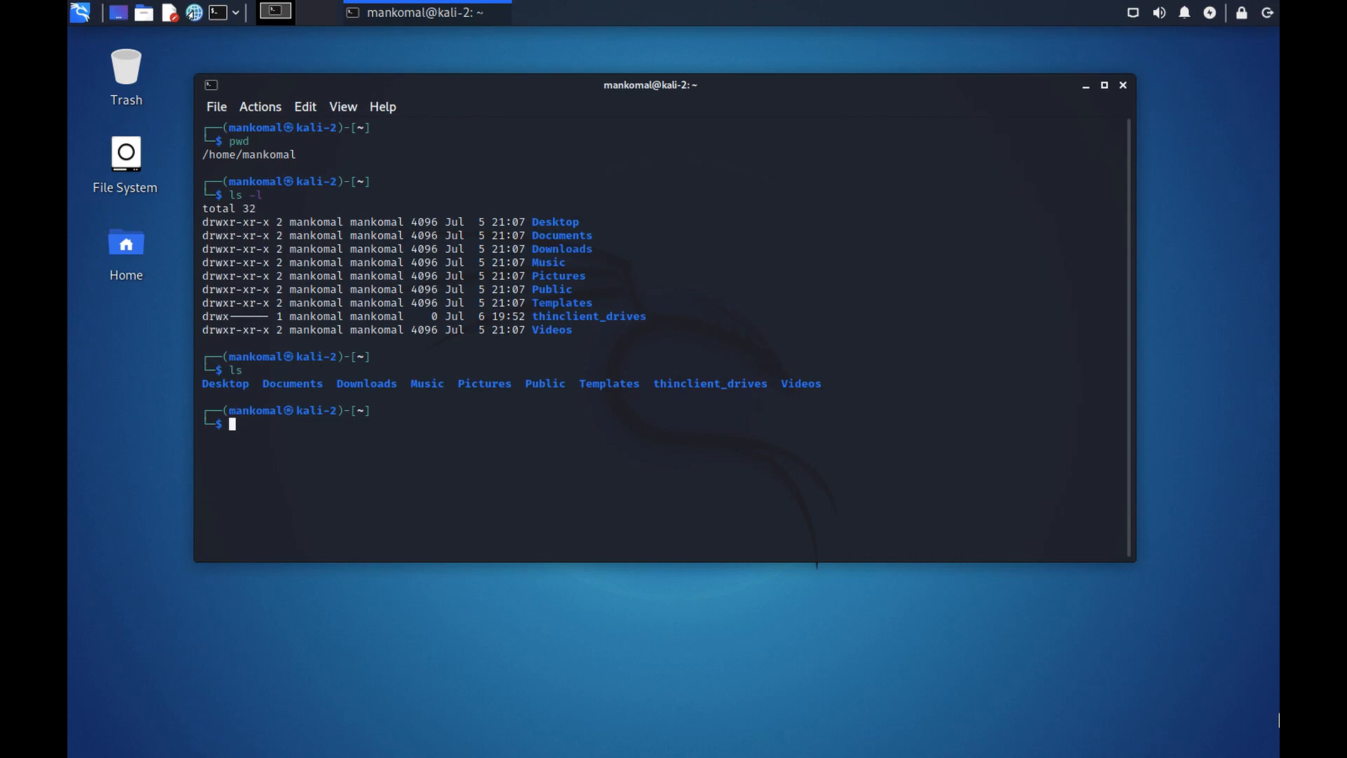
pyautogui.write('ls')
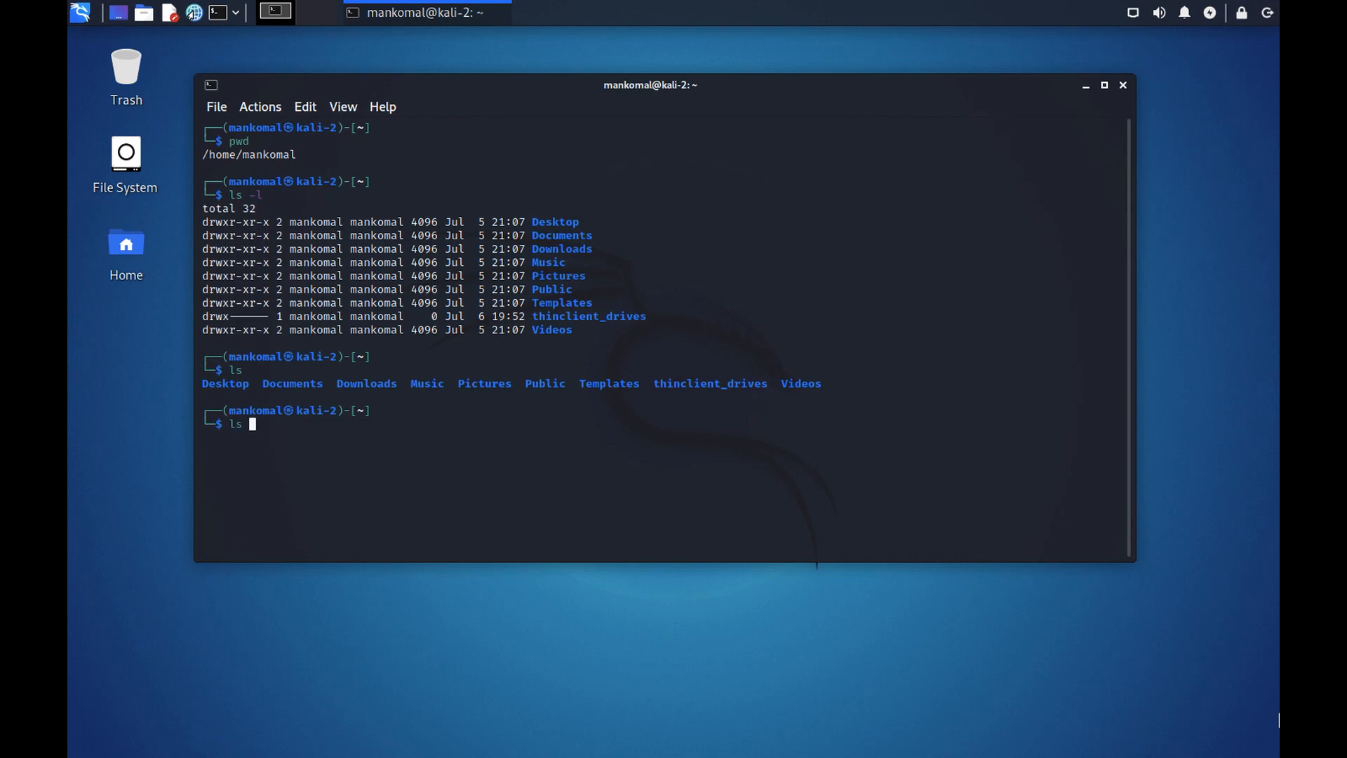
pyautogui.press('Return')
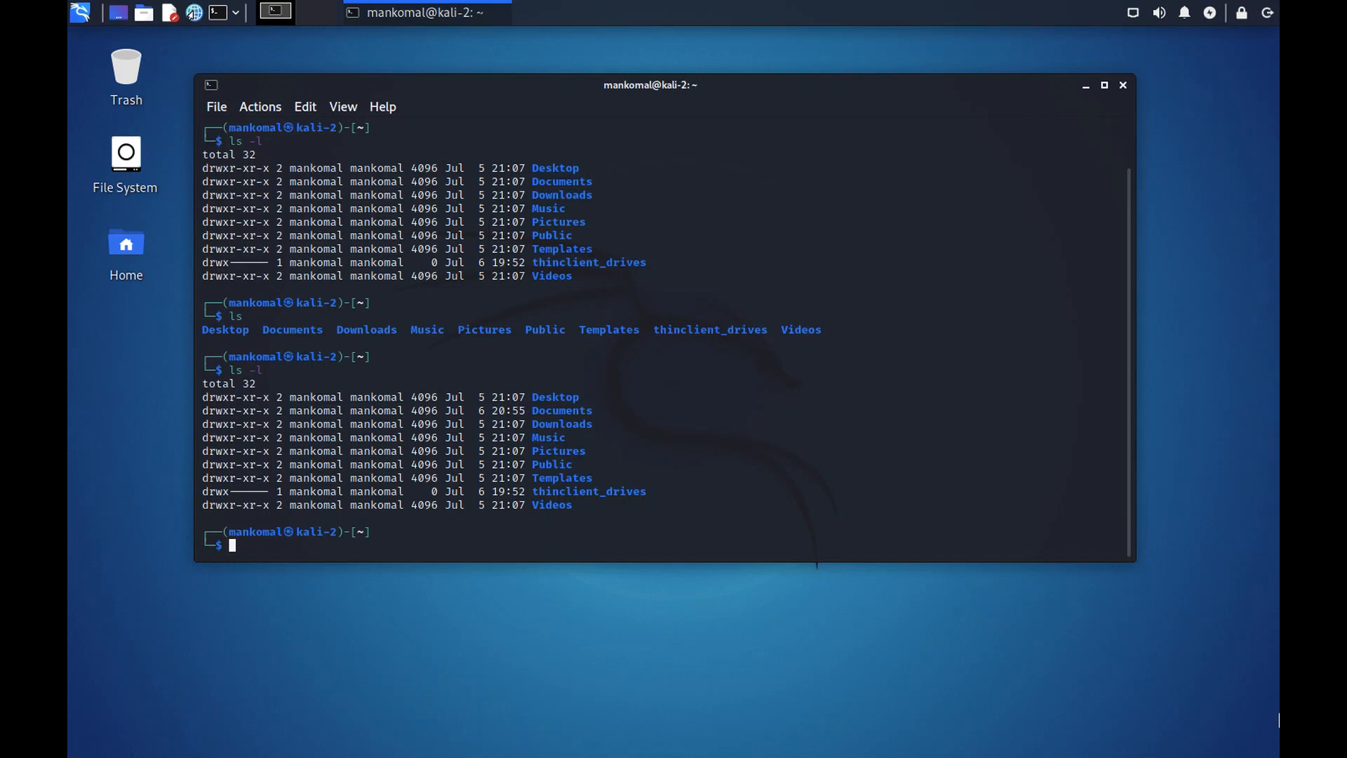
# Run ls -l on Documents/ with tab-completion, revealing the single file test.txt
pyautogui.write('ls -l')
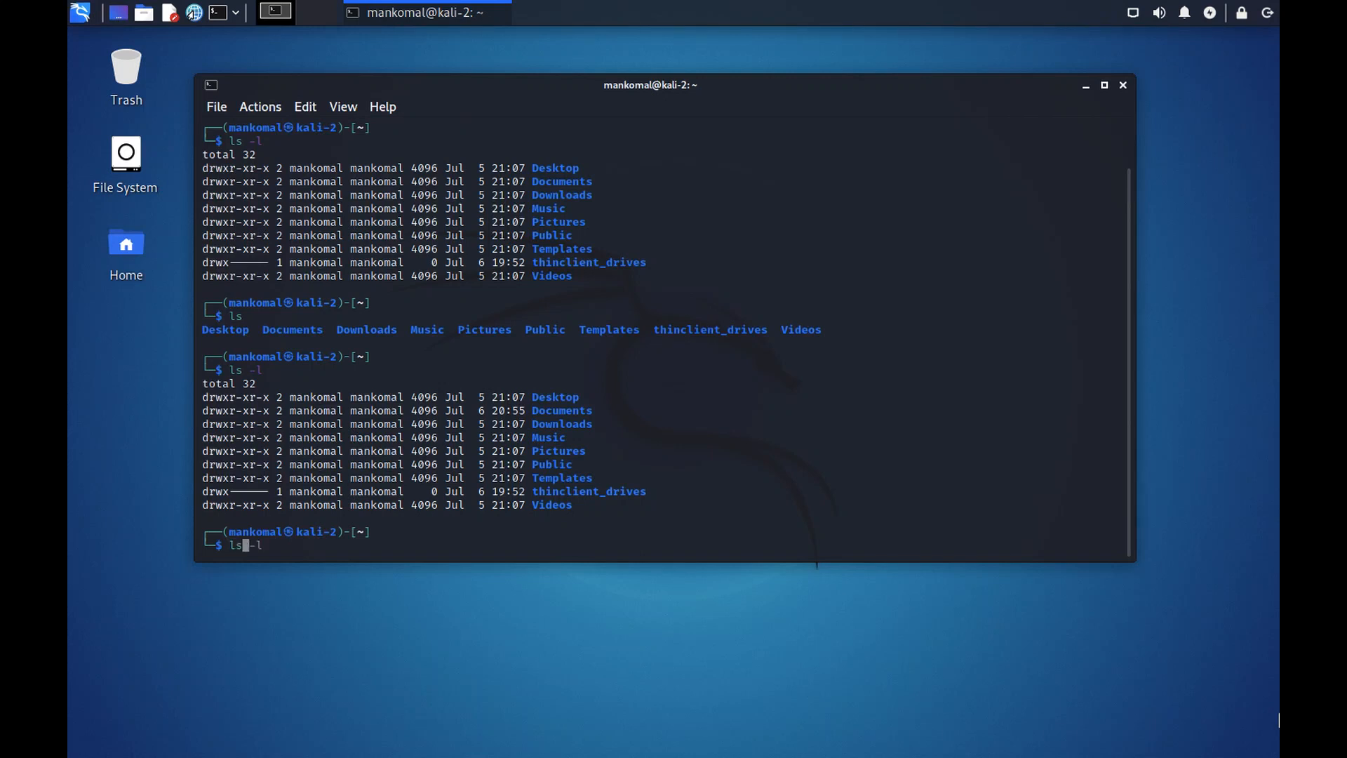
pyautogui.write('Do')
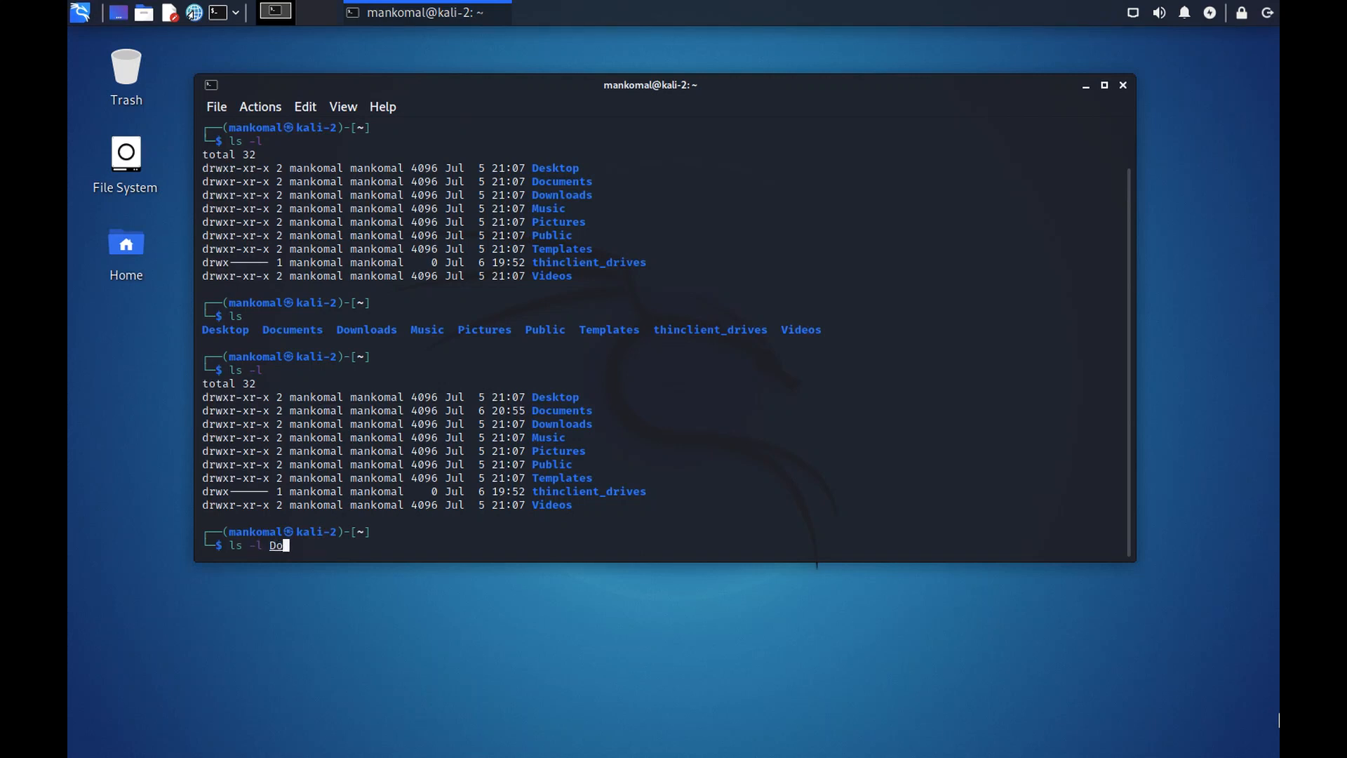
pyautogui.press('Tab')
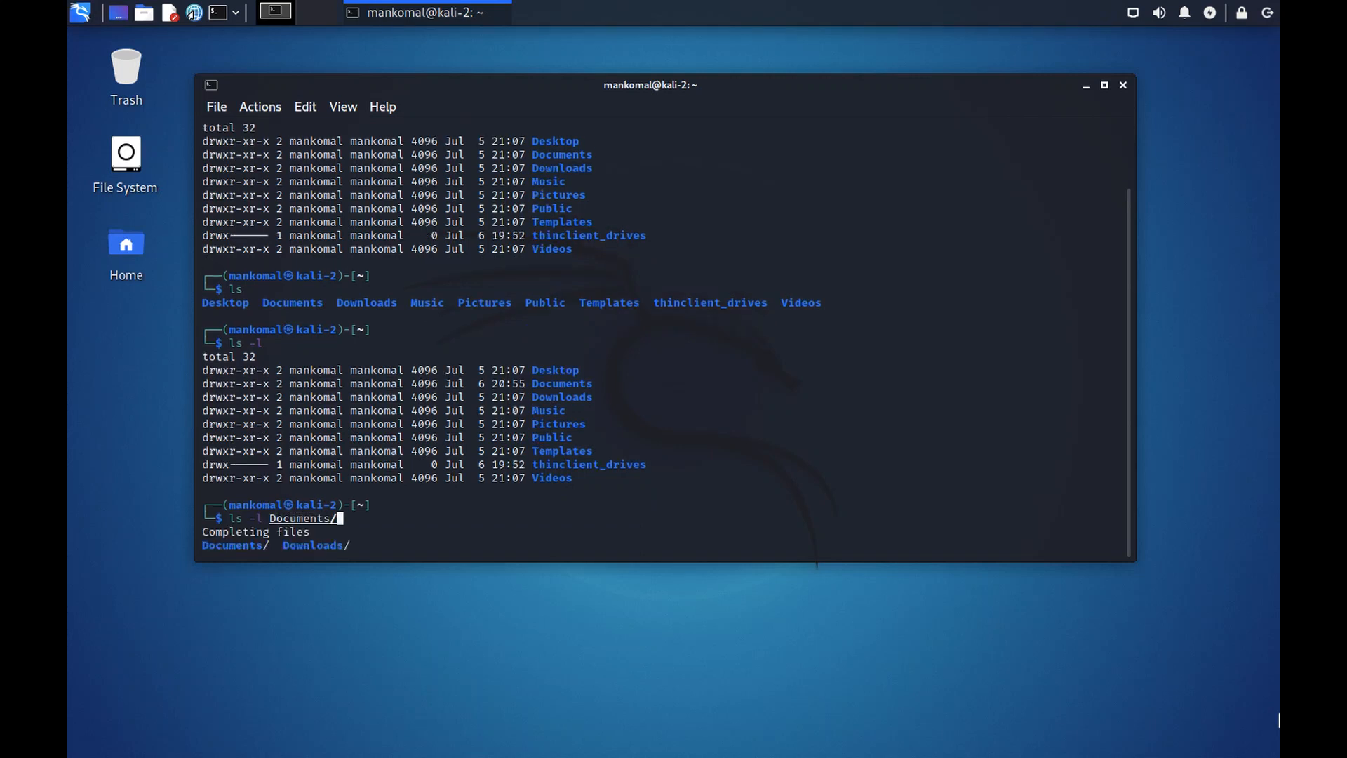
pyautogui.press('Return')
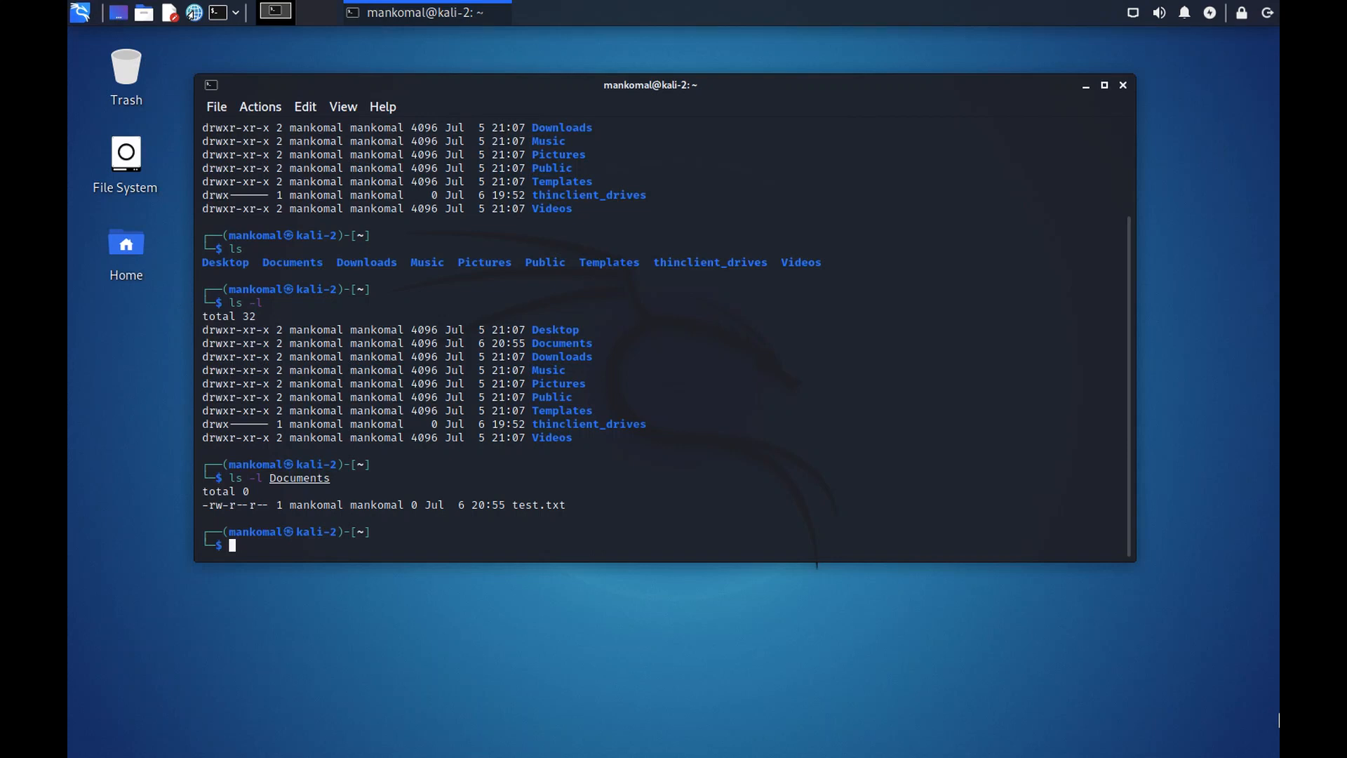
pyautogui.moveTo(223, 526)
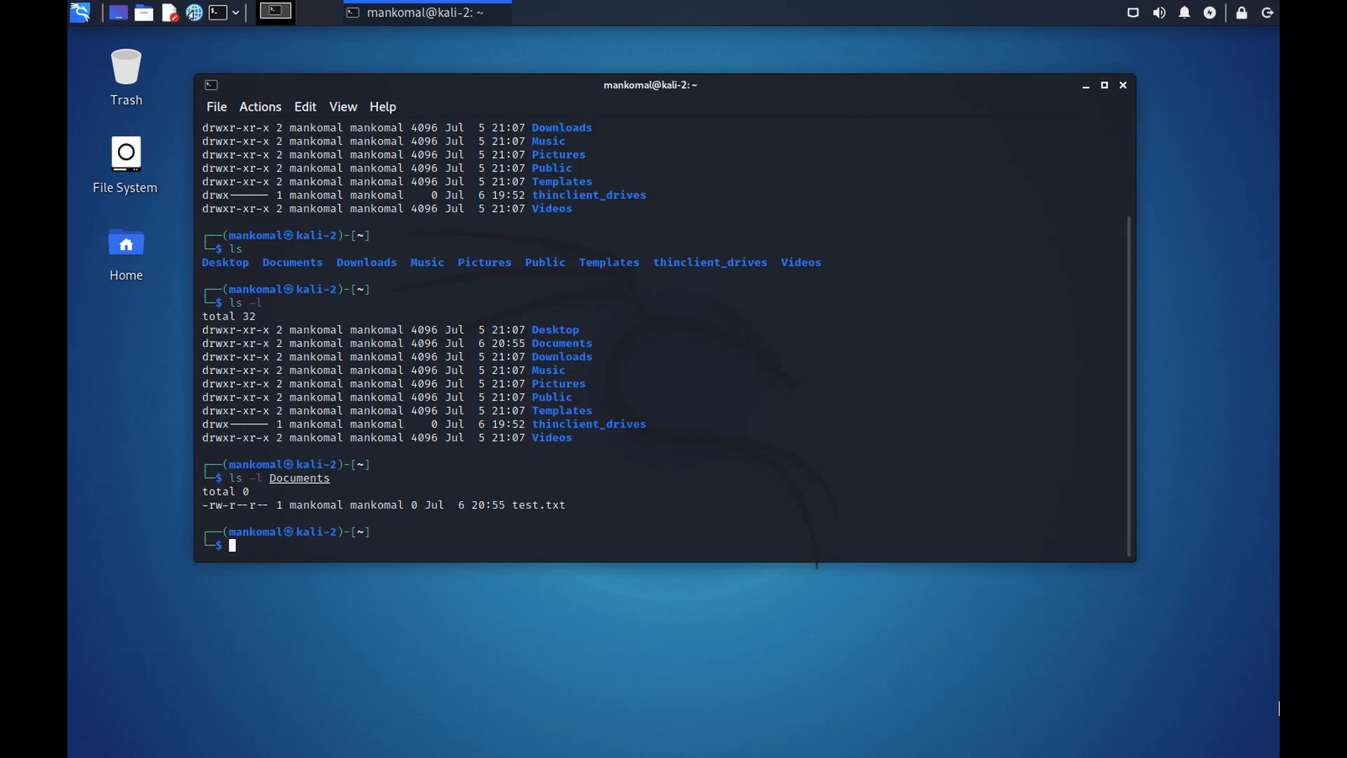
# Become root with sudo su - and enter the password
pyautogui.write('sudo su')
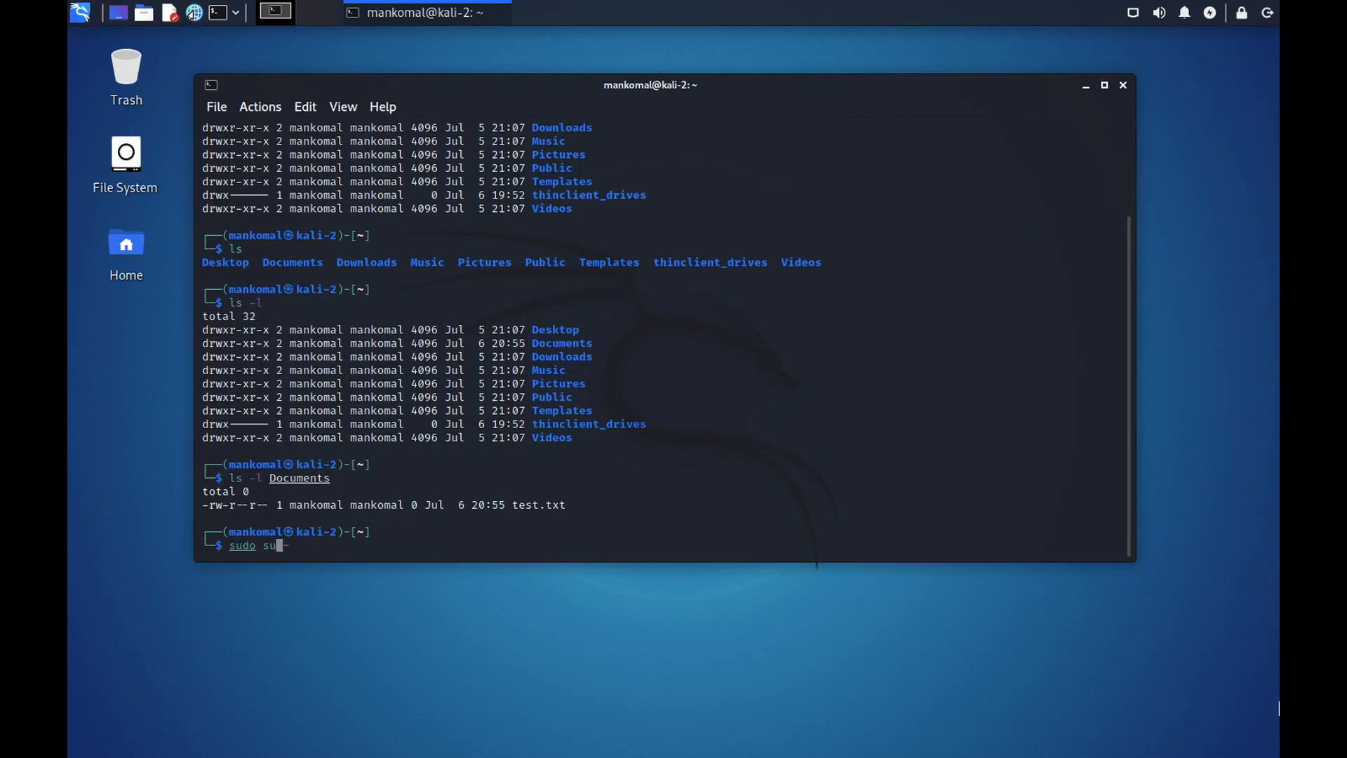
pyautogui.write('-')
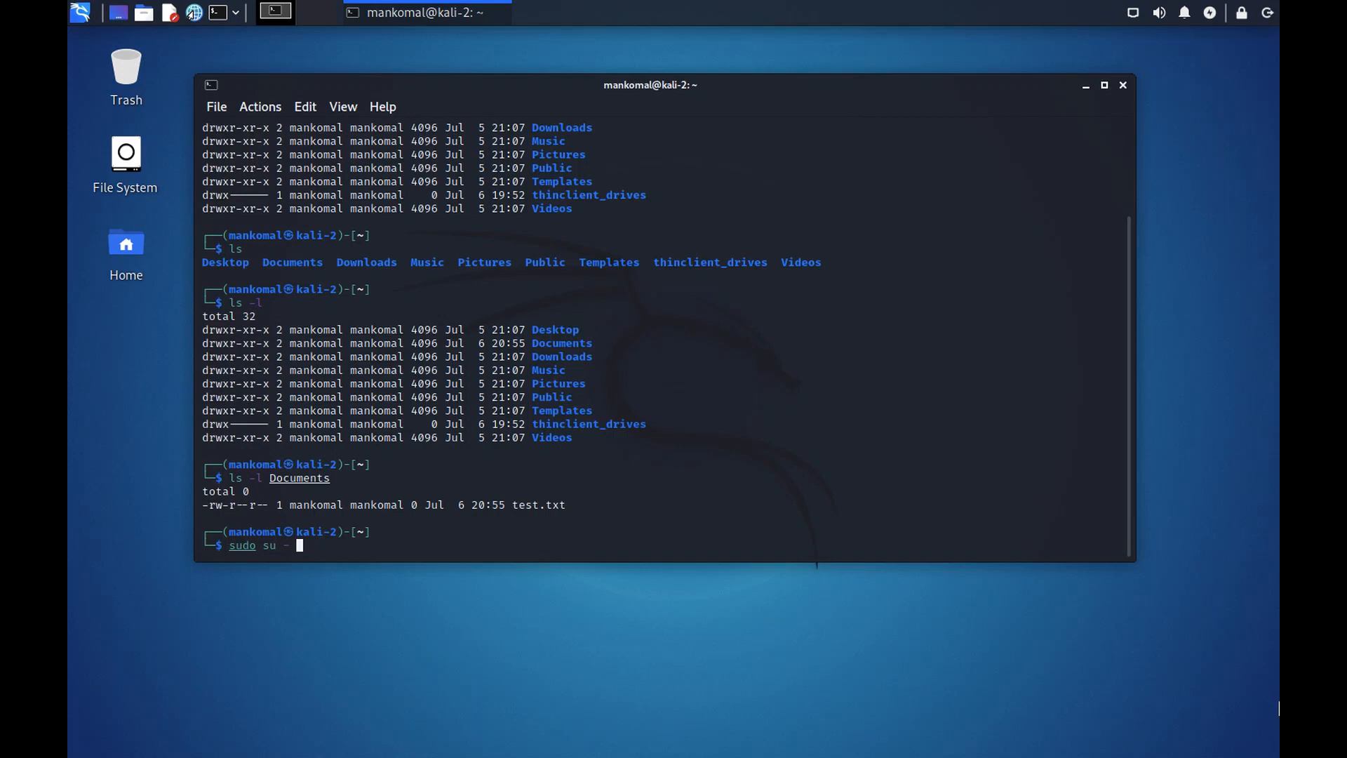
pyautogui.press('Return')
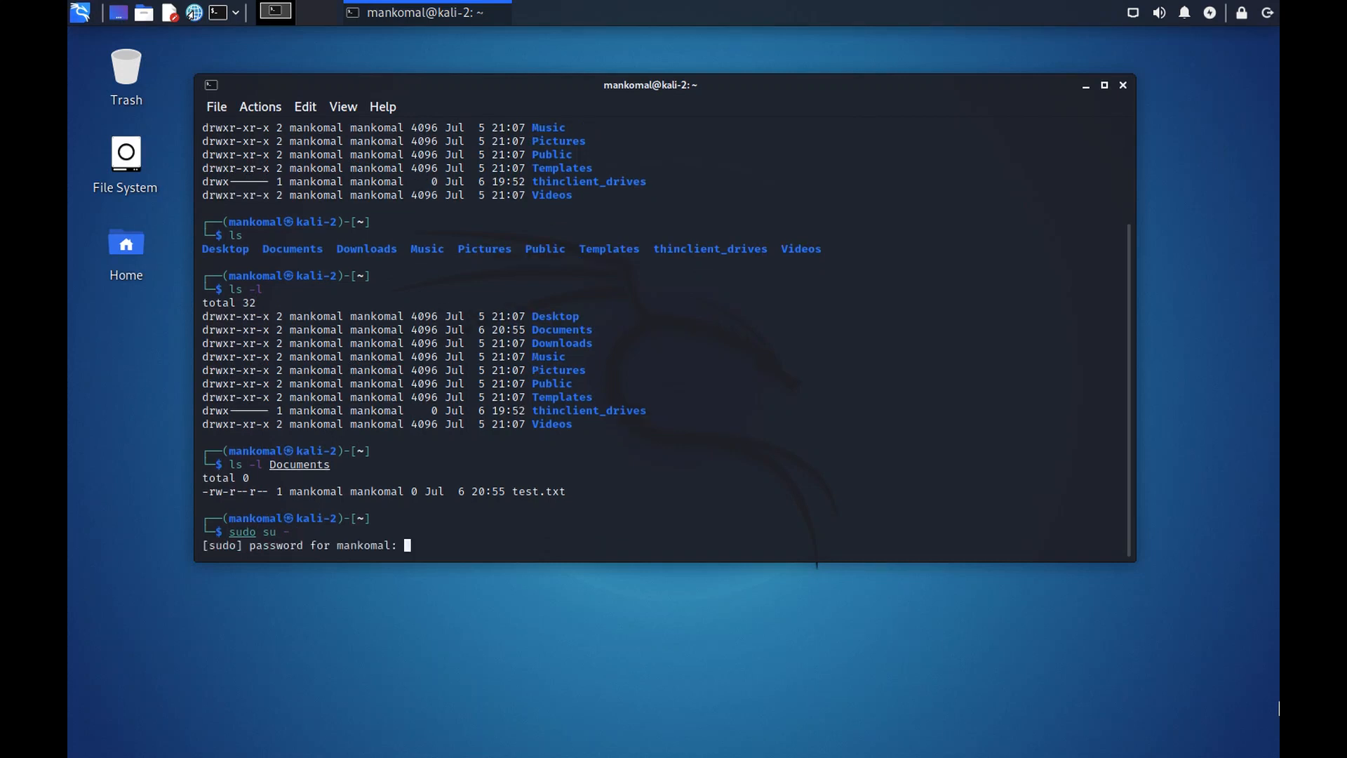
pyautogui.press('Return')
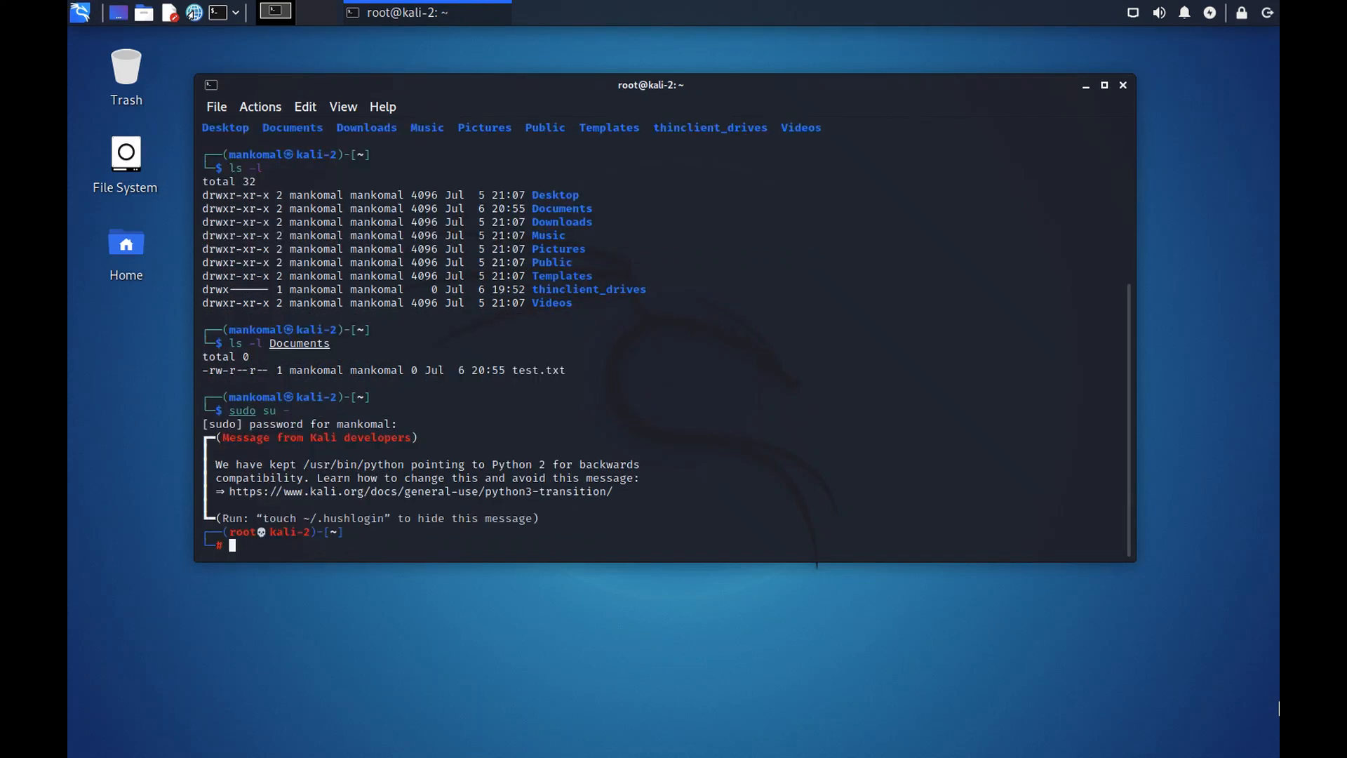
pyautogui.moveTo(266, 449)
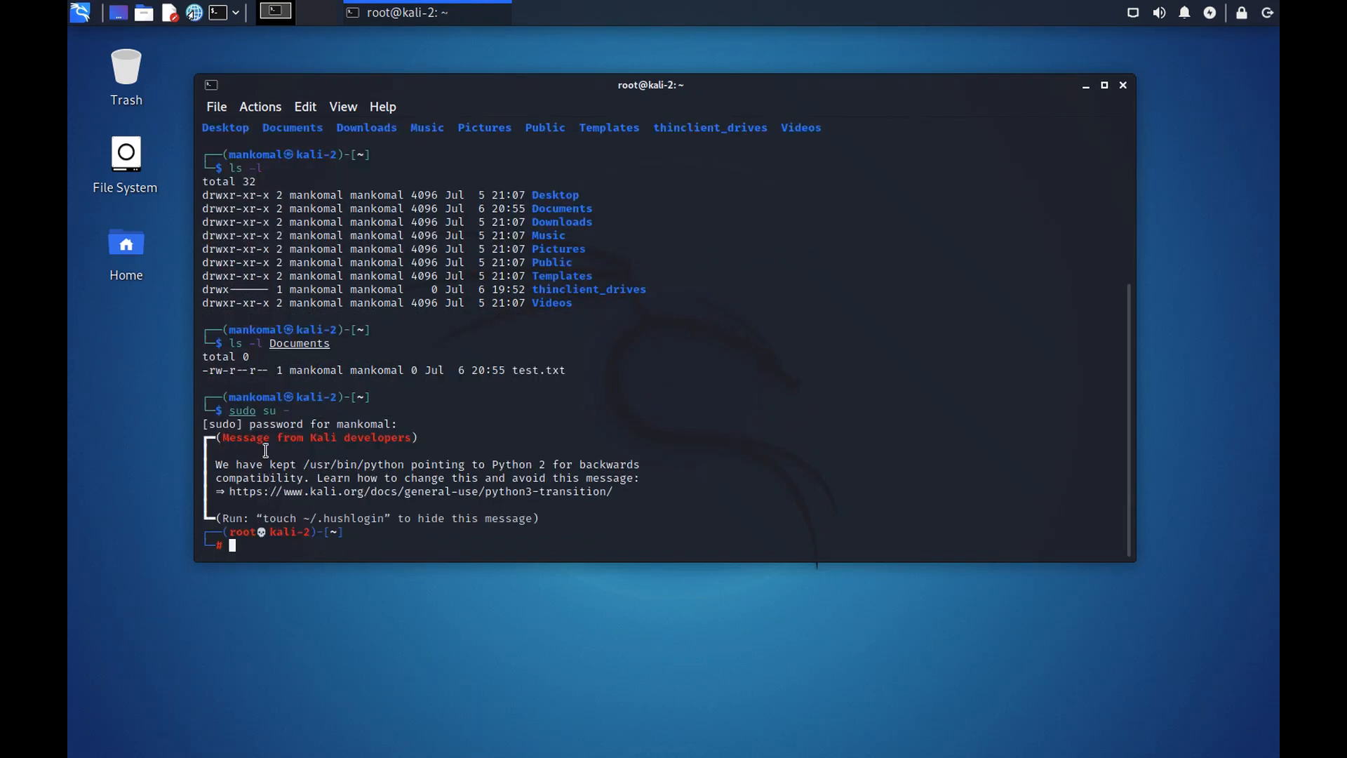
# Run whoami in the root shell to confirm the current identity
pyautogui.doubleClick(244, 397)
pyautogui.write('whoami')
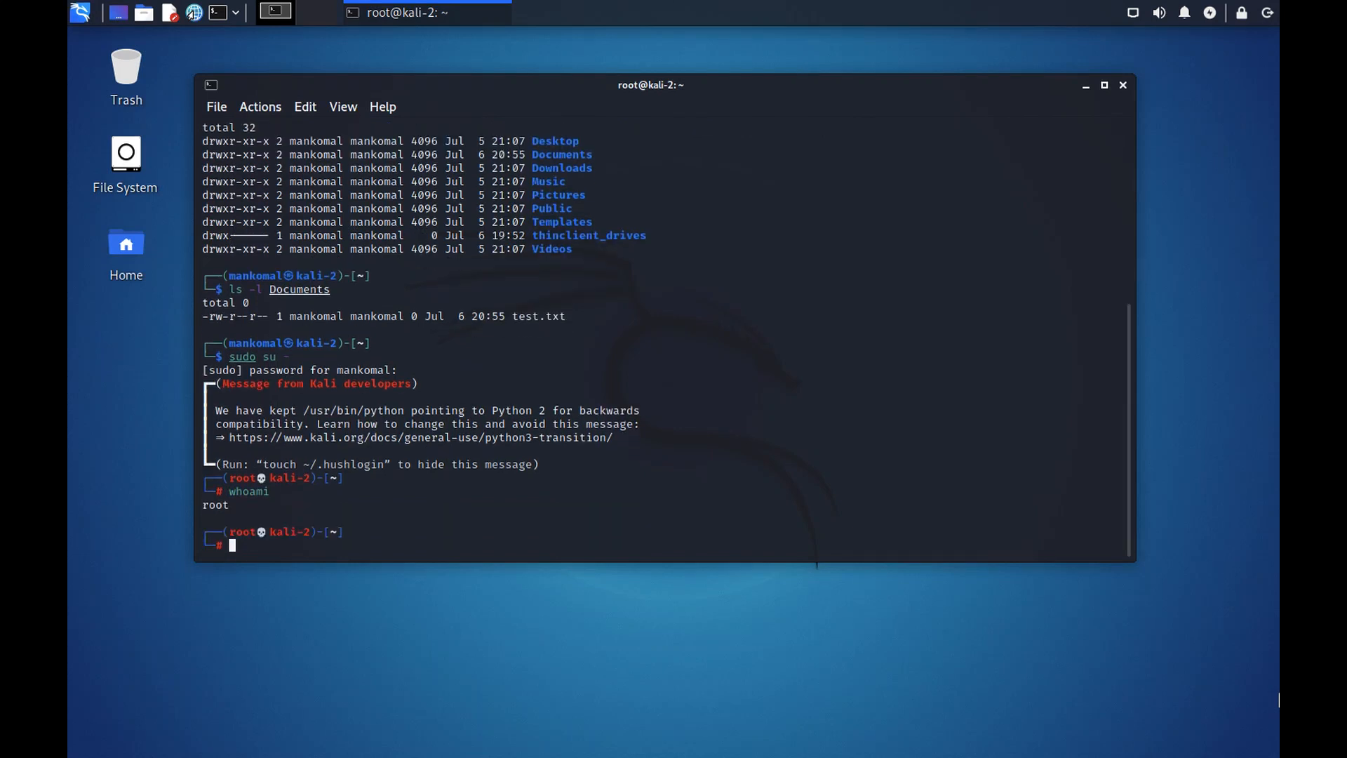
pyautogui.write('env')
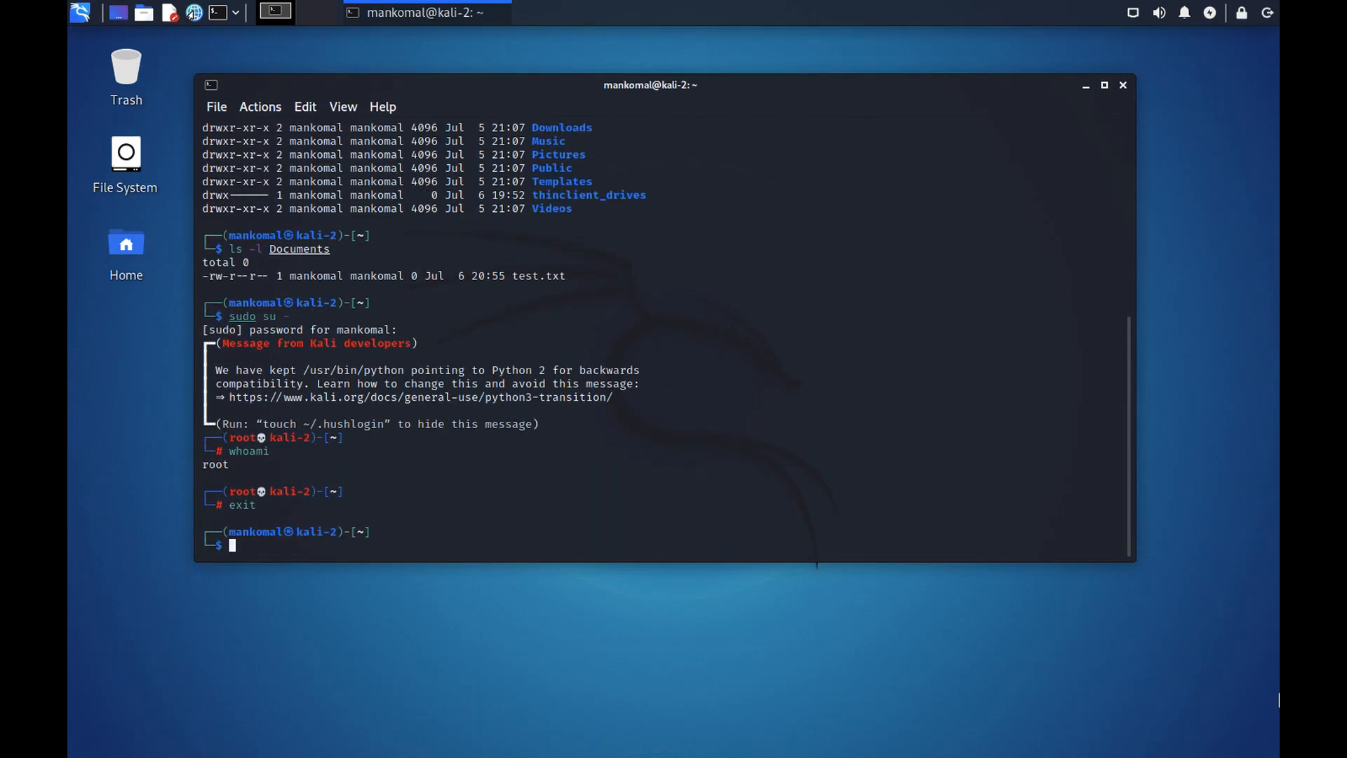
pyautogui.write('whoami')
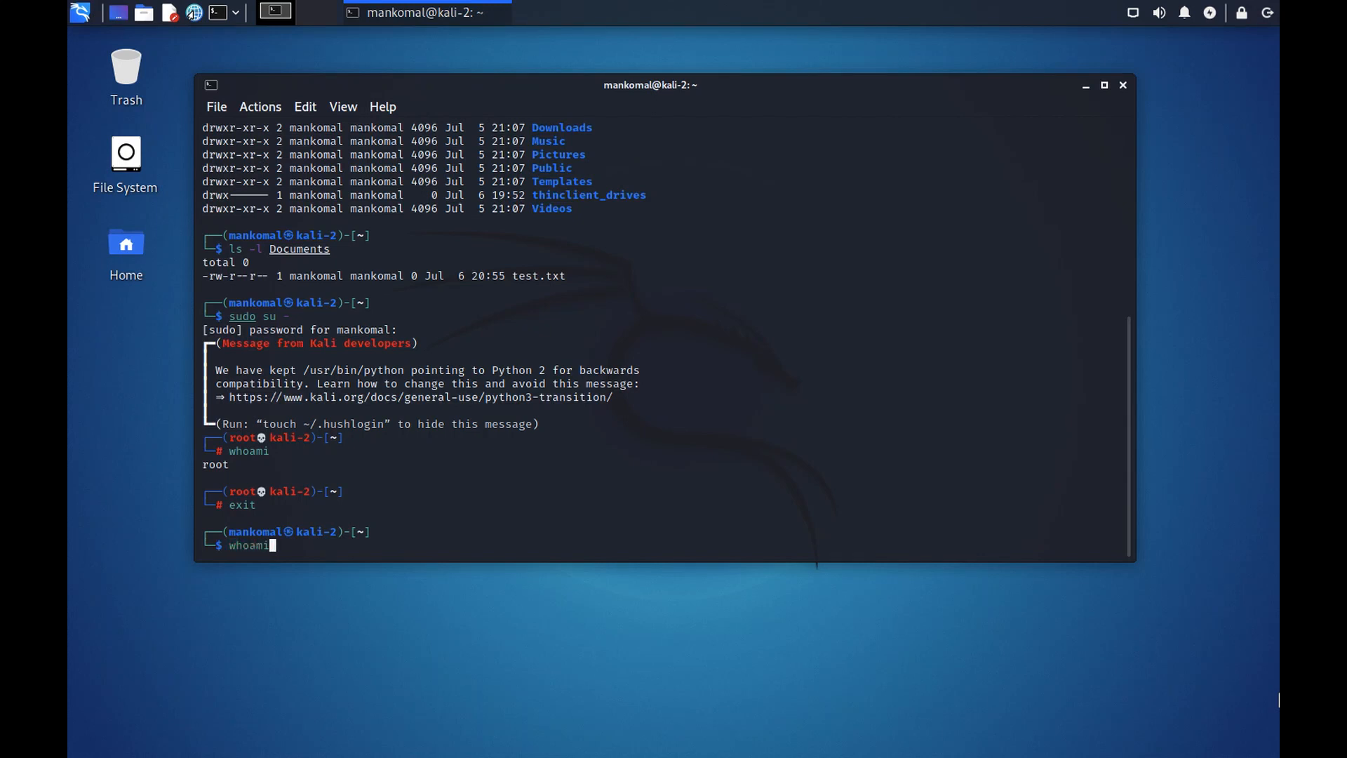
pyautogui.press('Return')
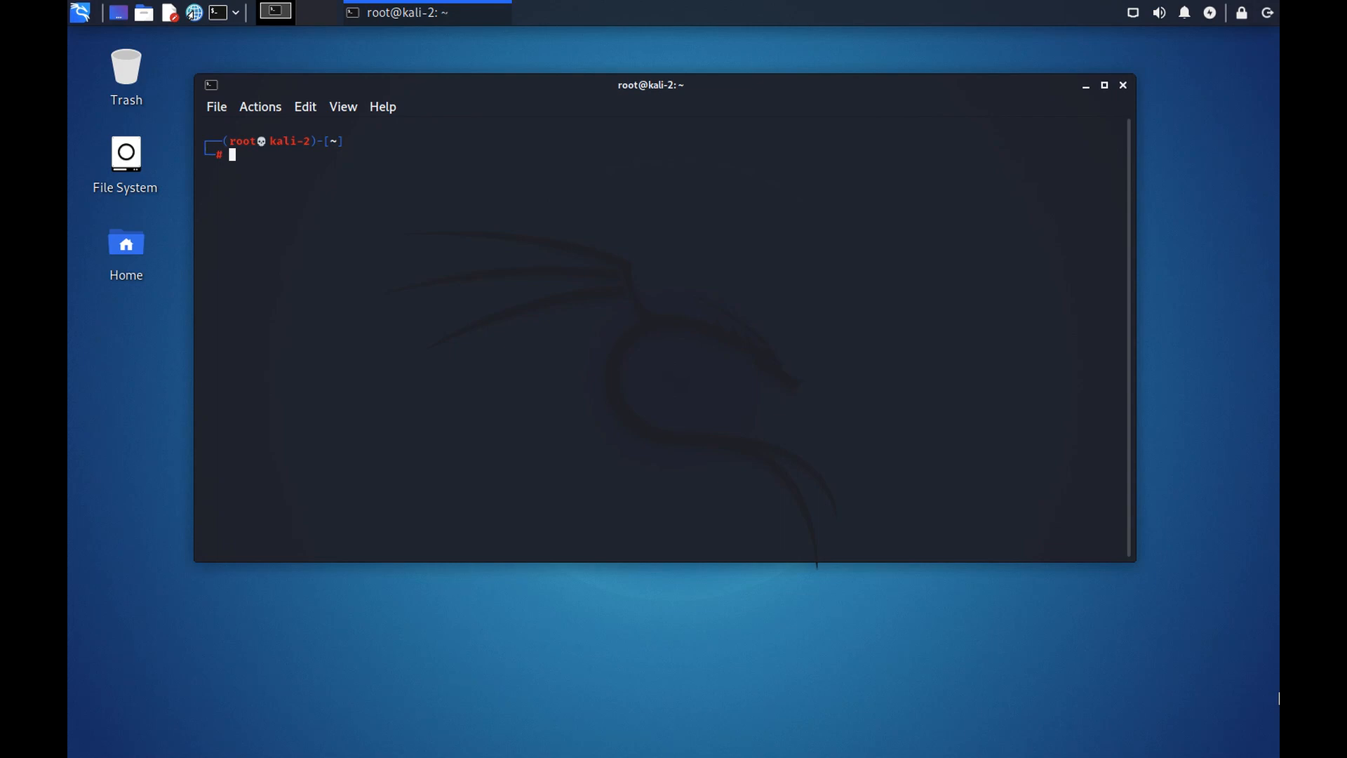
# Show /root with pwd, clear, cd .. up to /, and confirm with pwd
pyautogui.write('pwd')
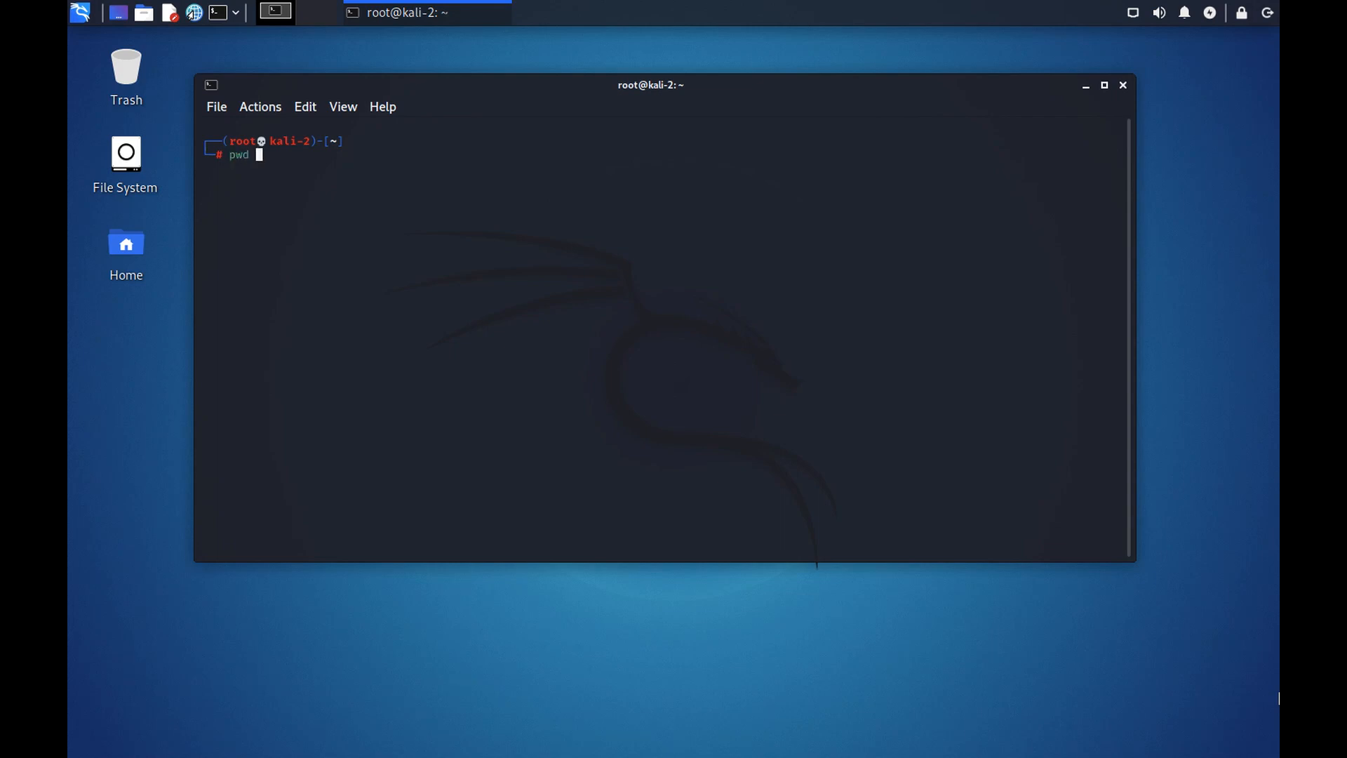
pyautogui.press('Return')
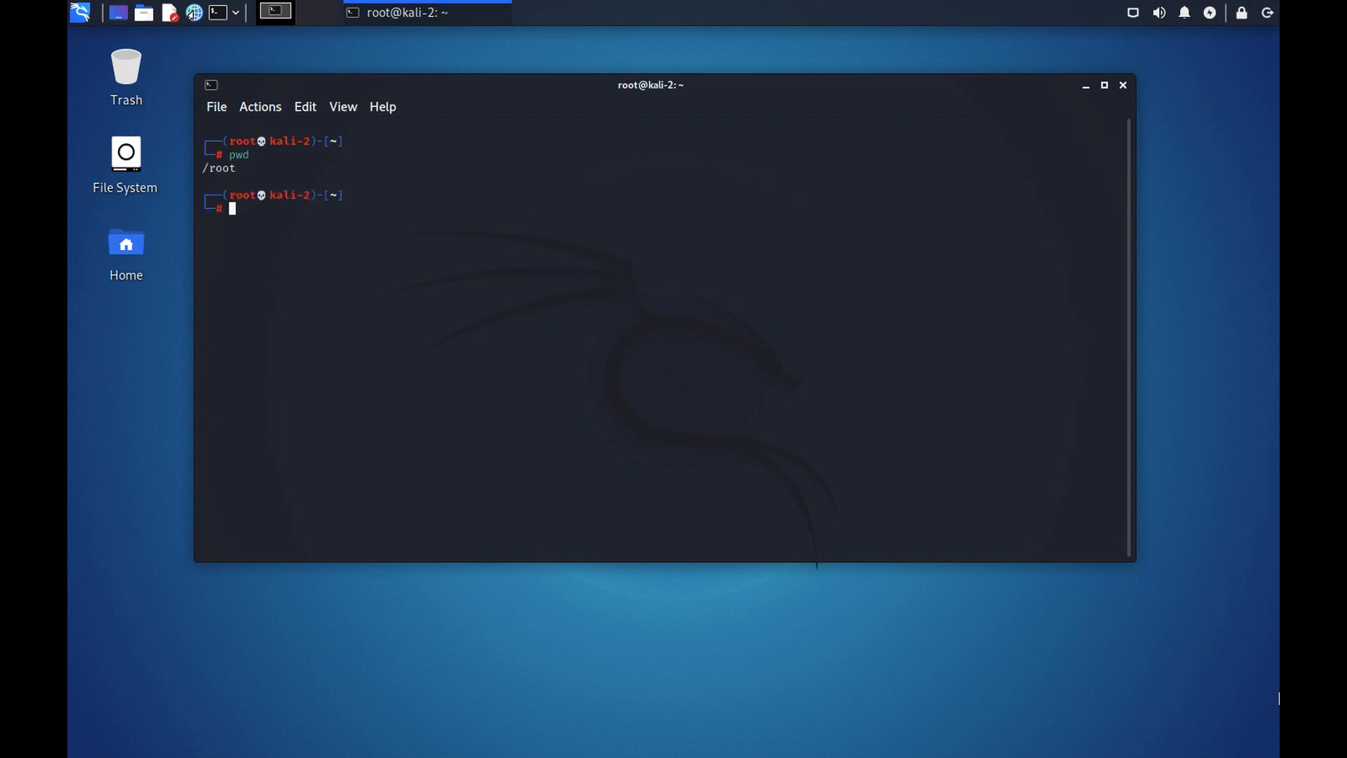
pyautogui.write('clear')
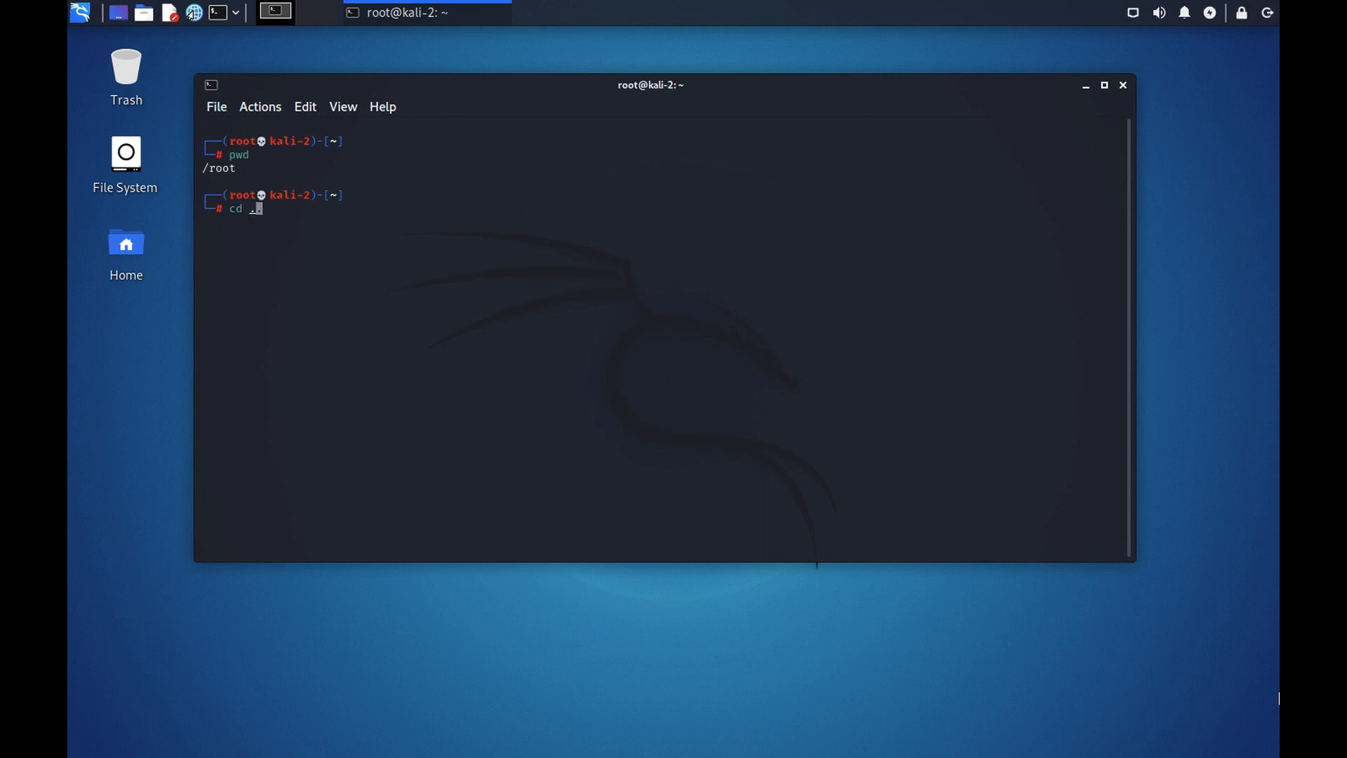
pyautogui.write('.')
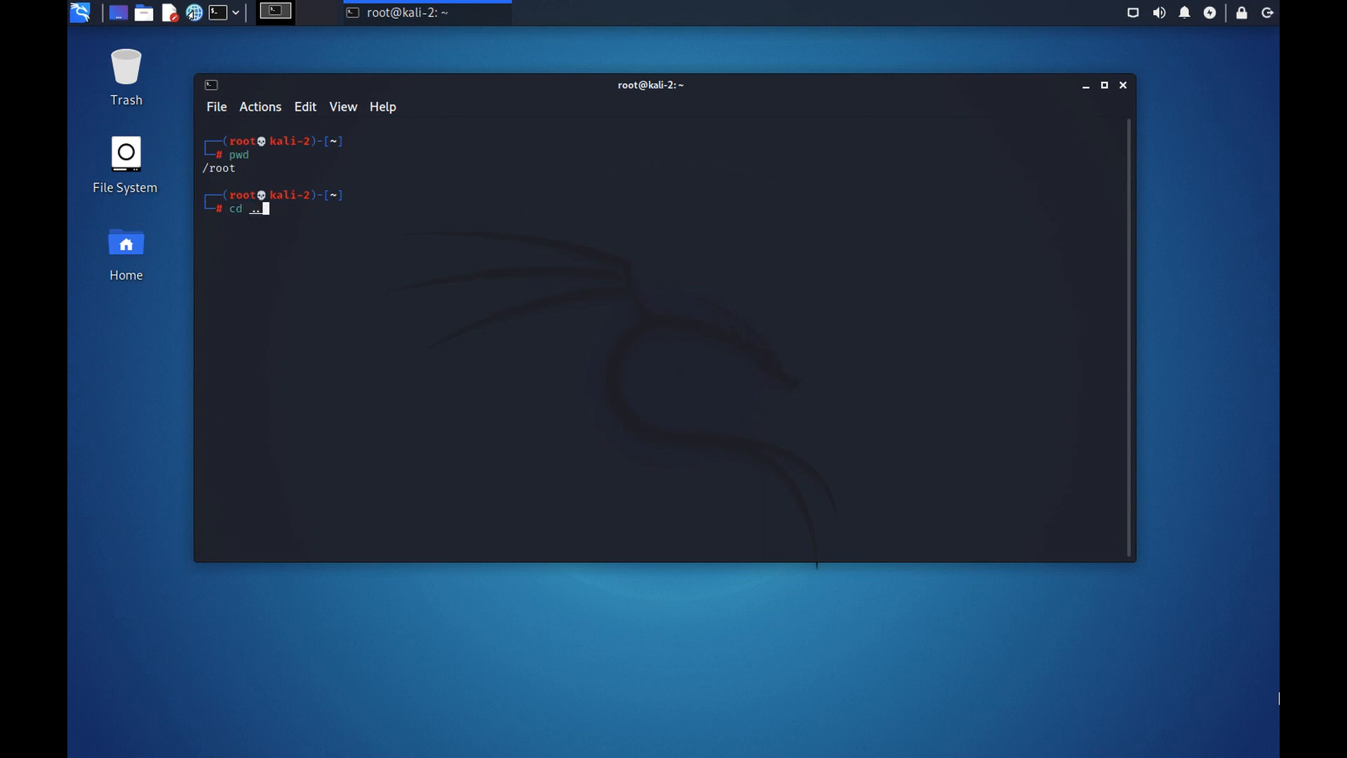
pyautogui.press('Return')
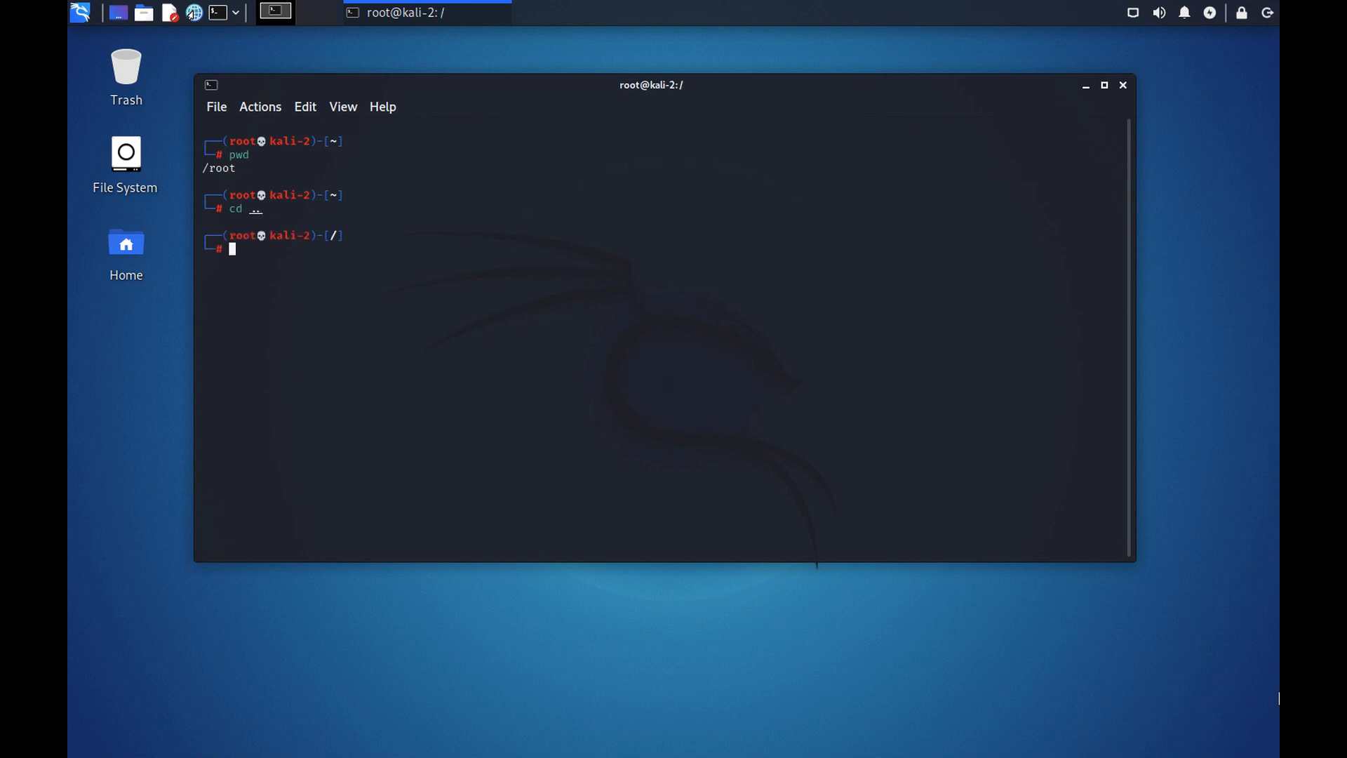
pyautogui.write('pwd')
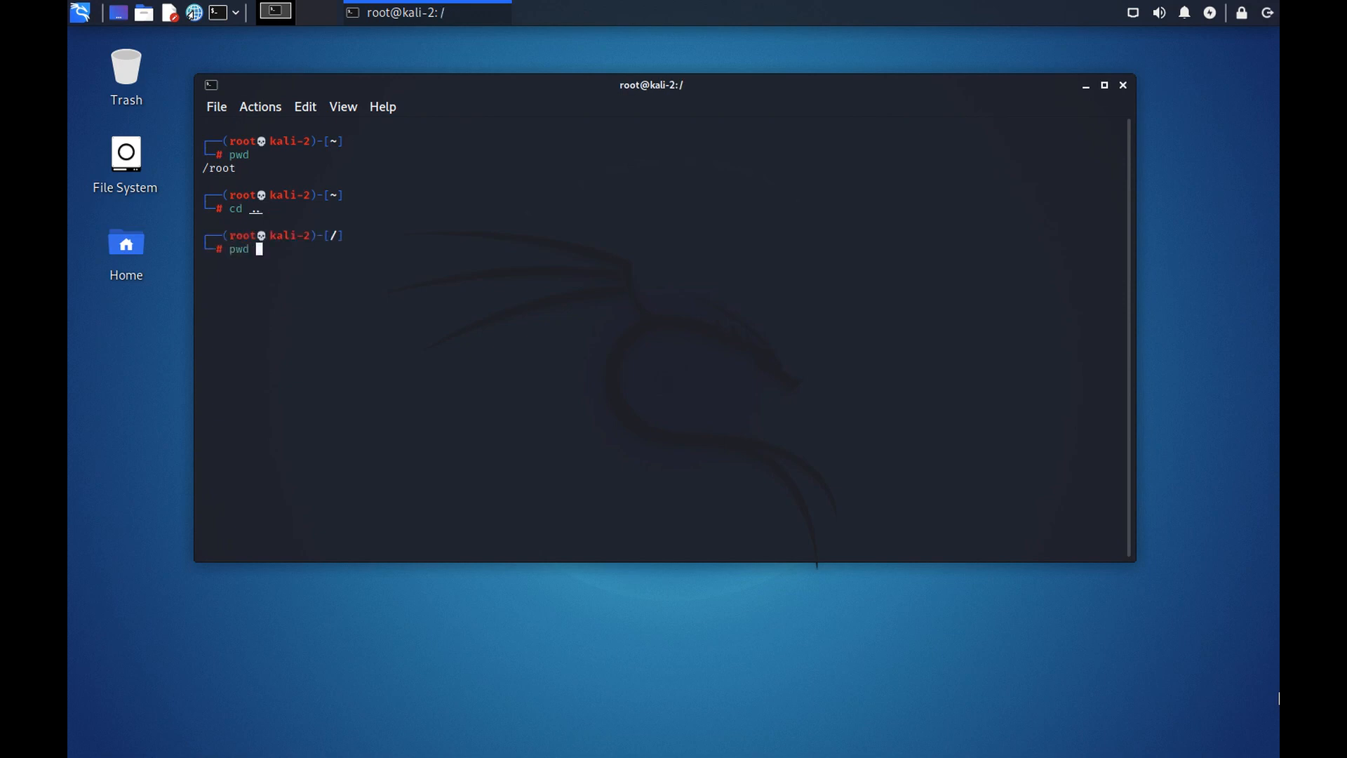
pyautogui.press('Return')
pyautogui.write('ls -l')
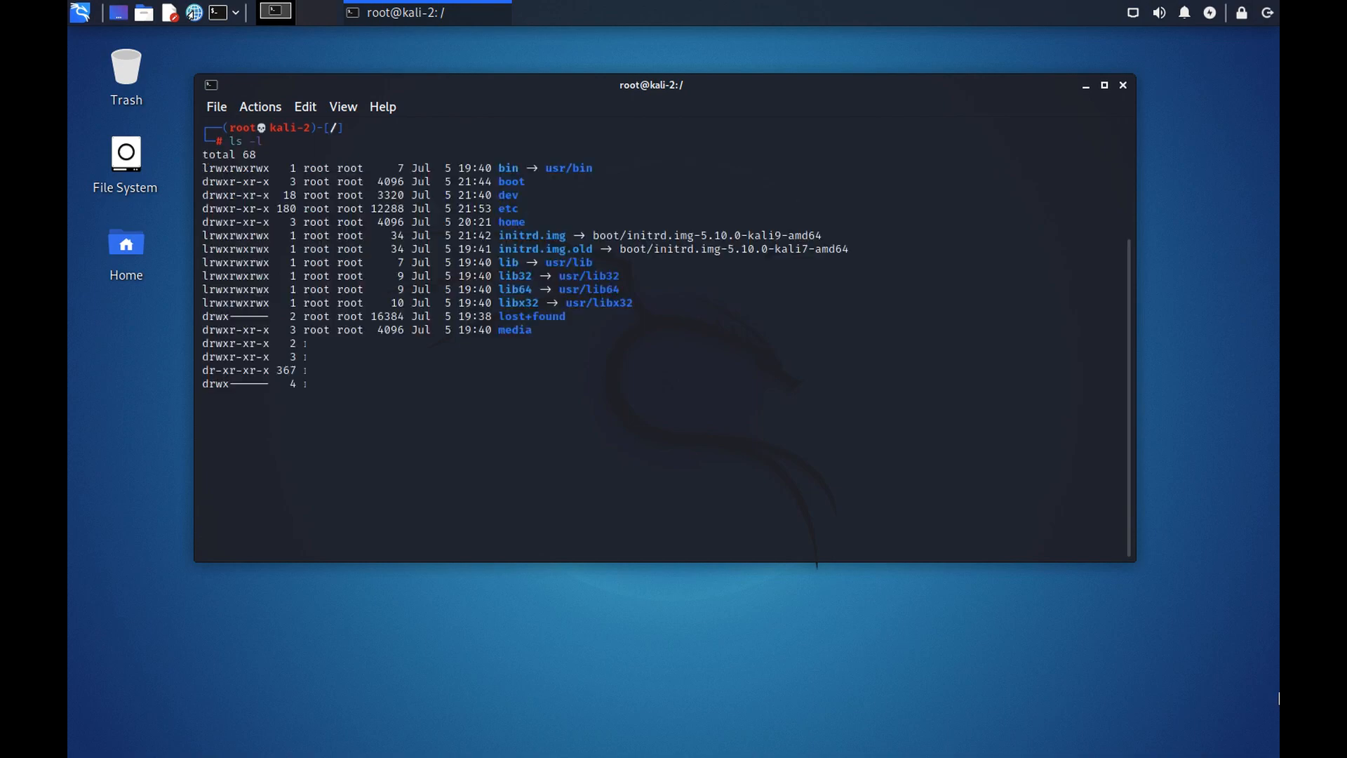
# Run ls -l in / and highlight the lib32 entry, then prepare another ls -l
pyautogui.press('Return')
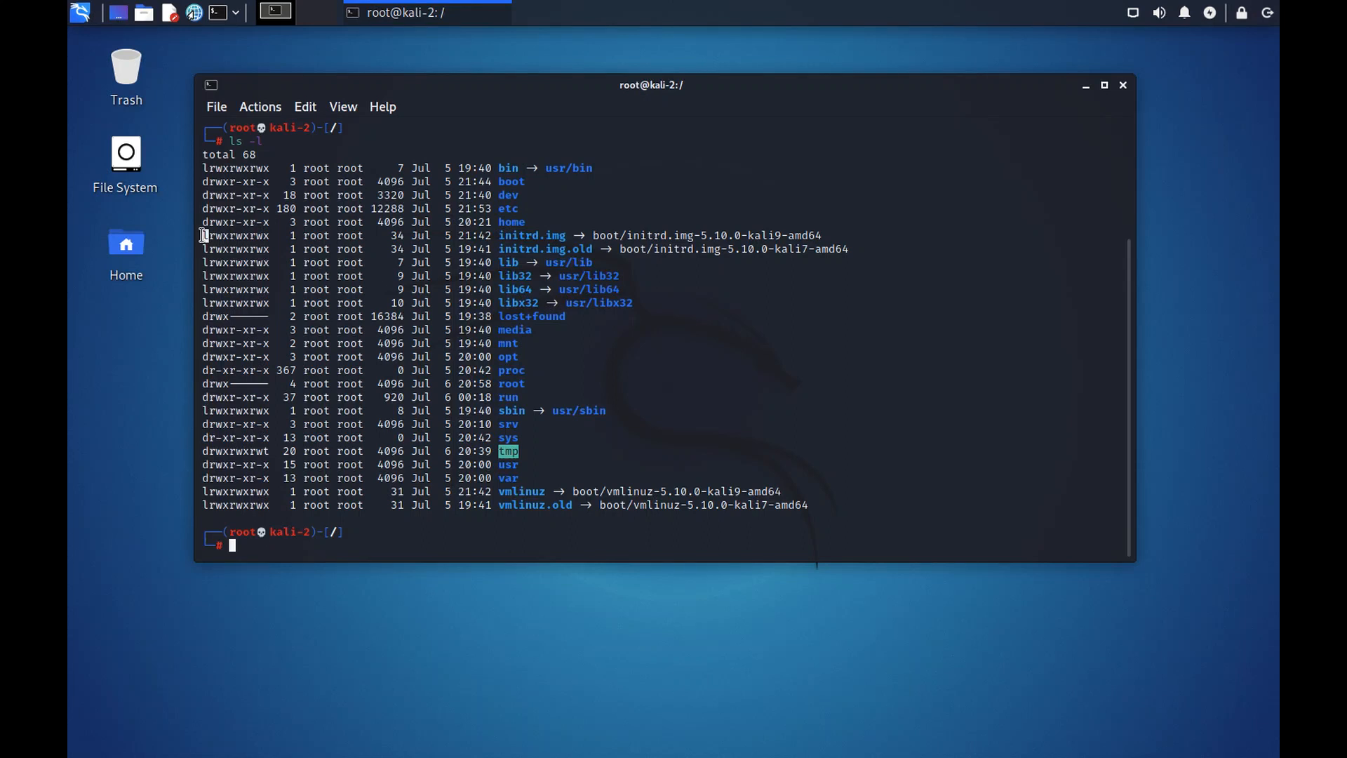
pyautogui.moveTo(615, 673)
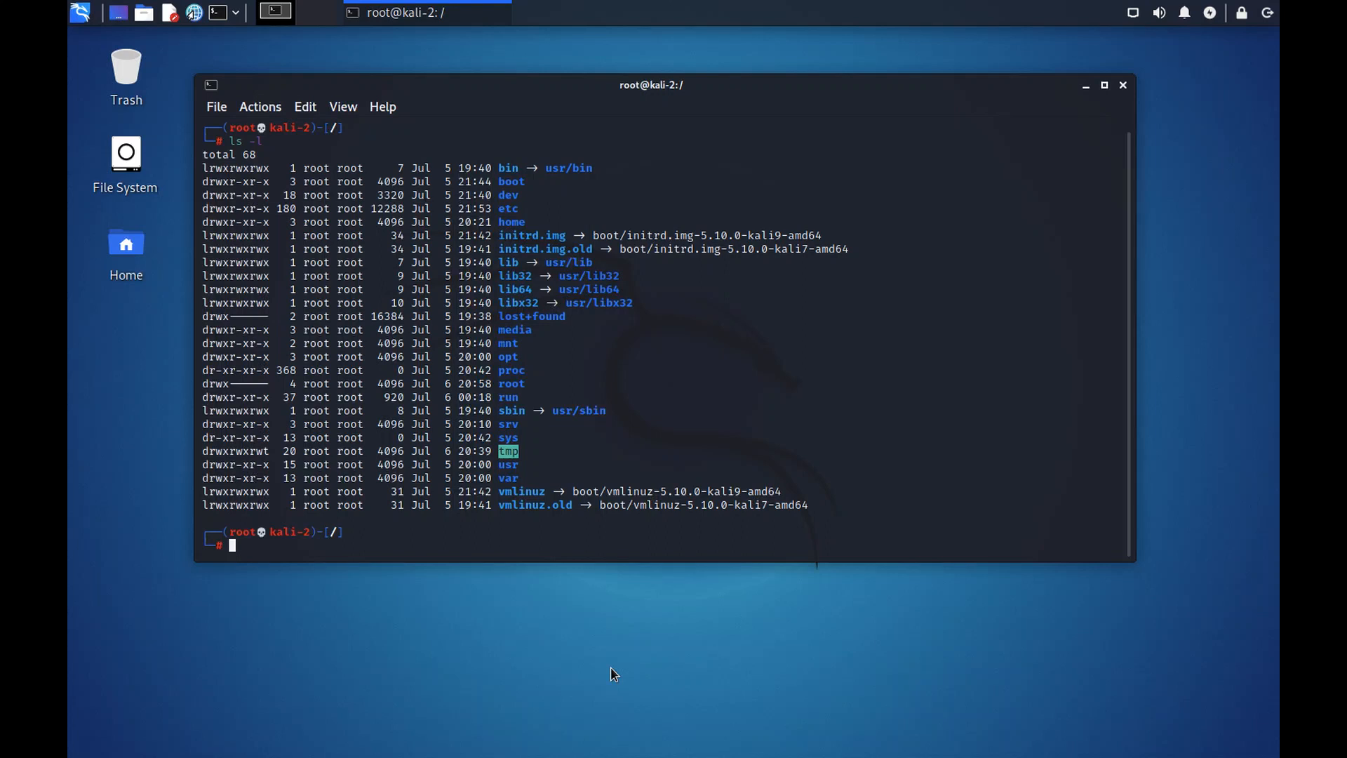
pyautogui.moveTo(618, 253)
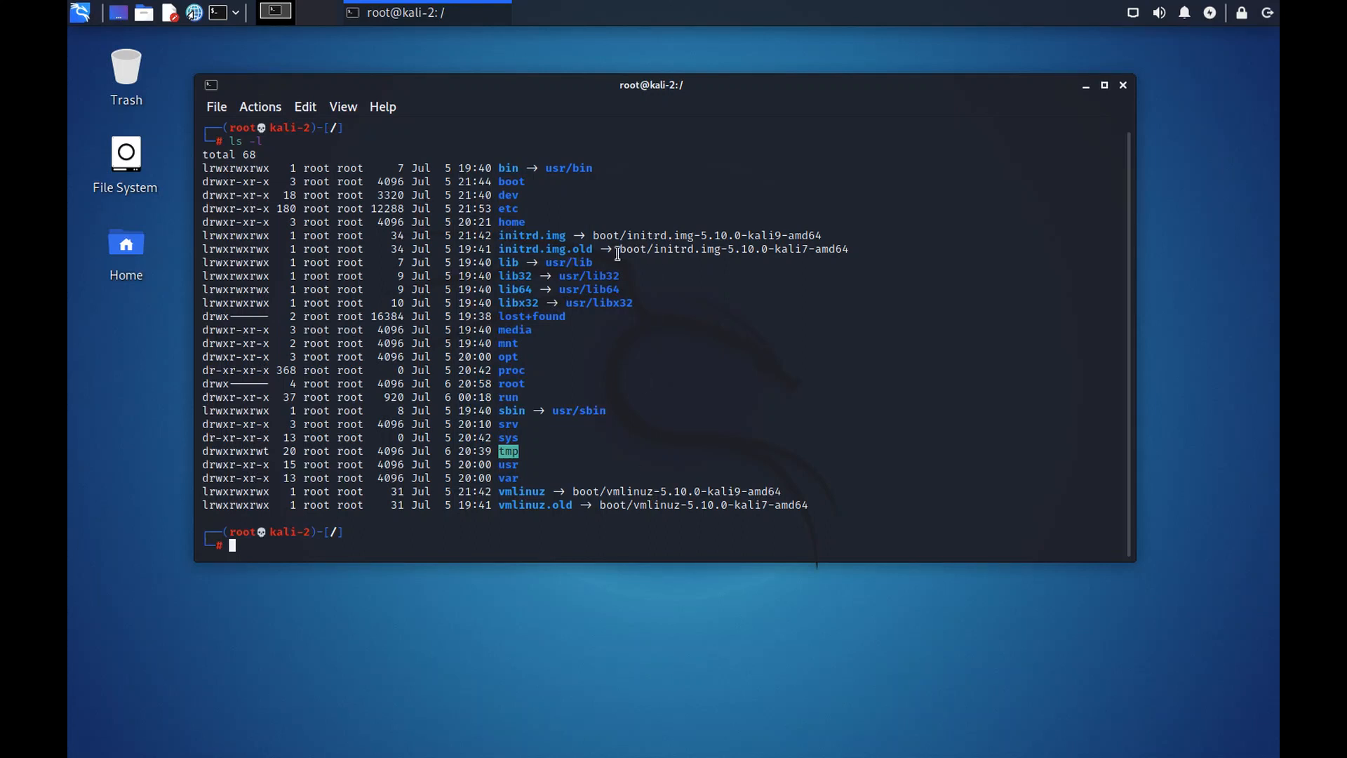
pyautogui.doubleClick(514, 276)
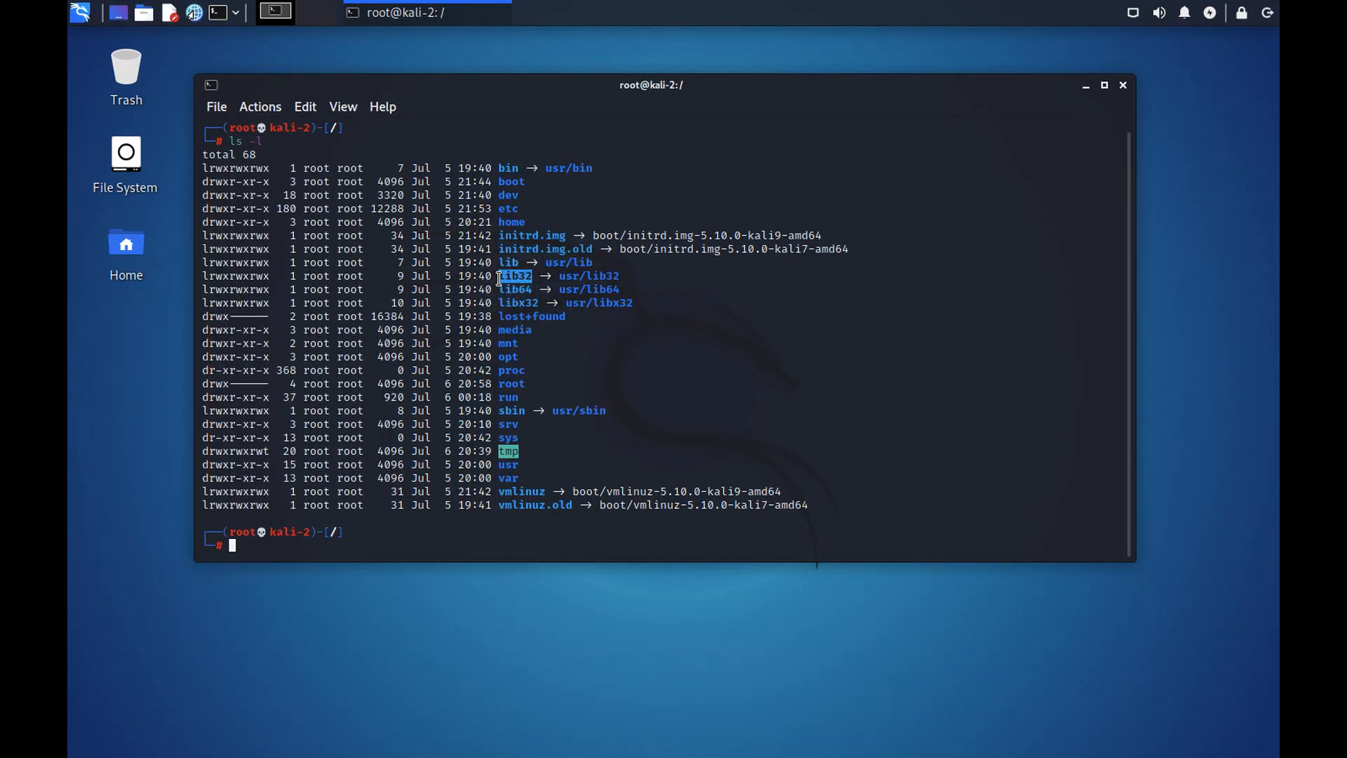
pyautogui.moveTo(619, 274)
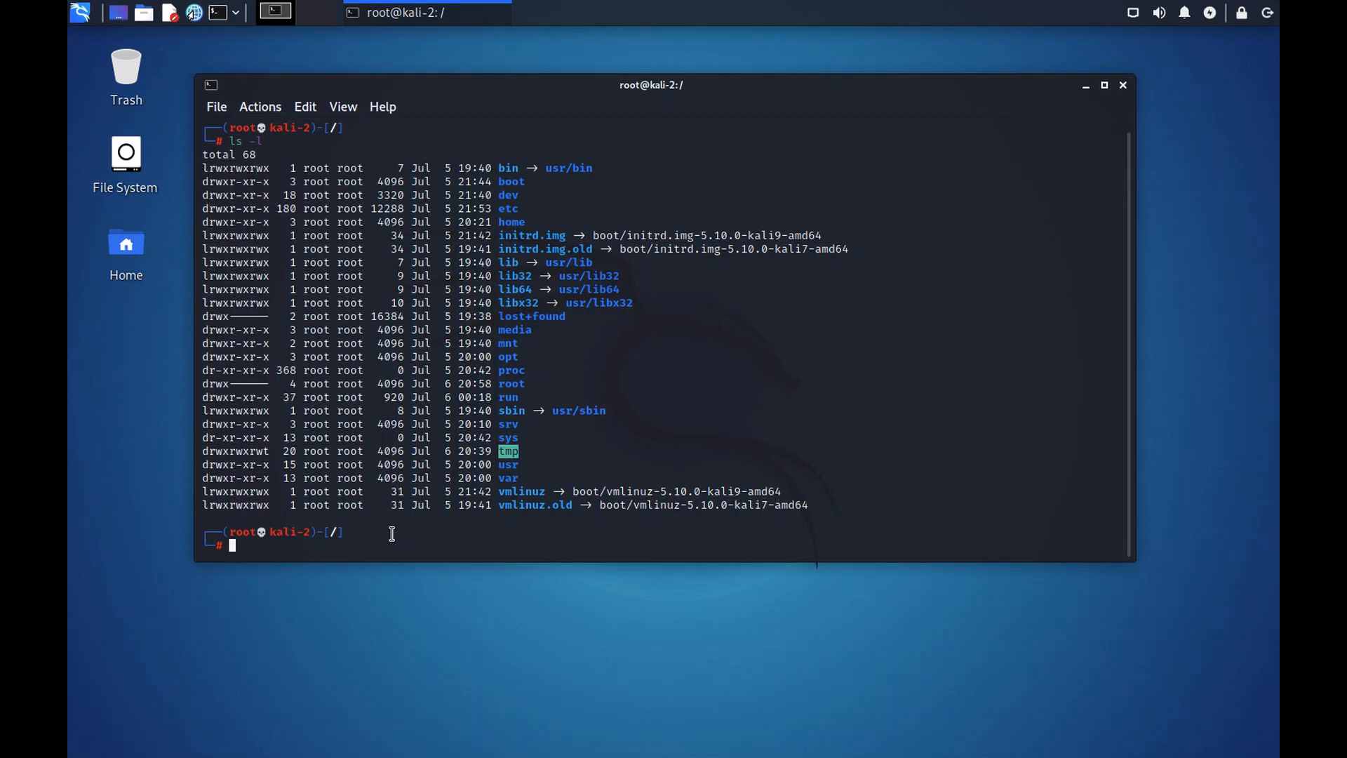
pyautogui.moveTo(442, 247)
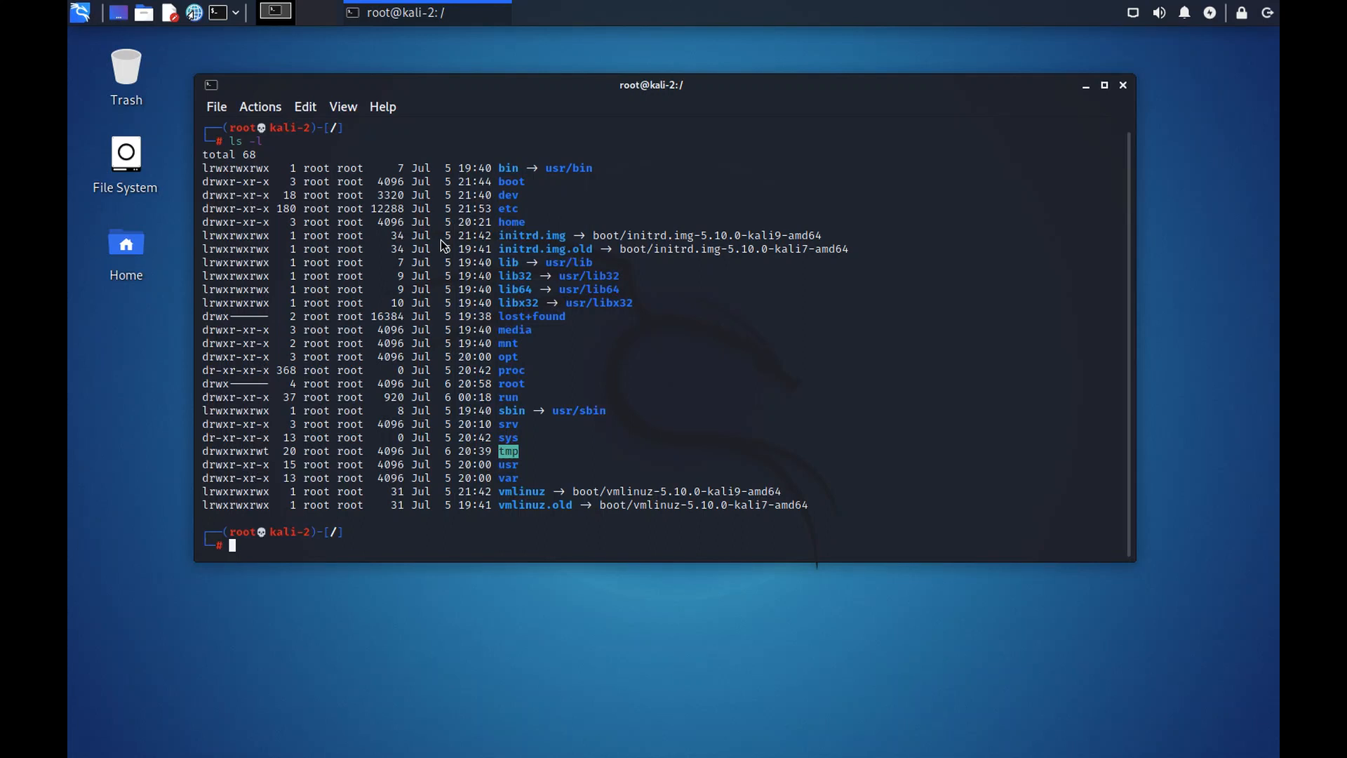
pyautogui.moveTo(457, 662)
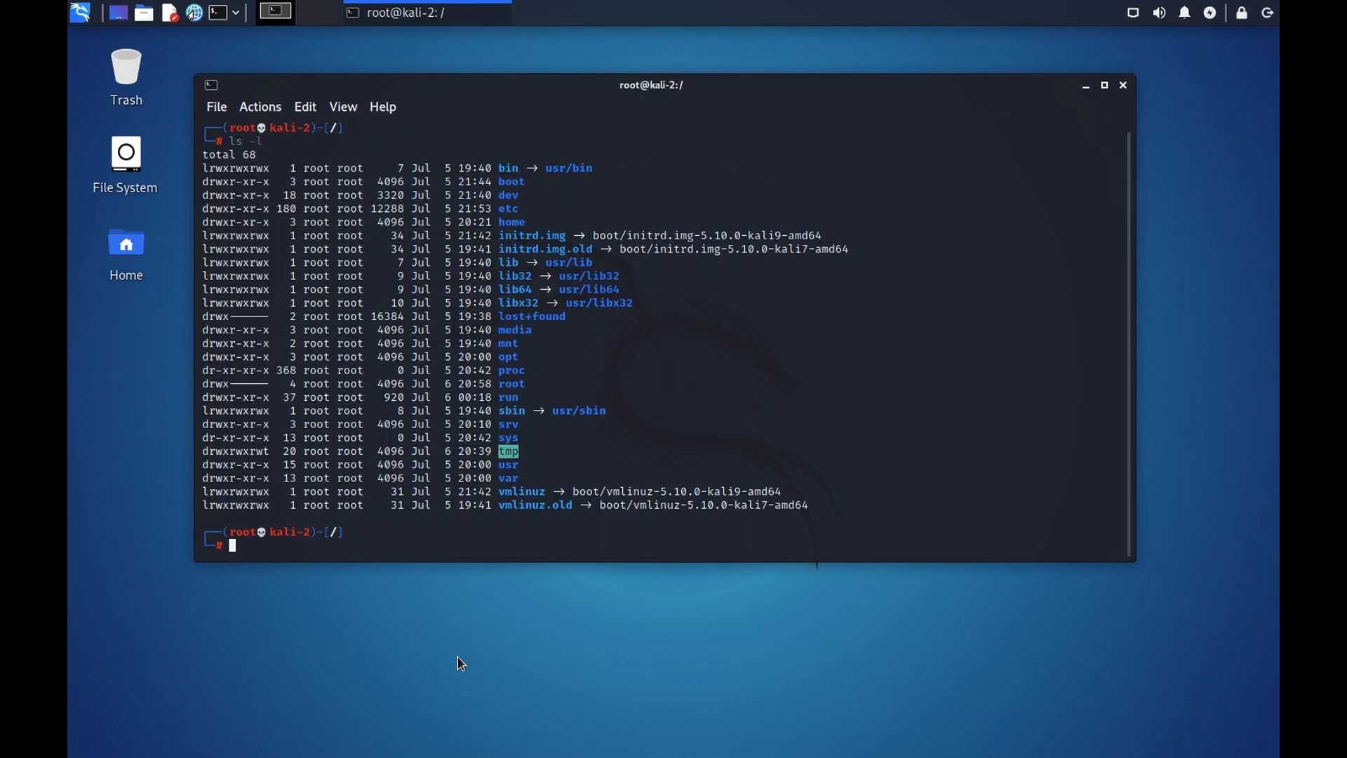
pyautogui.write('ls -l')
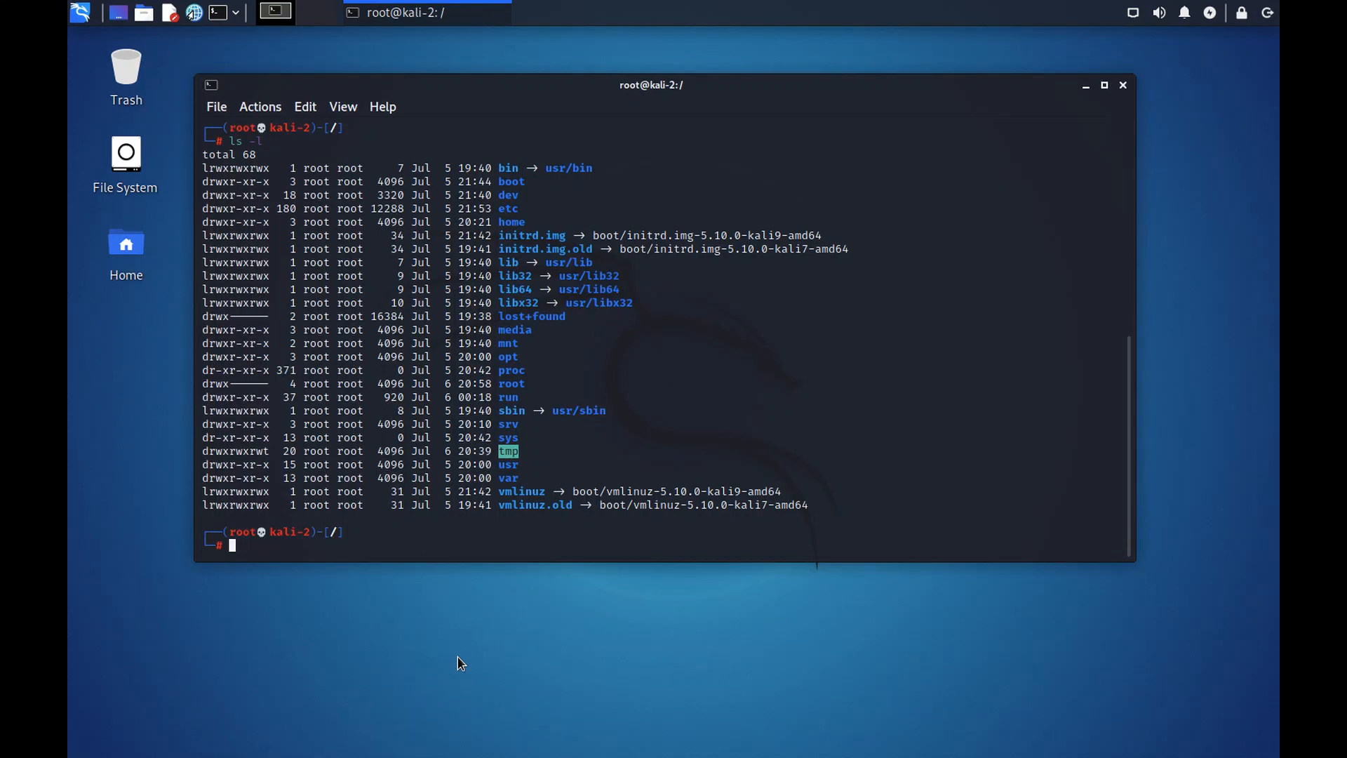
# Run where ls showing the alias, /usr/bin/ls and /bin/ls, then enter cat /usr/bin/ls
pyautogui.write('where ls')
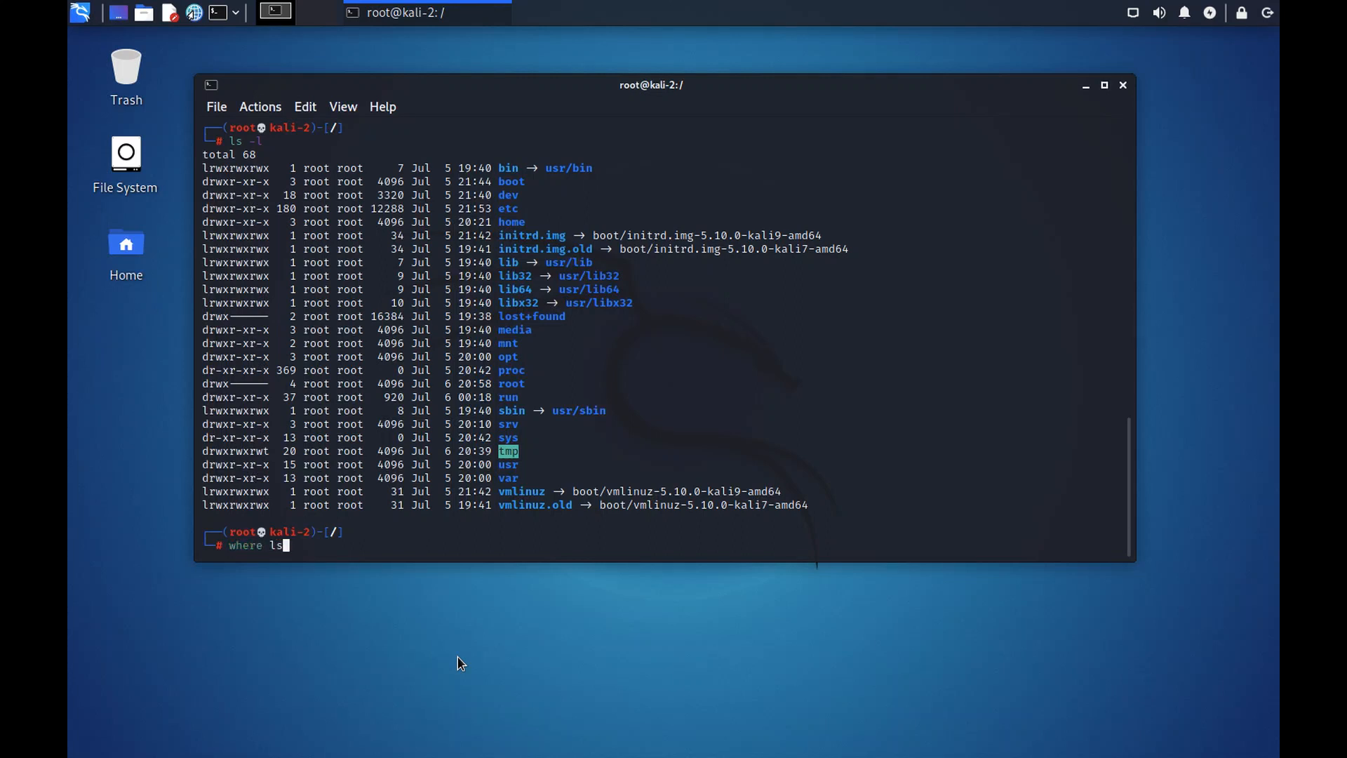
pyautogui.press('Return')
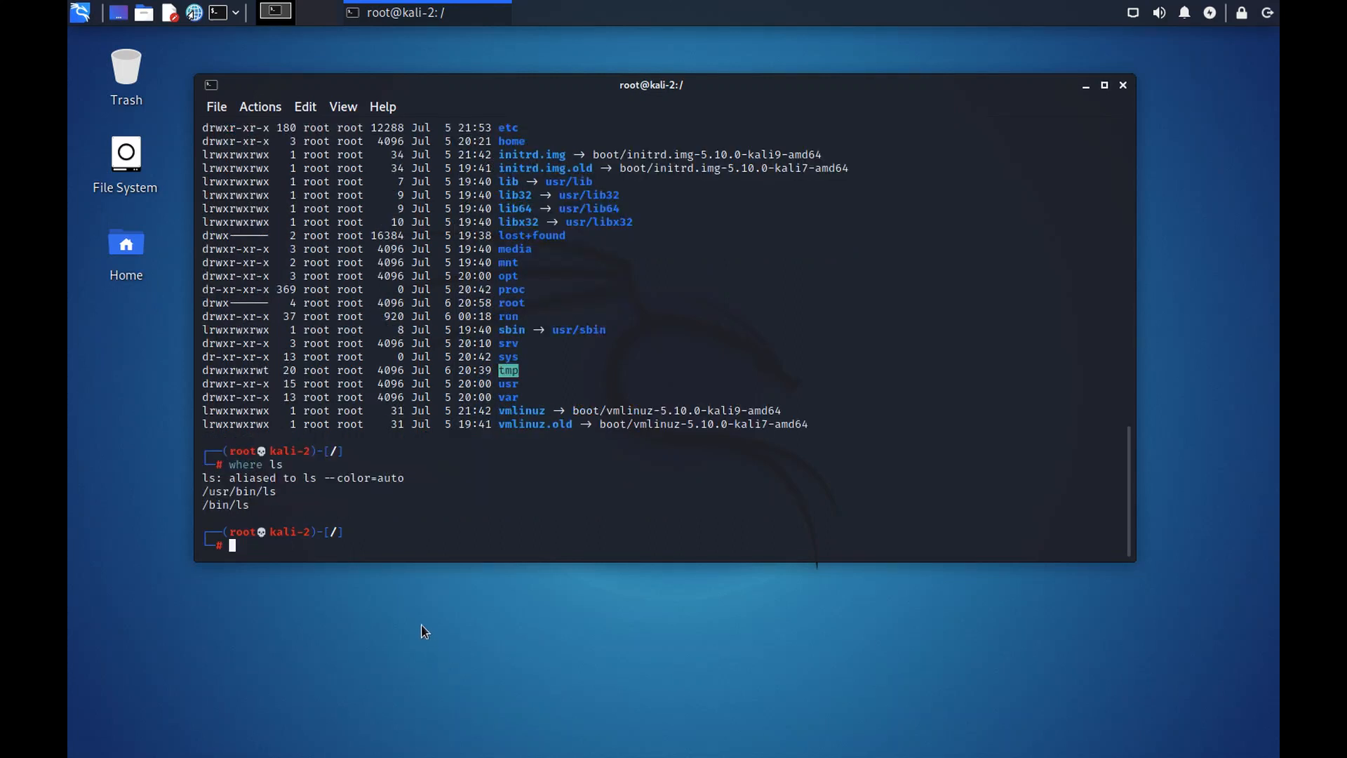
pyautogui.moveTo(277, 491)
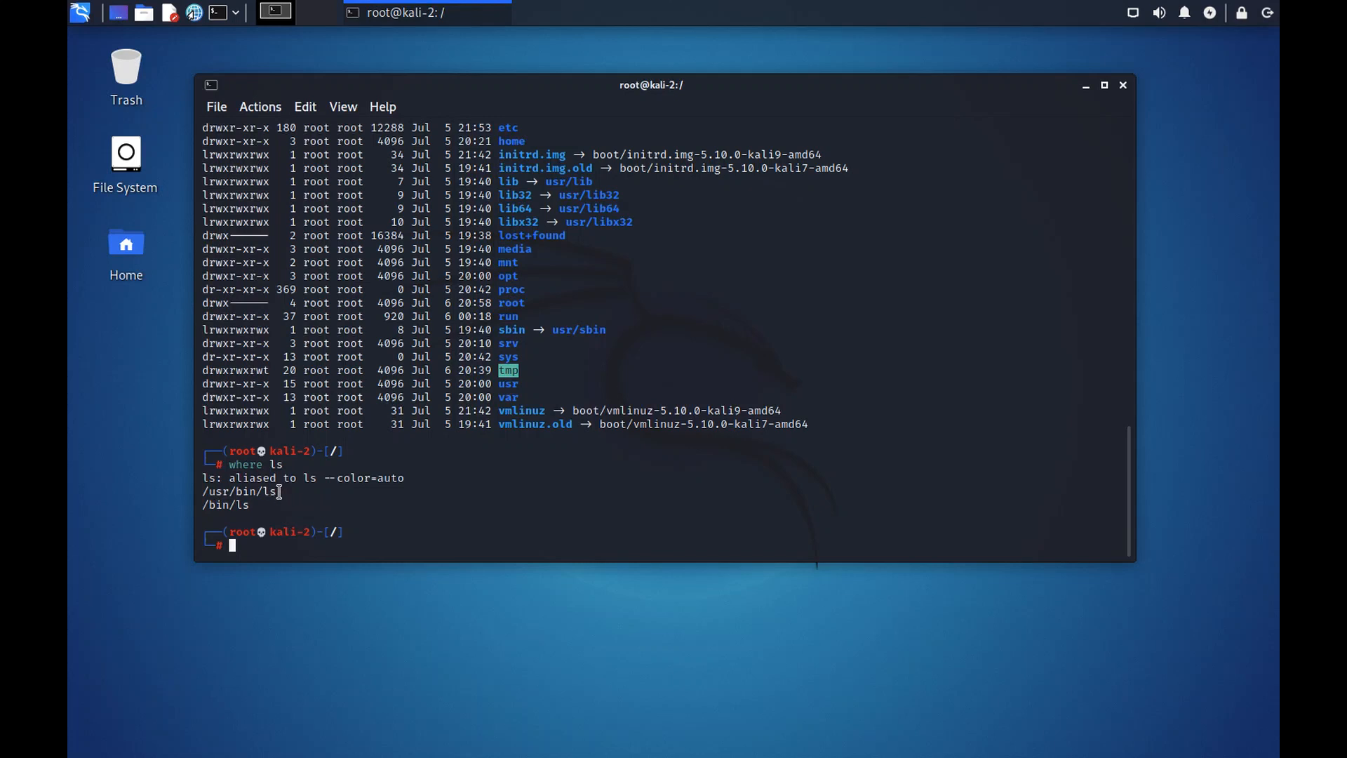
pyautogui.moveTo(1182, 710)
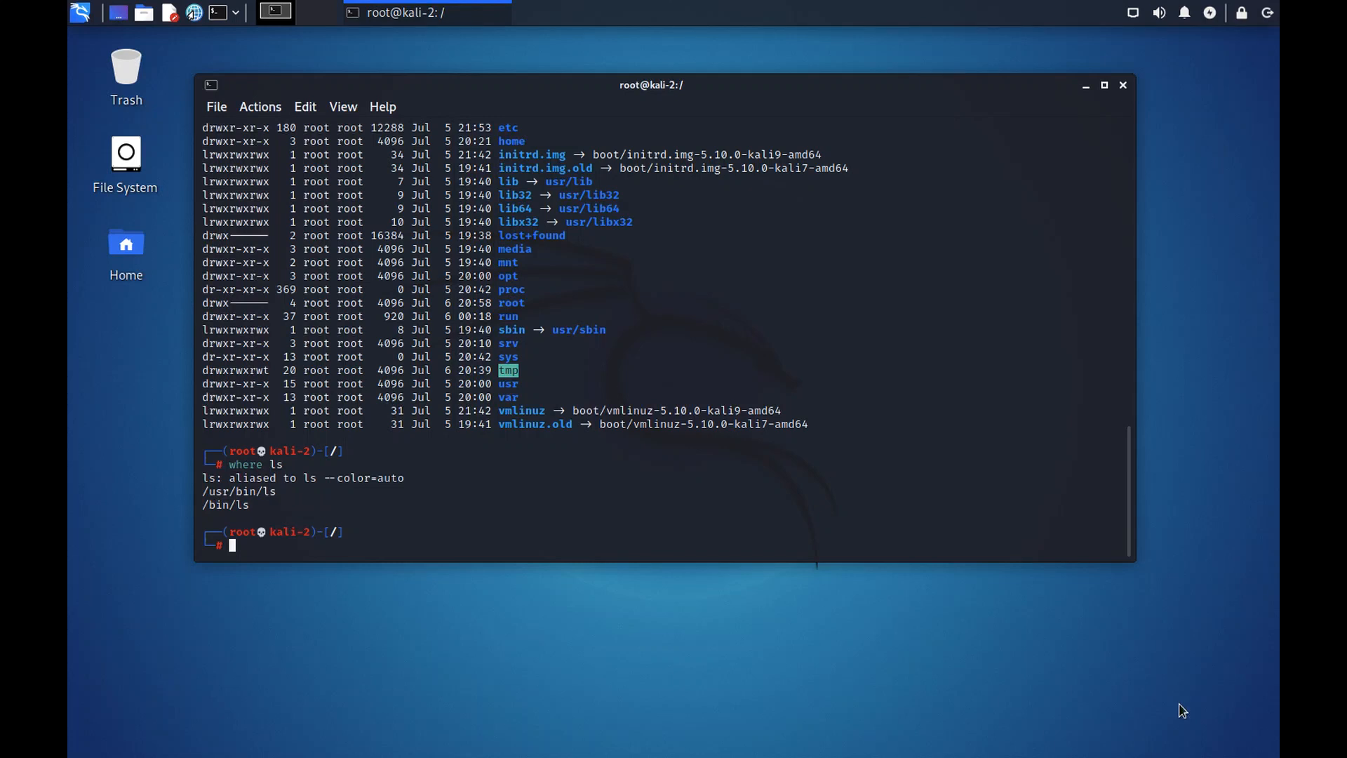
pyautogui.write('cat')
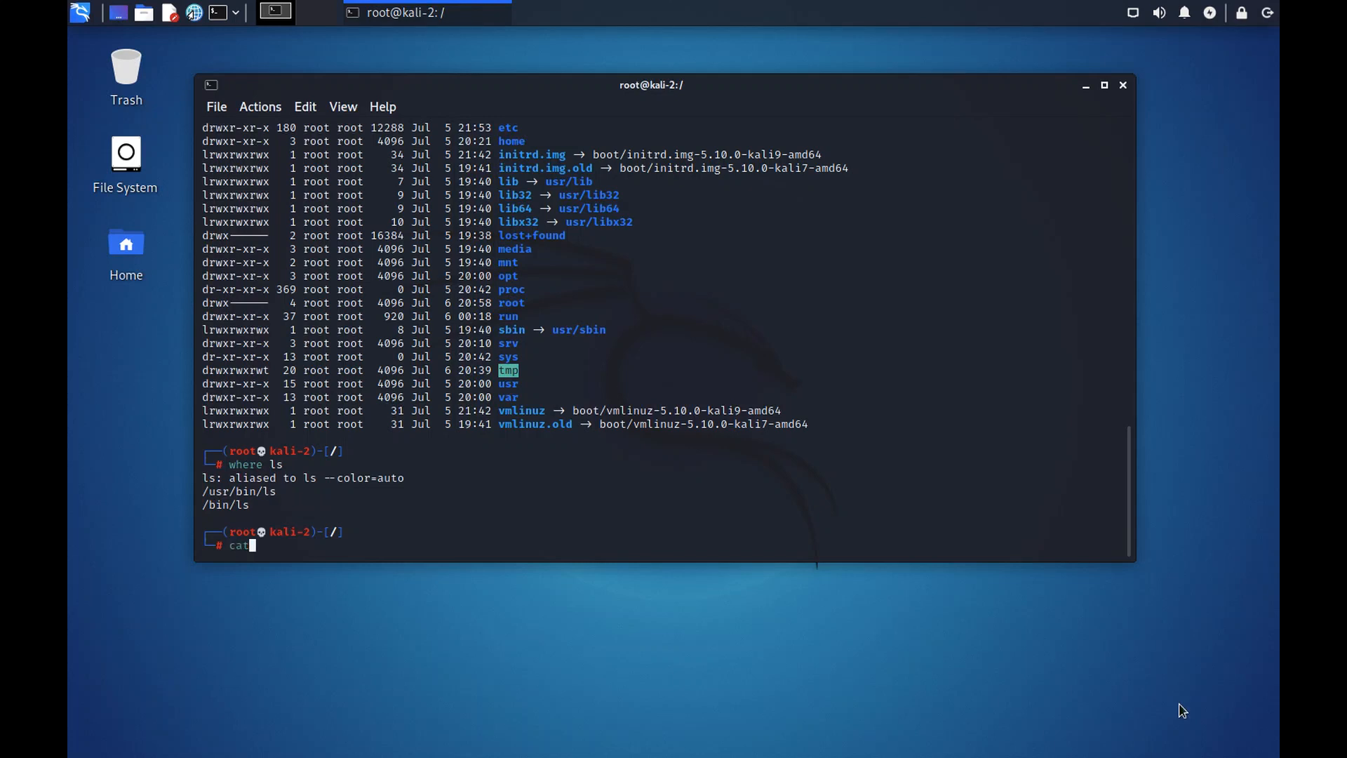
pyautogui.write('/')
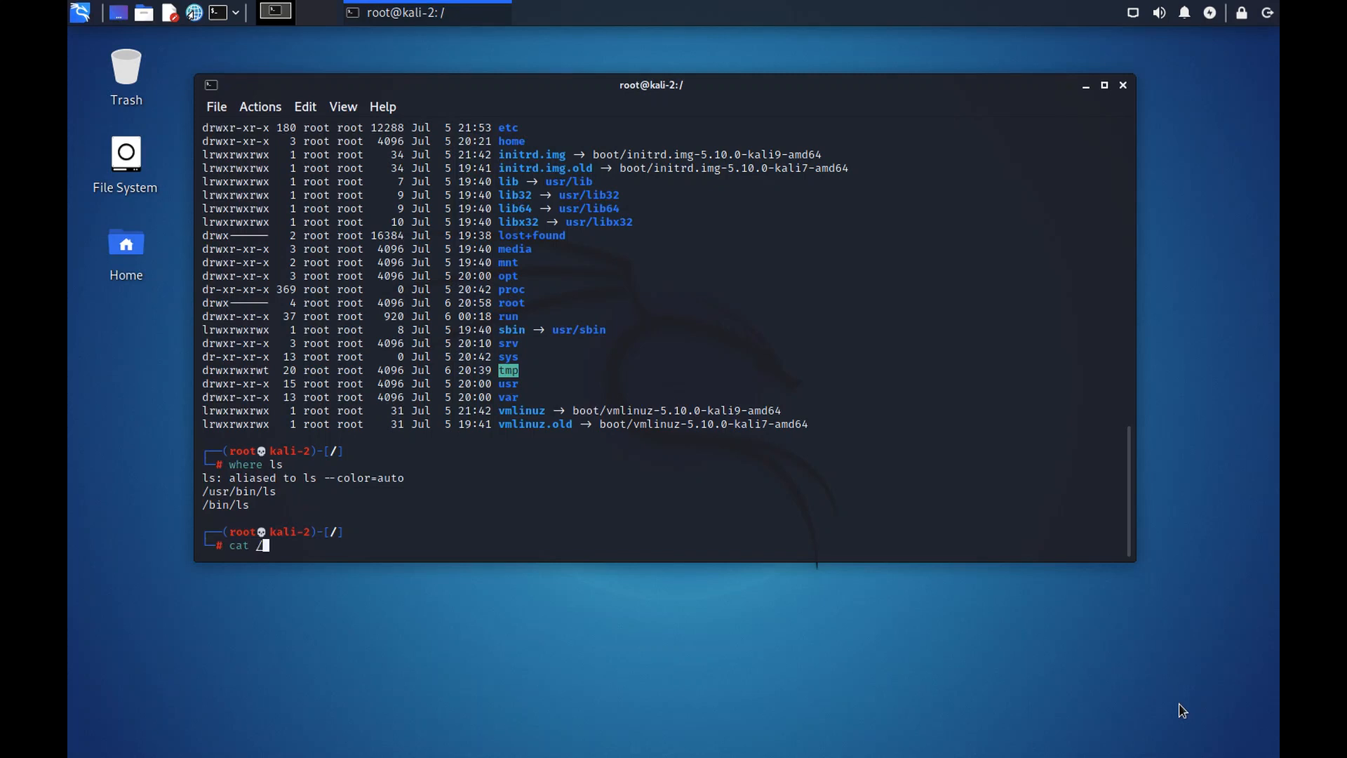
pyautogui.write('/usr/')
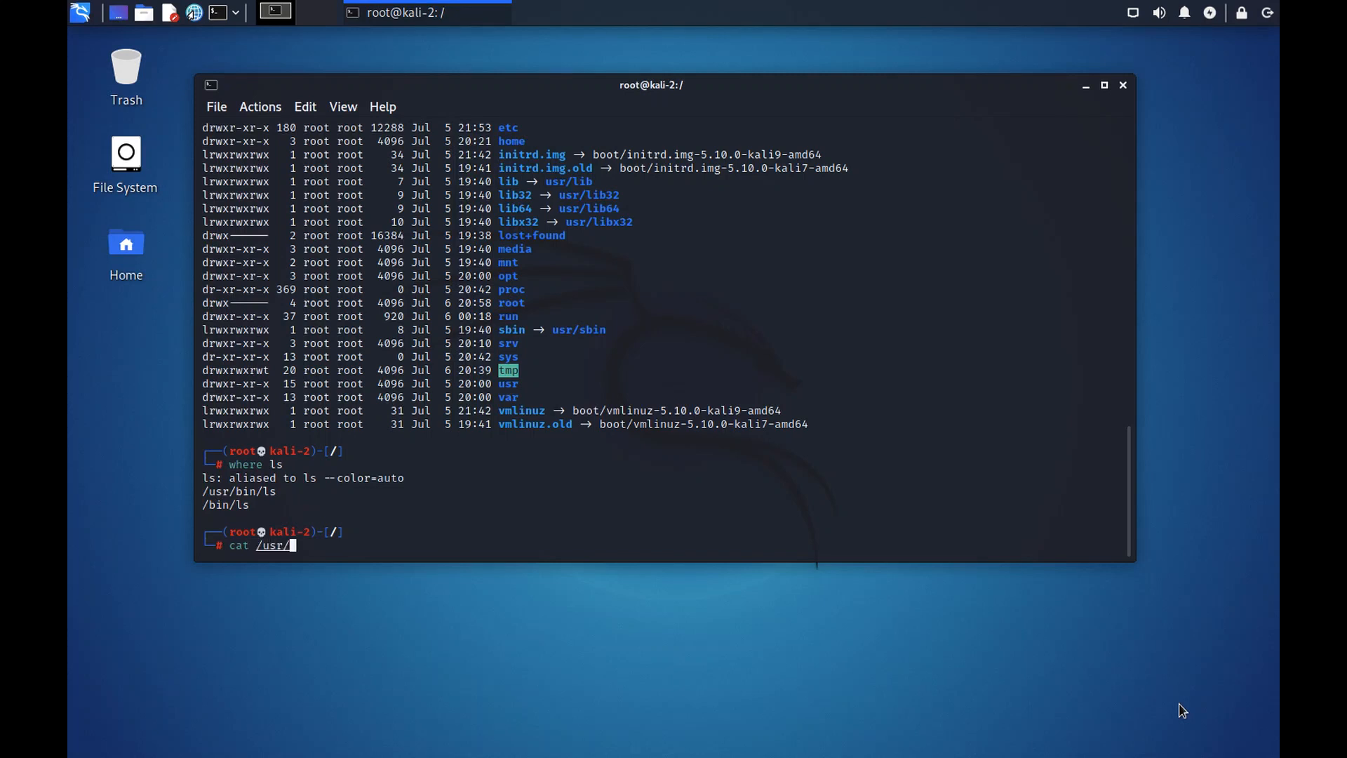
pyautogui.write('bin/ls')
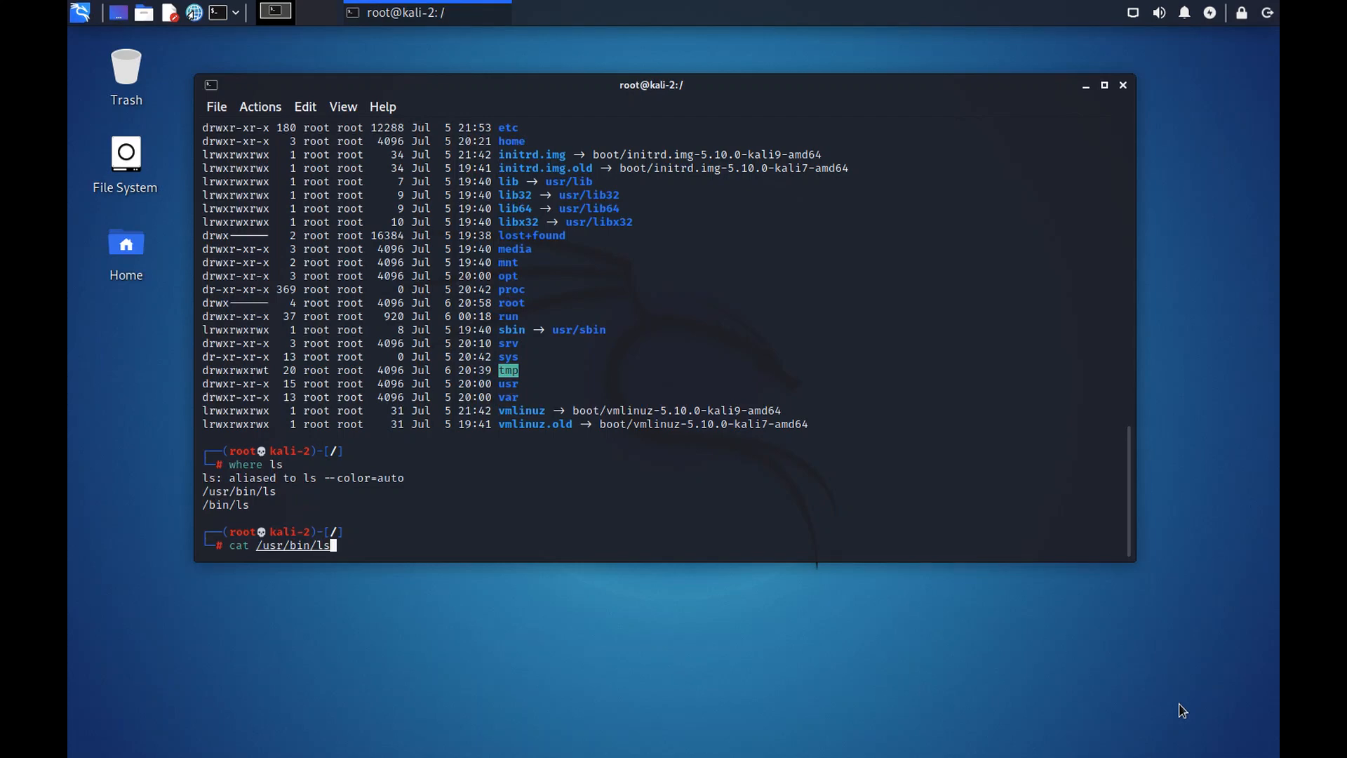
# Dump the binary contents of /usr/bin/ls with cat, scroll, and enter ls -l
pyautogui.press('Return')
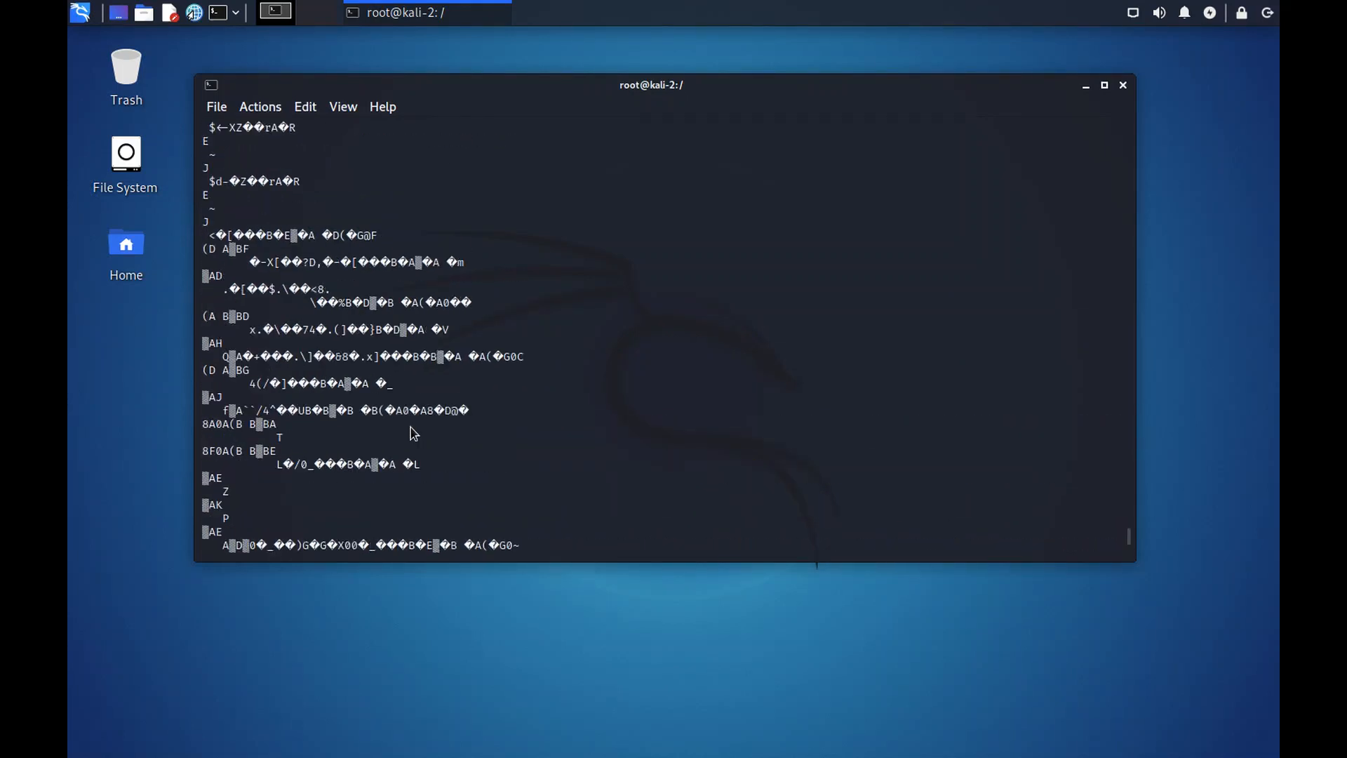
pyautogui.scroll(-3)
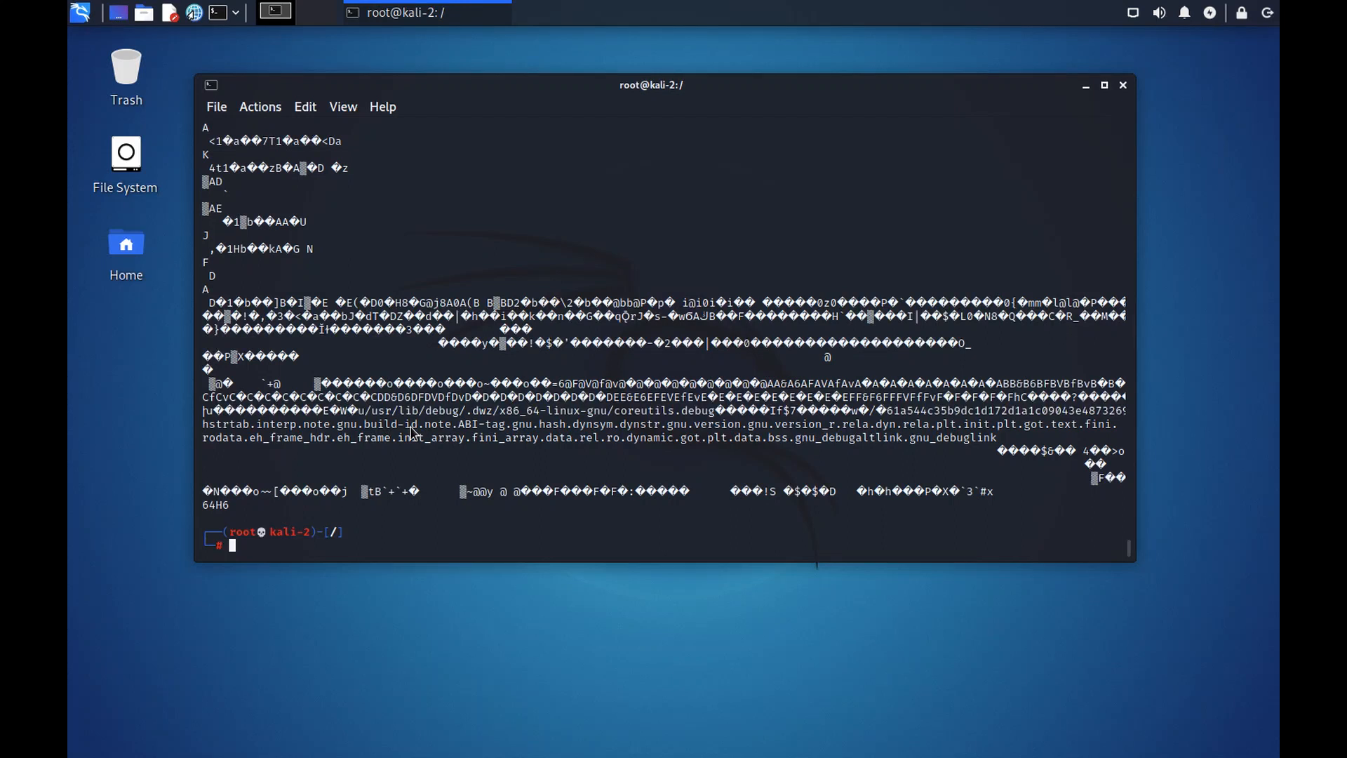
pyautogui.write('ls -l')
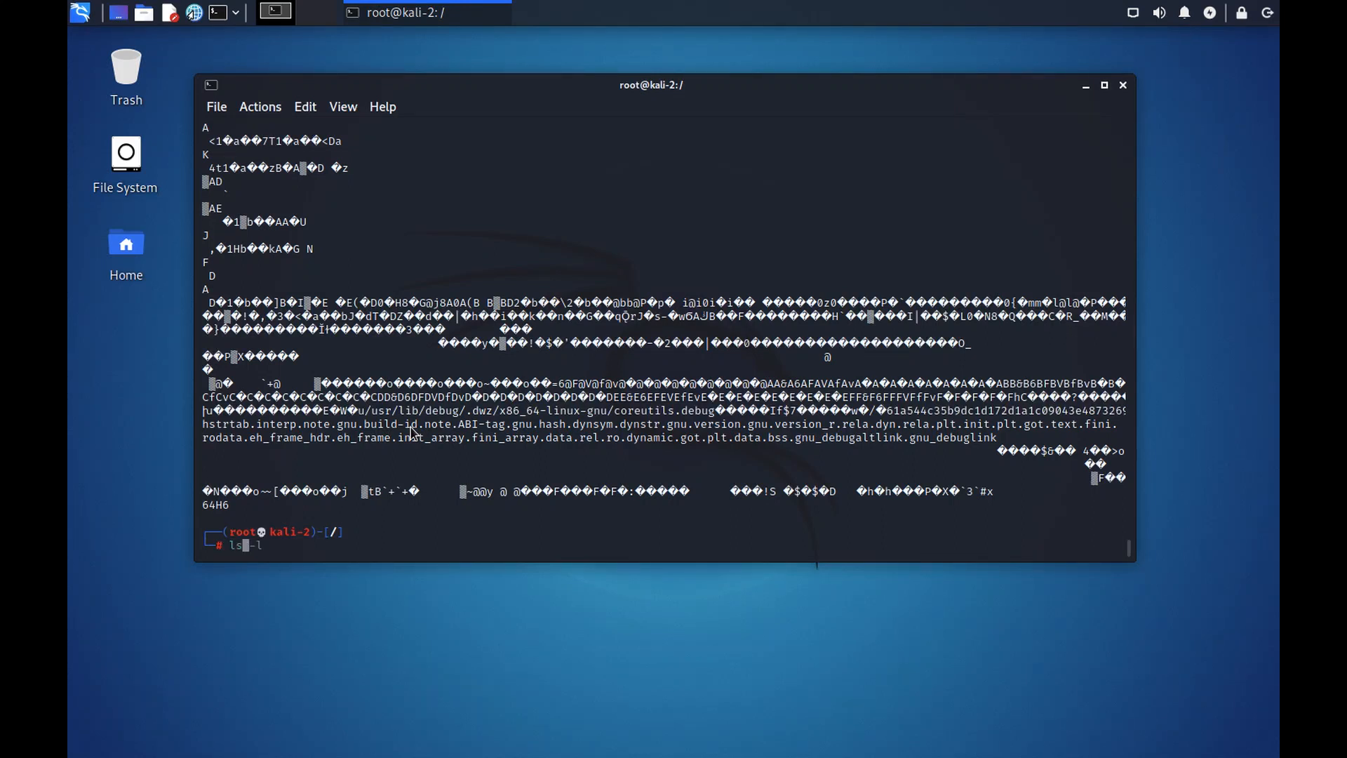
# List /, cd into /boot and ls -l its kernel and initrd files, then cd .. back to /
pyautogui.press('Return')
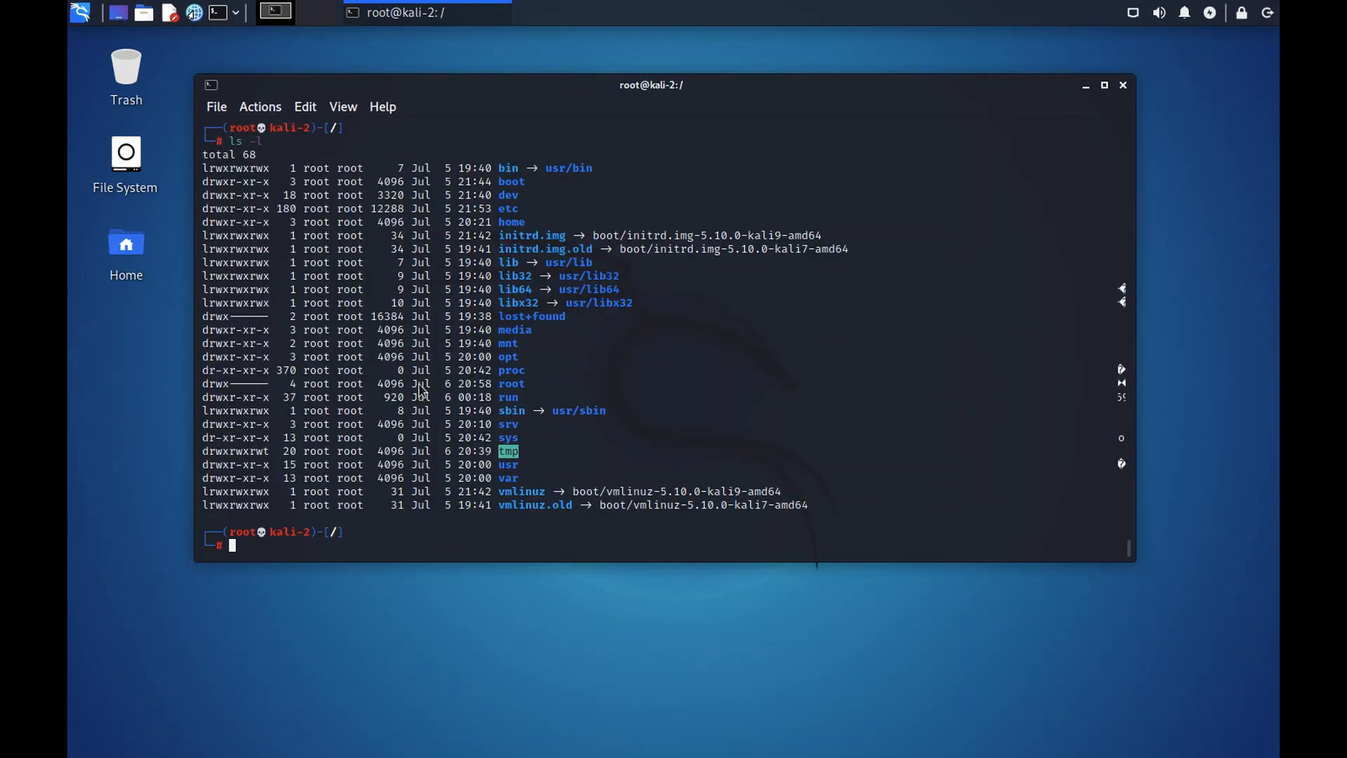
pyautogui.moveTo(541, 189)
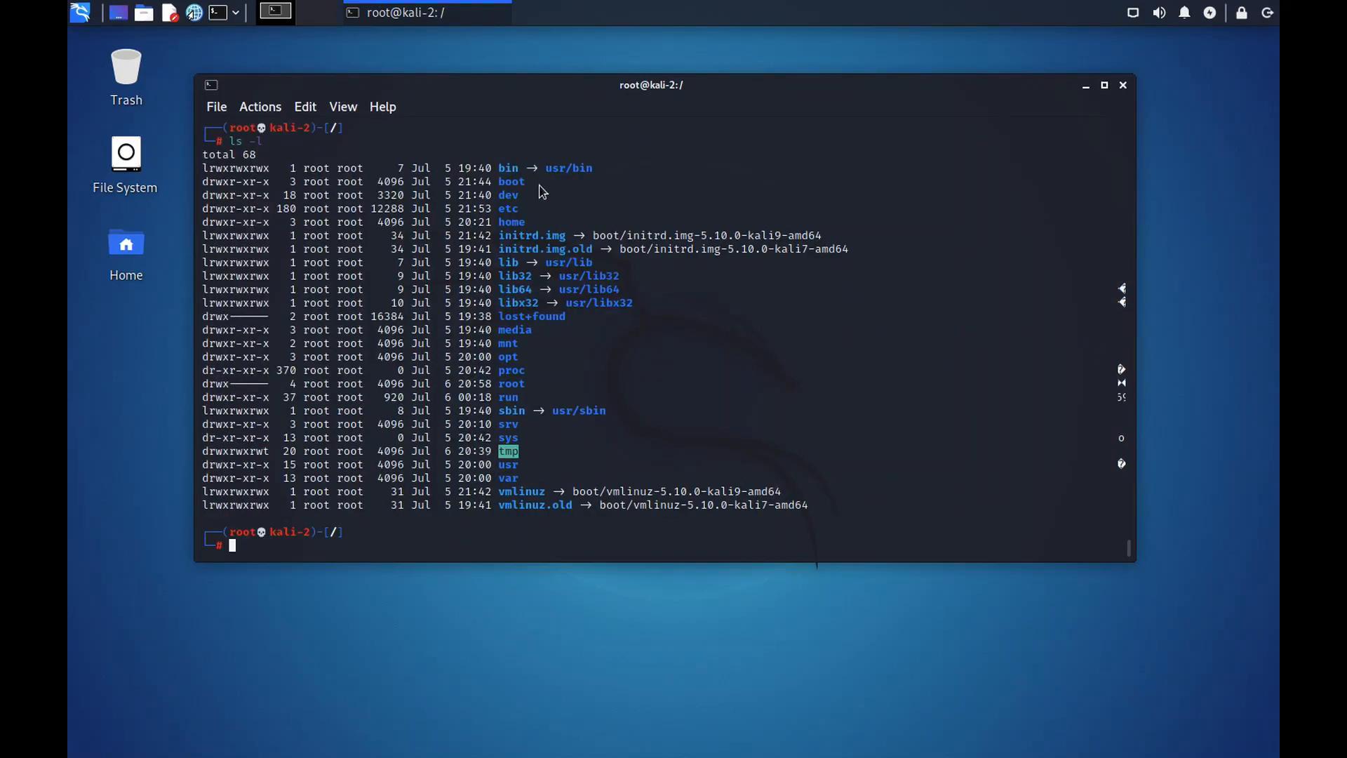
pyautogui.moveTo(538, 187)
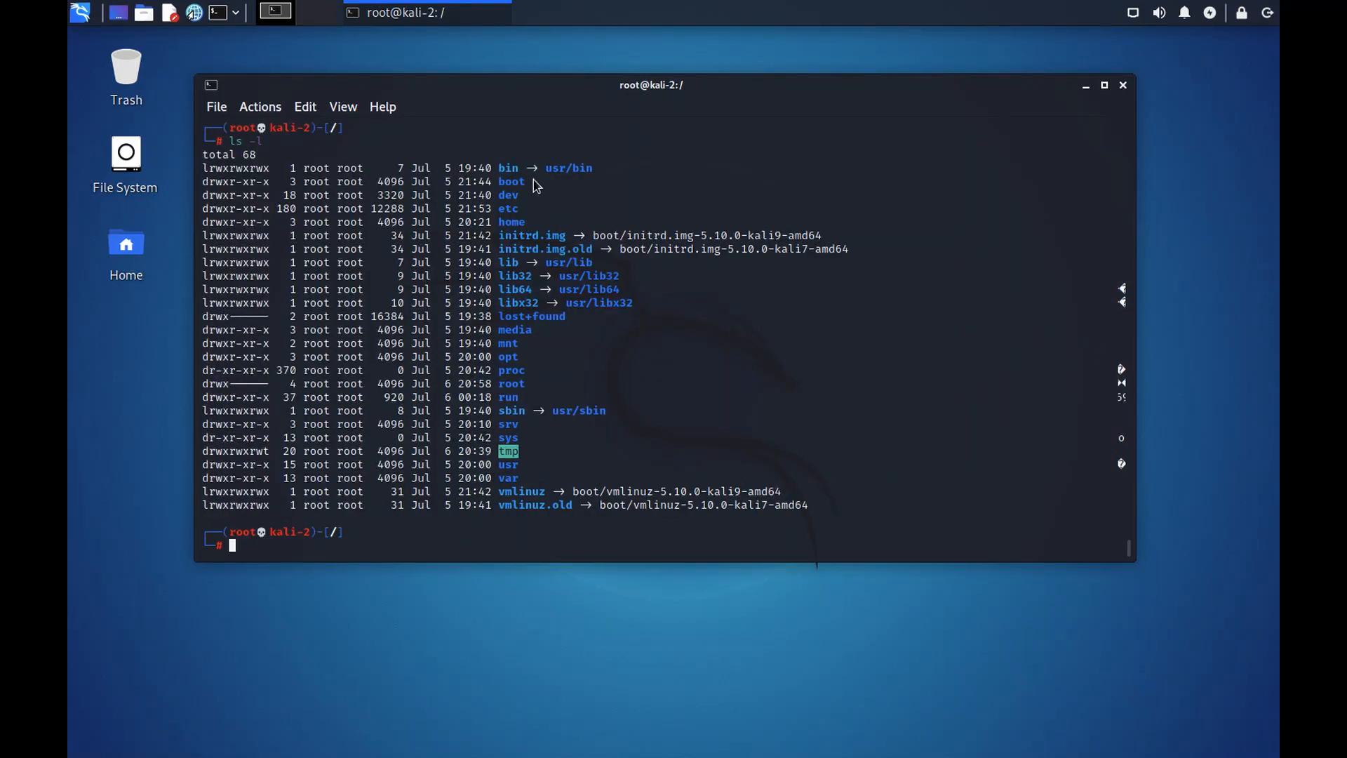
pyautogui.write('cd /etc/xrdp')
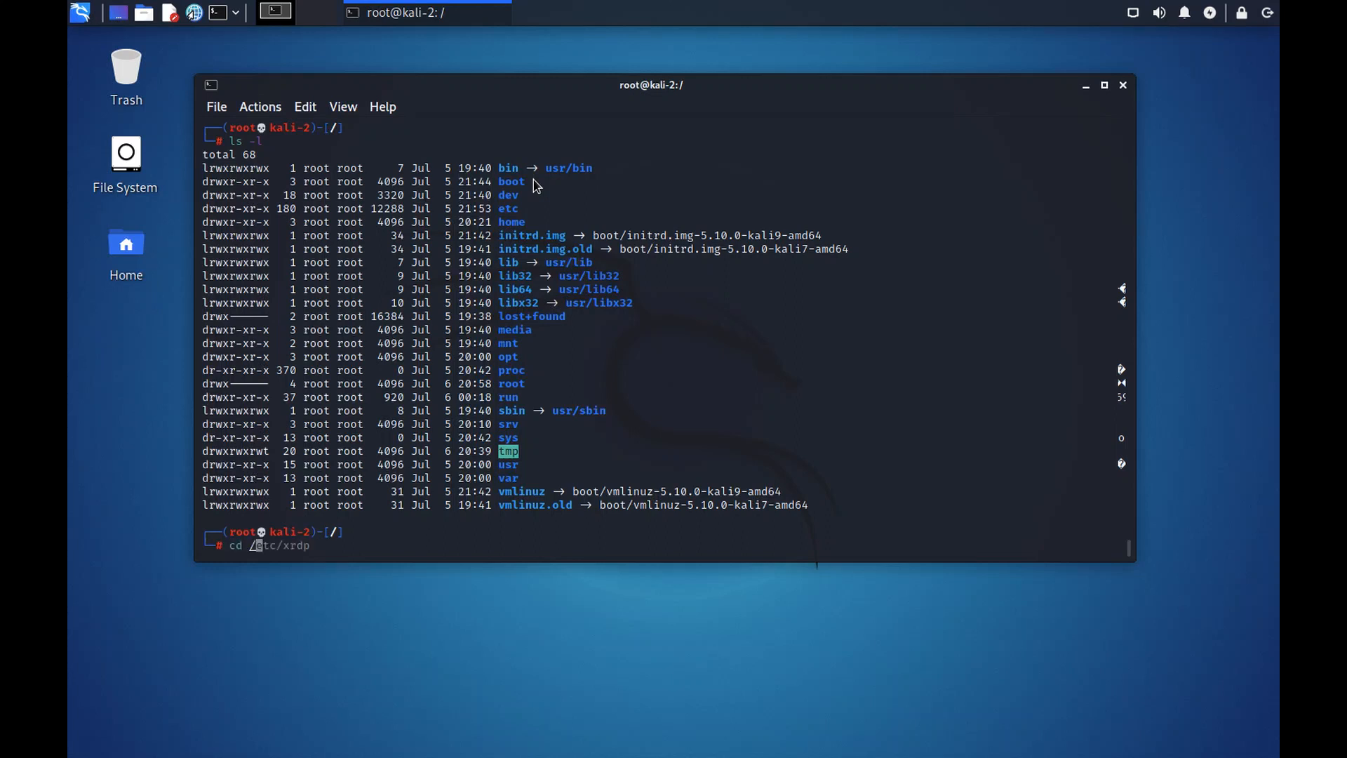
pyautogui.write('boot')
pyautogui.press('Return')
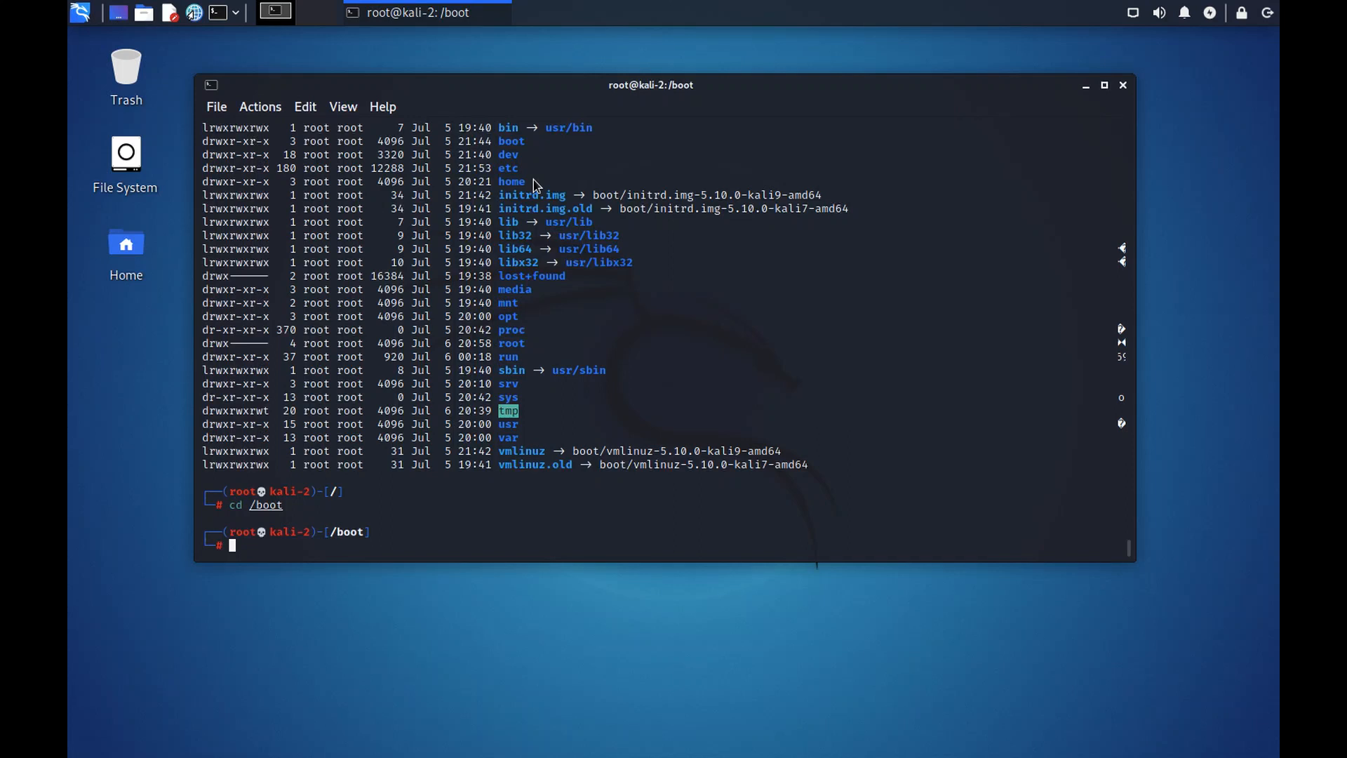
pyautogui.write('ls -l')
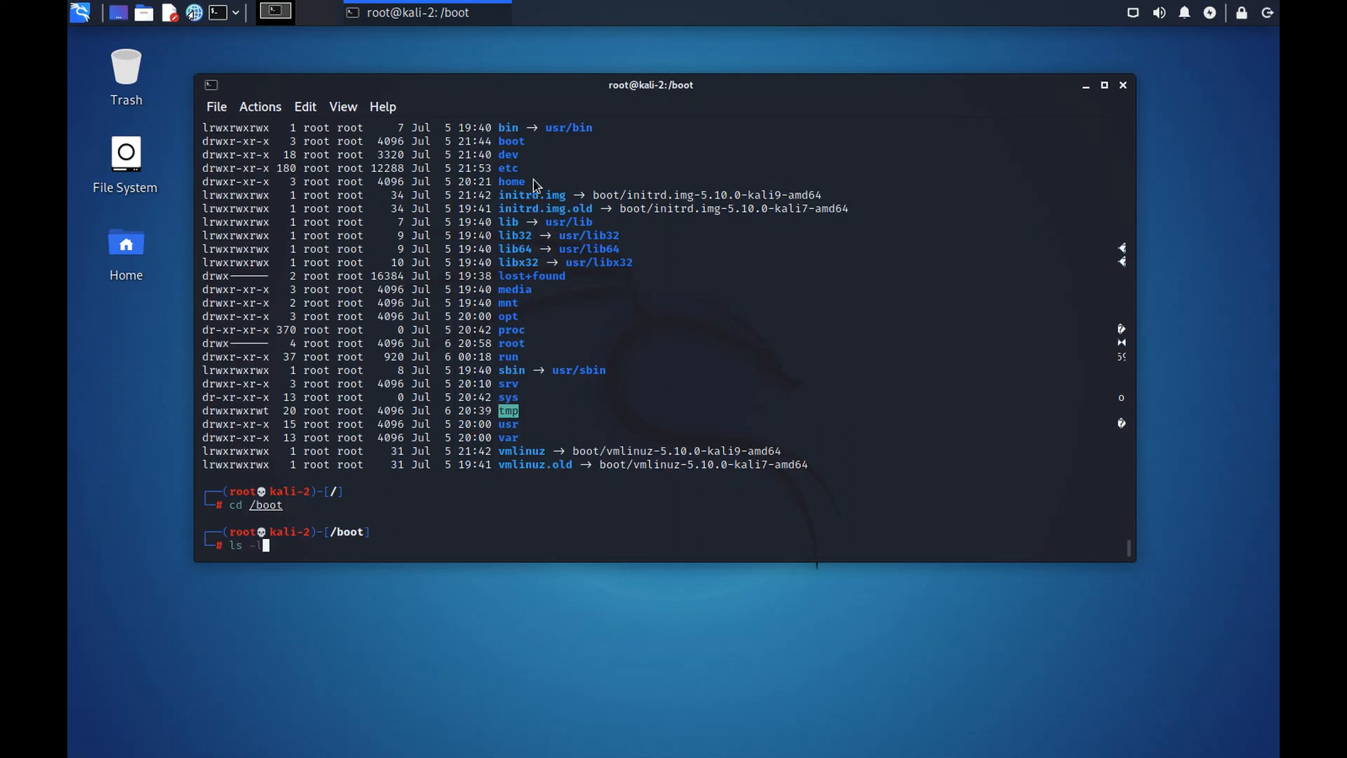
pyautogui.press('Return')
pyautogui.write('cd ..')
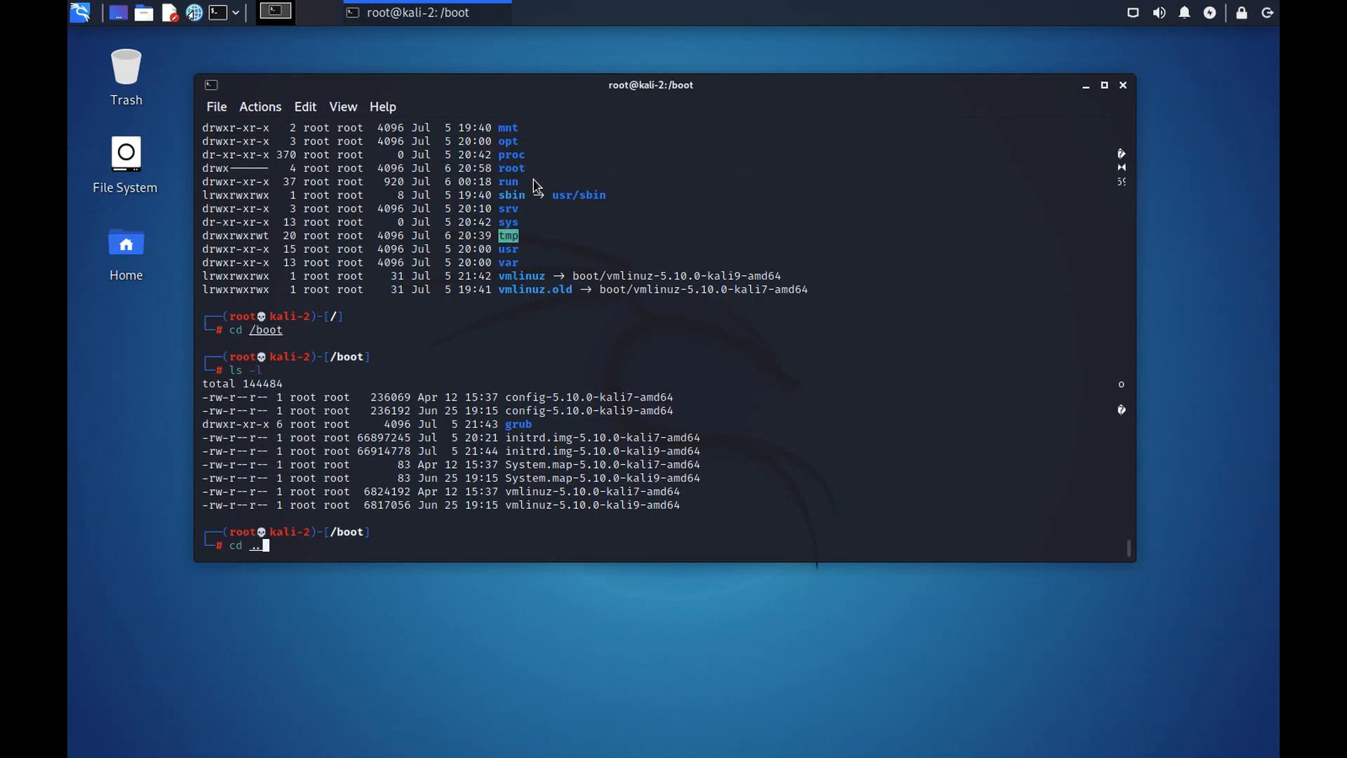
pyautogui.press('Return')
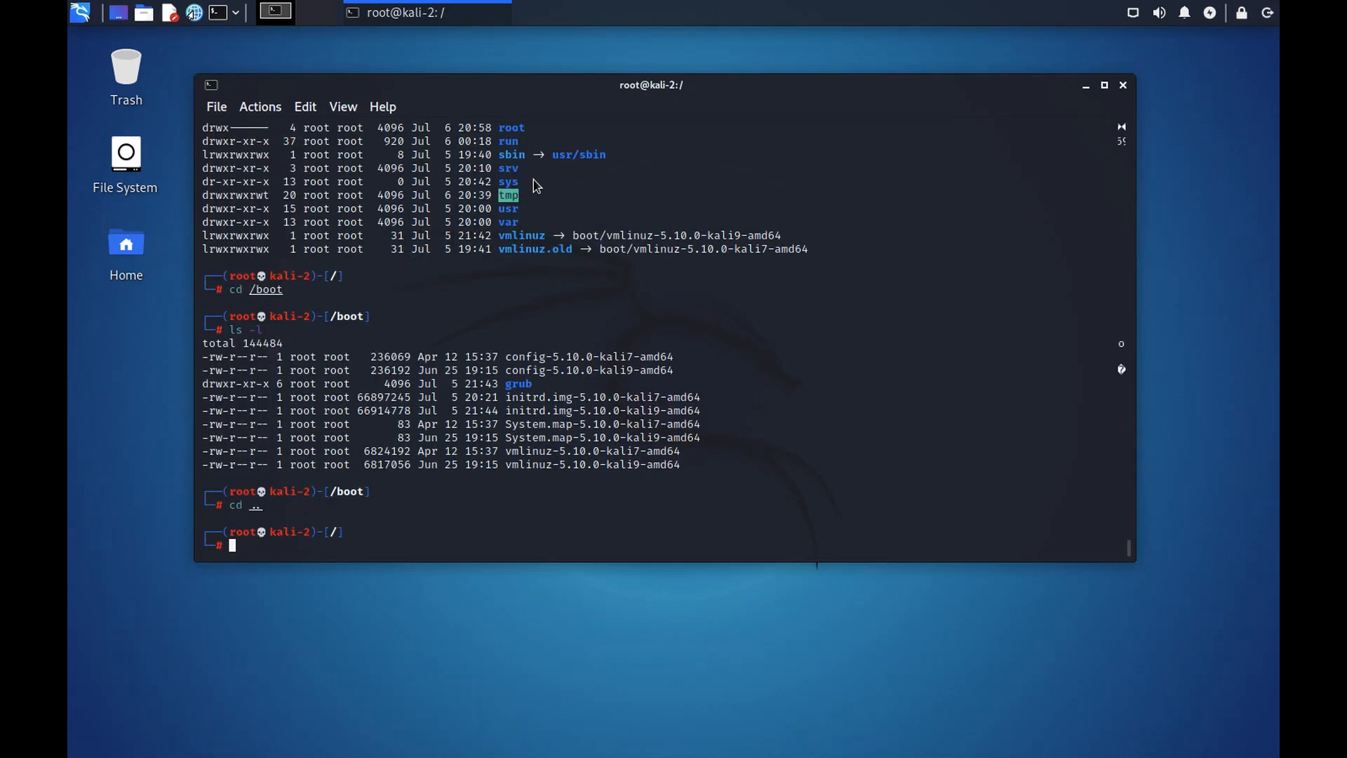
pyautogui.write('ls -l')
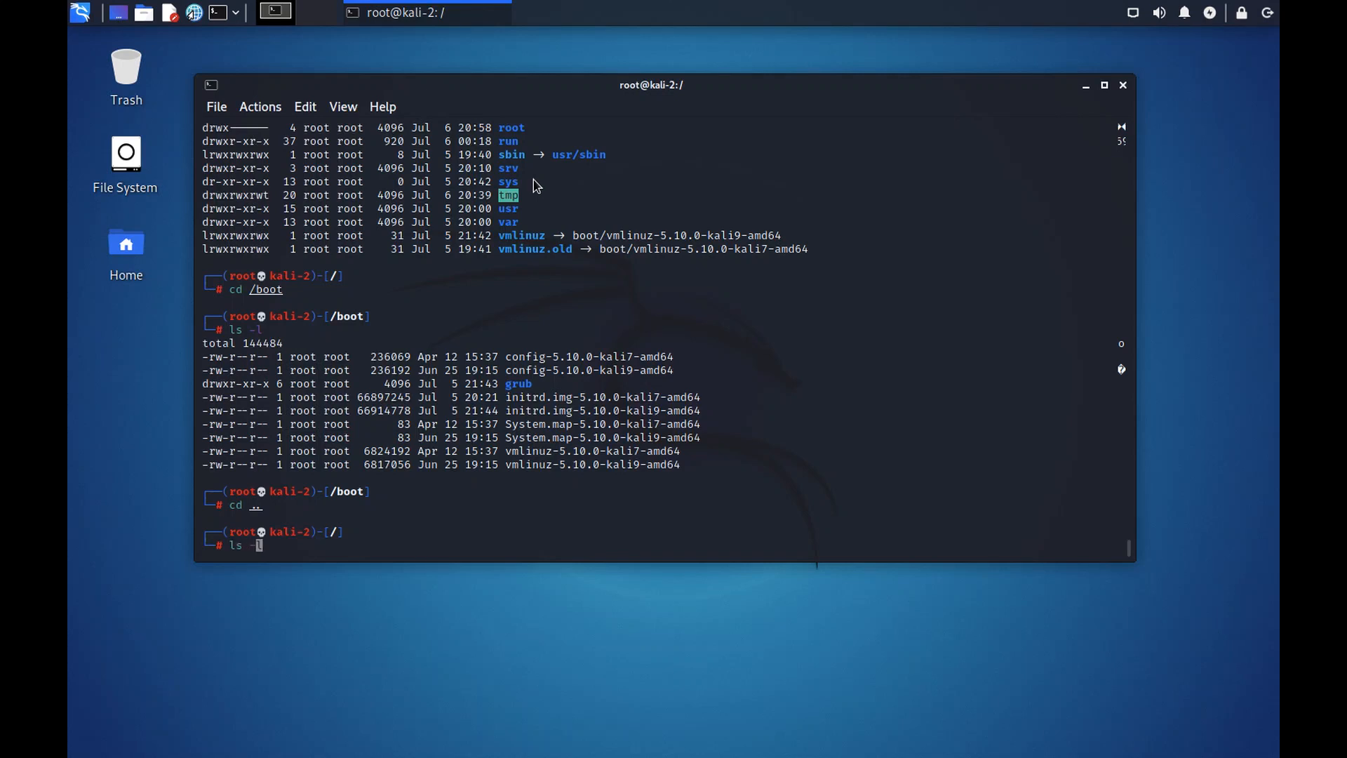
# List /, cd into dev and ls -l its device files, highlighting the sda disk entry
pyautogui.press('Return')
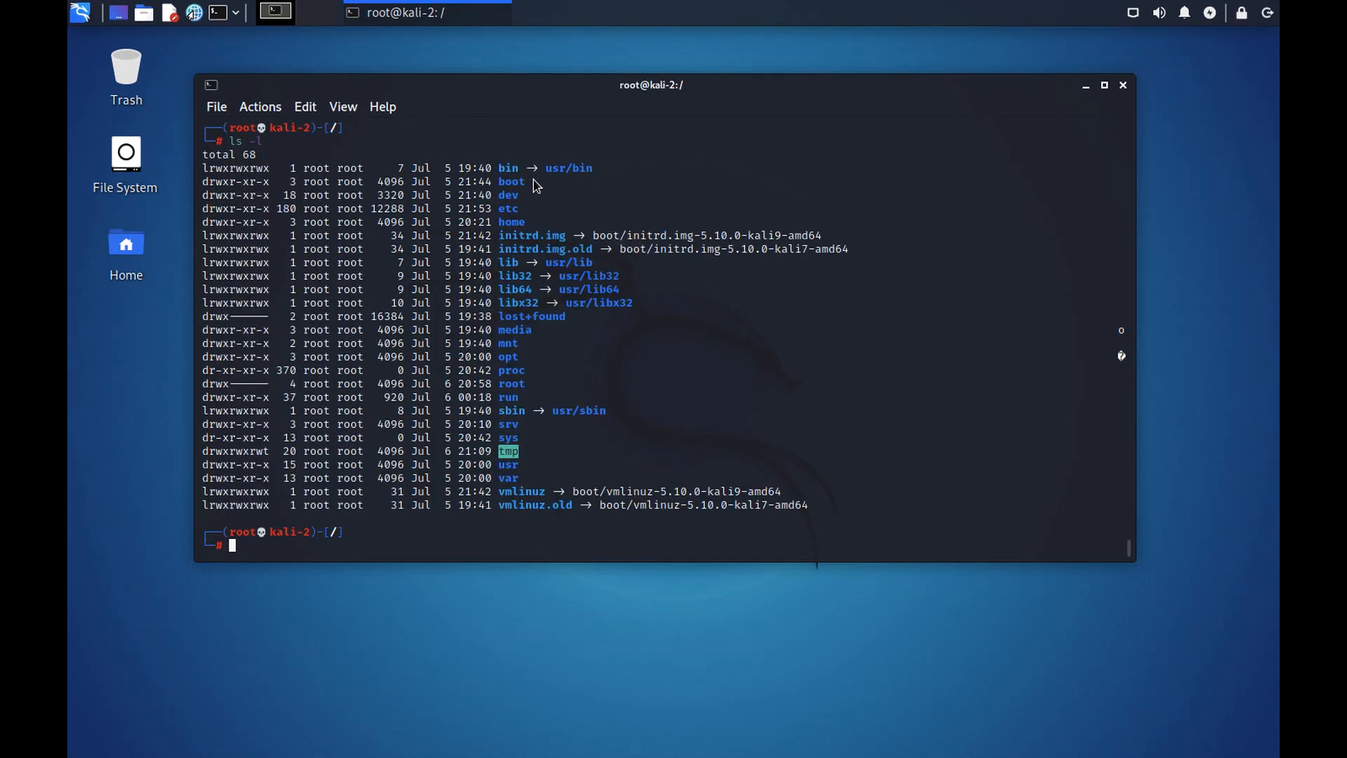
pyautogui.moveTo(530, 200)
pyautogui.write('cd')
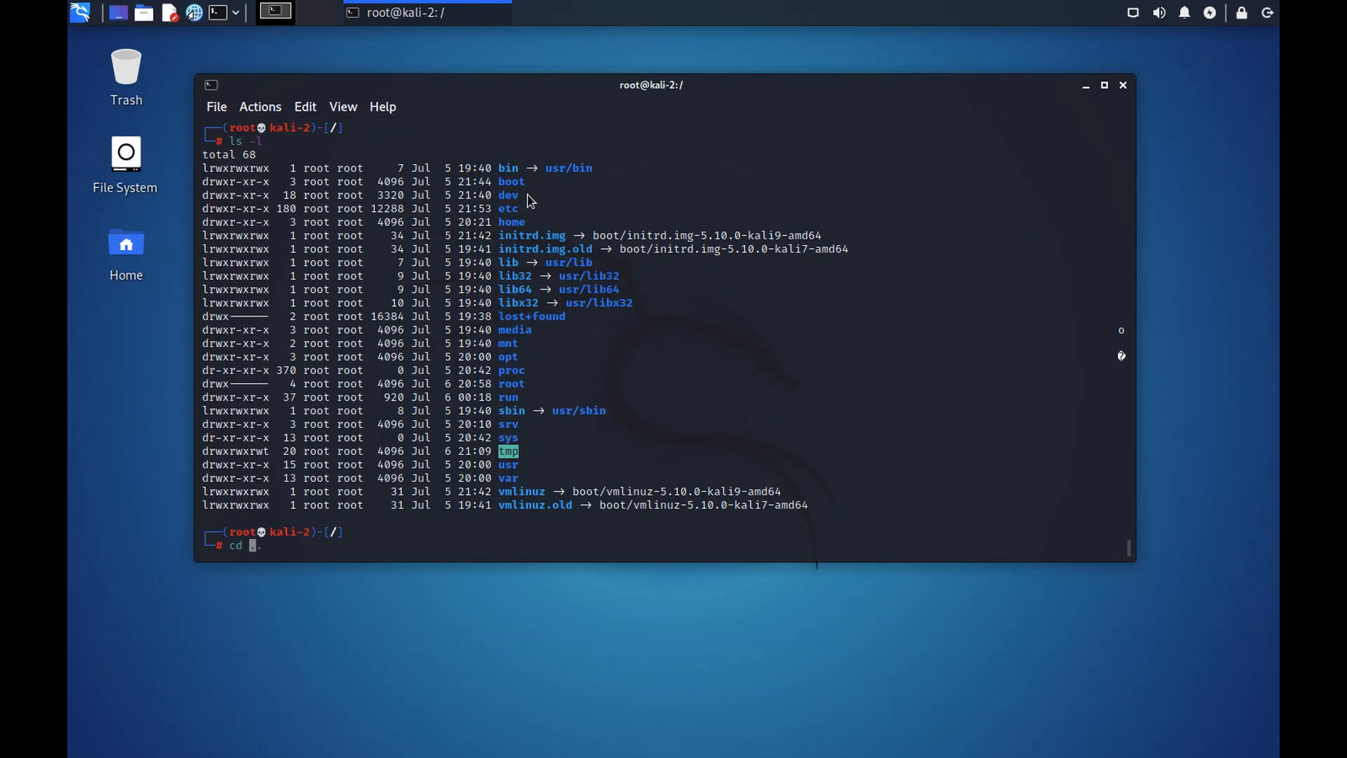
pyautogui.press('Return')
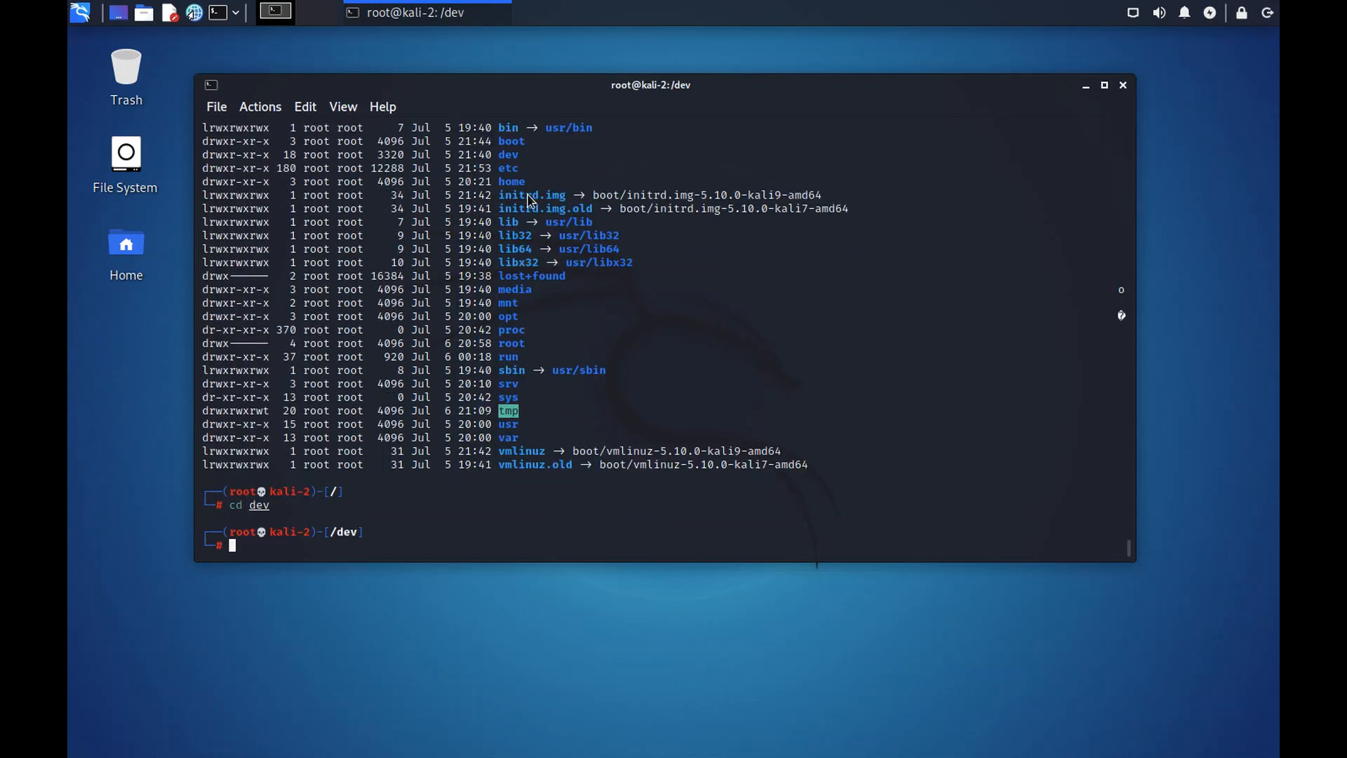
pyautogui.write('ls -l')
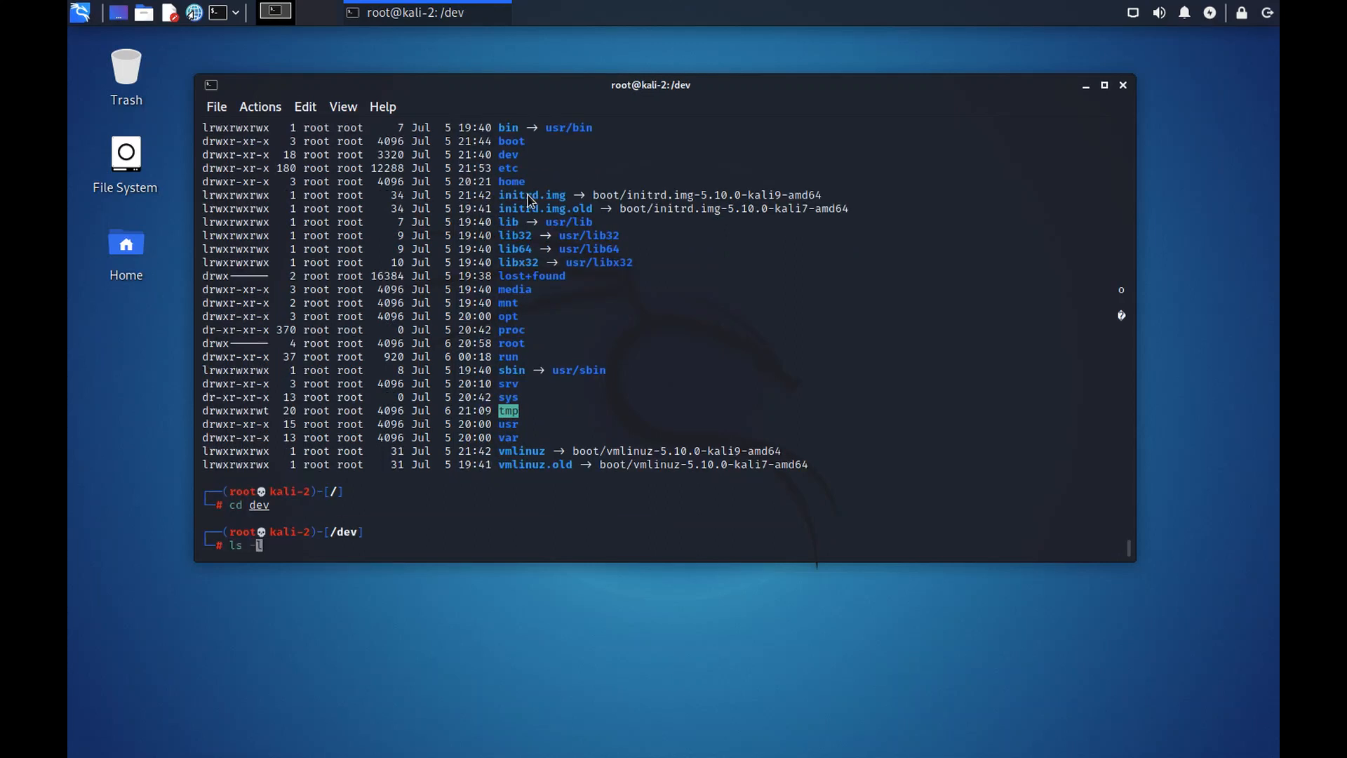
pyautogui.press('Return')
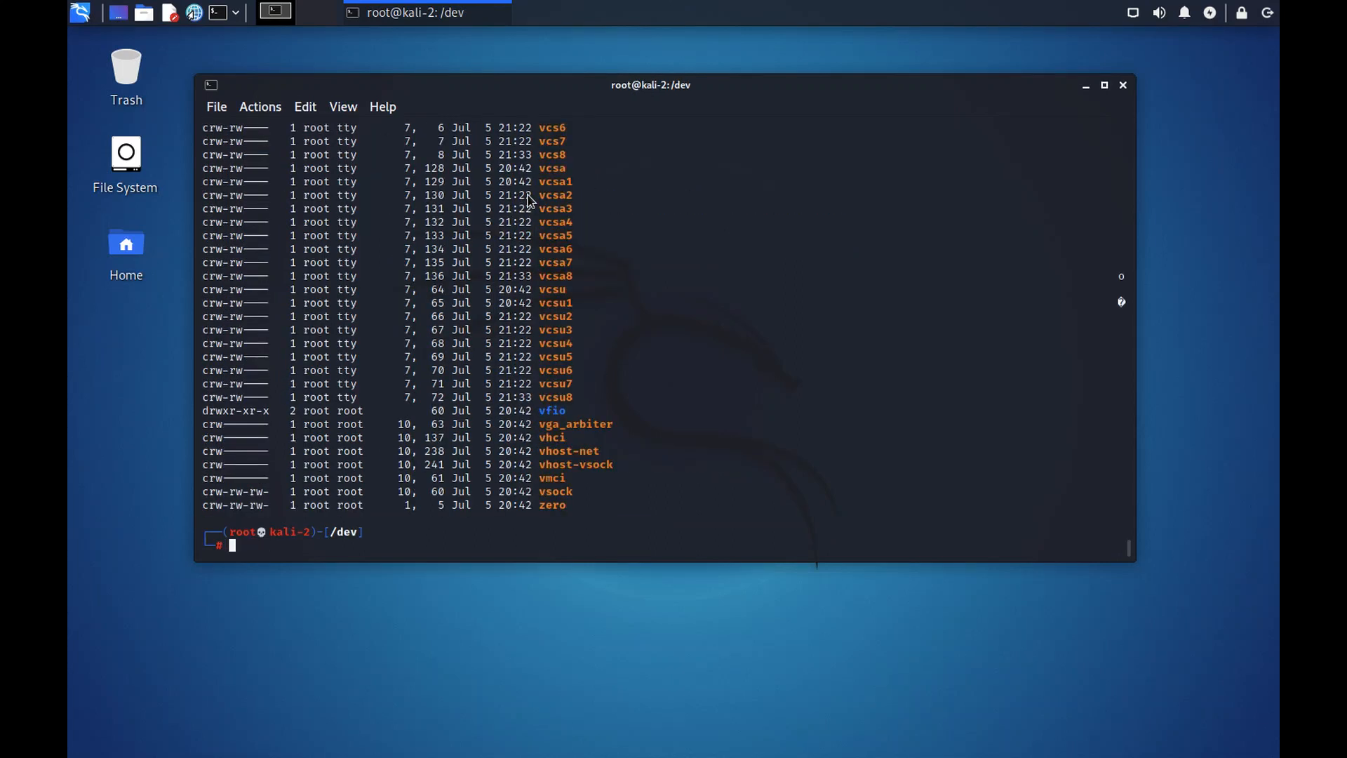
pyautogui.moveTo(589, 337)
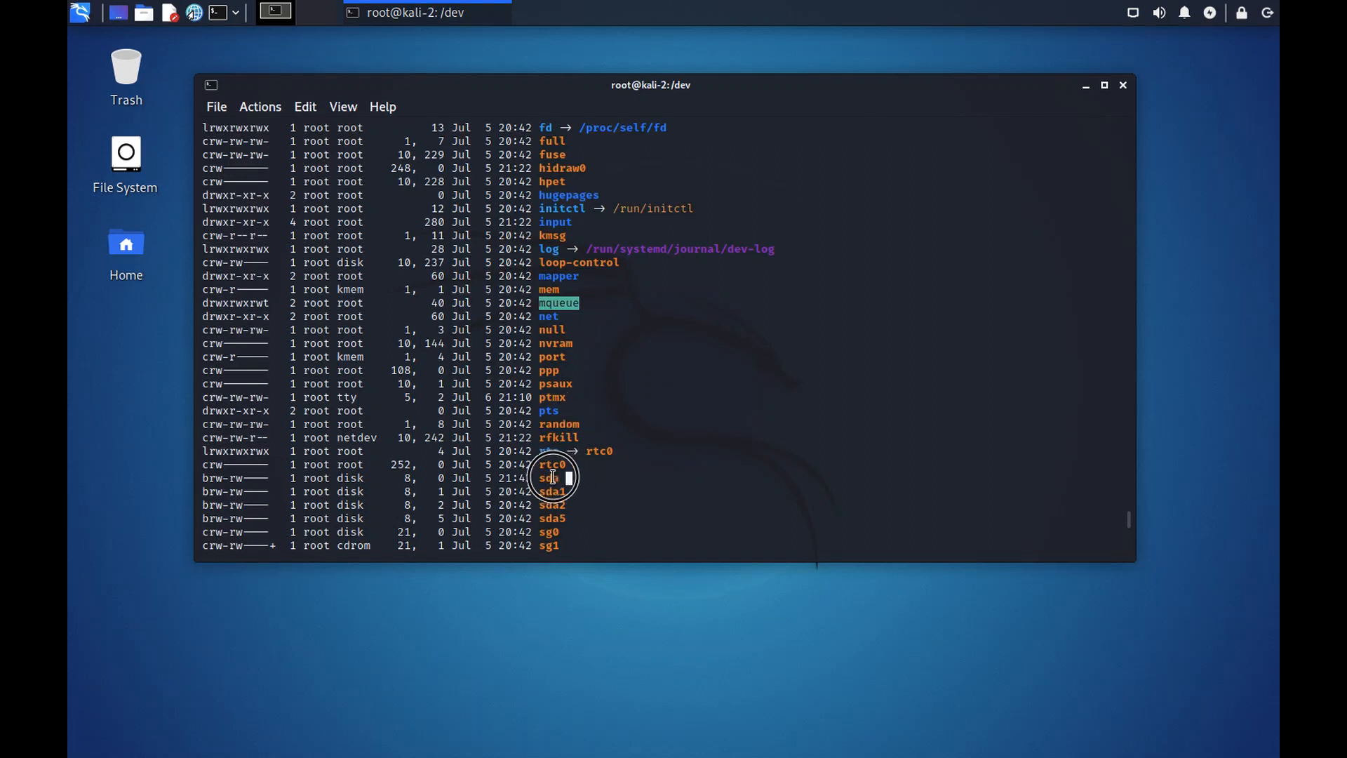
pyautogui.doubleClick(549, 478)
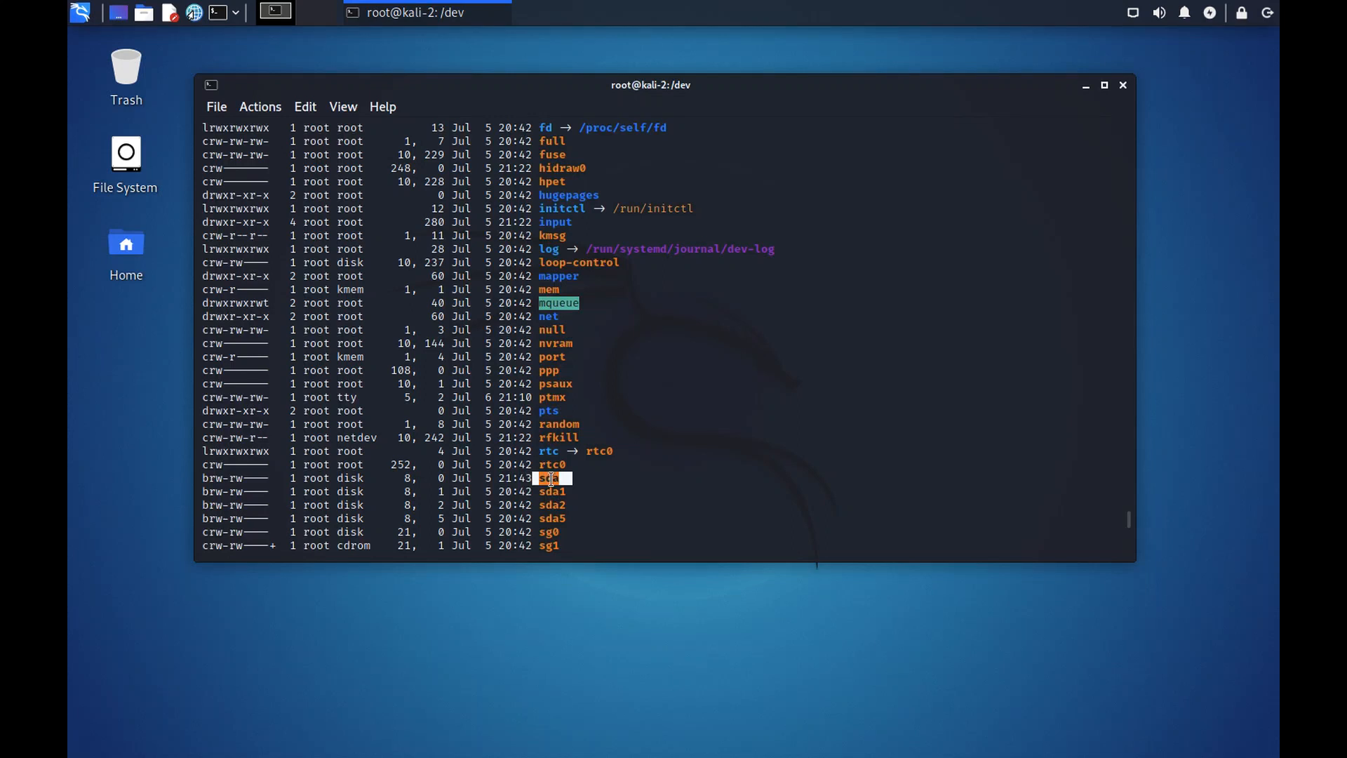
pyautogui.scroll(3)
pyautogui.write('cd ..')
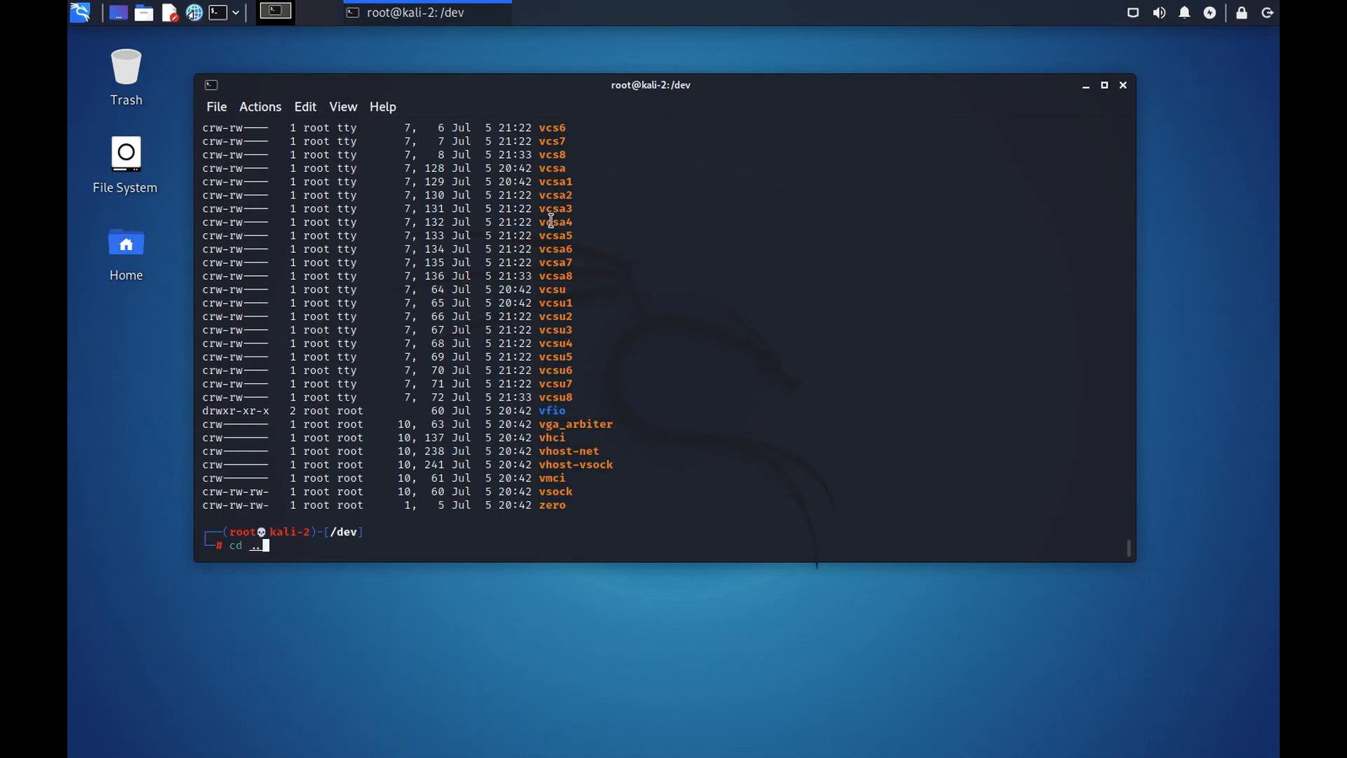
# Return from /dev to /, list it, then enter /etc and list its configuration files
pyautogui.press('Return')
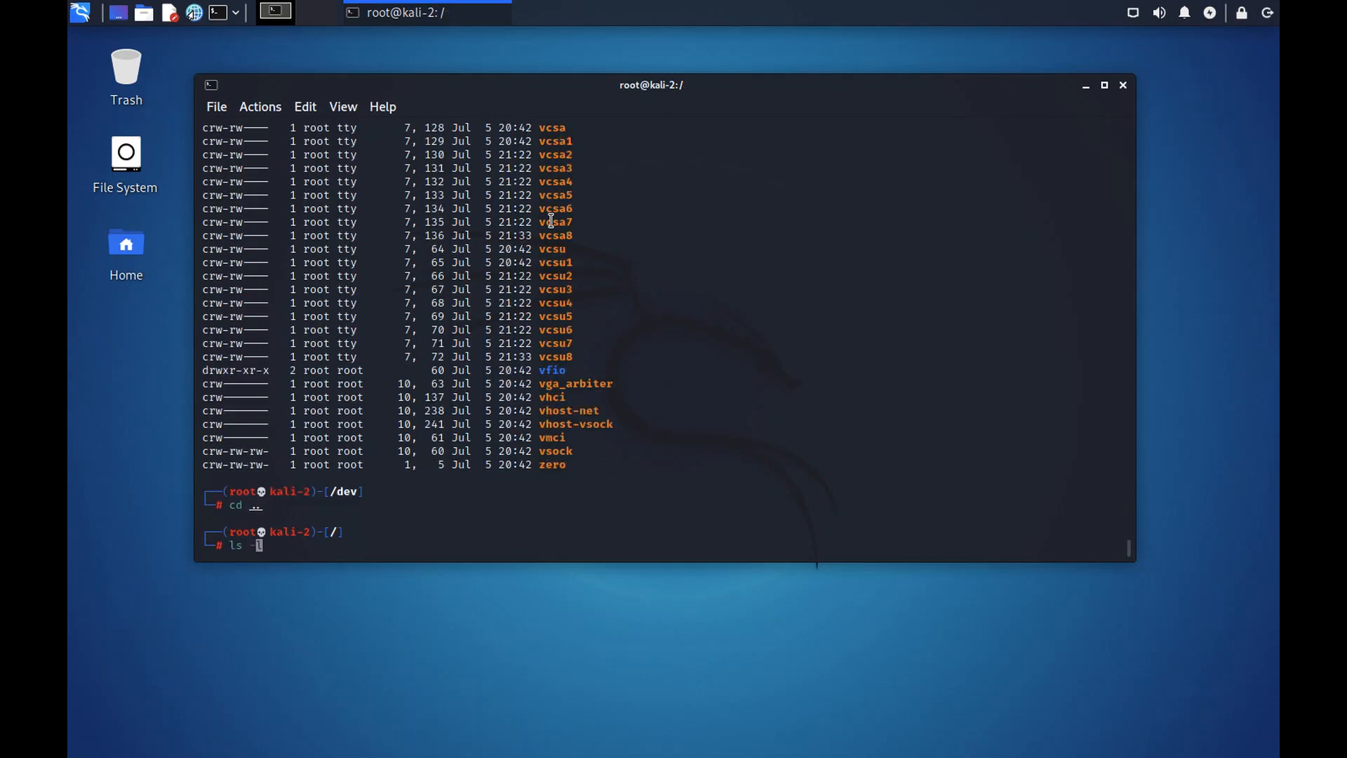
pyautogui.write(' -l')
pyautogui.press('Return')
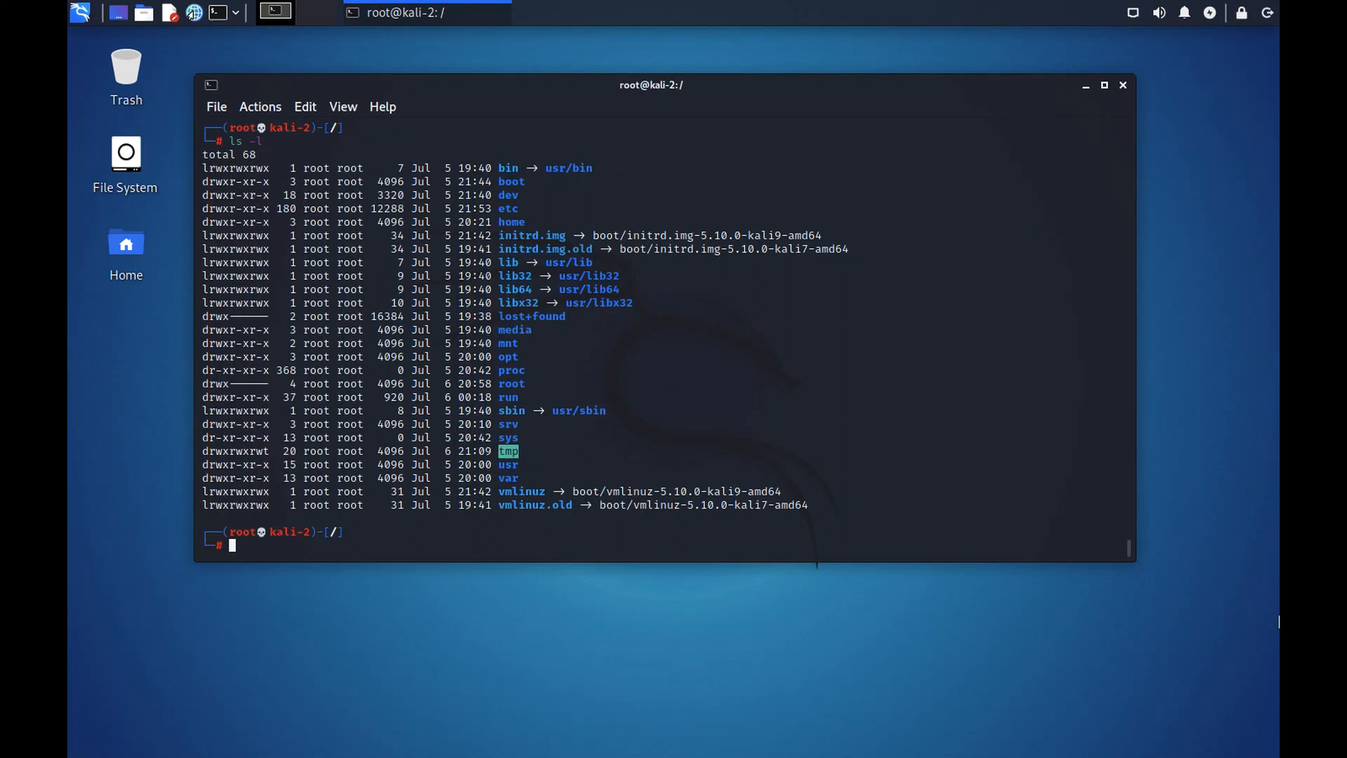
pyautogui.write('cd etc')
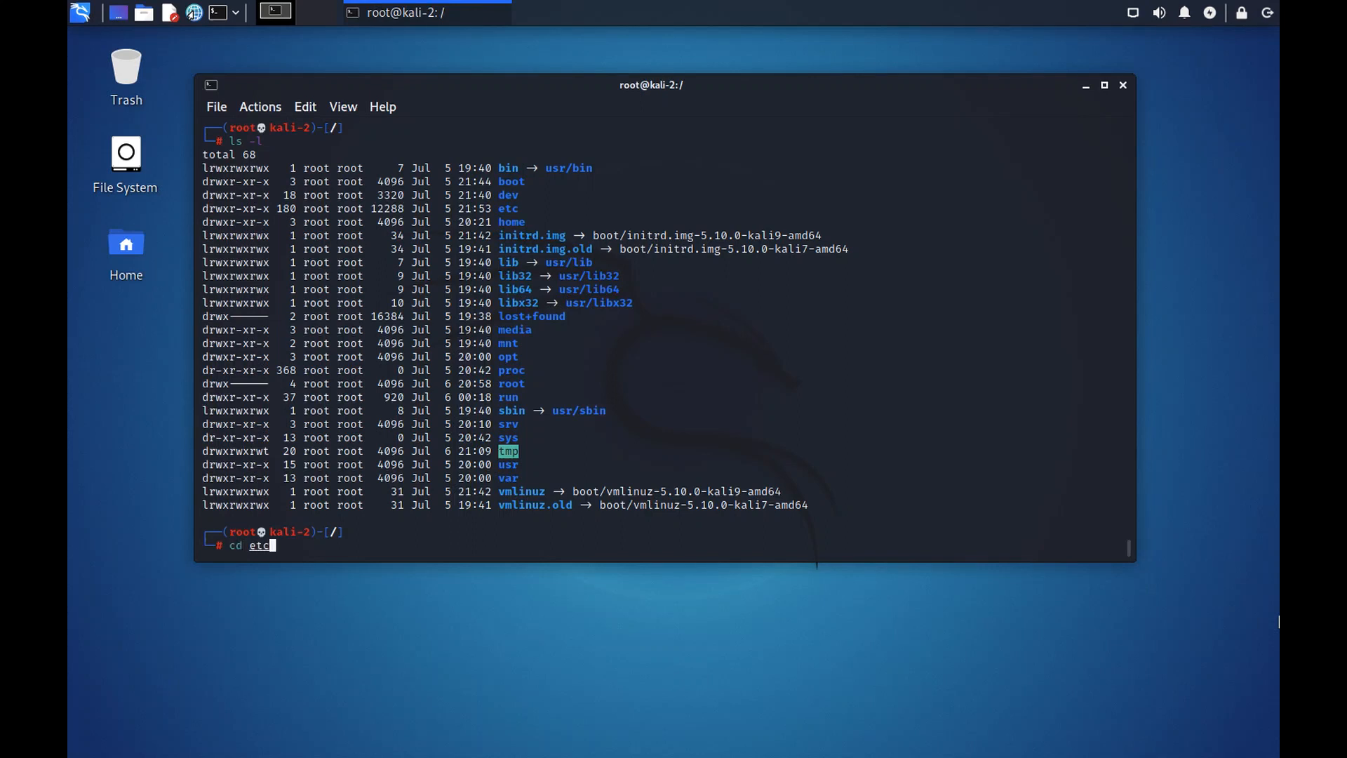
pyautogui.press('Return')
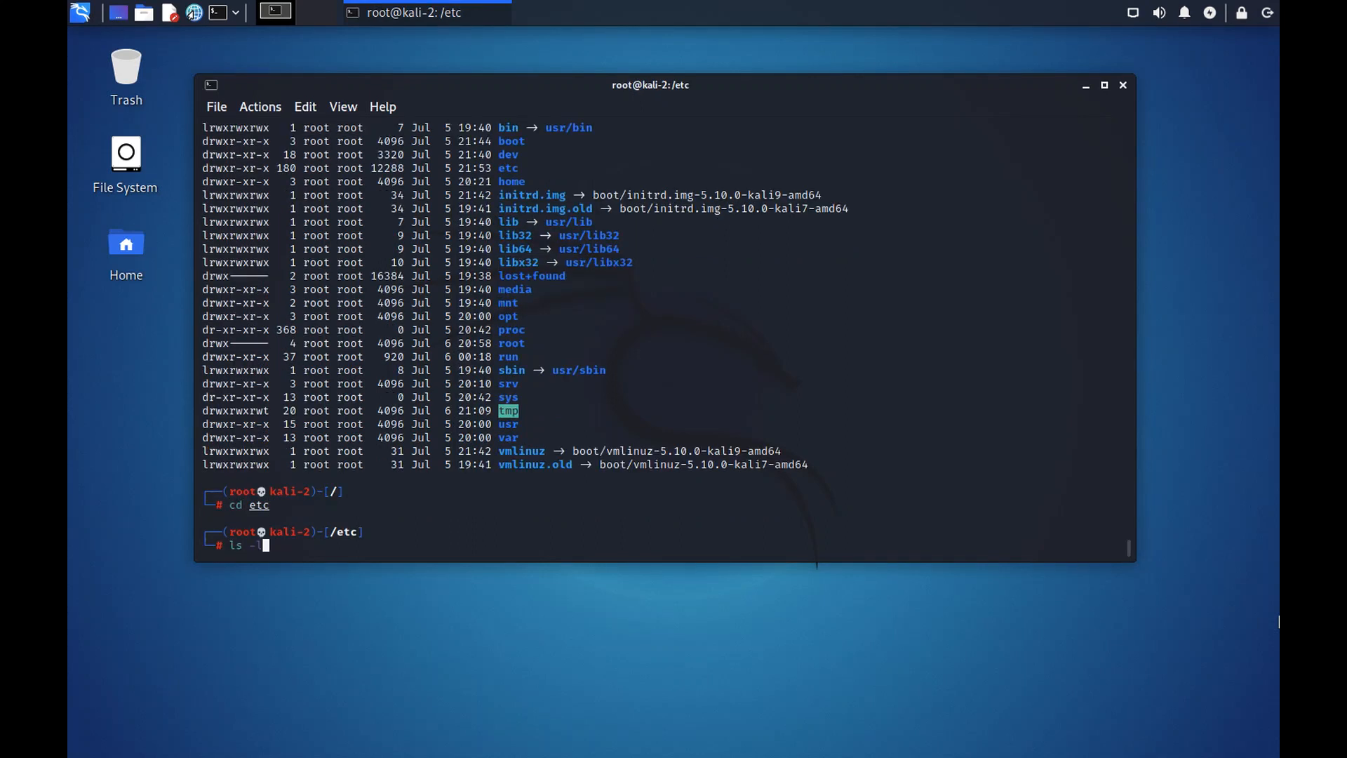
pyautogui.press('Return')
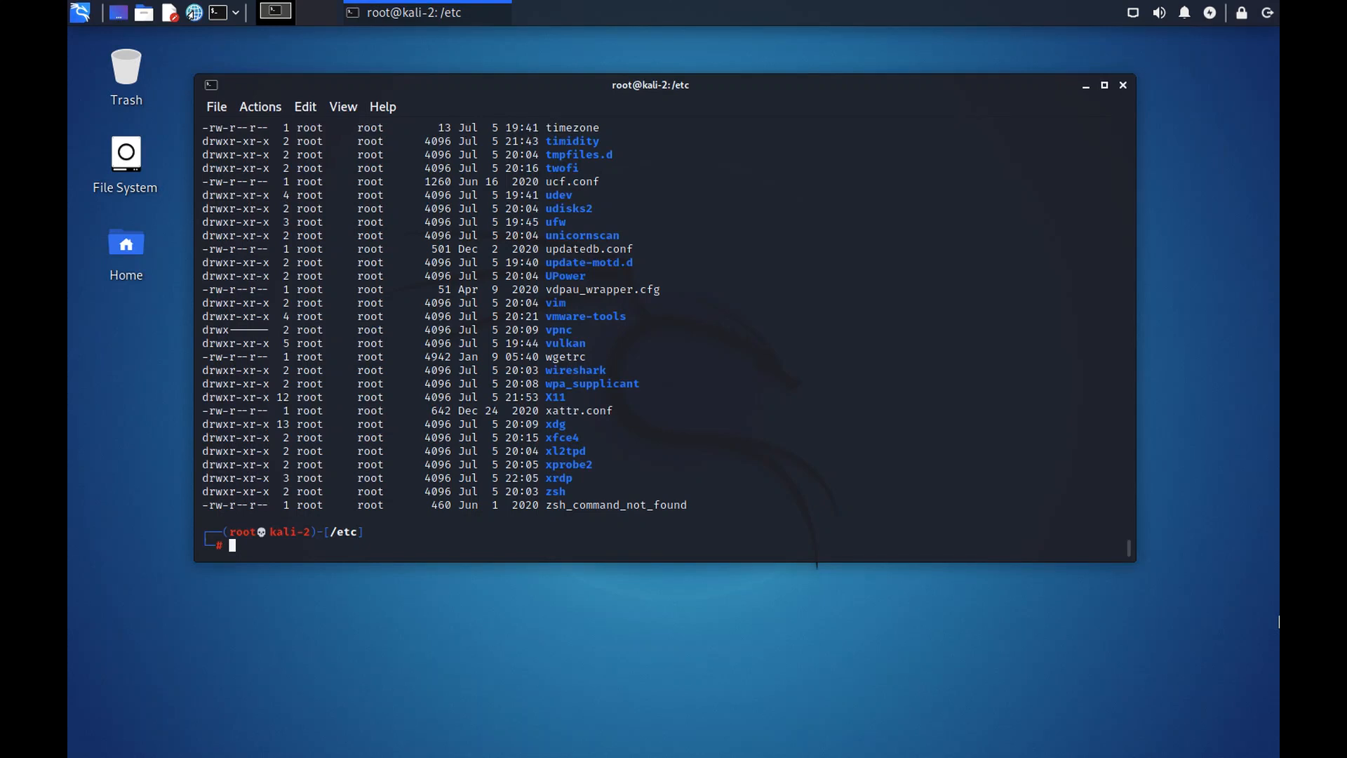
# Move into /etc/ssh to reach the SSH configuration and host key files
pyautogui.write('cd ssh')
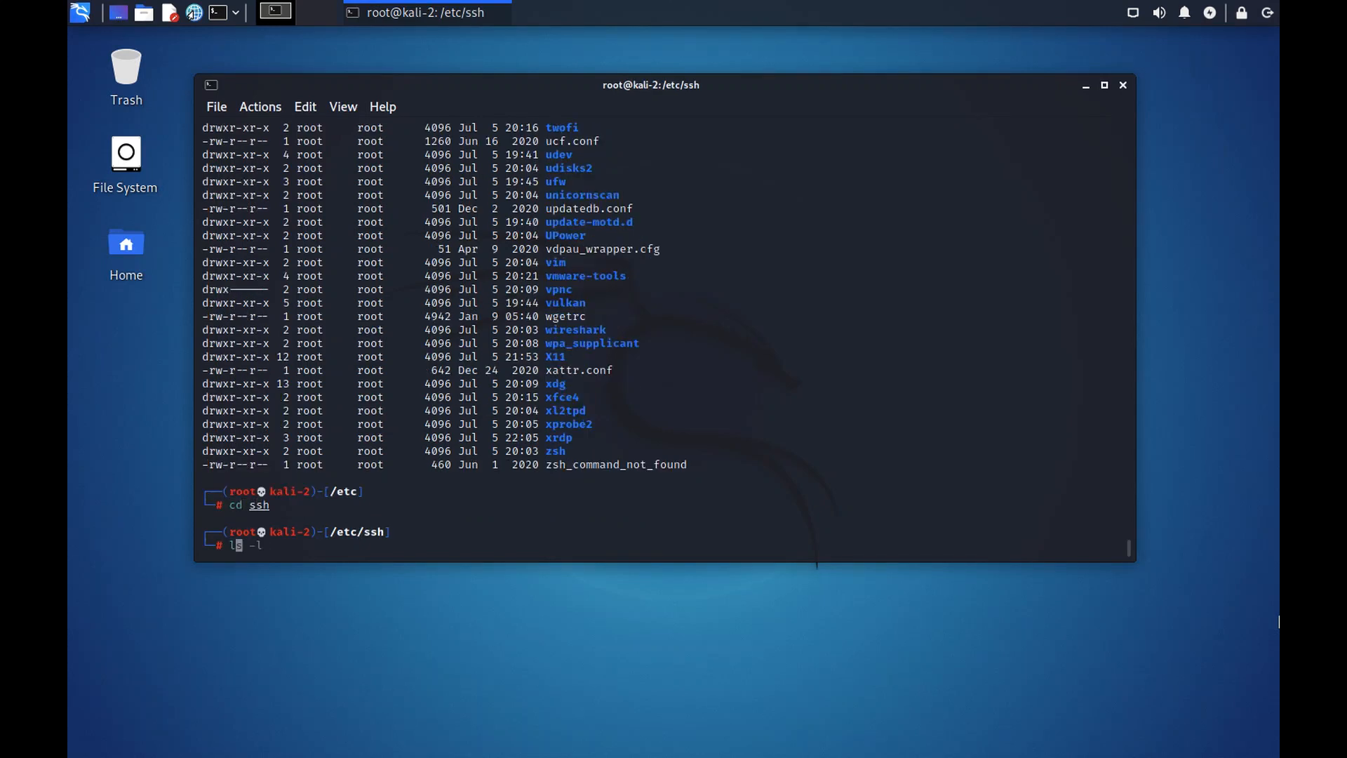
pyautogui.press('Return')
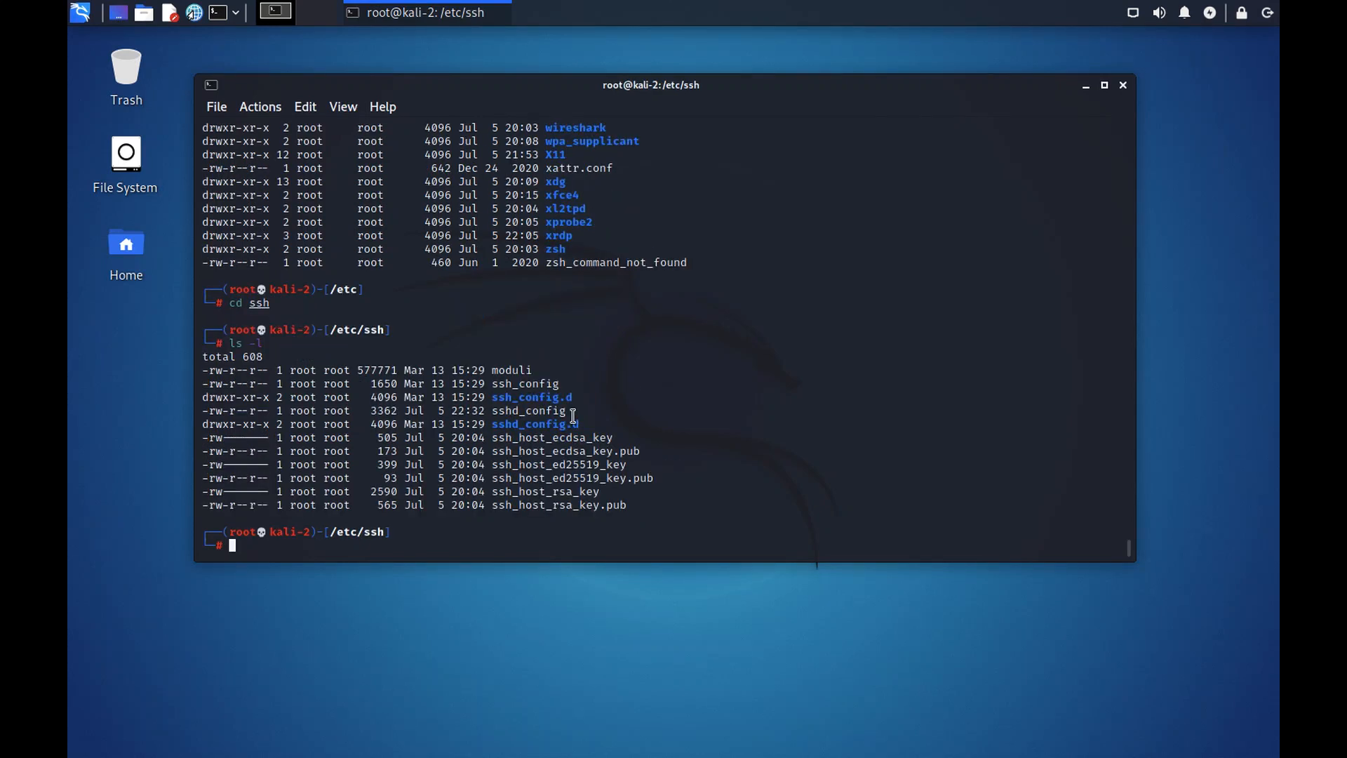
pyautogui.write('cat sshd_con')
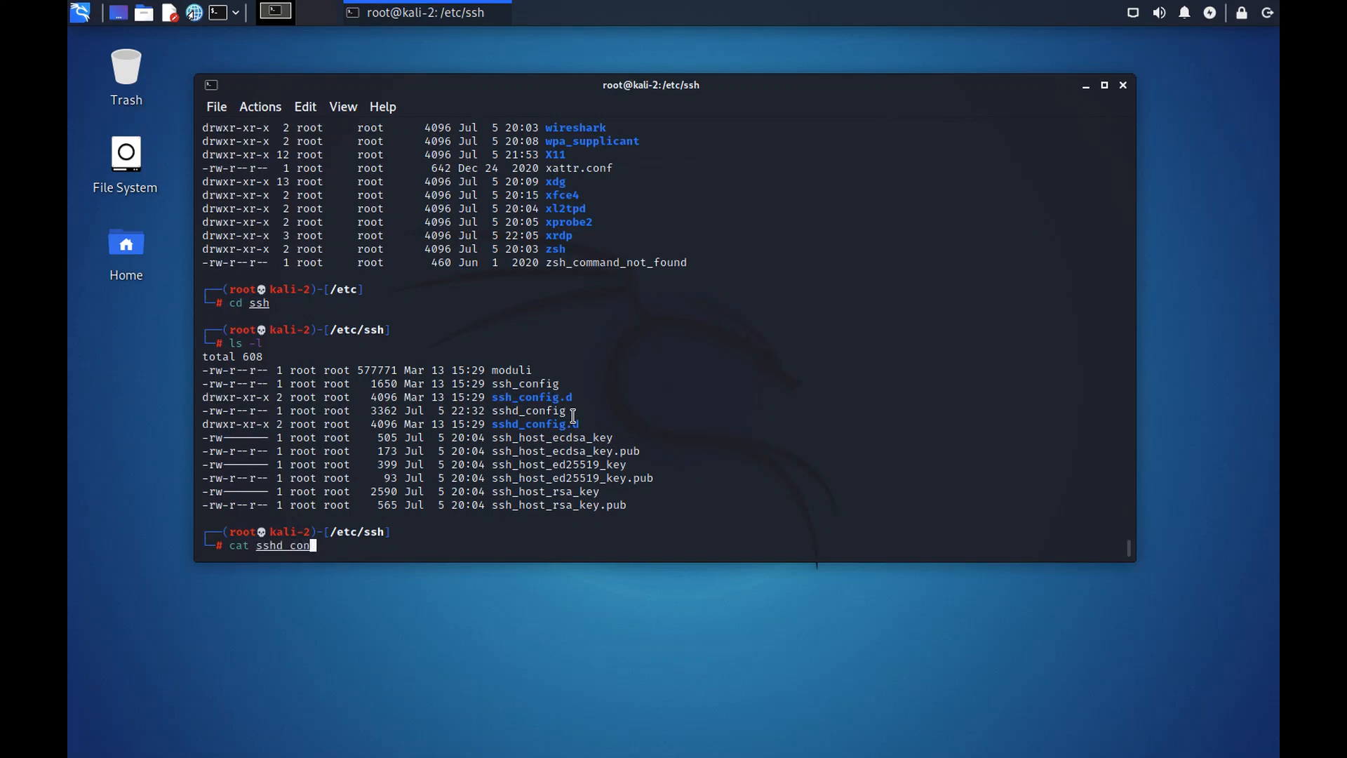
pyautogui.press('Return')
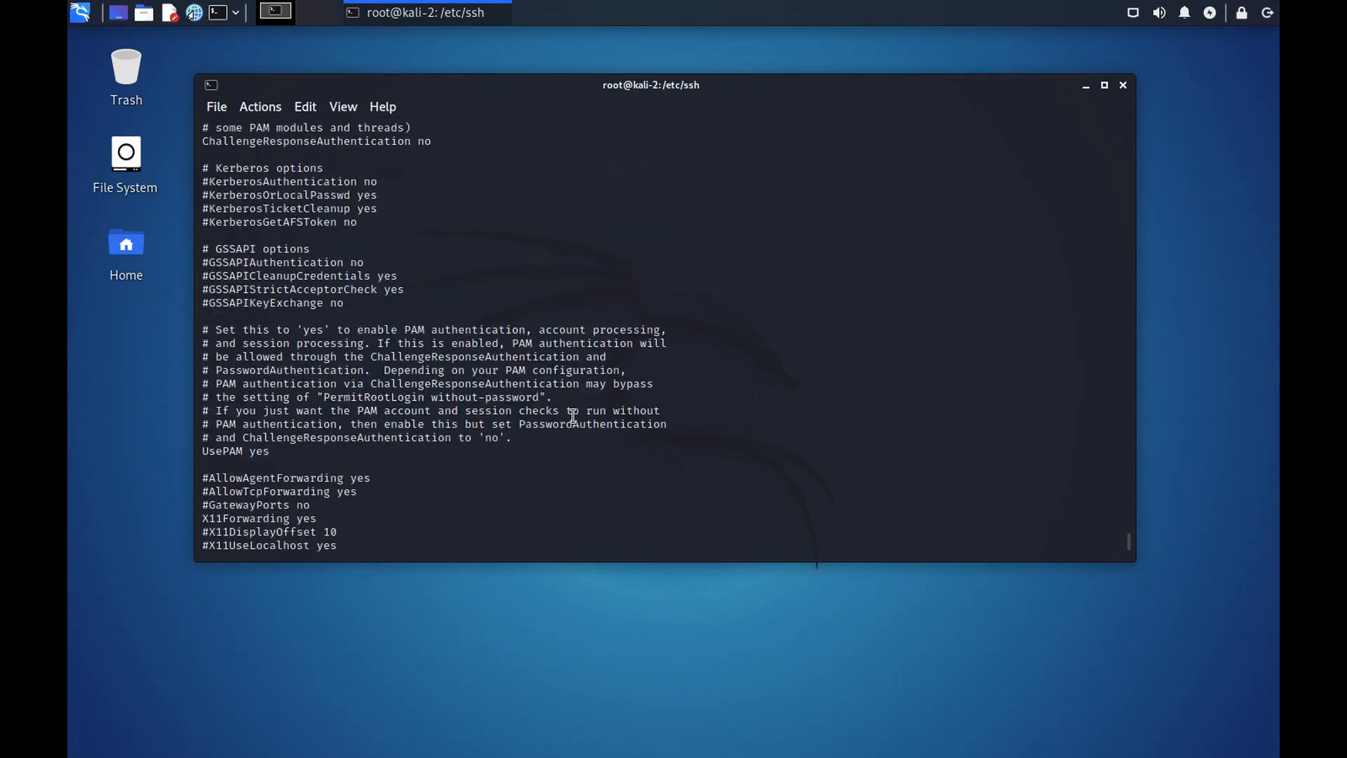
pyautogui.scroll(3)
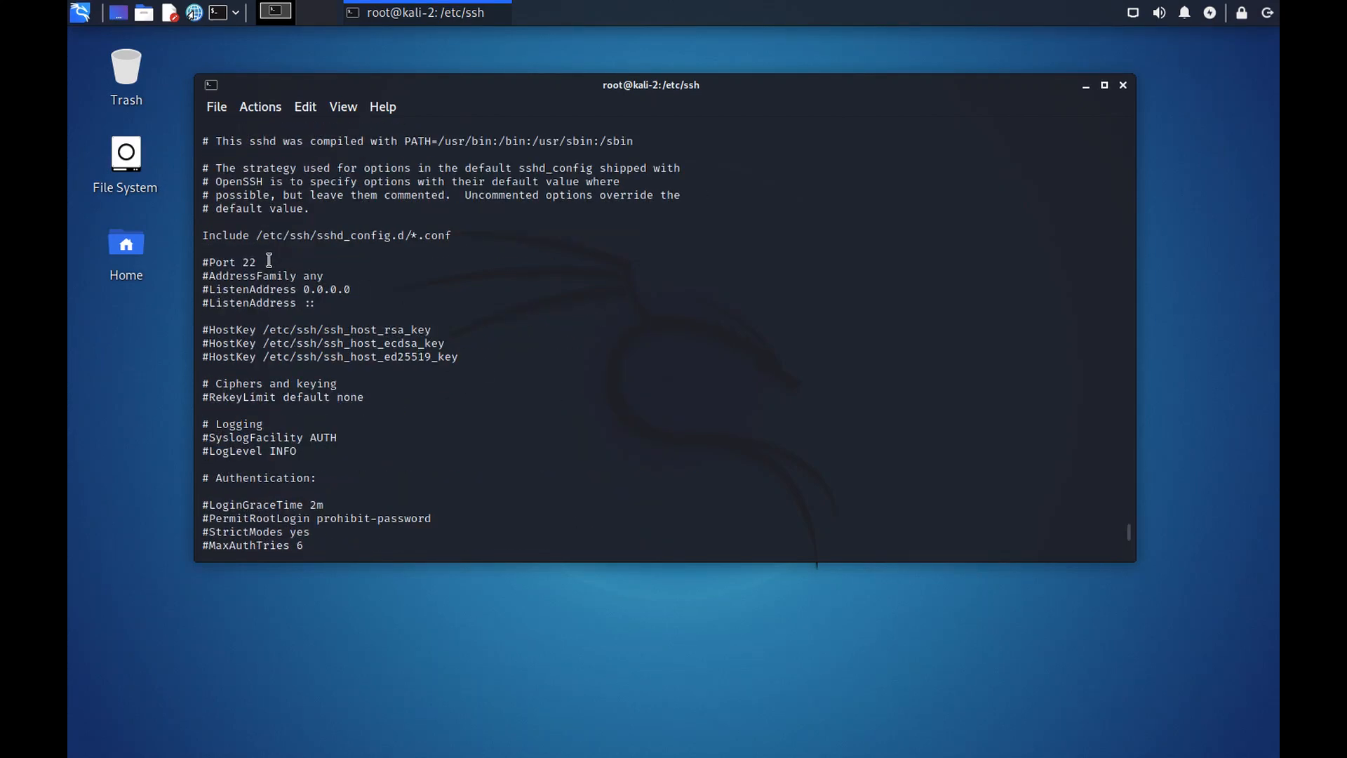
pyautogui.doubleClick(222, 262)
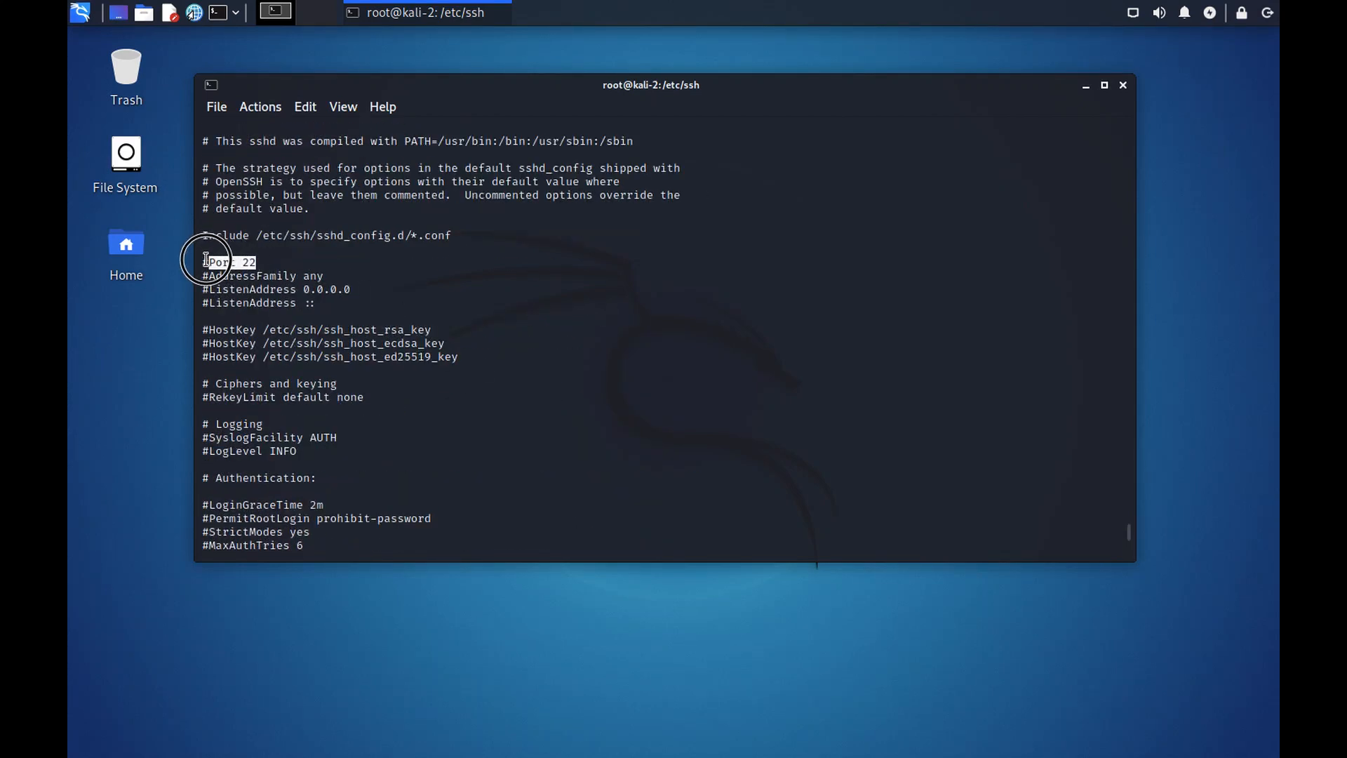
pyautogui.scroll(-3)
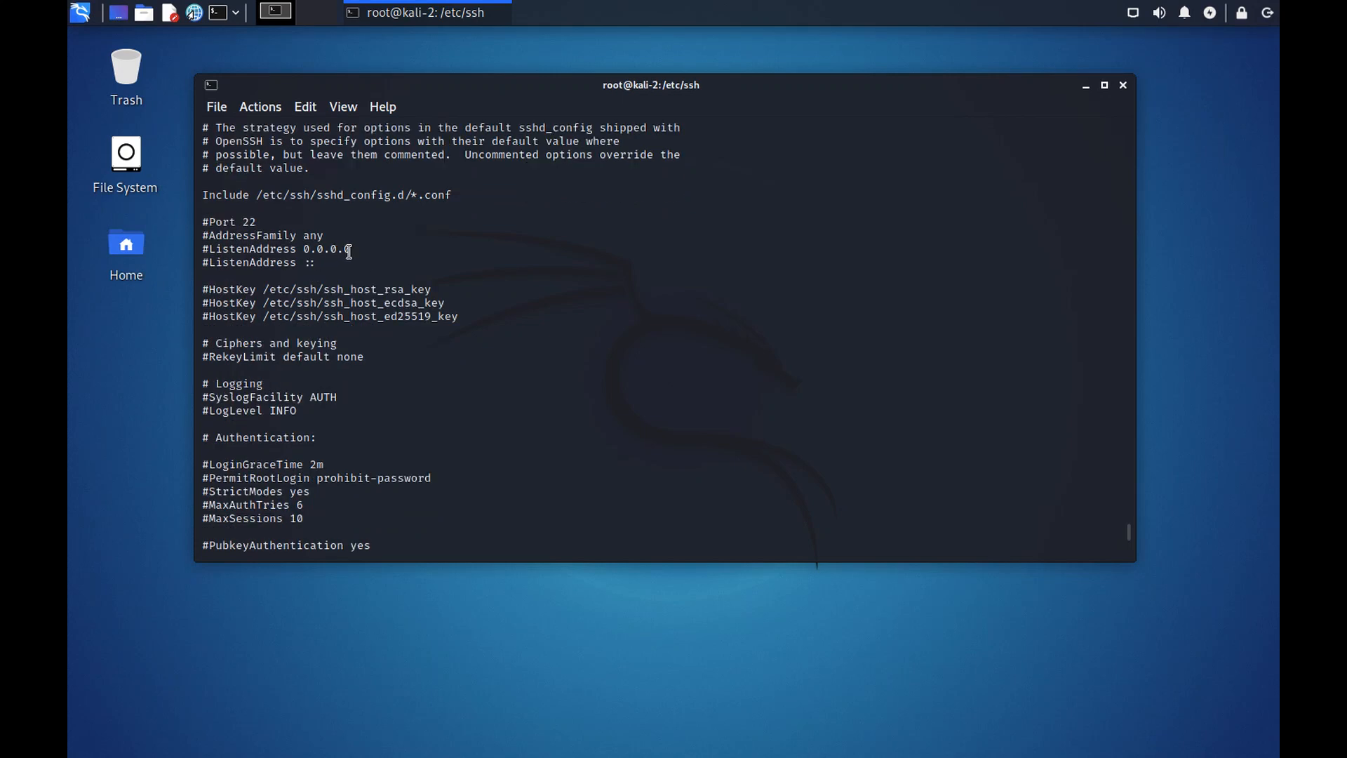
pyautogui.doubleClick(325, 249)
pyautogui.write('cd ..')
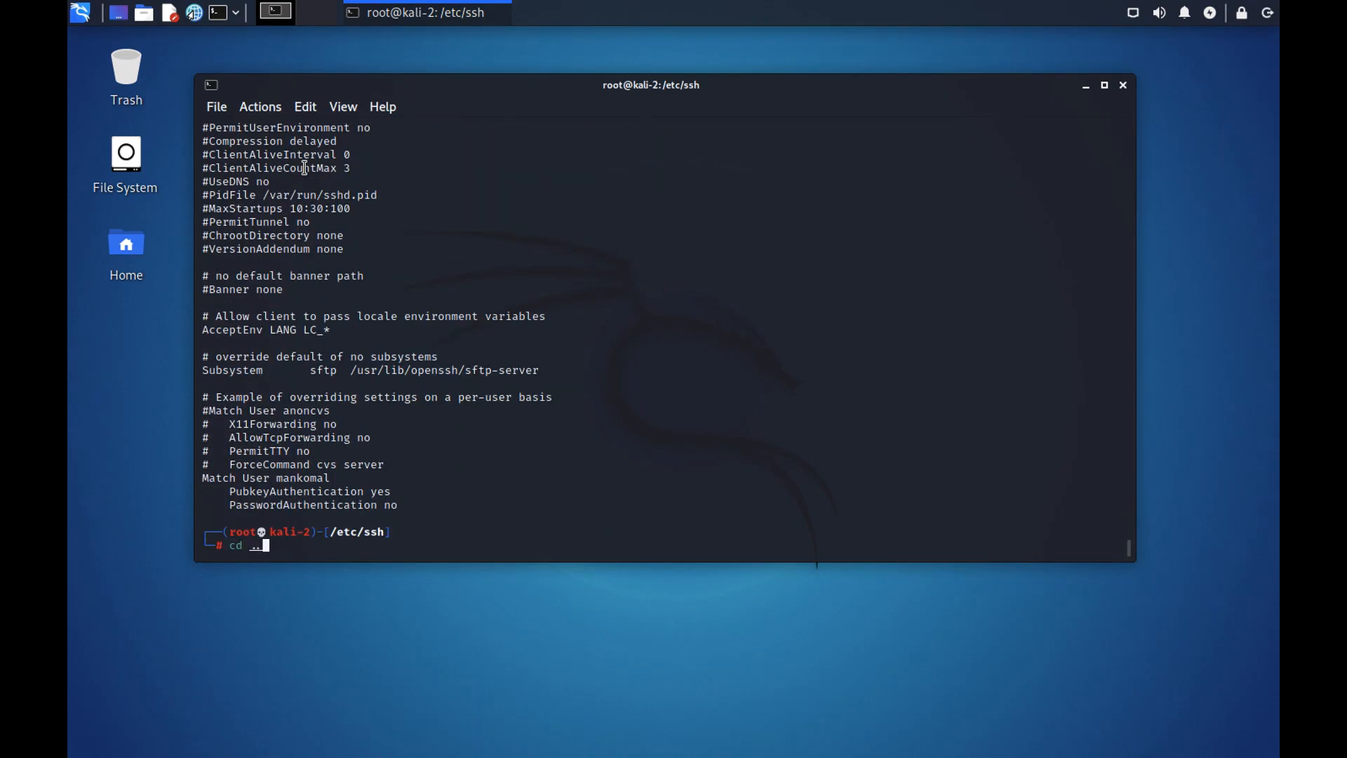
# Go up to / and list /home, revealing the single mankomal user folder
pyautogui.press('Return')
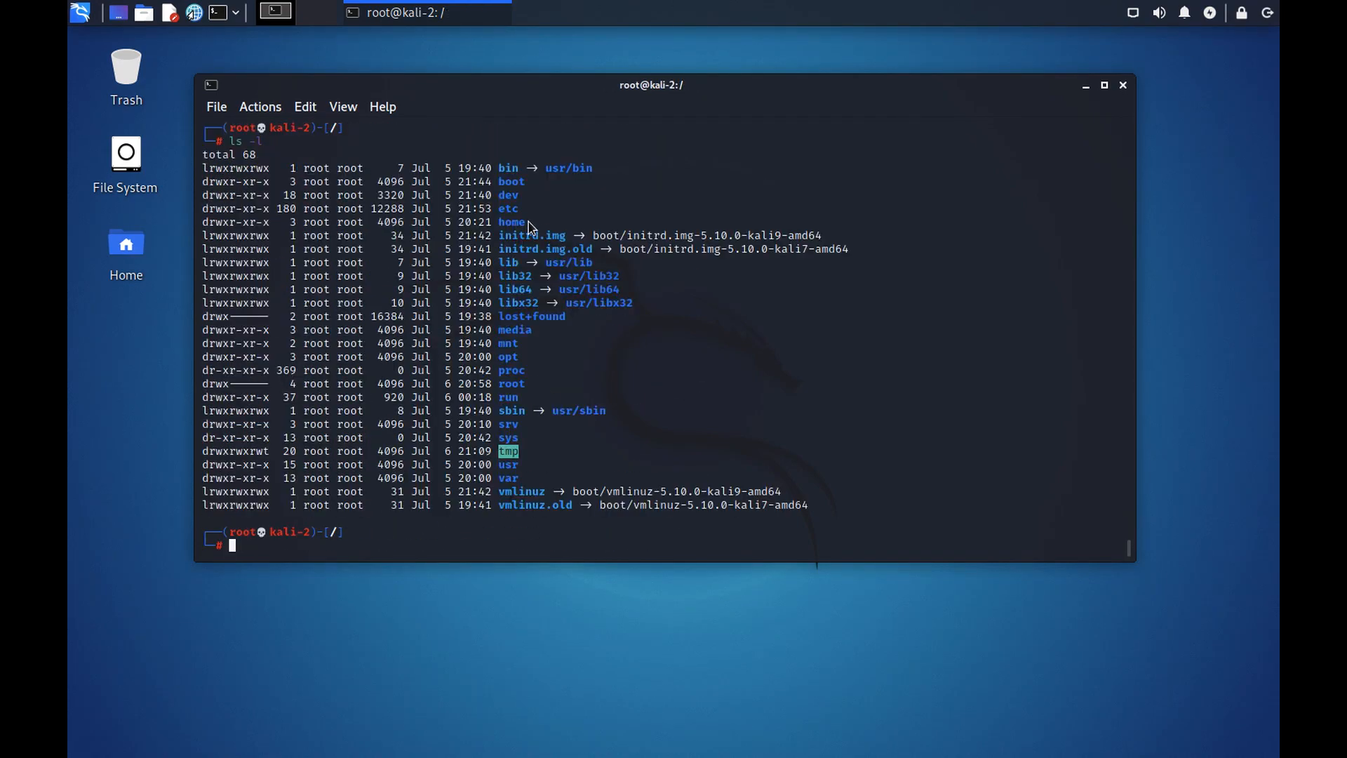
pyautogui.write('cd home')
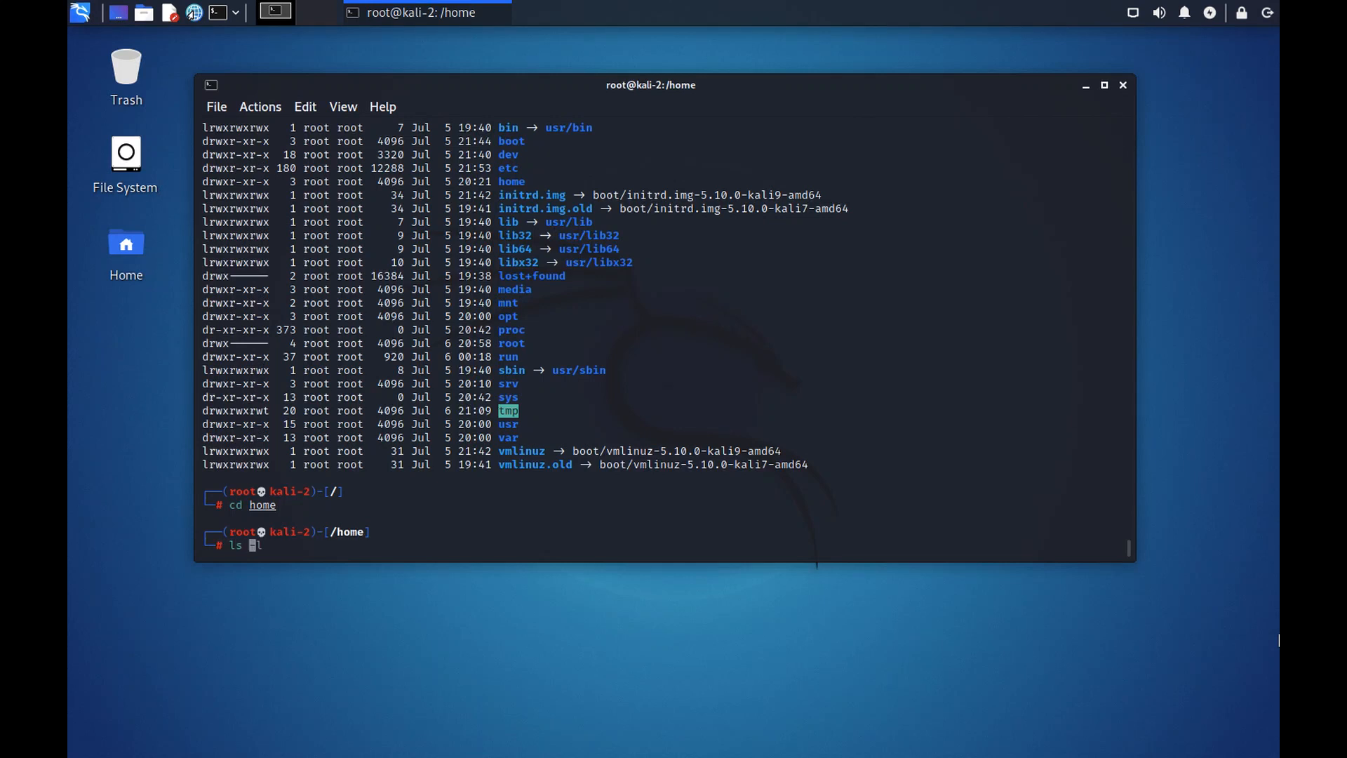
pyautogui.press('Return')
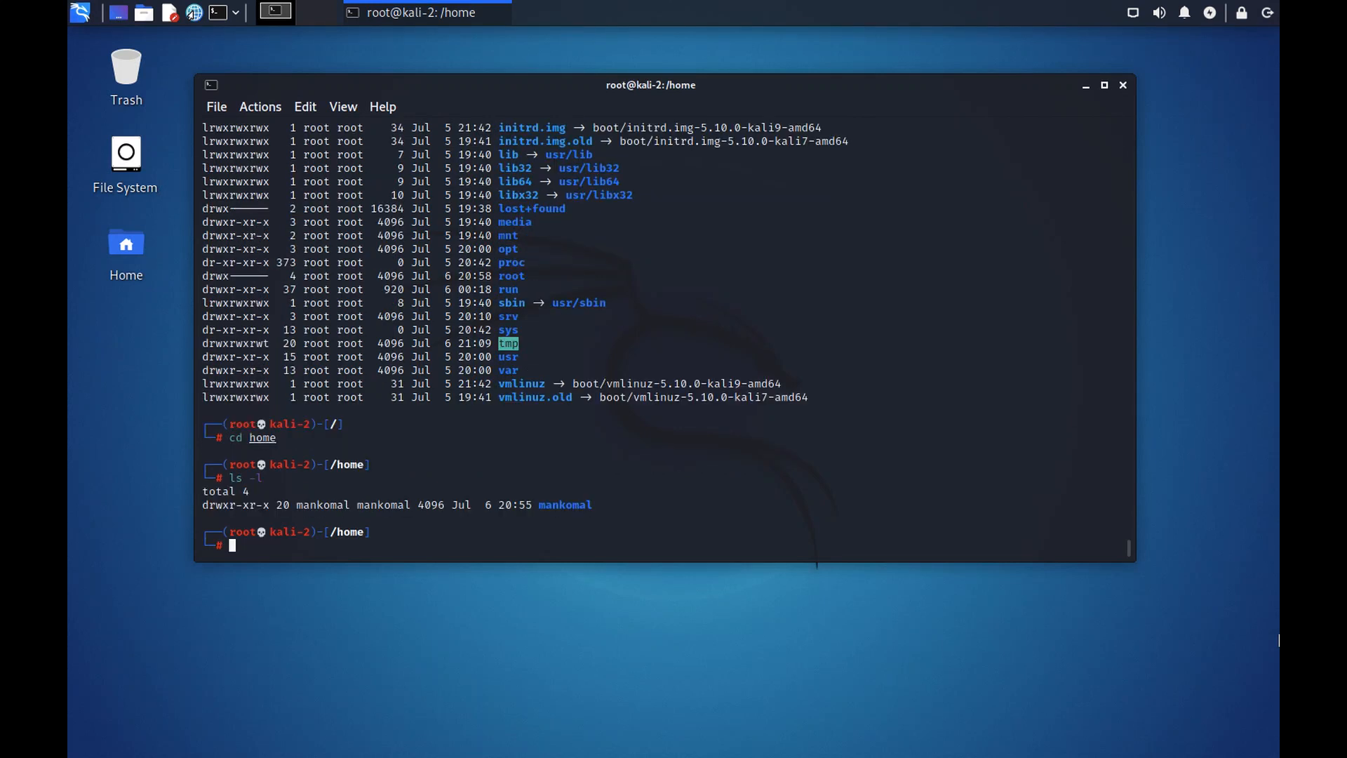
pyautogui.moveTo(1263, 642)
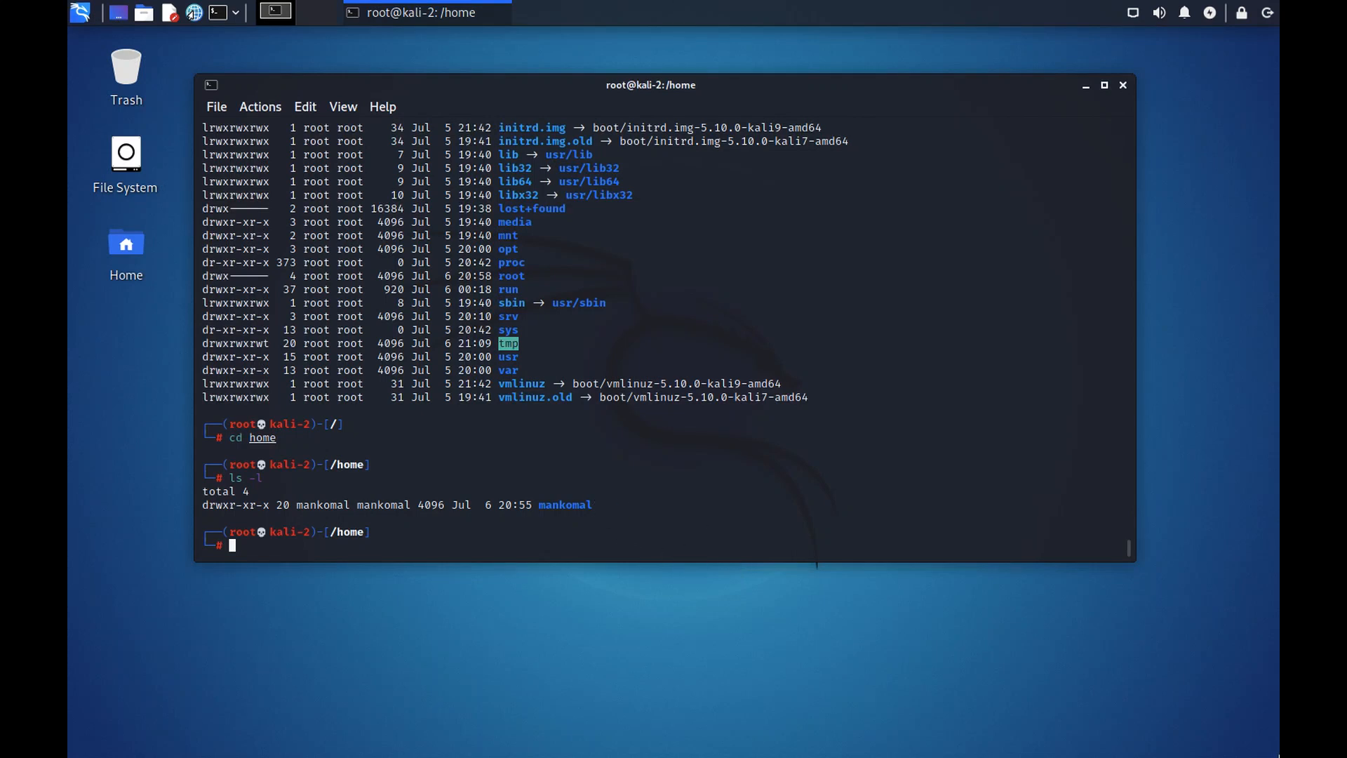
# Return to the root directory and show its long-format listing with ls -l
pyautogui.write('cd ..')
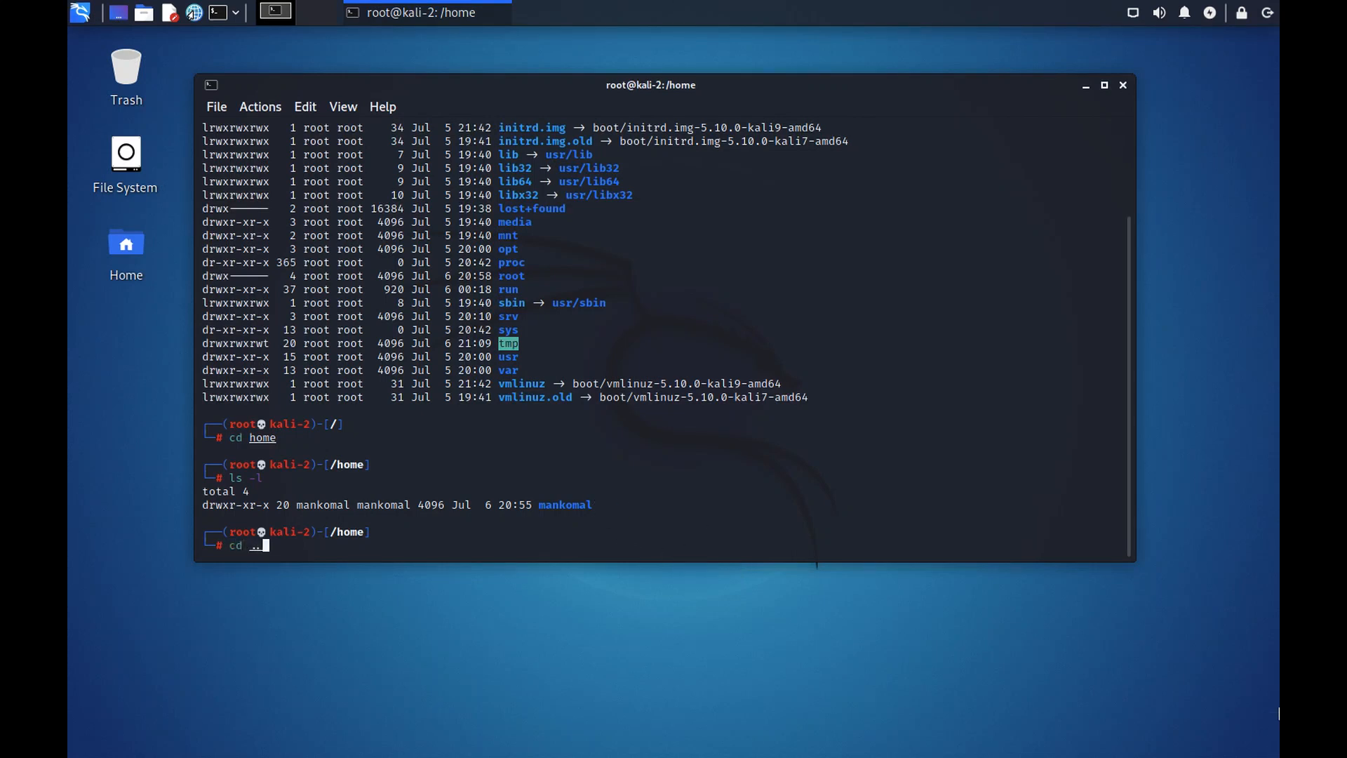
pyautogui.press('Return')
pyautogui.write('ls -l')
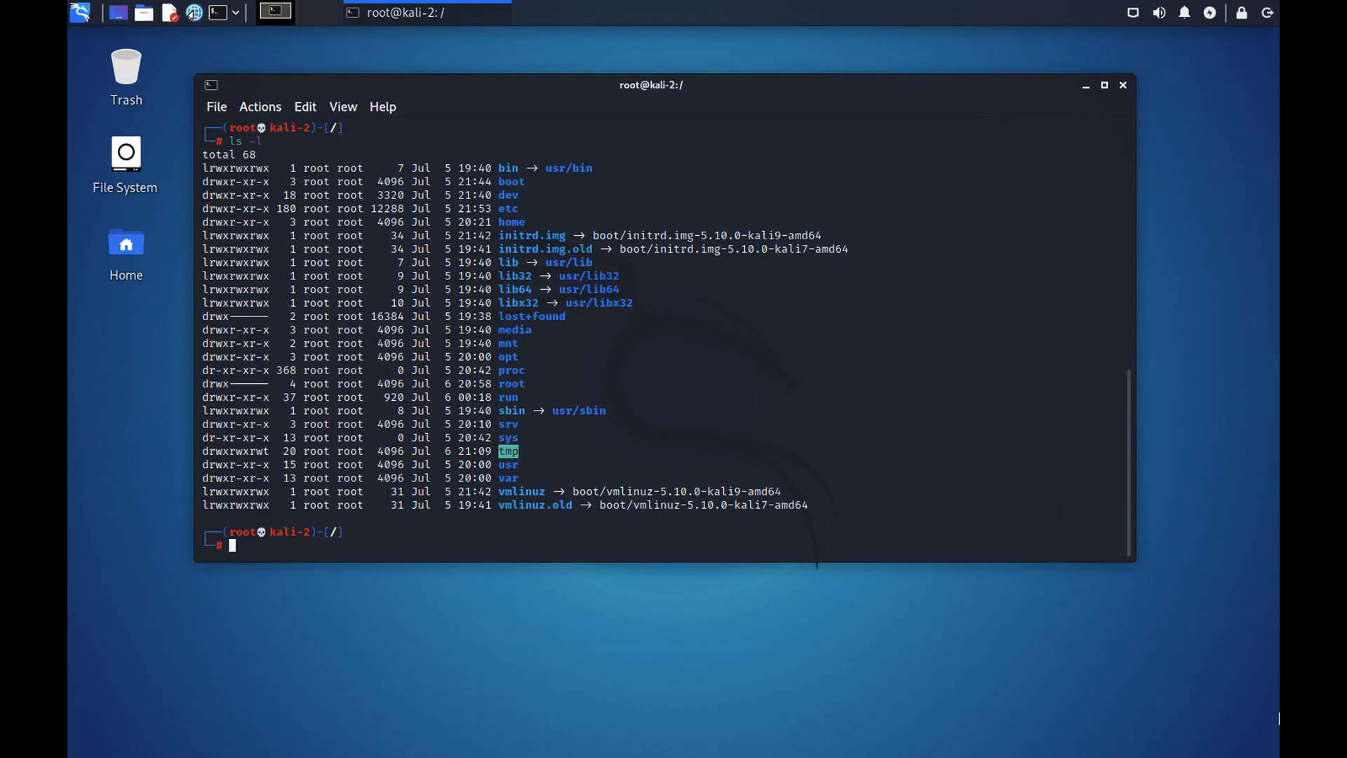
pyautogui.moveTo(867, 392)
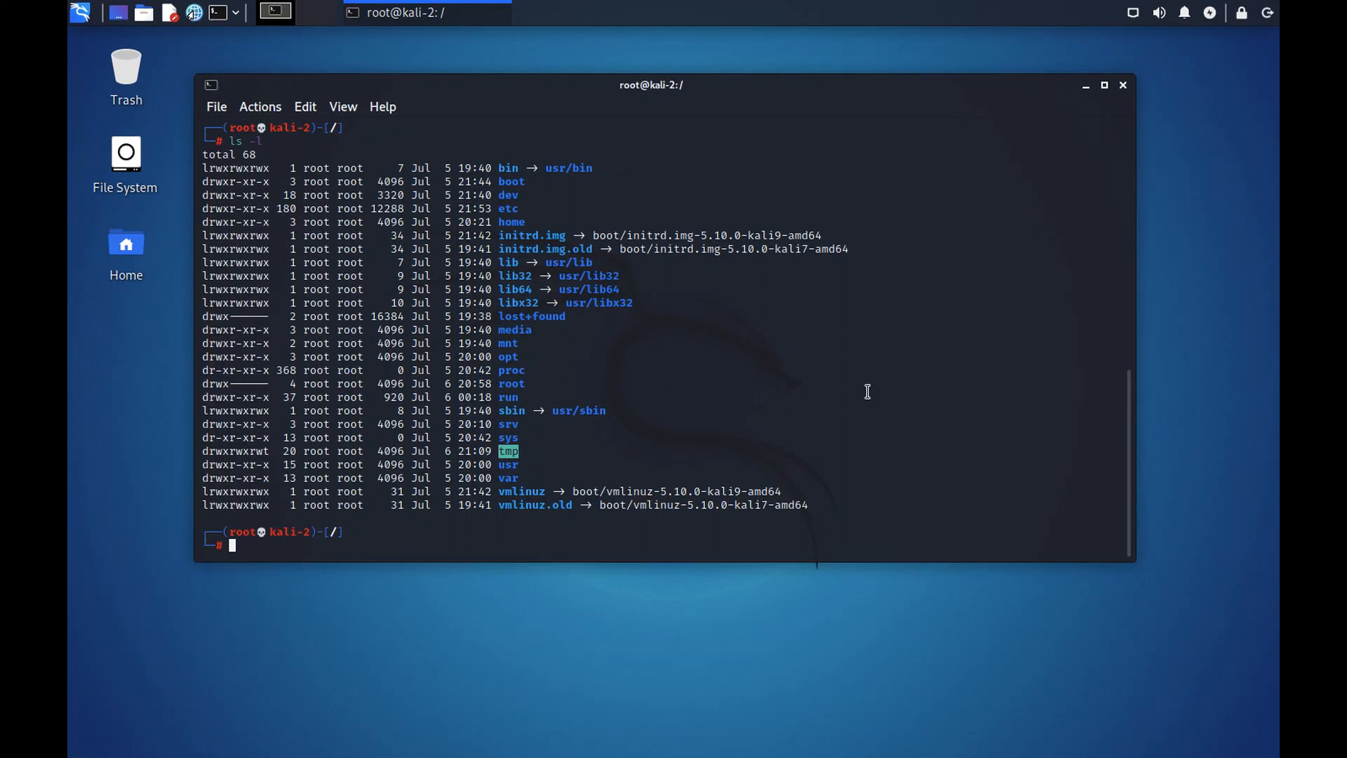
pyautogui.moveTo(508, 197)
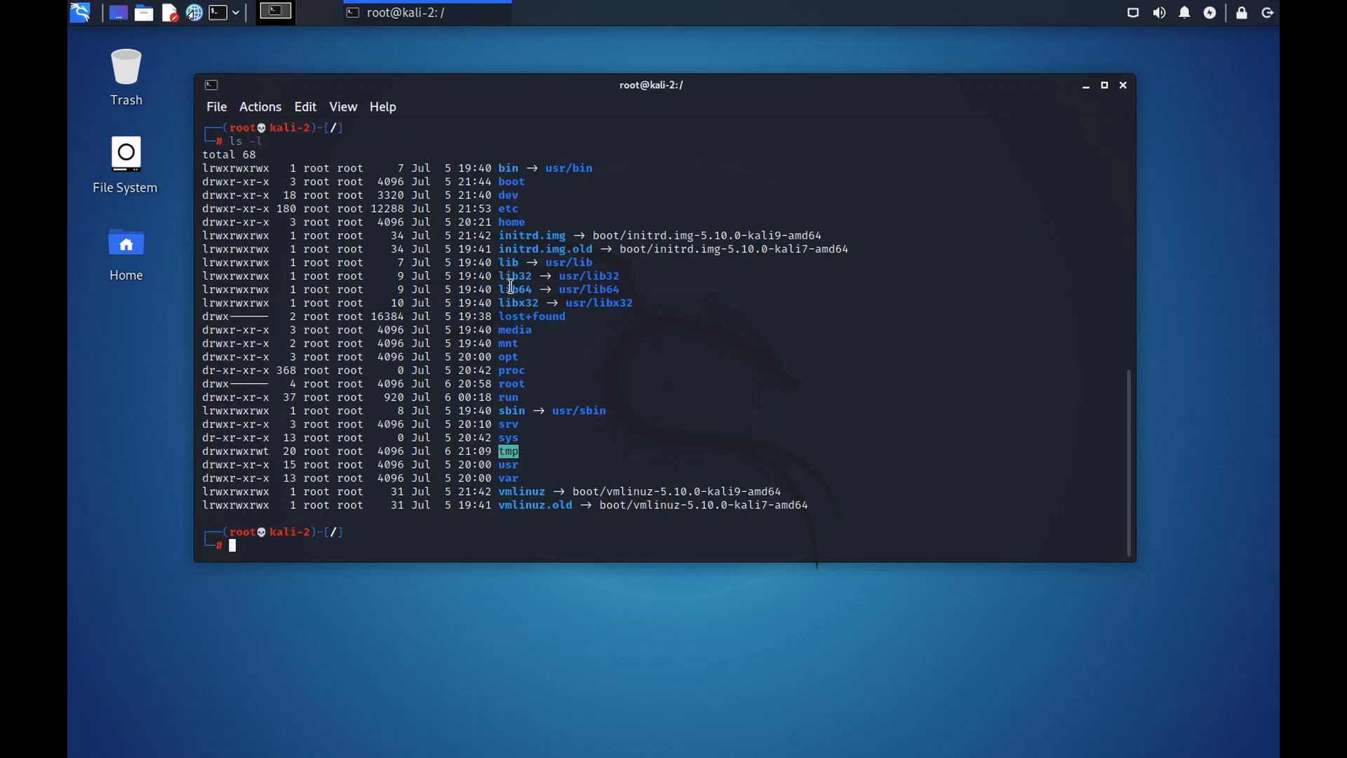
pyautogui.moveTo(509, 167)
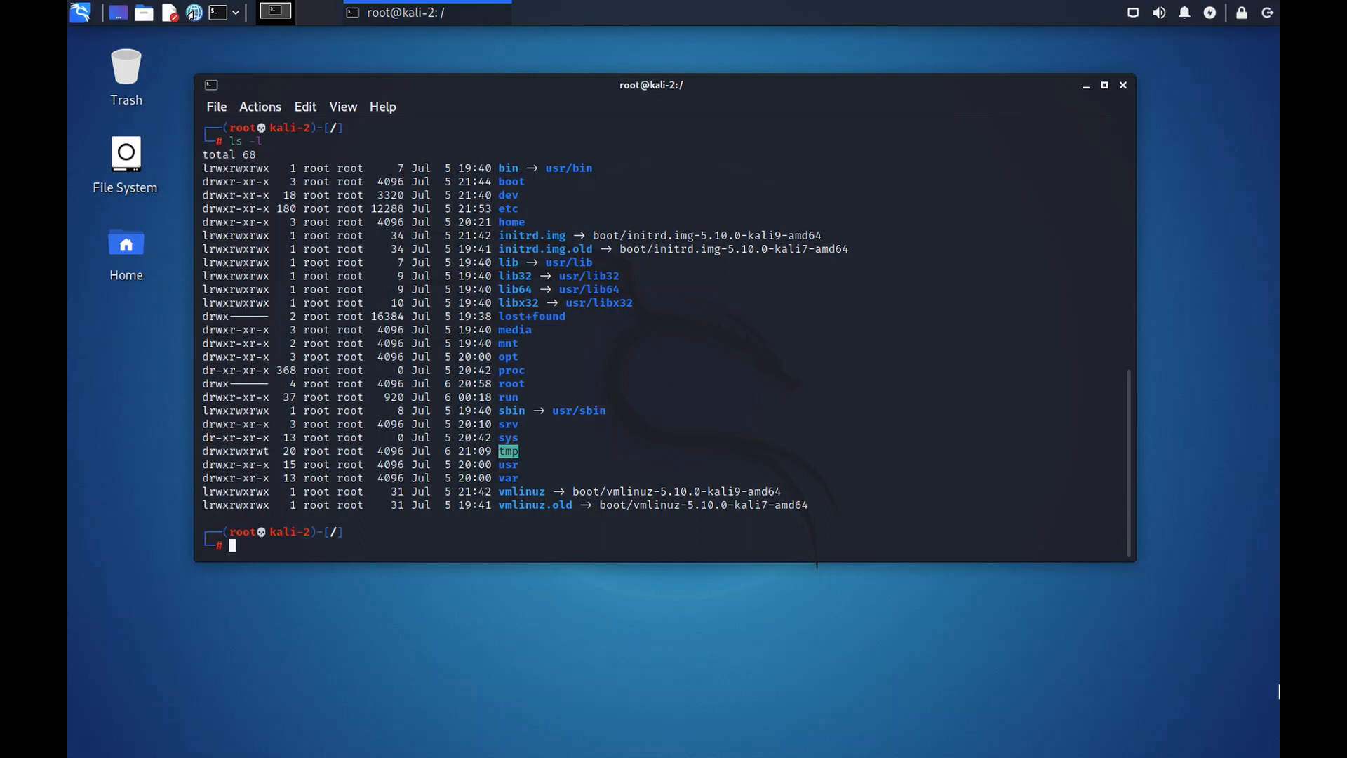
pyautogui.write('ls -l')
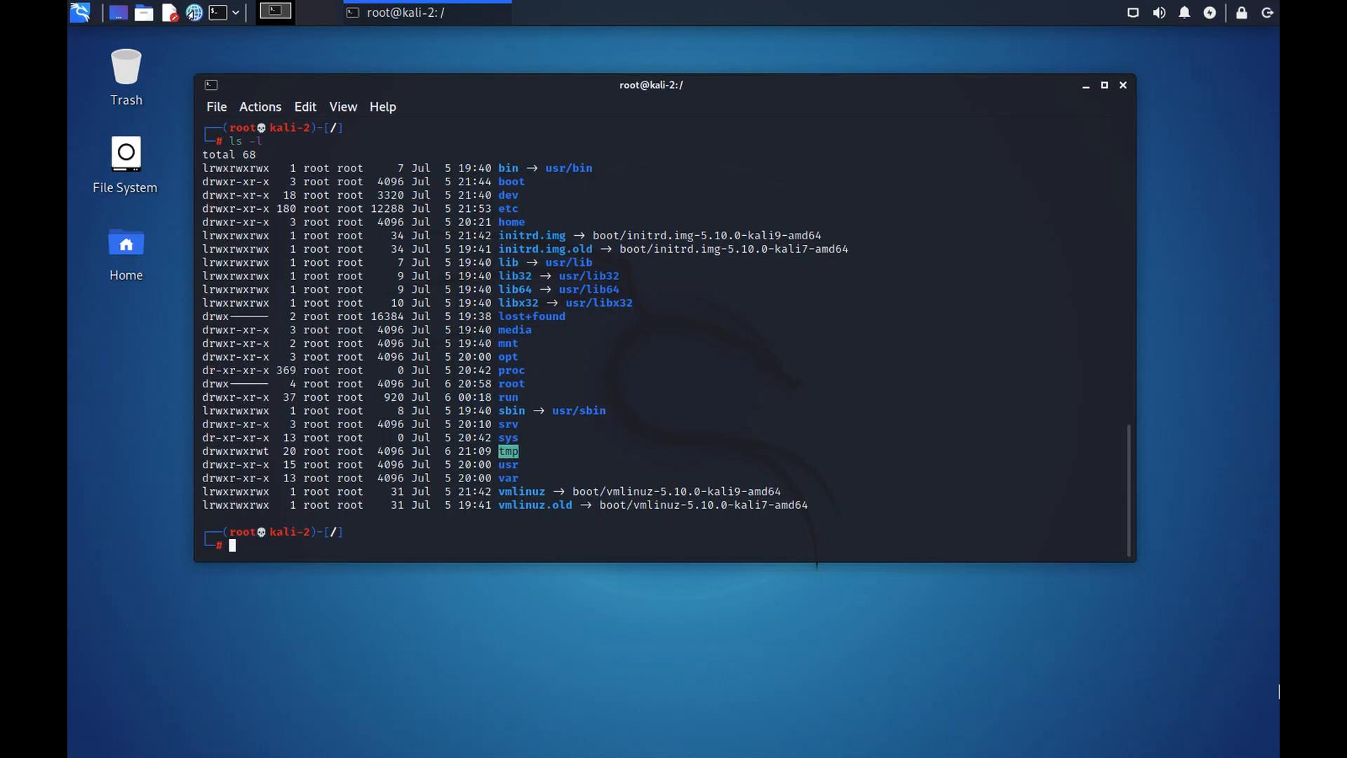
# Print the working directory with pwd and locate the pwd command with where
pyautogui.write('pwd')
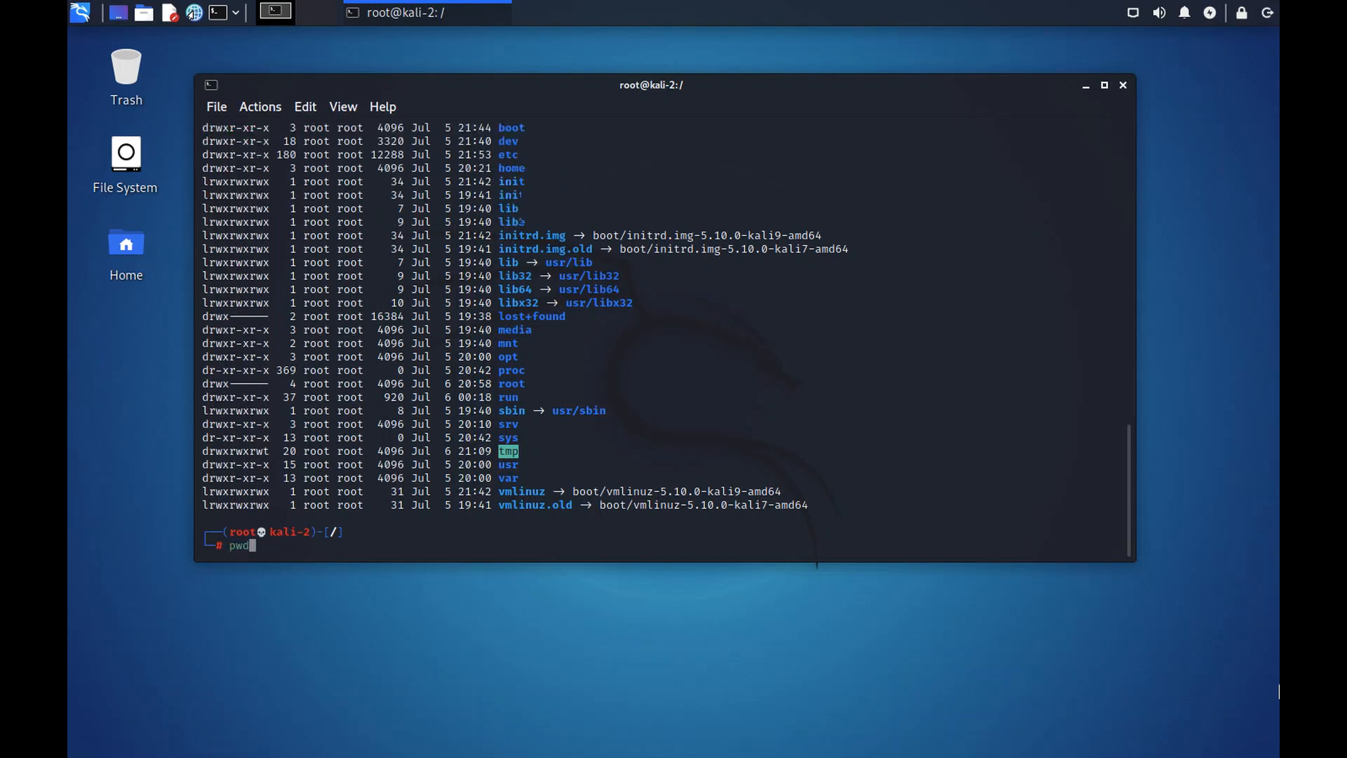
pyautogui.press('Return')
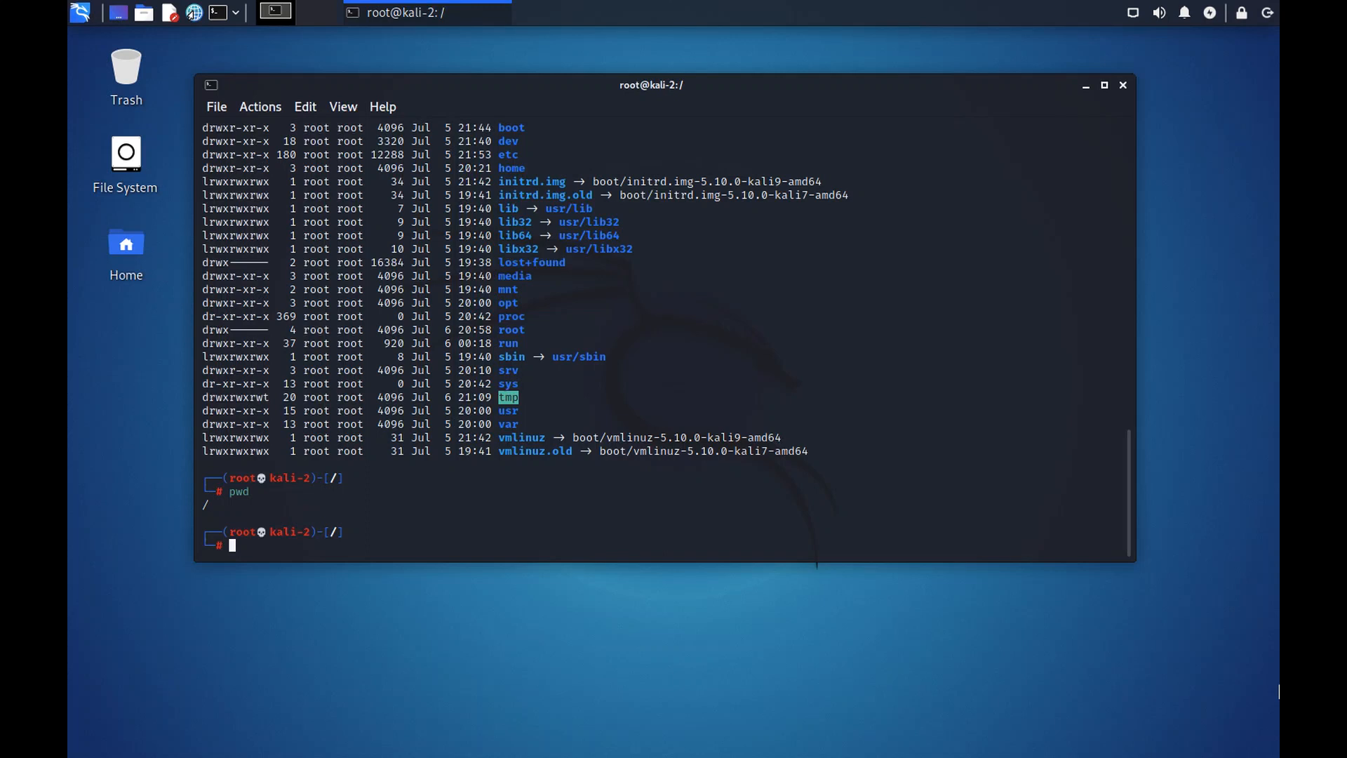
pyautogui.write('where p')
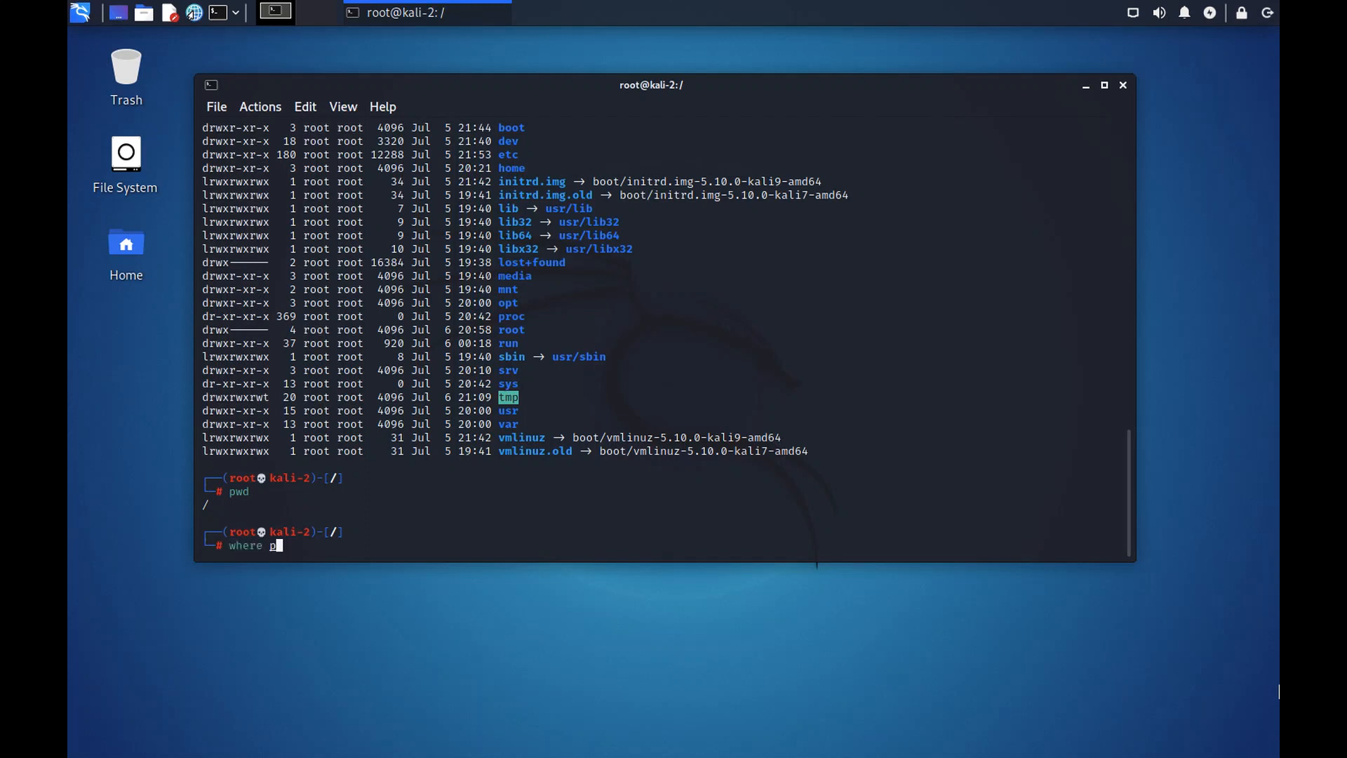
pyautogui.press('Return')
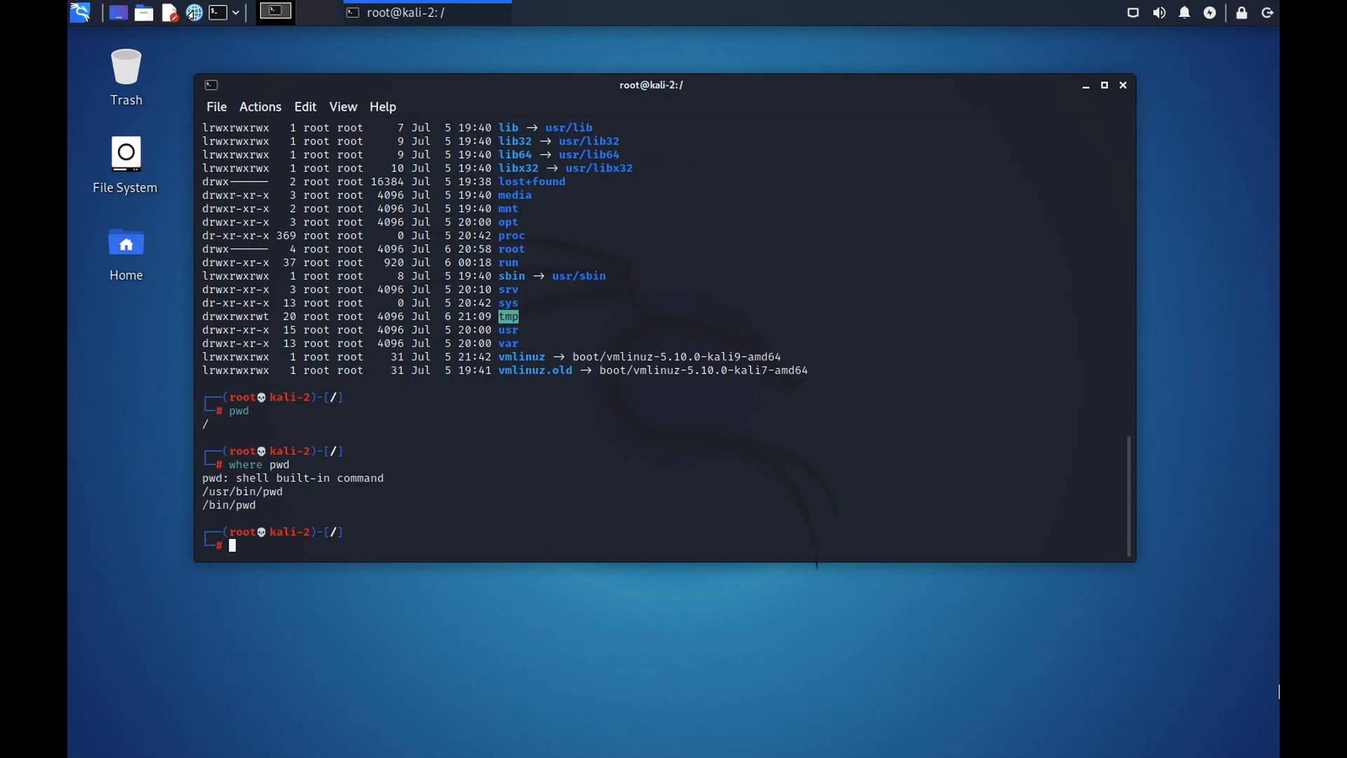
# Change into /usr/bin and list all its executables in long format
pyautogui.write('cd .')
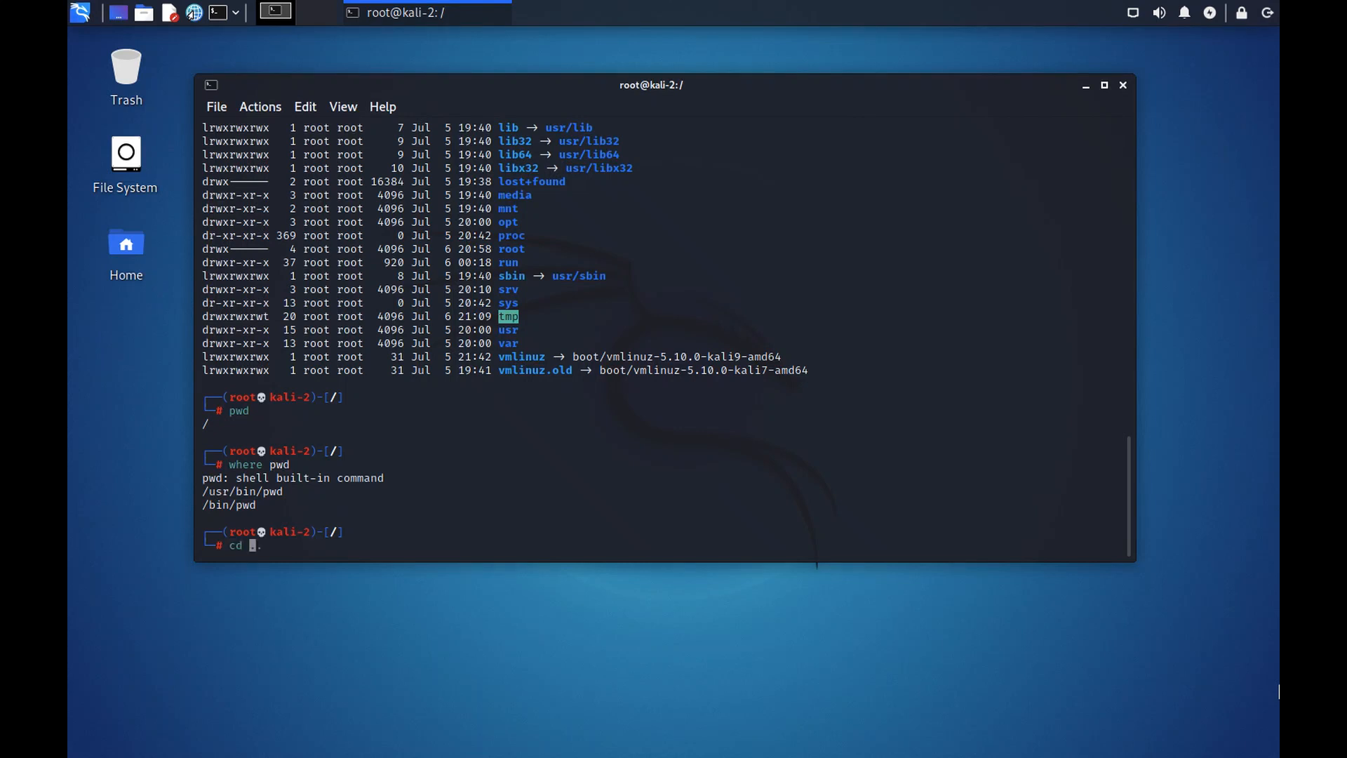
pyautogui.write('/usr/bi')
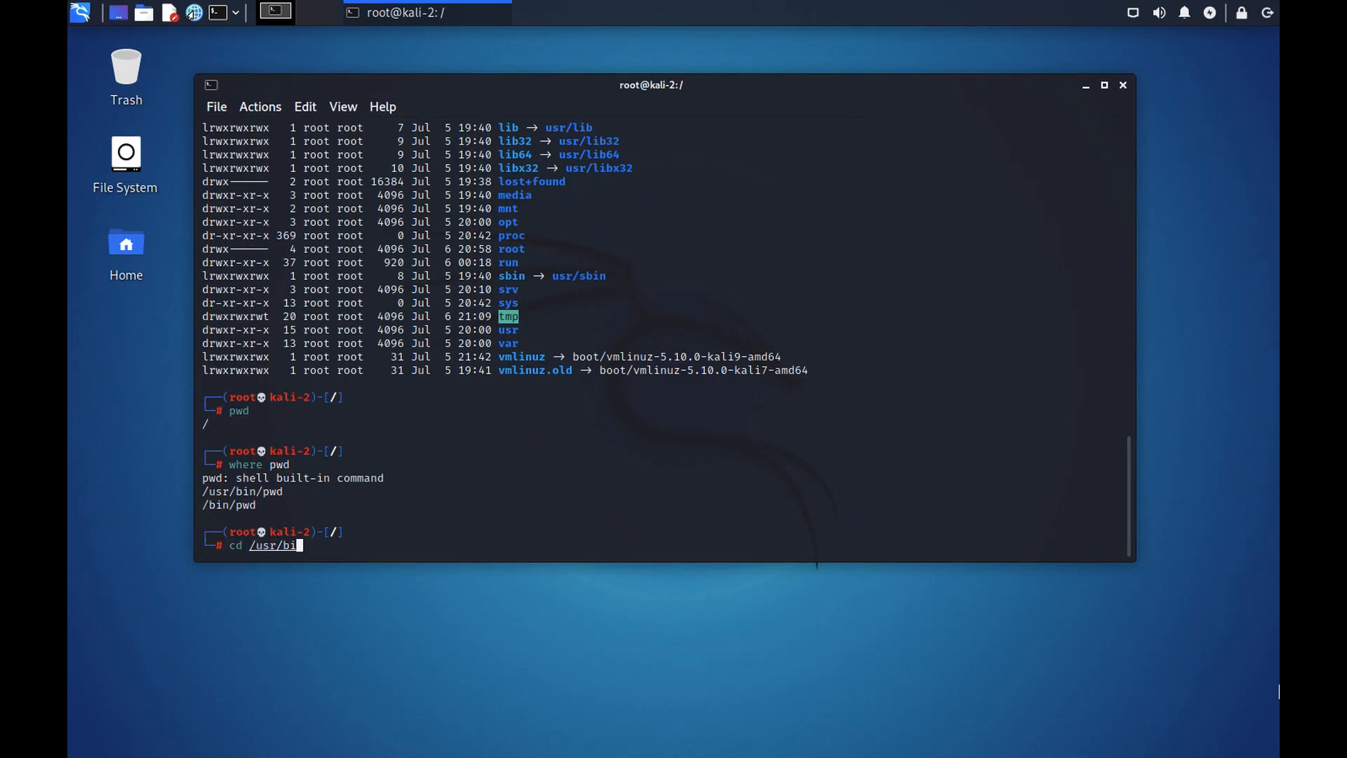
pyautogui.press('Return')
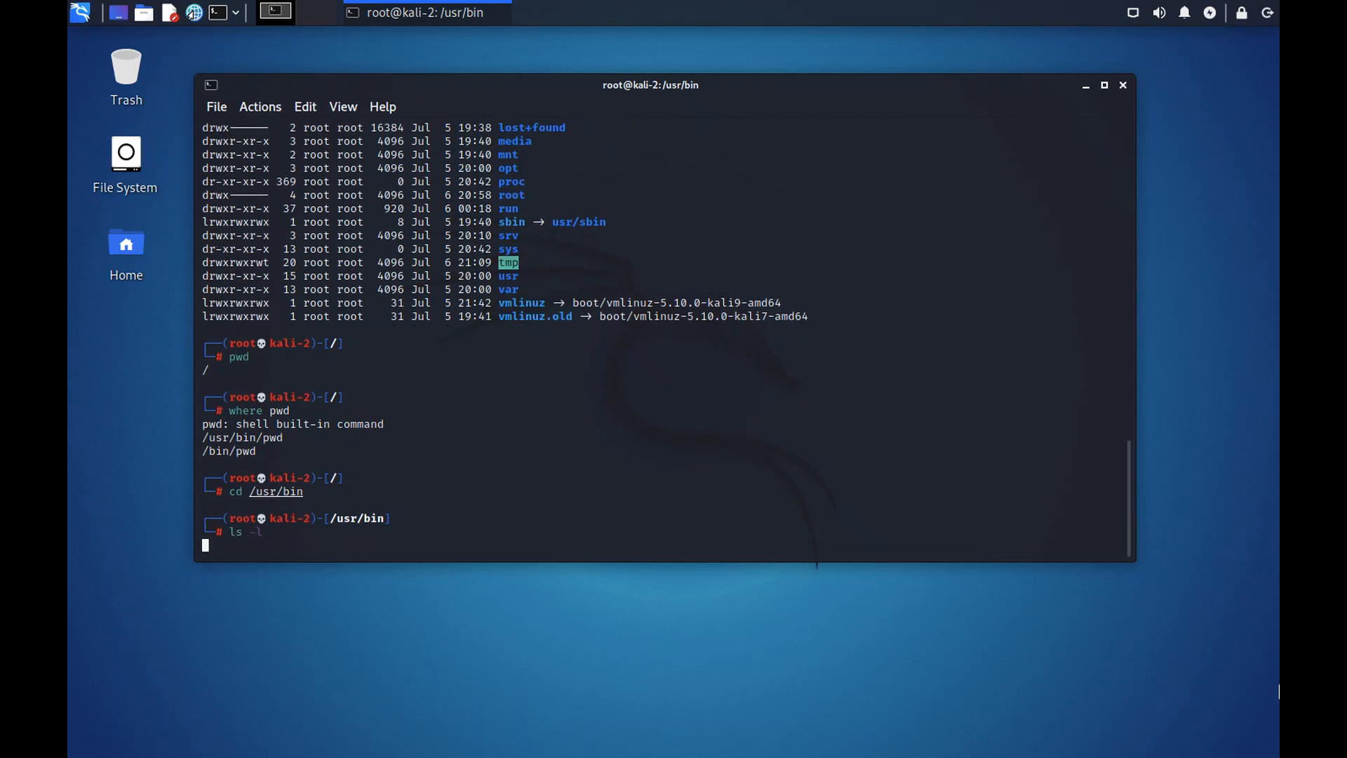
pyautogui.press('Return')
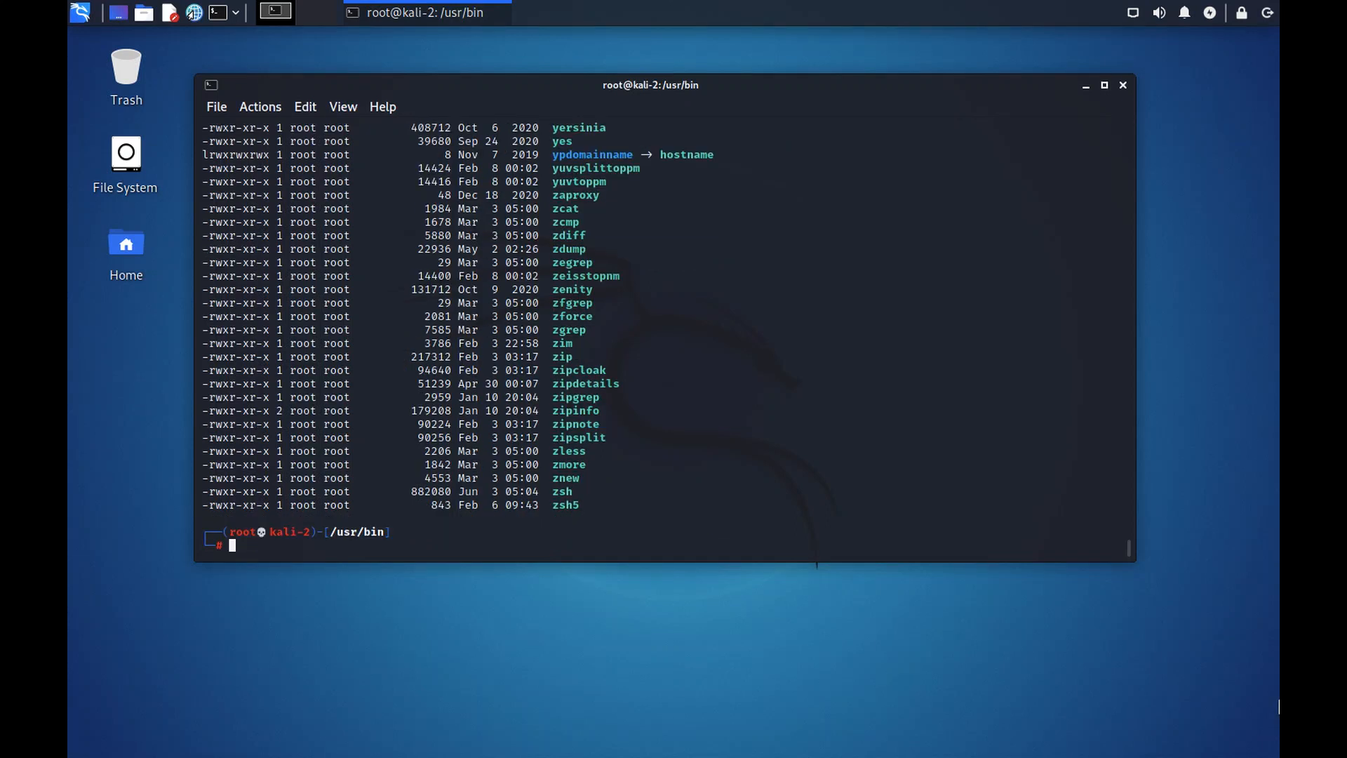
# Copy ls to a new mksb binary in /usr/bin and check where ls lives and its alias
pyautogui.write('cp /etc/ssl/private/ssl-cert-snakeoil.key ./key.pem')
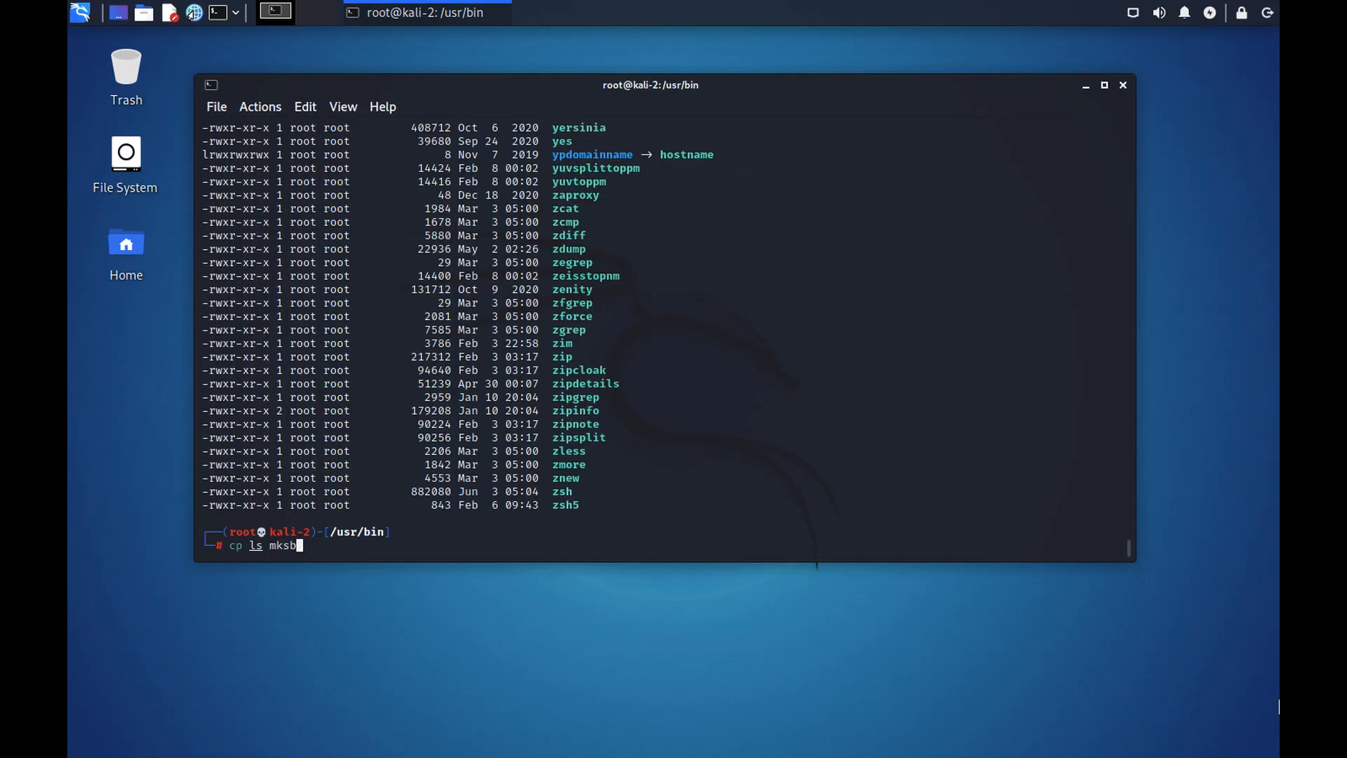
pyautogui.press('Return')
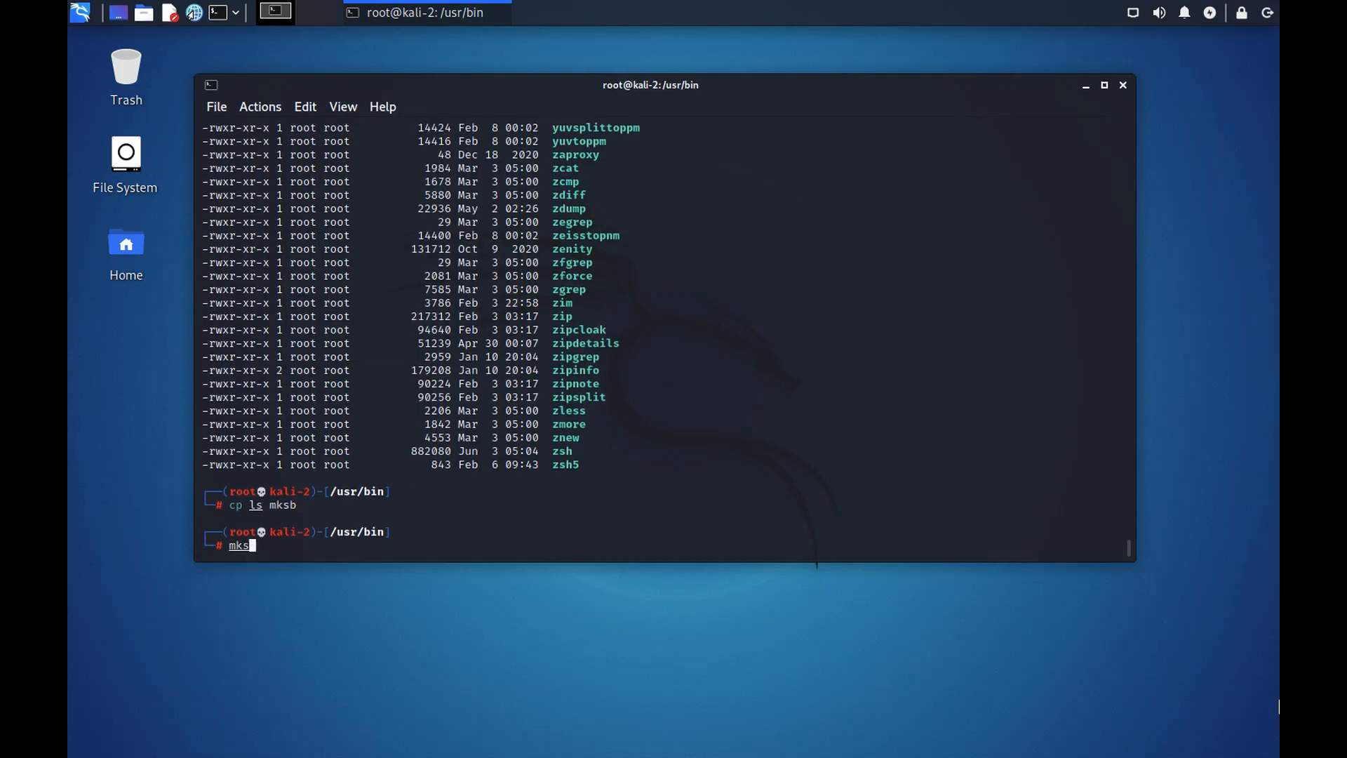
pyautogui.press('Return')
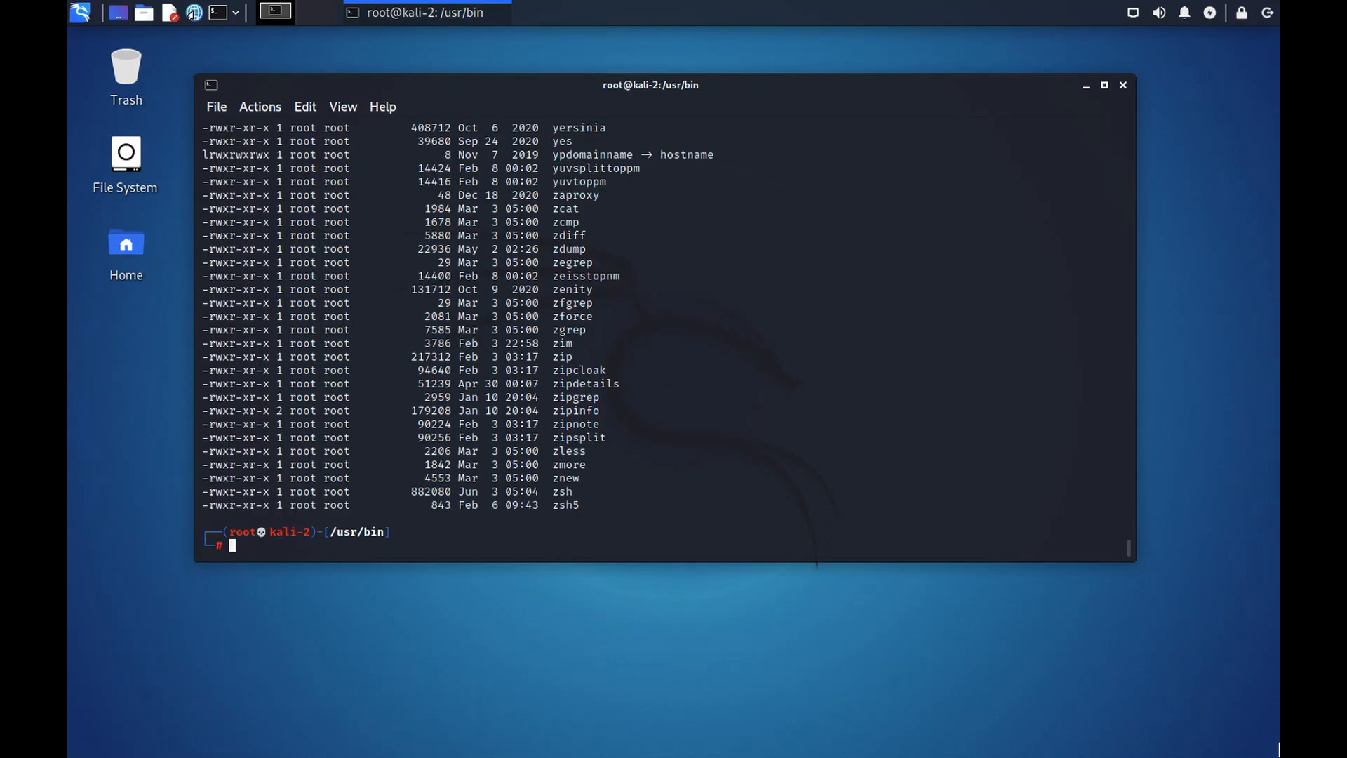
pyautogui.write('where pwd')
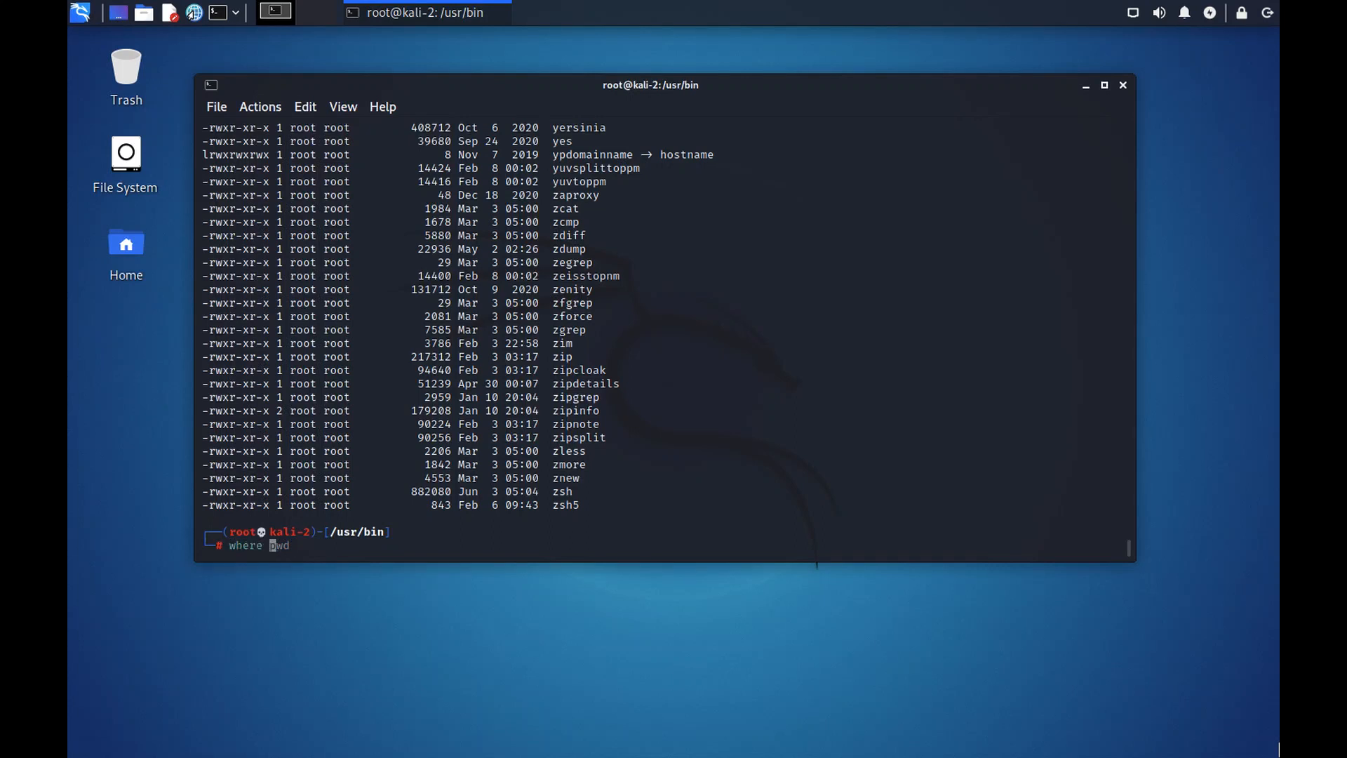
pyautogui.write(' ls')
pyautogui.press('Return')
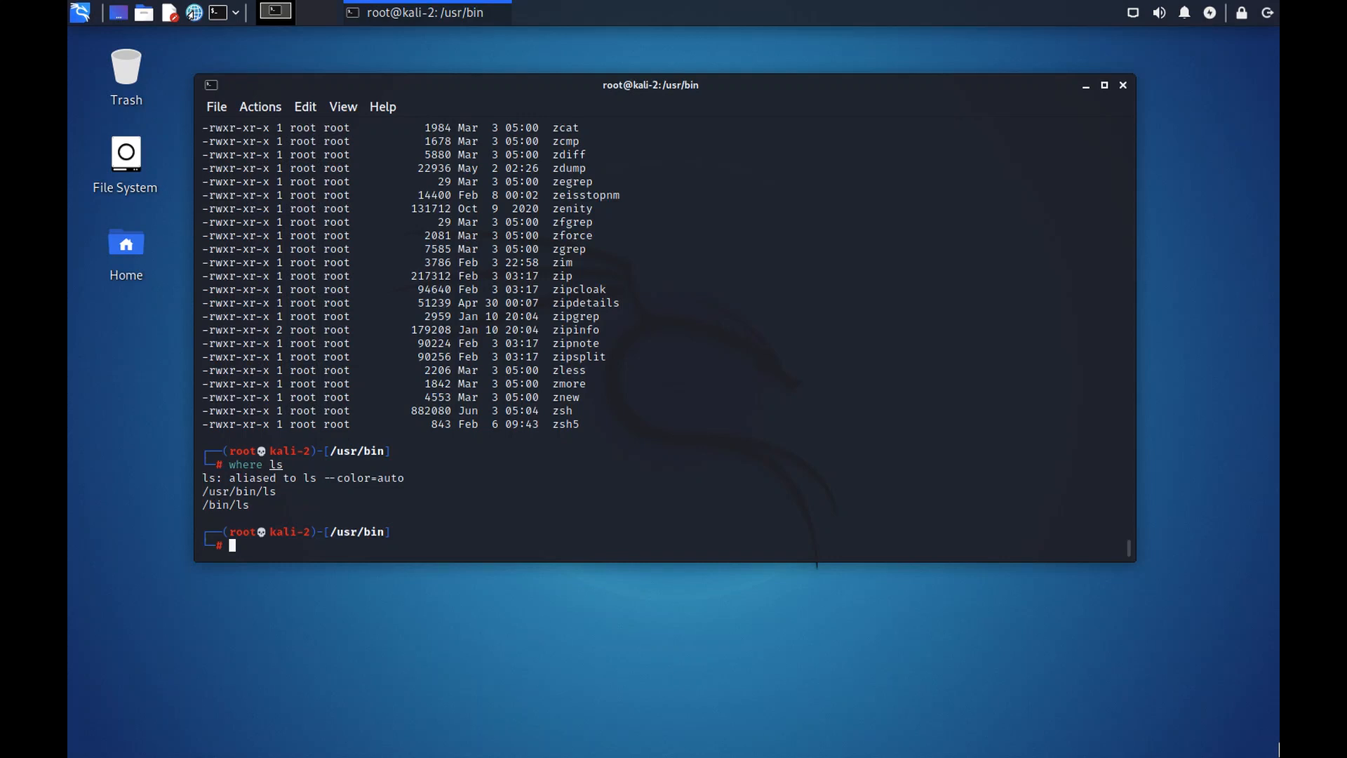
# List the directory with the mksb copy using mksb -l --color=auto
pyautogui.write('mksb -l --color')
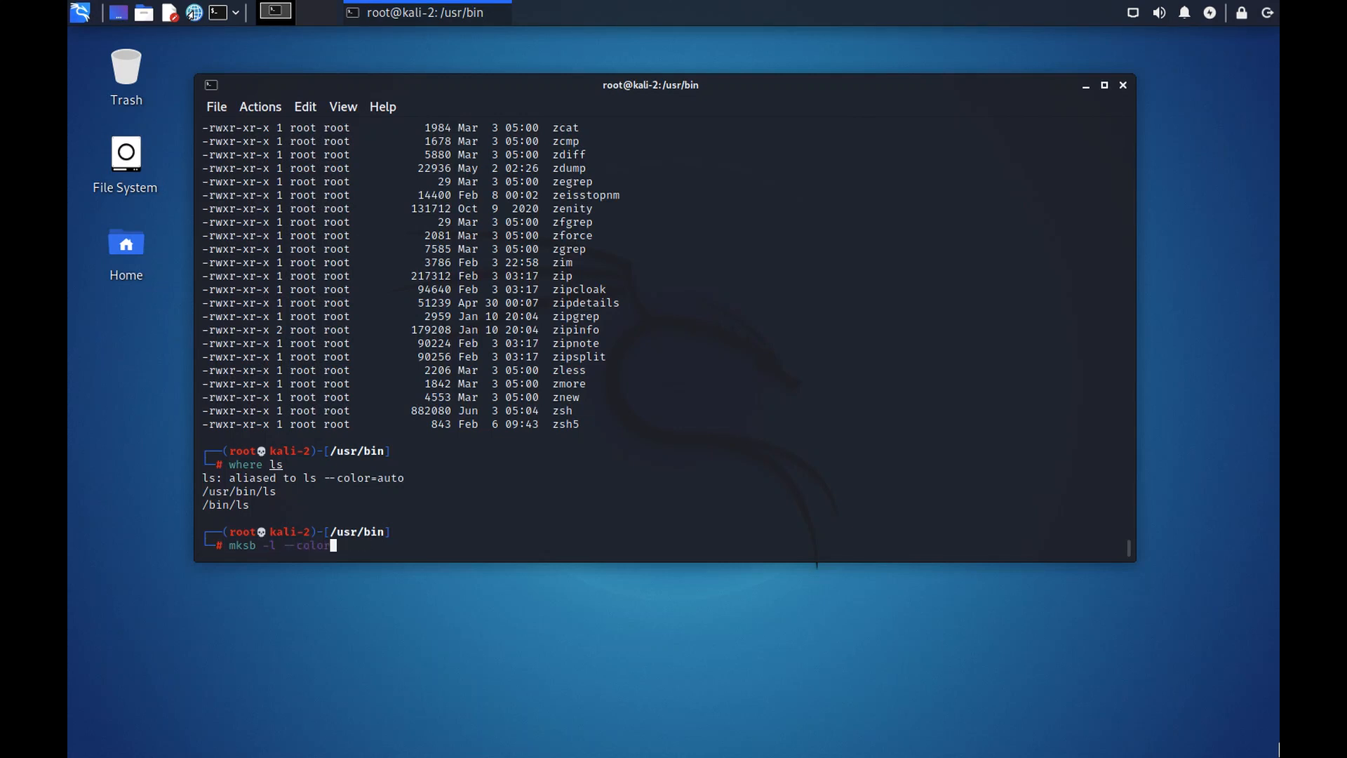
pyautogui.write('auto')
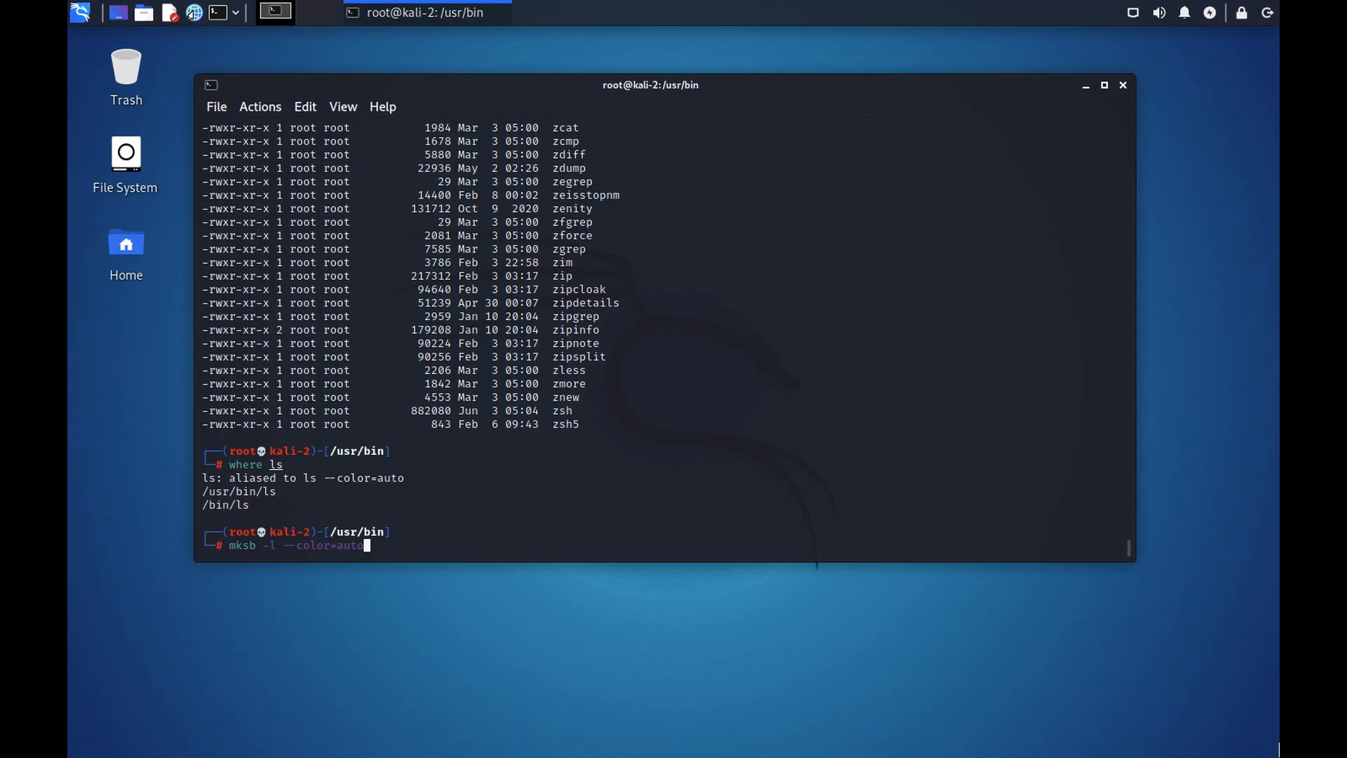
pyautogui.press('Return')
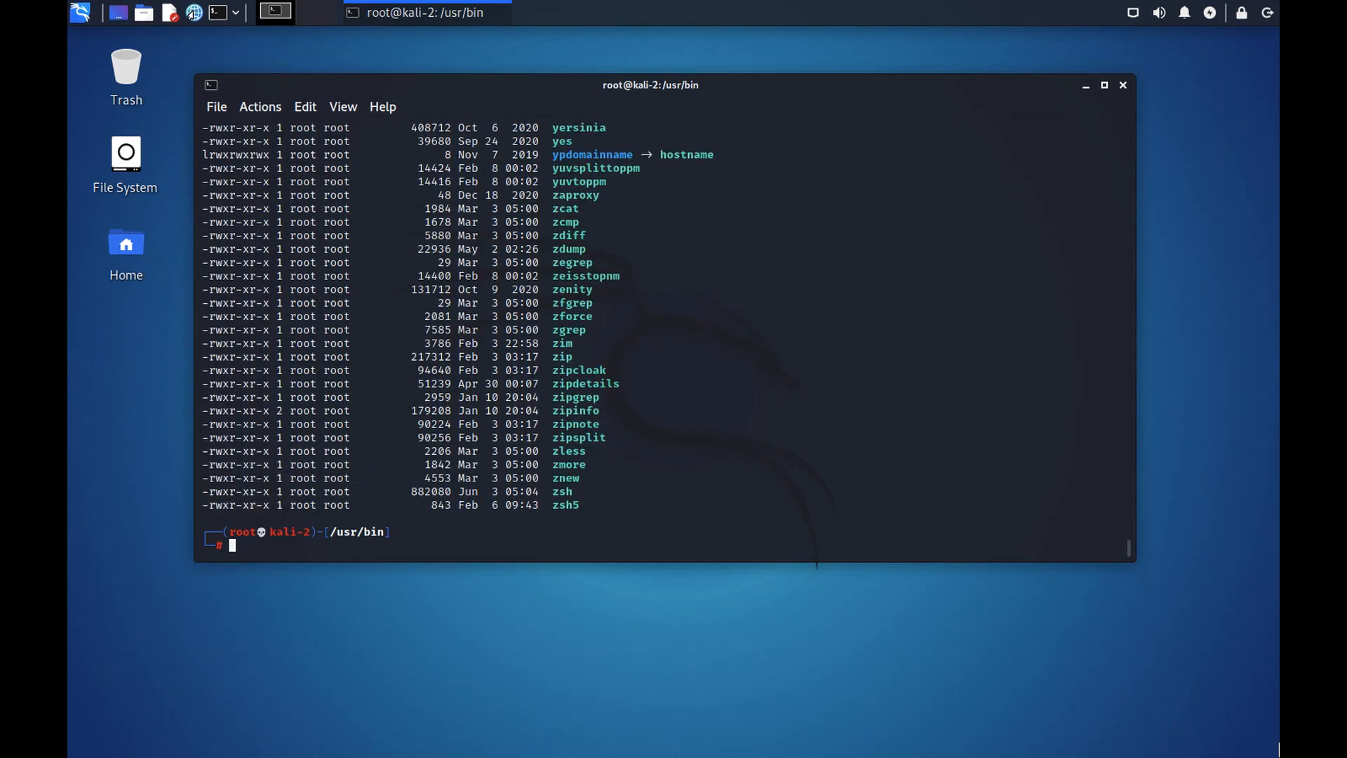
pyautogui.press('Return')
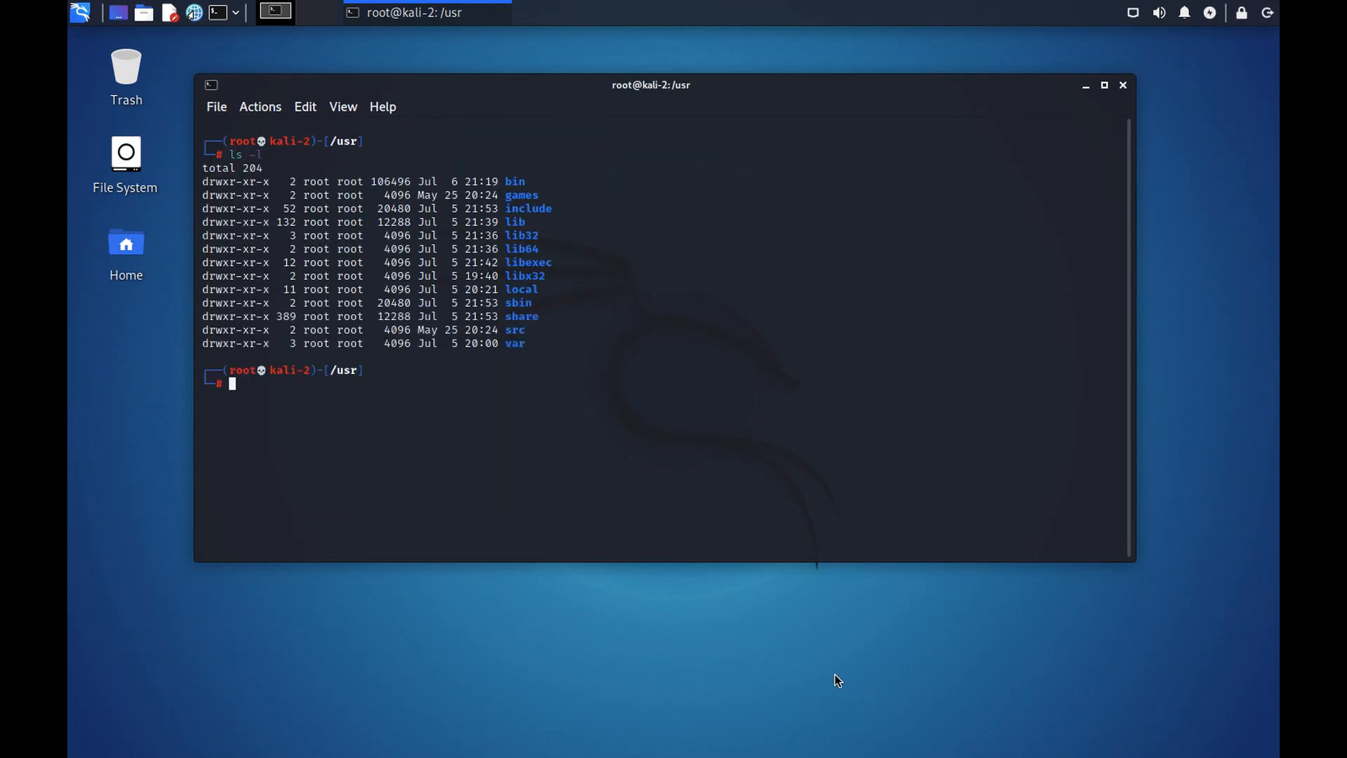
pyautogui.moveTo(887, 632)
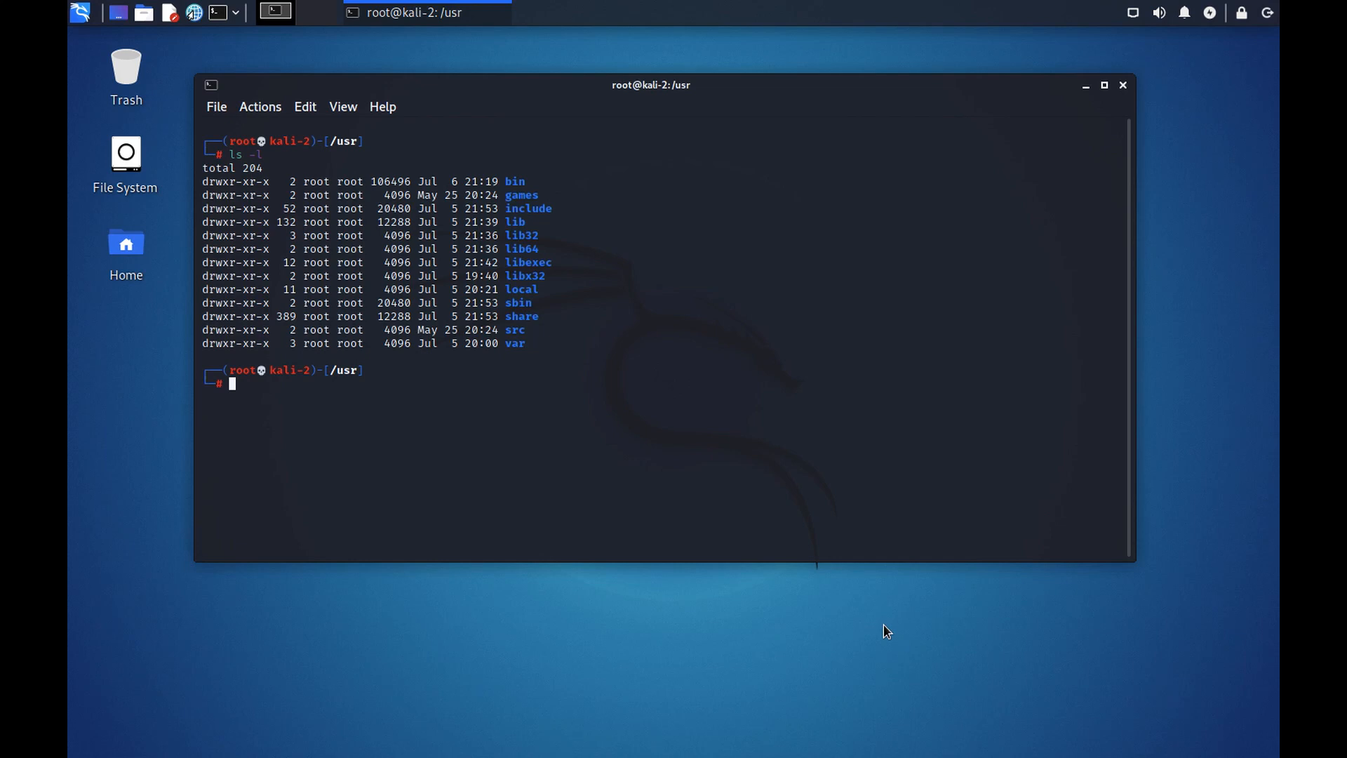
# Move from /usr up to / and show a long-format listing of the top-level directories
pyautogui.write('cd //')
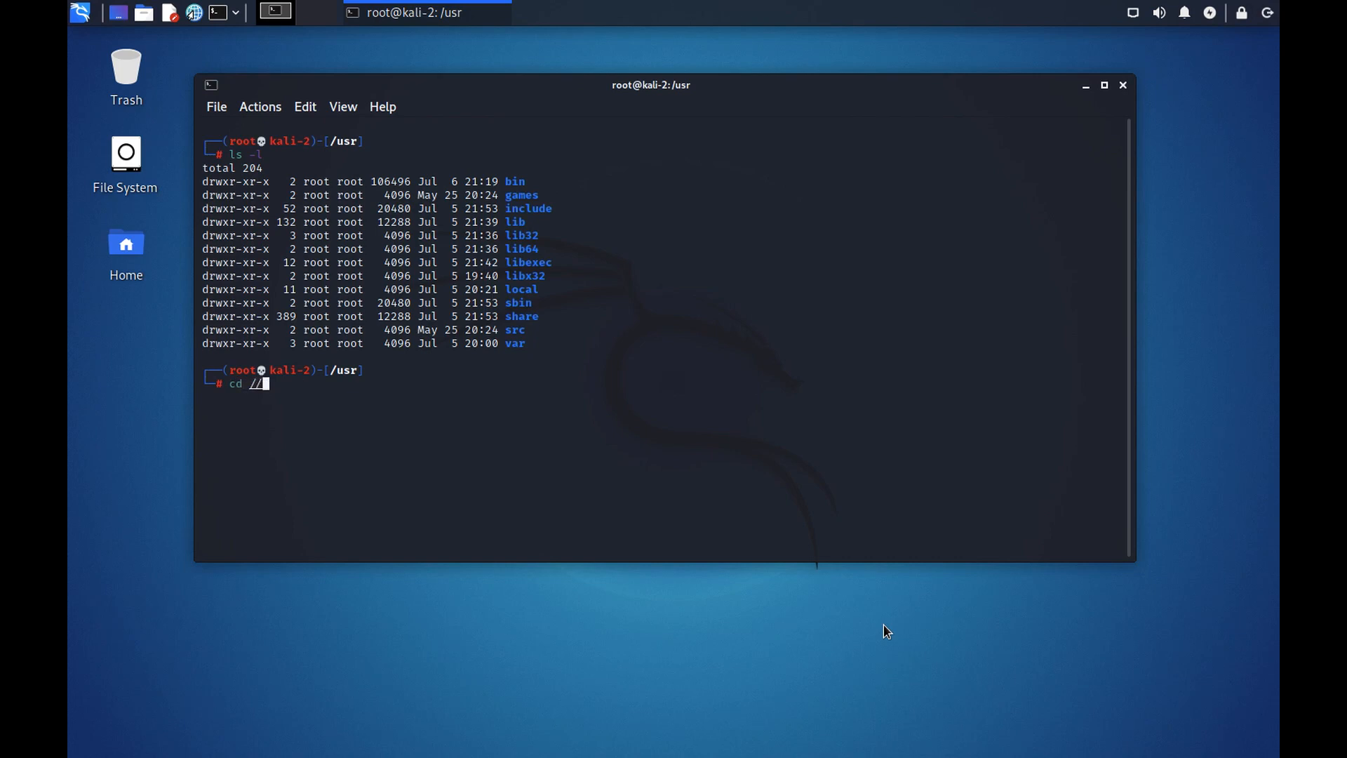
pyautogui.press('Return')
pyautogui.write('ls')
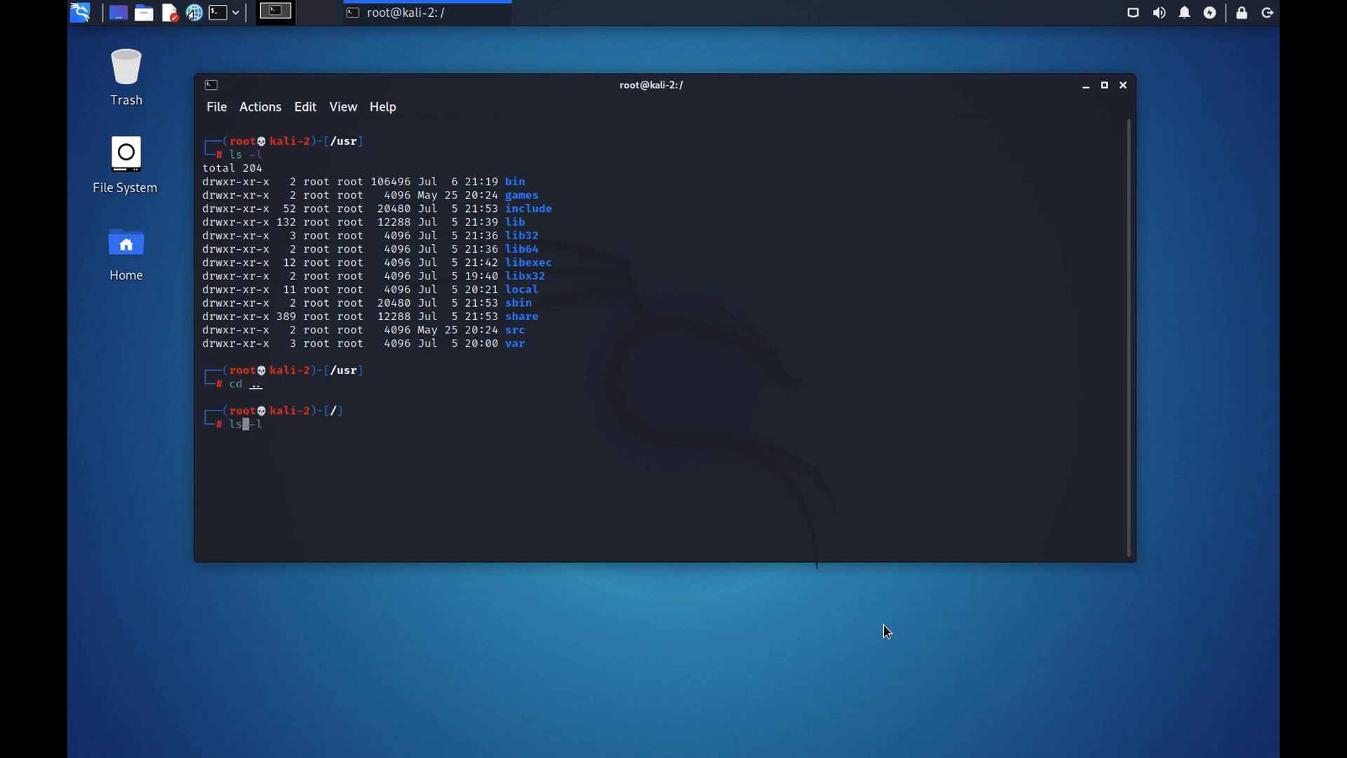
pyautogui.press('Return')
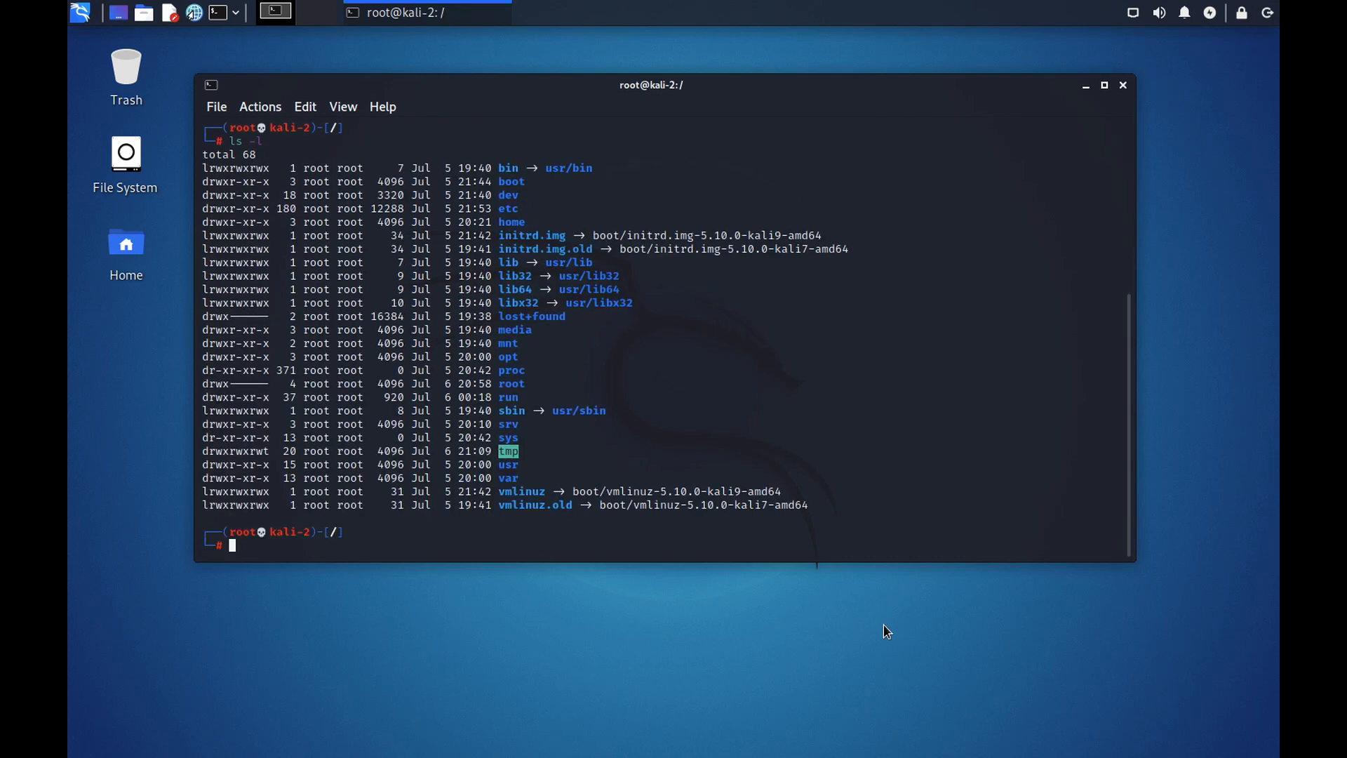
pyautogui.moveTo(517, 167)
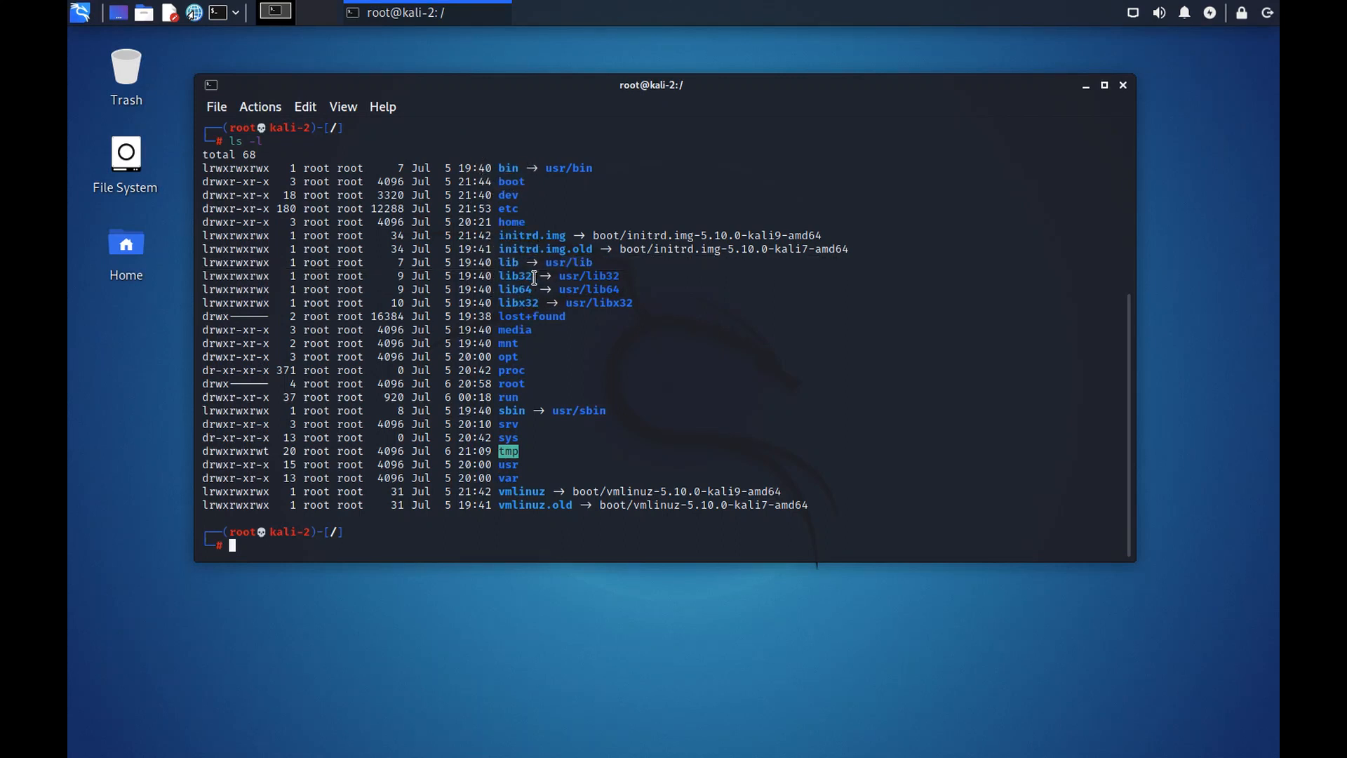
pyautogui.moveTo(993, 614)
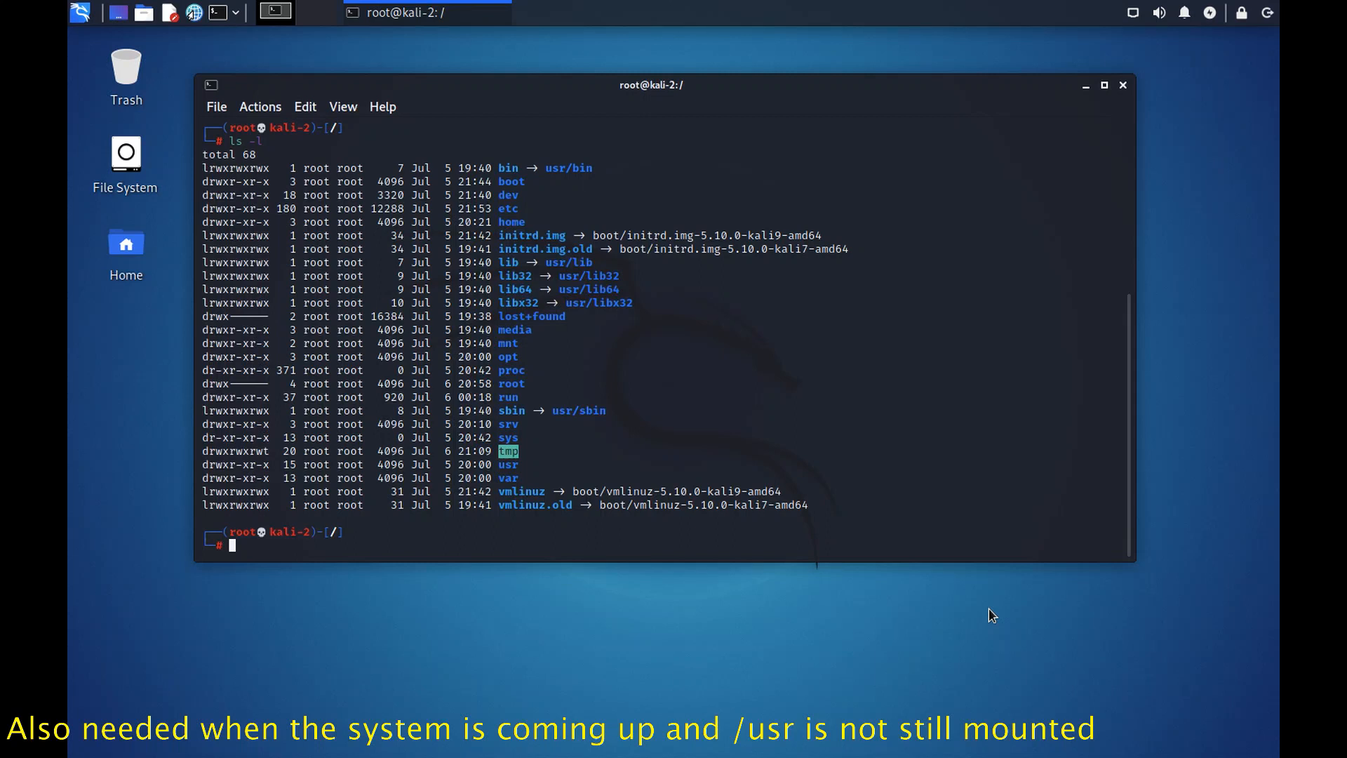
pyautogui.moveTo(580, 147)
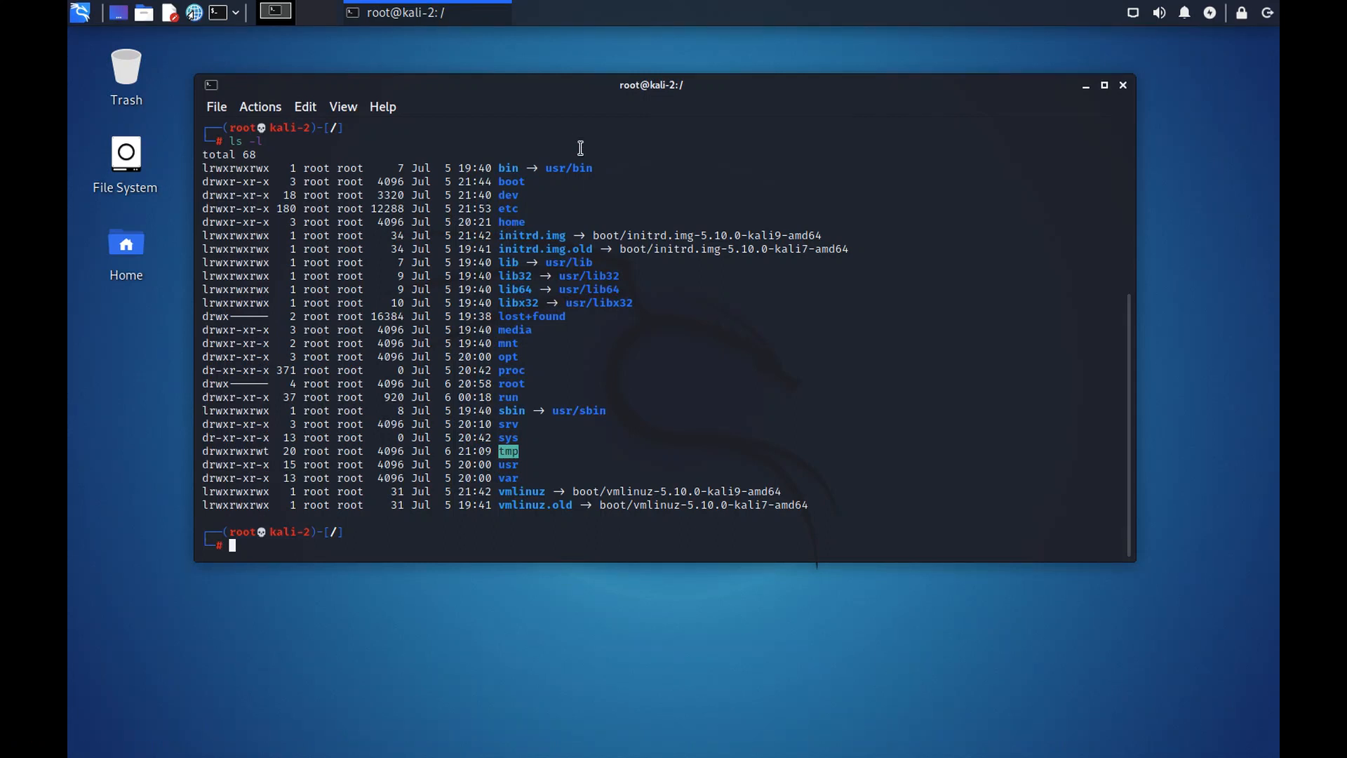
pyautogui.moveTo(527, 410)
pyautogui.write('cd')
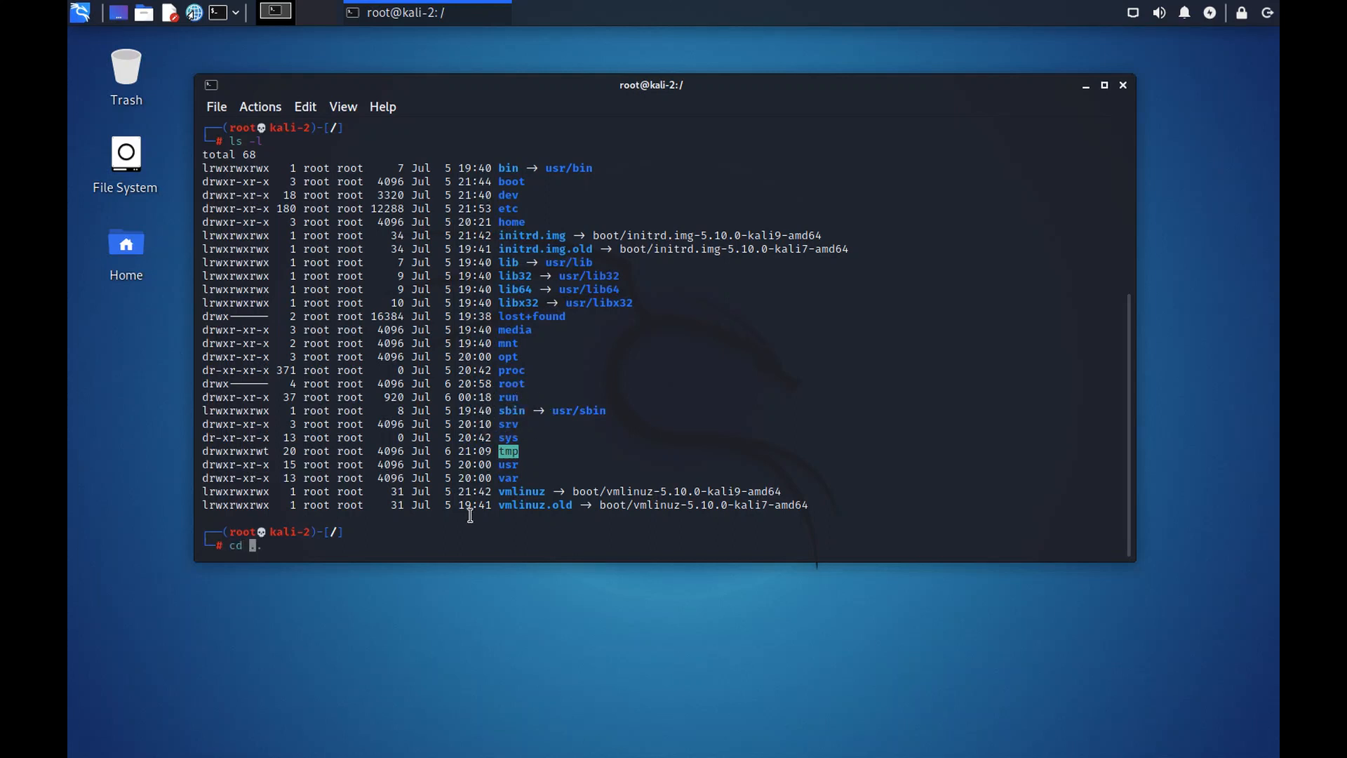
pyautogui.press('Return')
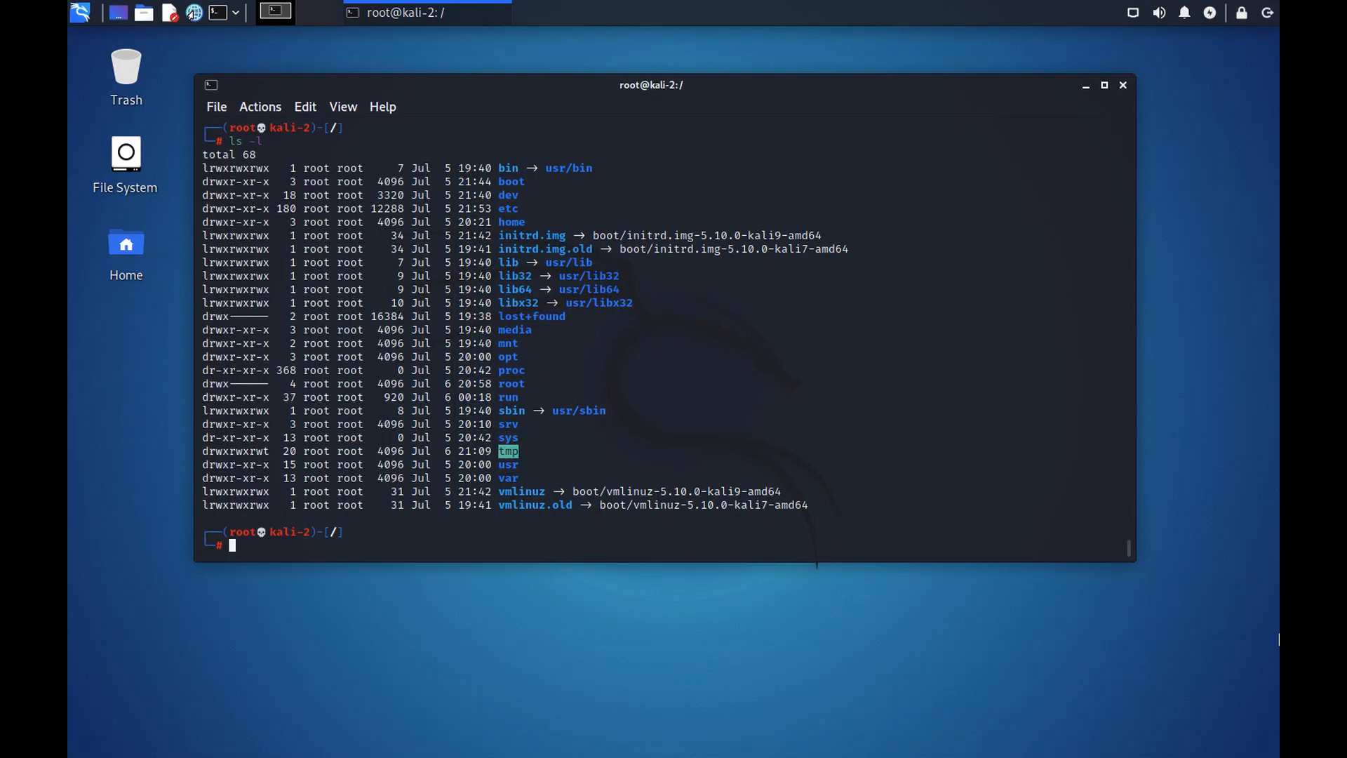
pyautogui.write('ls -l var')
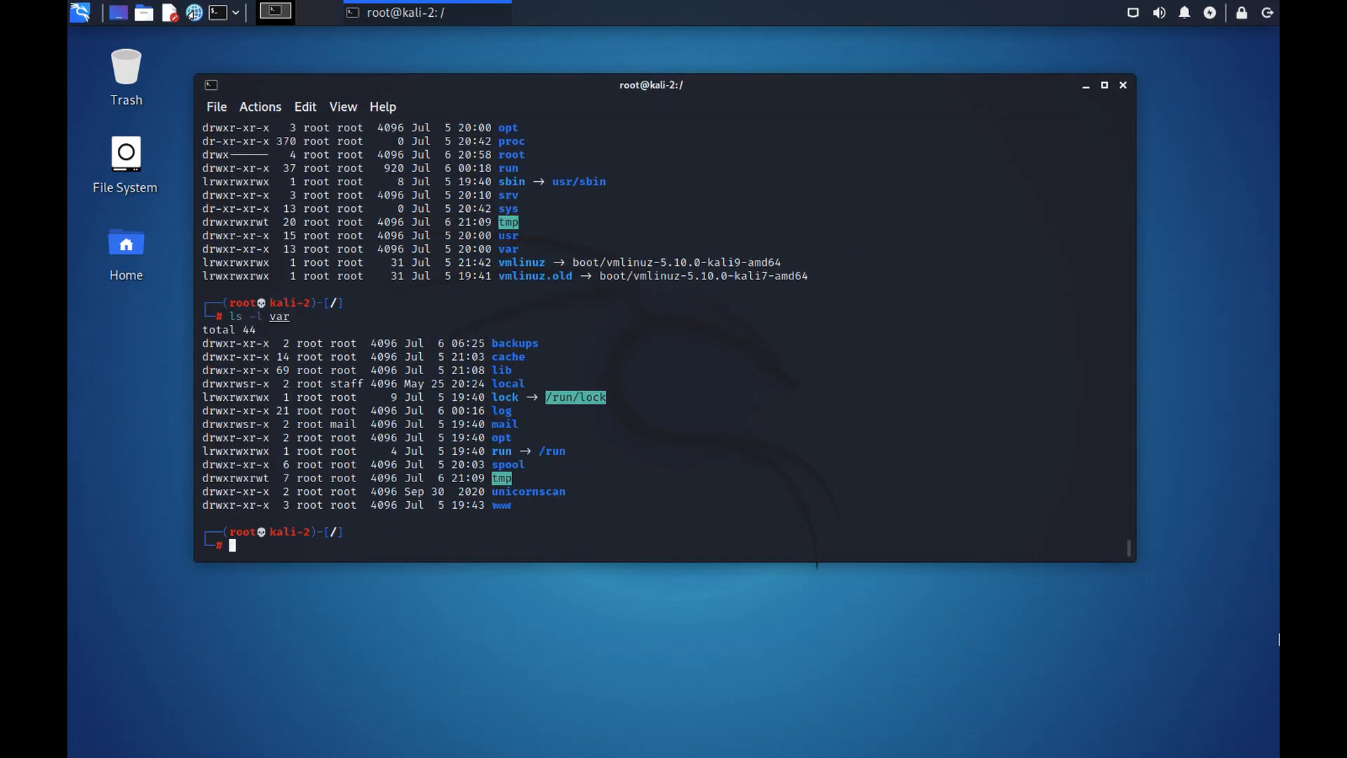
pyautogui.write('ls -l var')
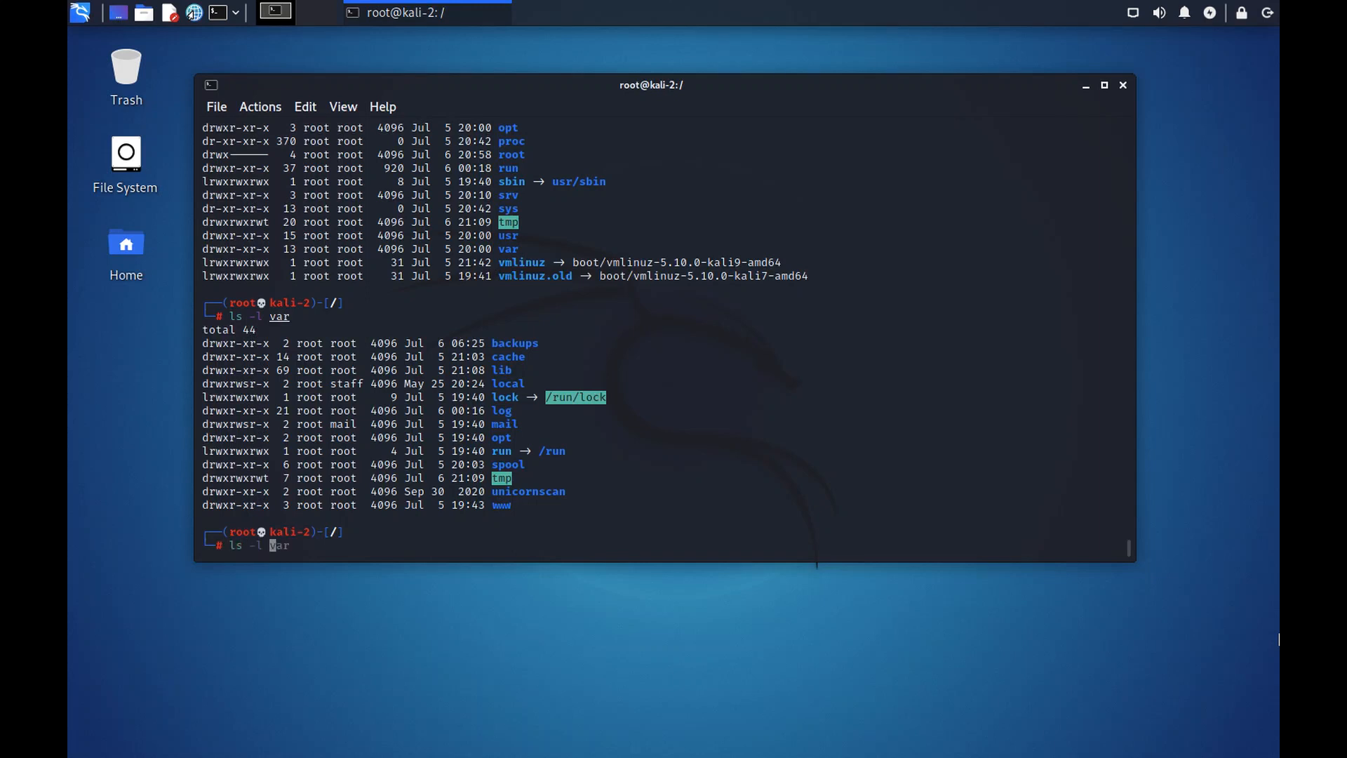
pyautogui.press('End')
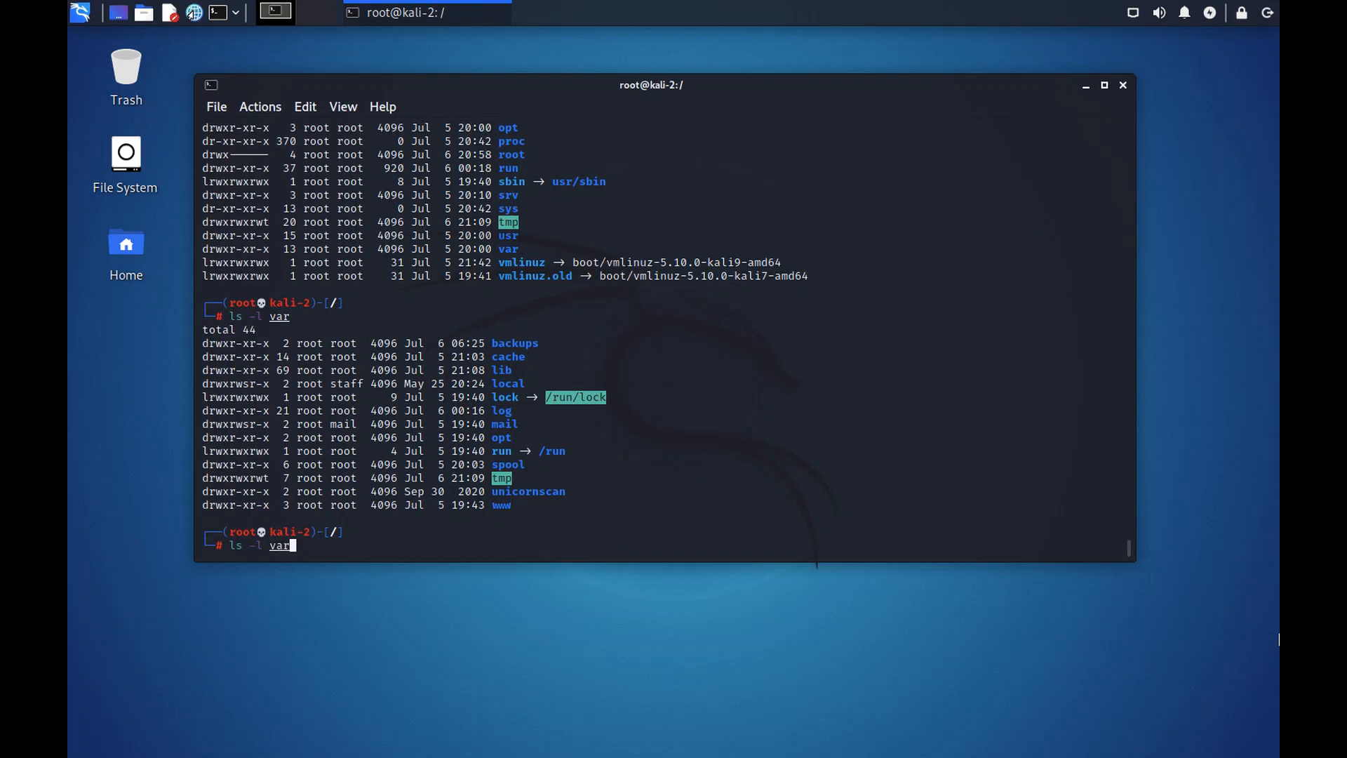
pyautogui.press('Return')
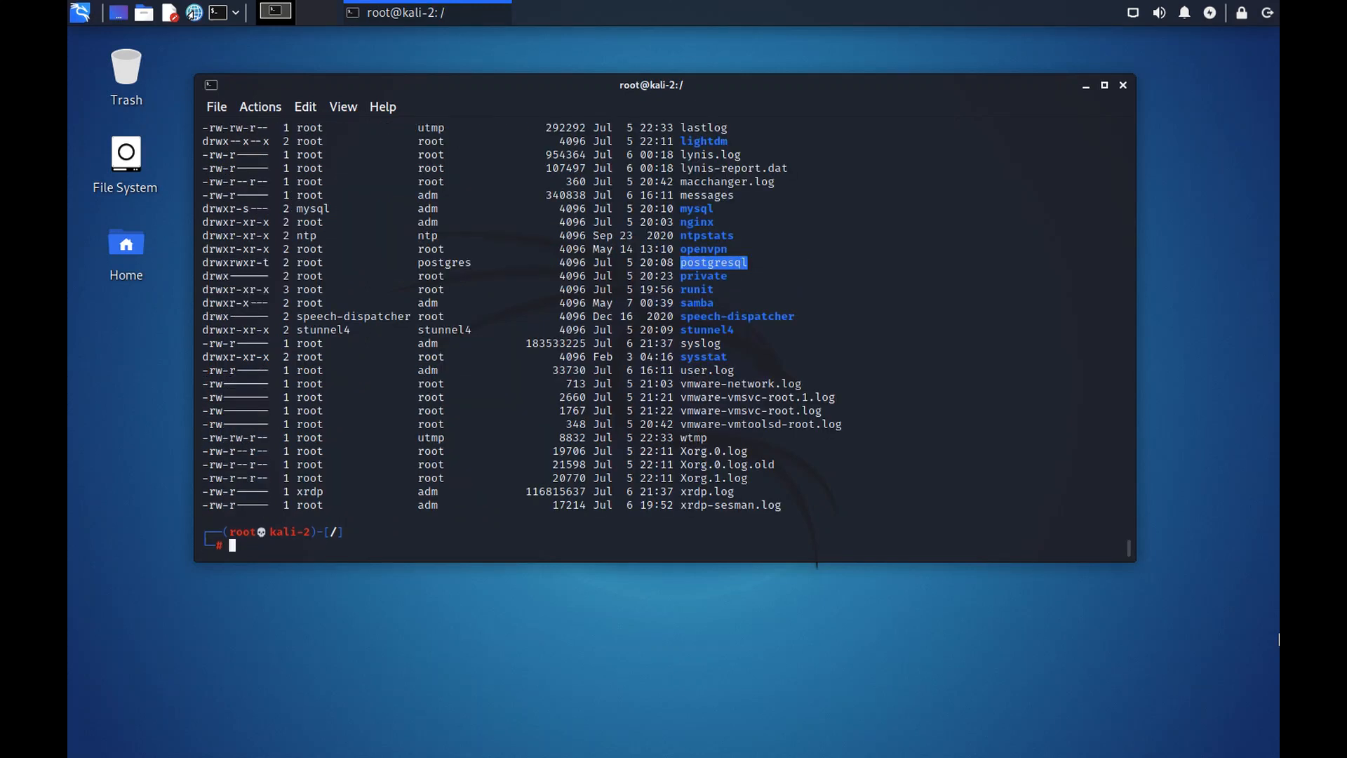
pyautogui.moveTo(1276, 645)
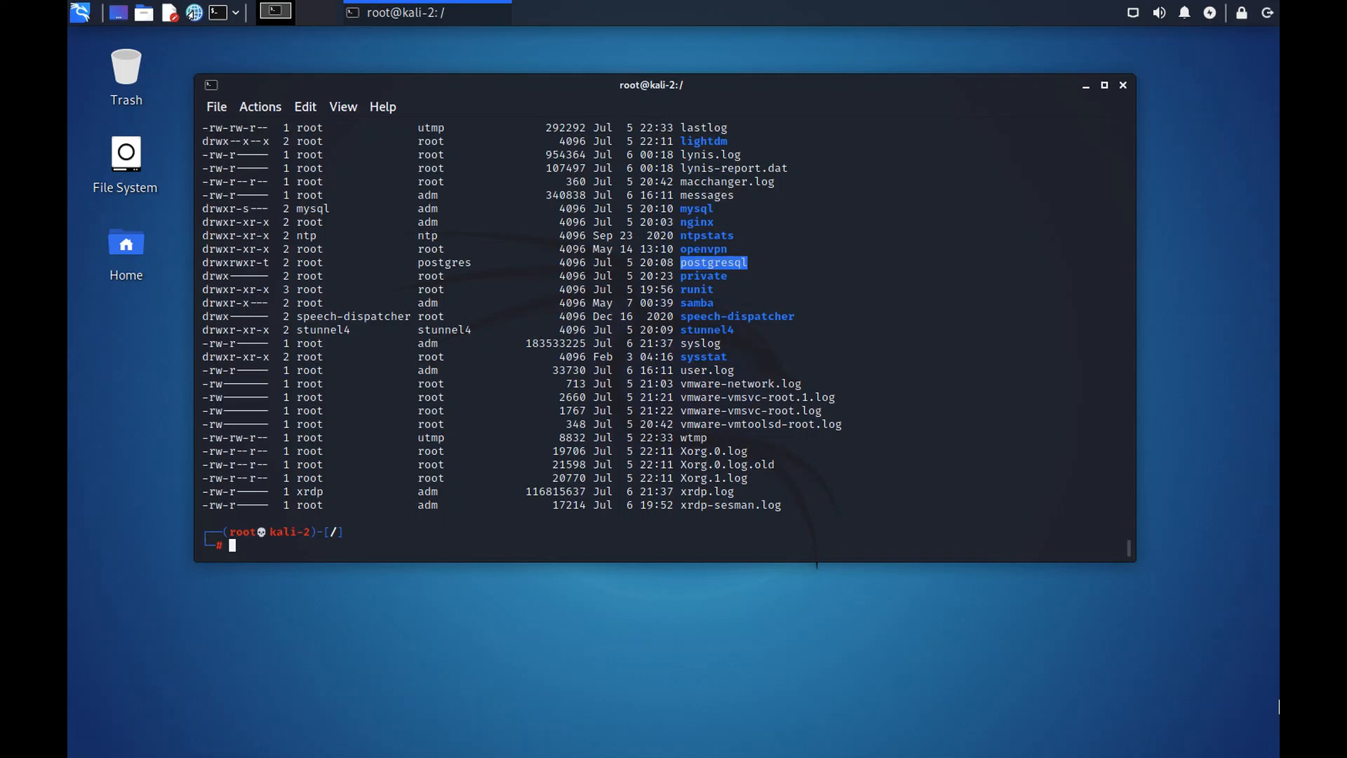
pyautogui.write('ls -l var/log')
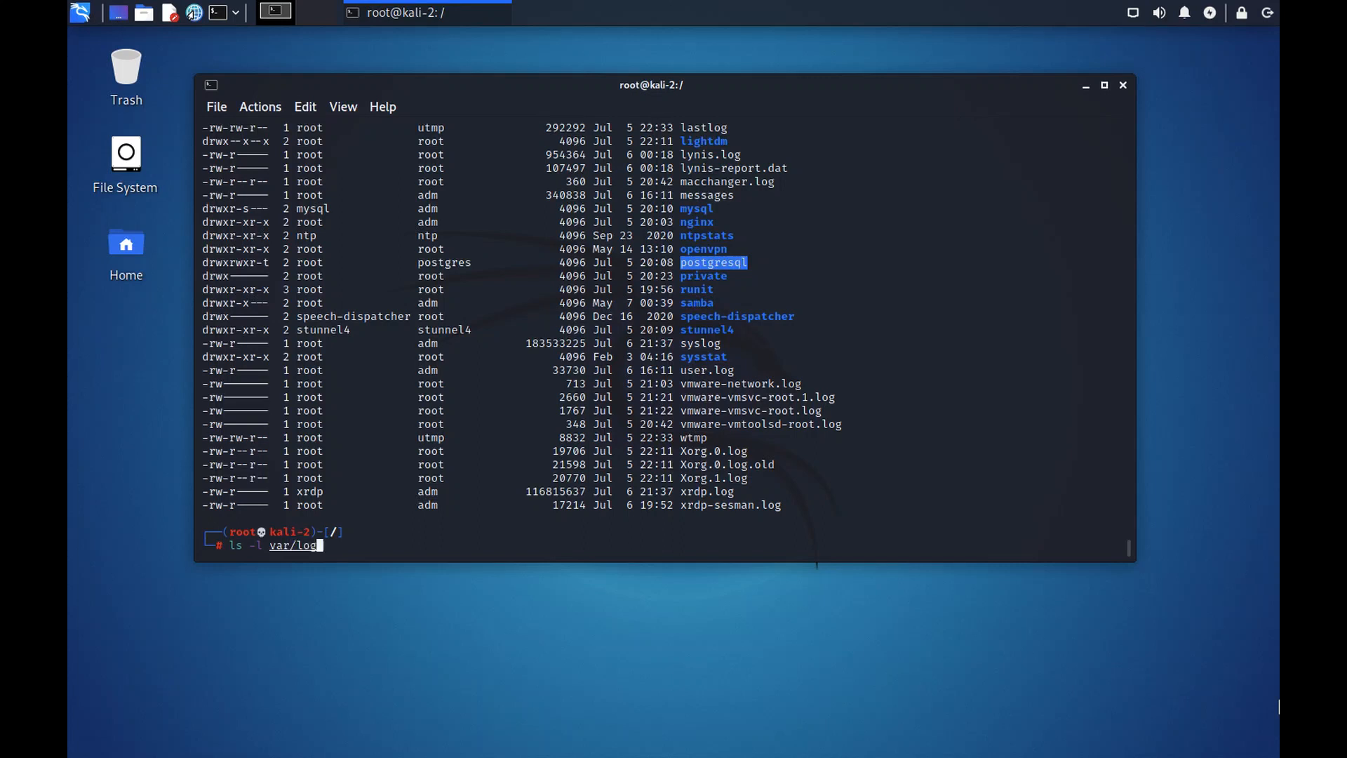
pyautogui.press('Return')
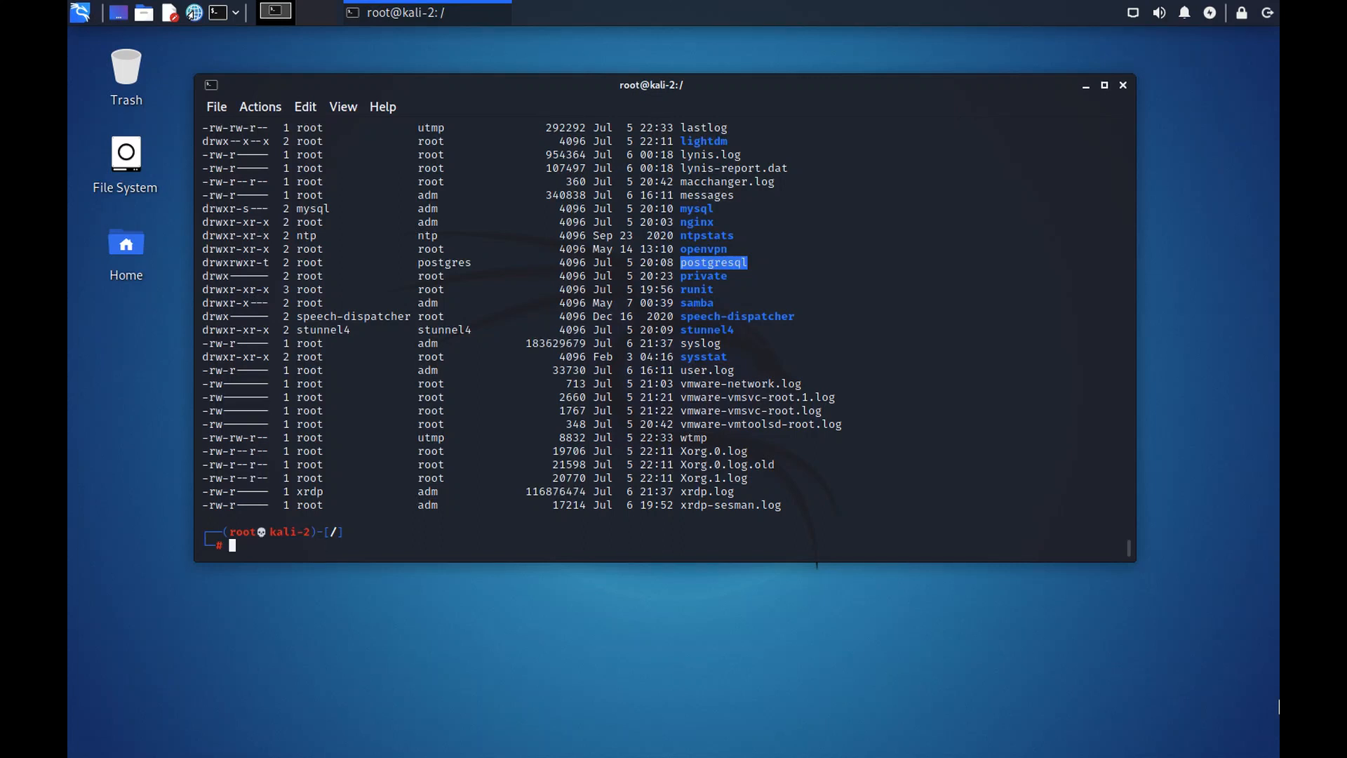
pyautogui.write('ls -l var/log')
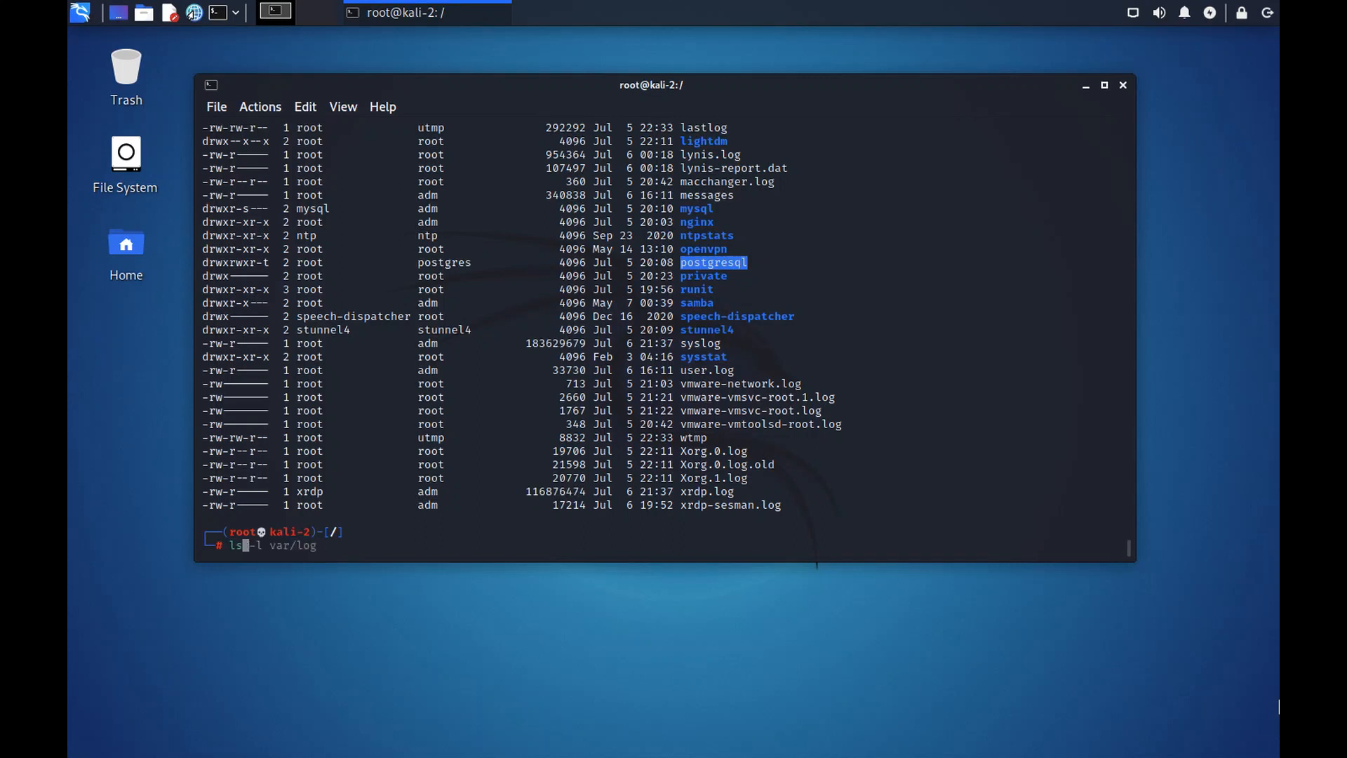
pyautogui.write(' -l')
pyautogui.press('Return')
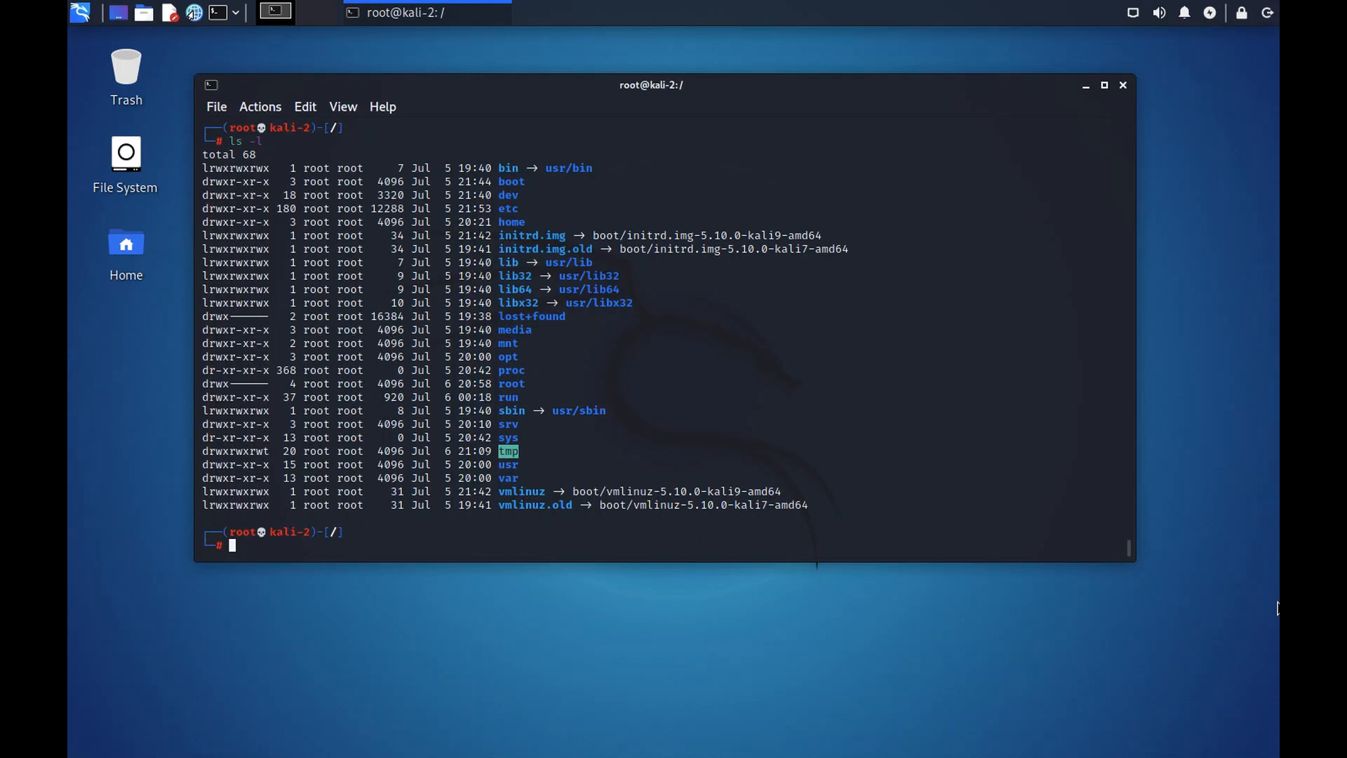
# Enter /proc and print the system memory statistics with cat meminfo
pyautogui.write('cd proc')
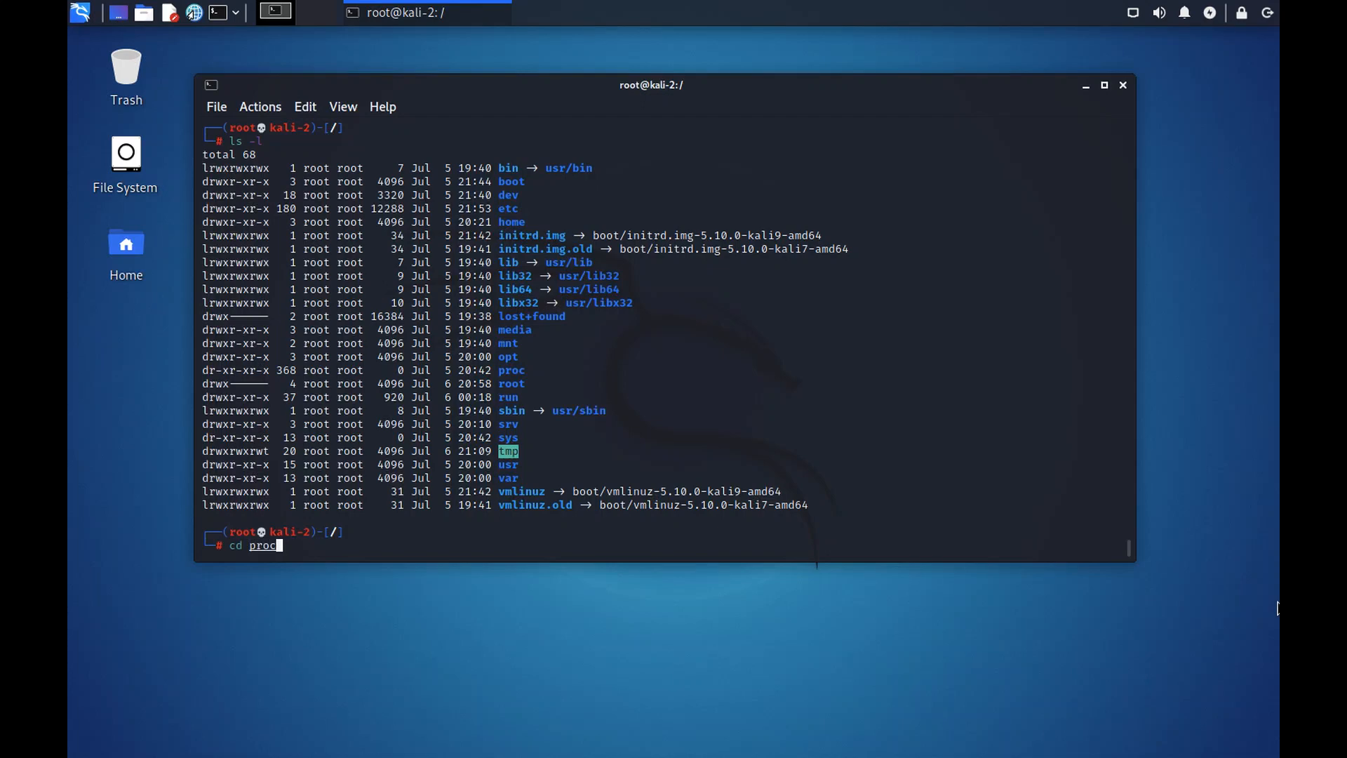
pyautogui.press('Return')
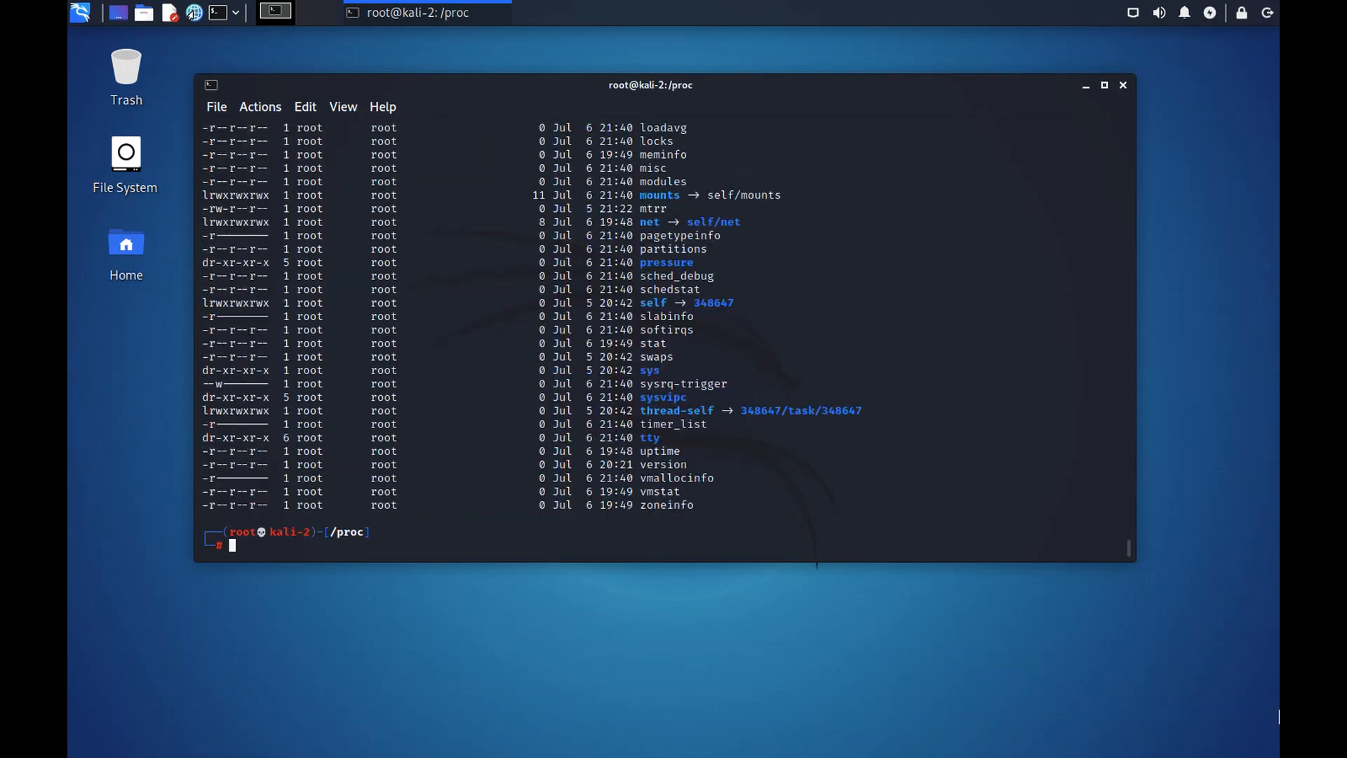
pyautogui.write('cat mem')
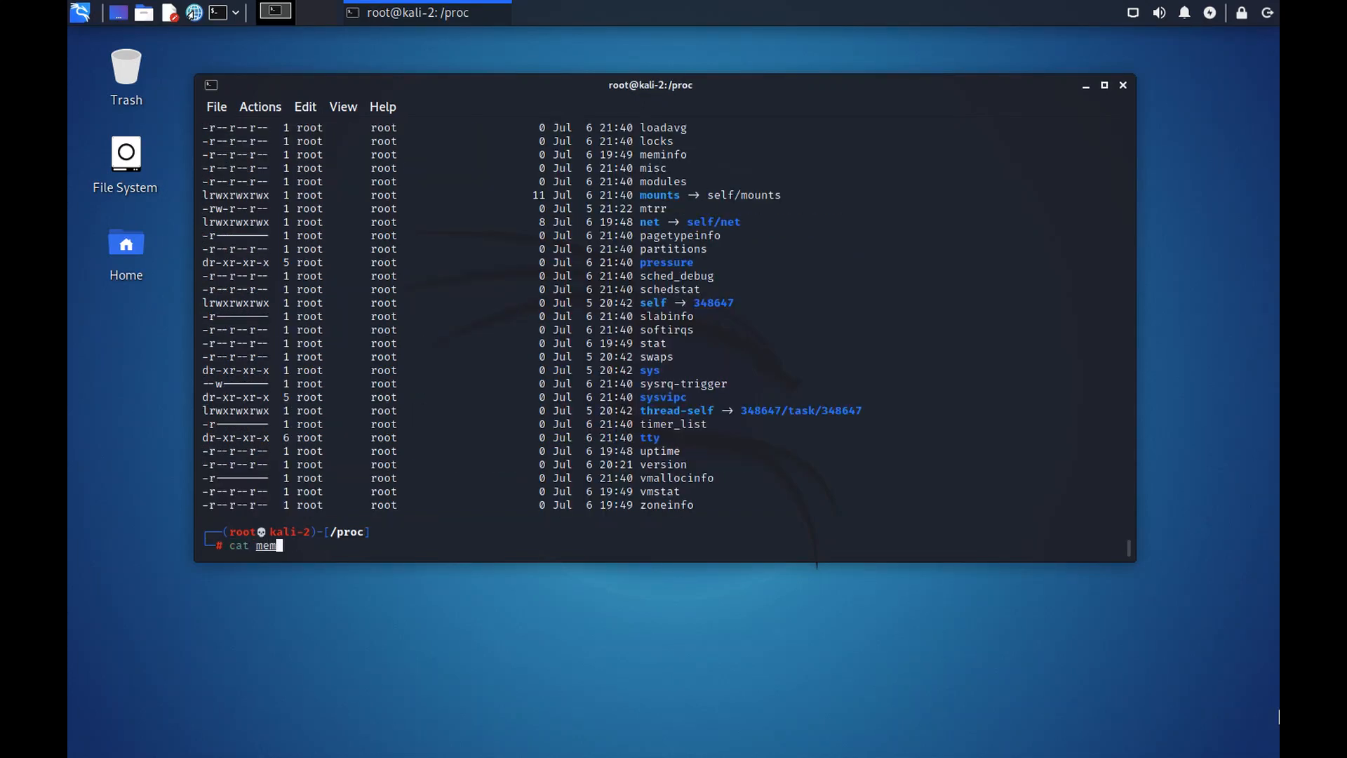
pyautogui.write('info')
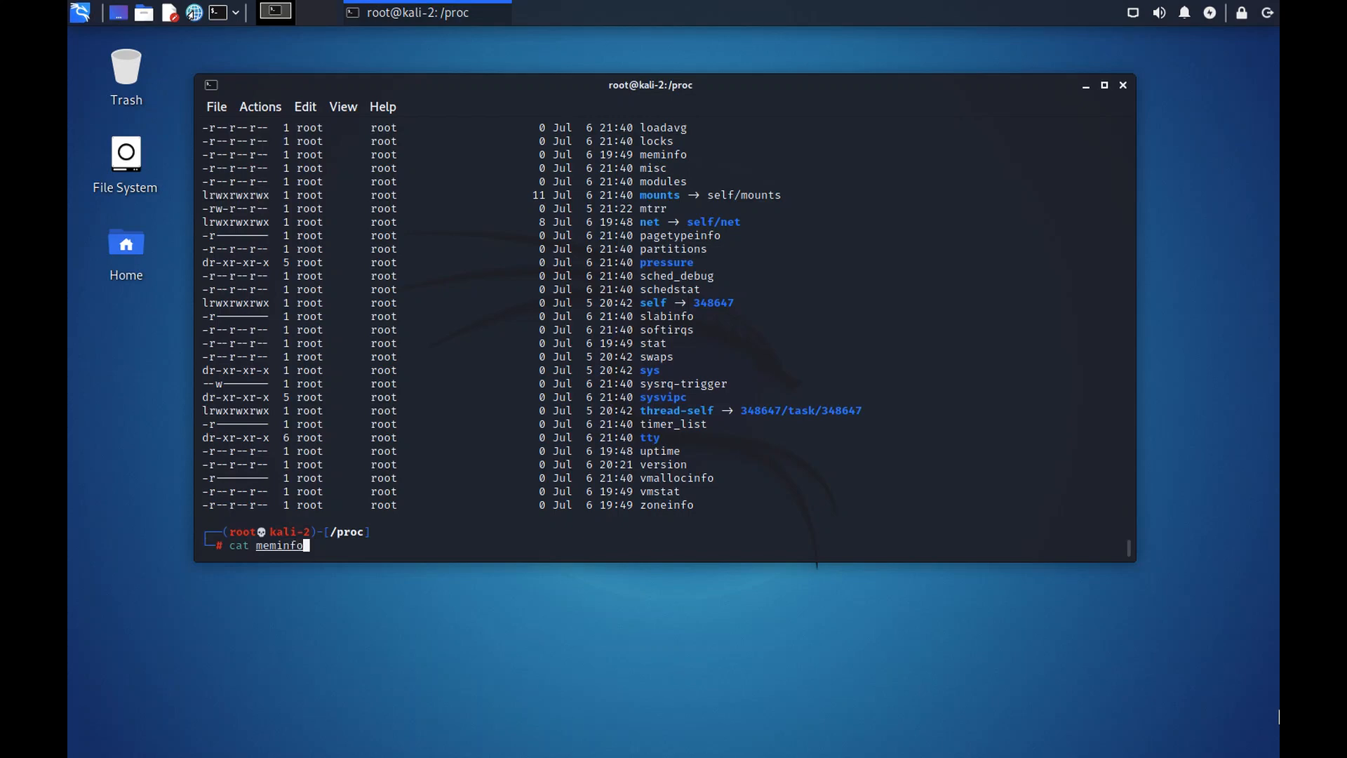
pyautogui.press('Return')
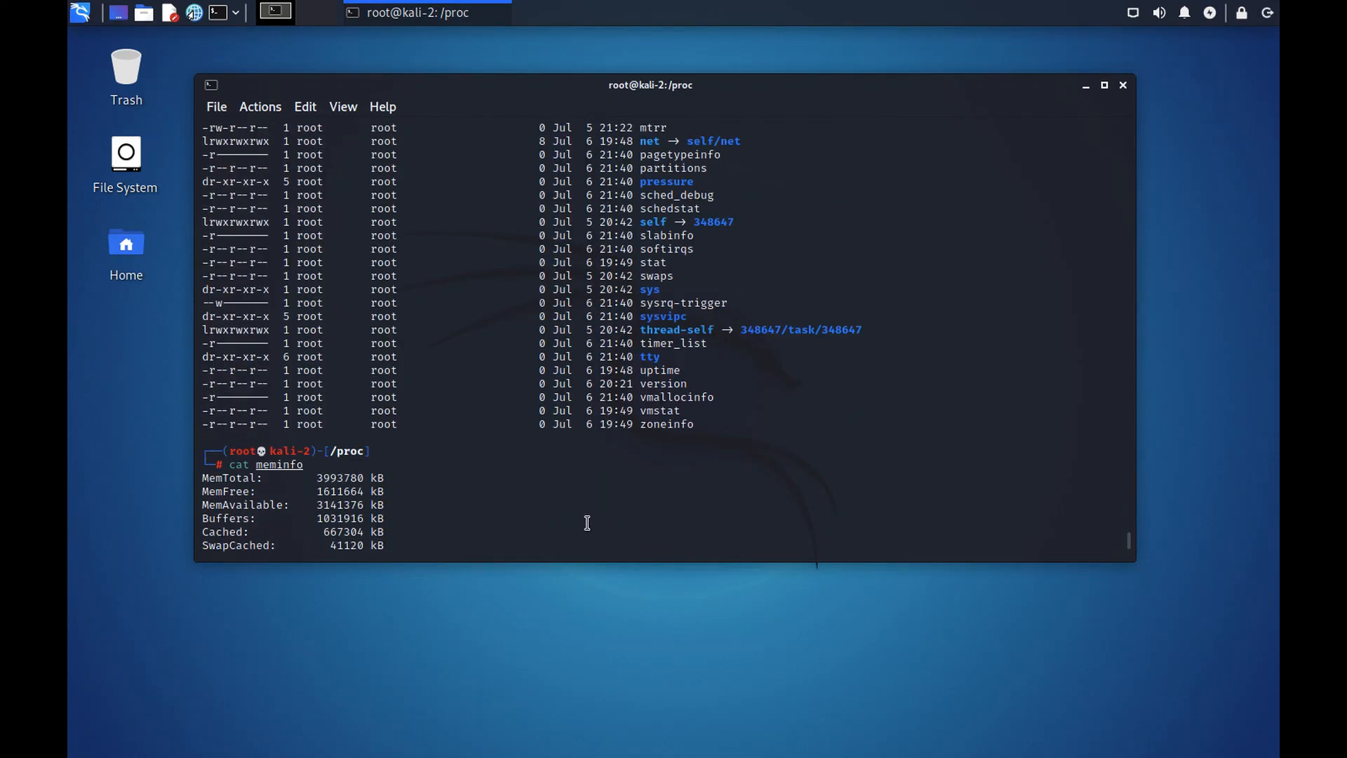
pyautogui.scroll(-3)
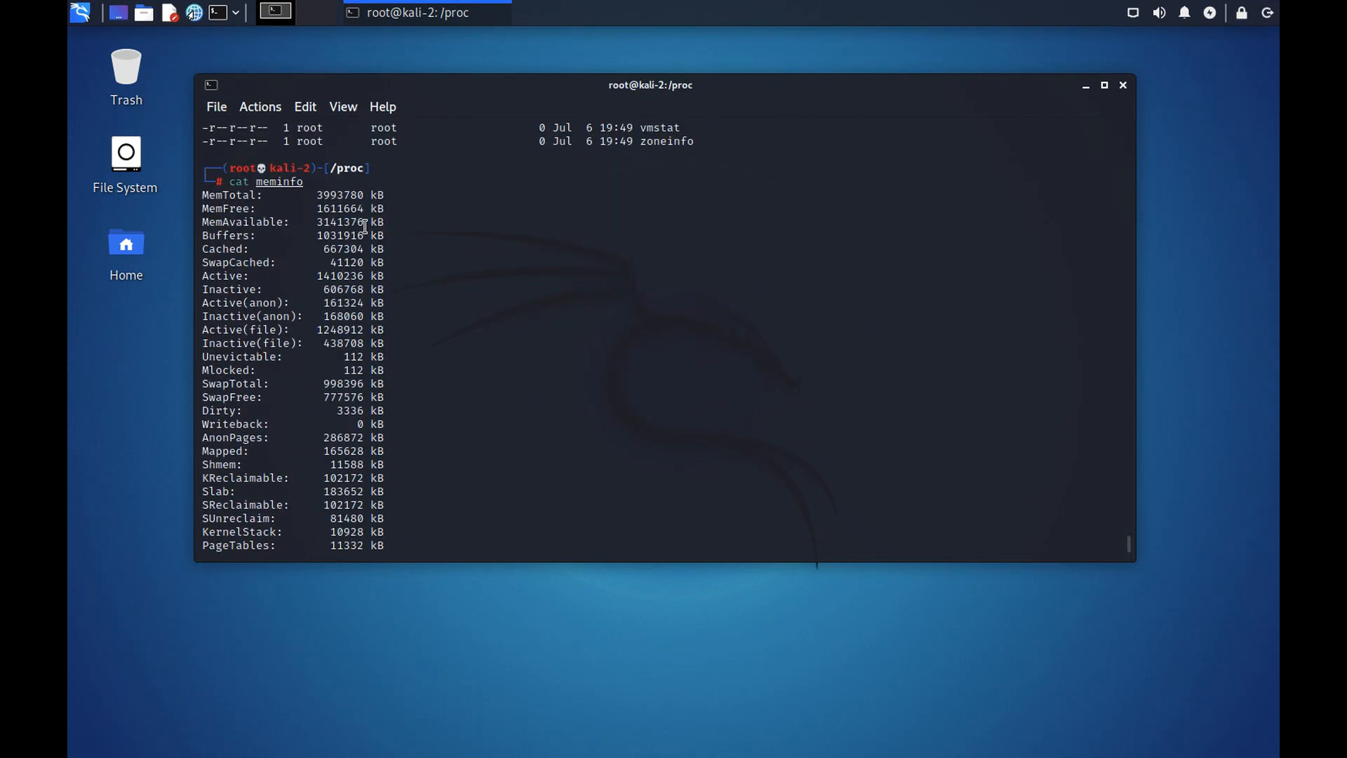
# Re-list /proc and print the Intel Xeon processor details with cat cpuinfo
pyautogui.press('Return')
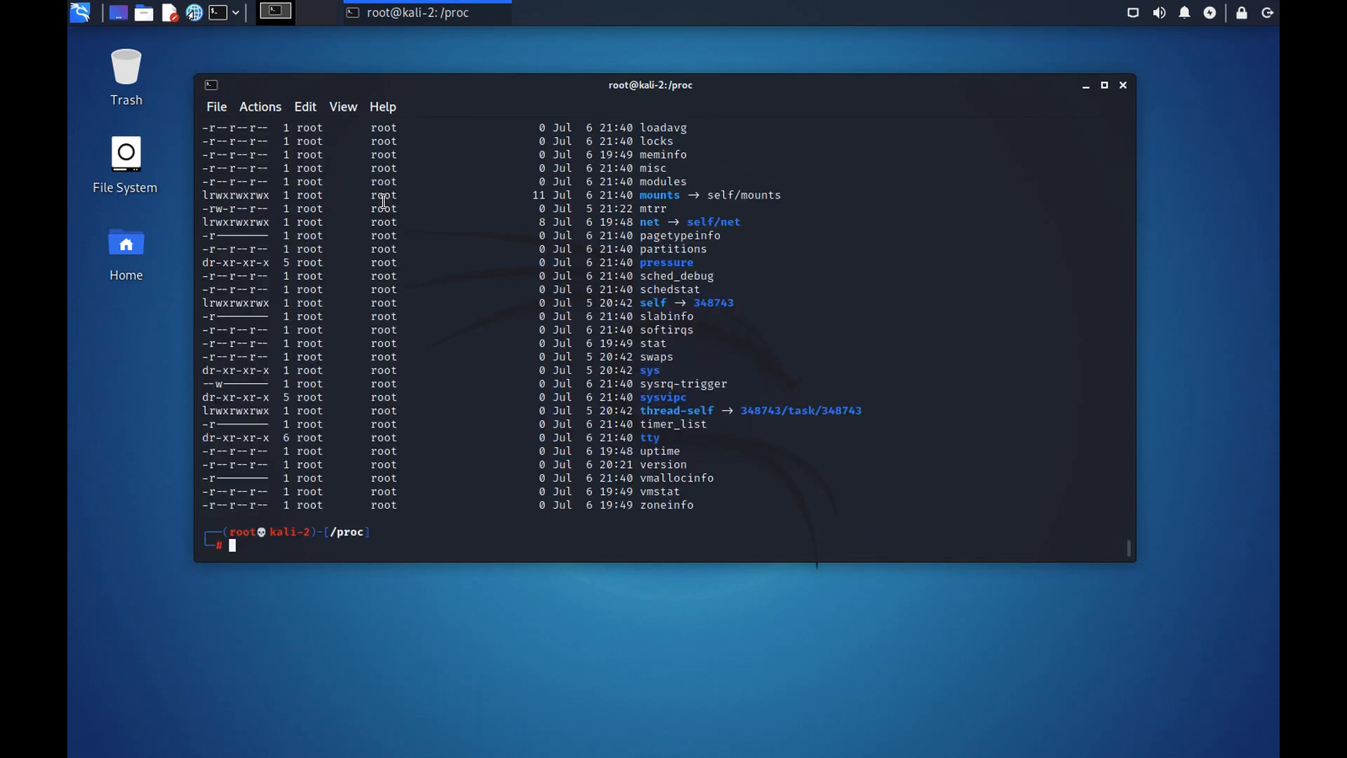
pyautogui.write('cat cpuinfo')
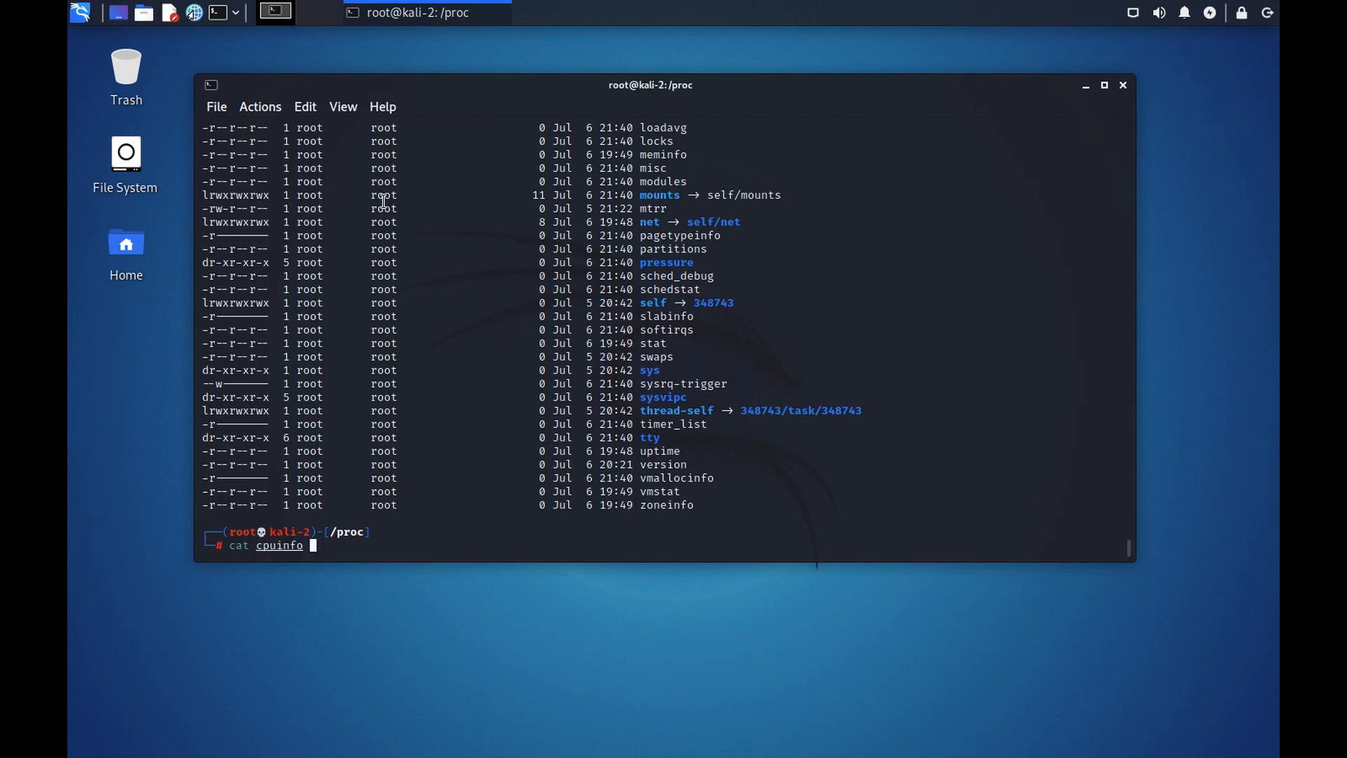
pyautogui.press('Return')
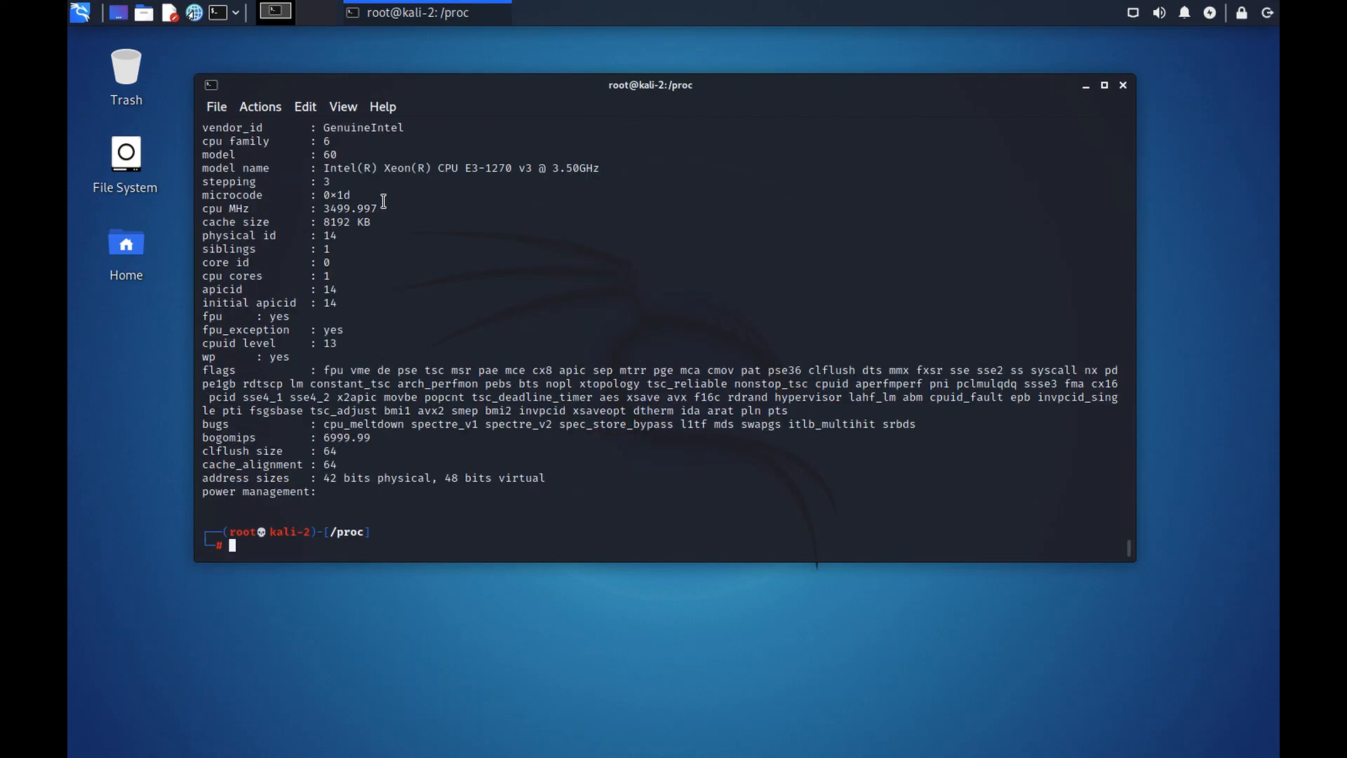